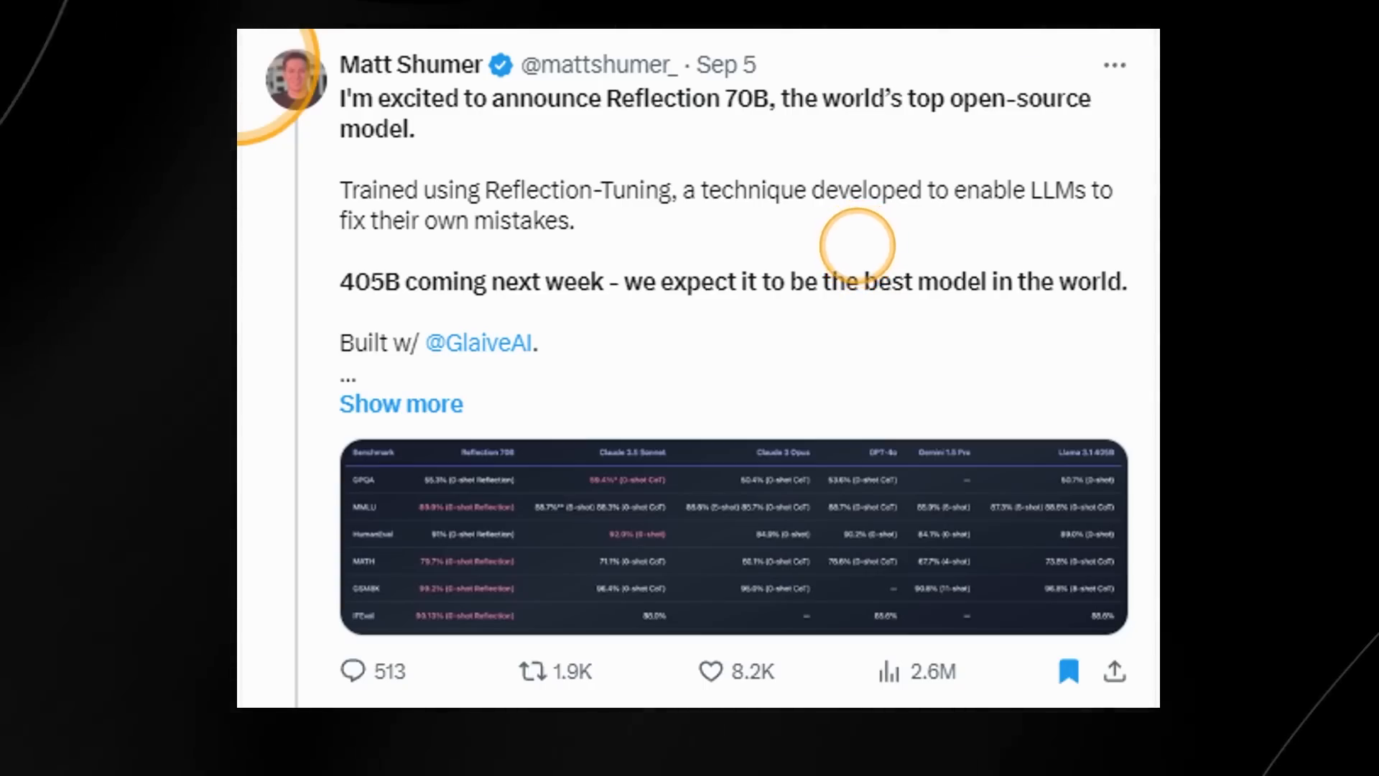
pyautogui.moveTo(962, 206)
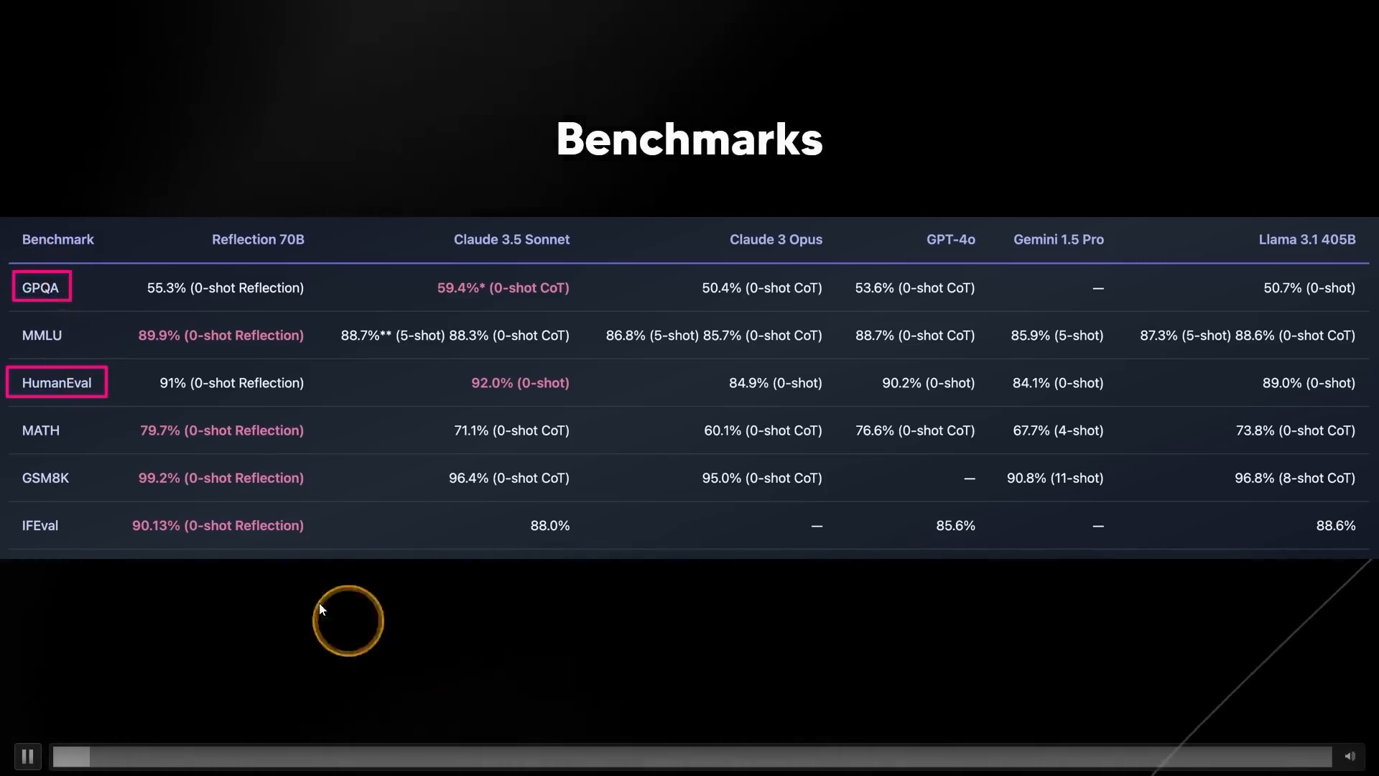
pyautogui.moveTo(493, 448)
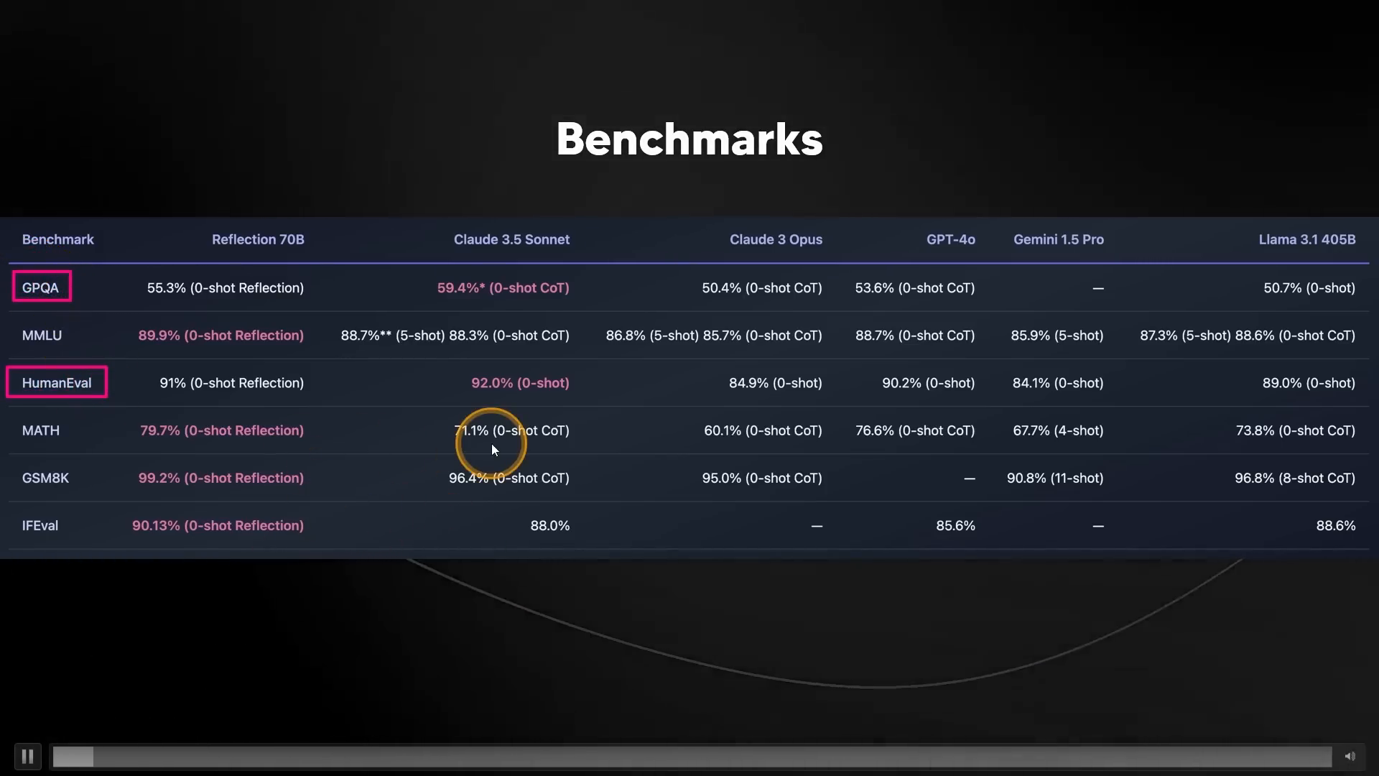
pyautogui.moveTo(536, 576)
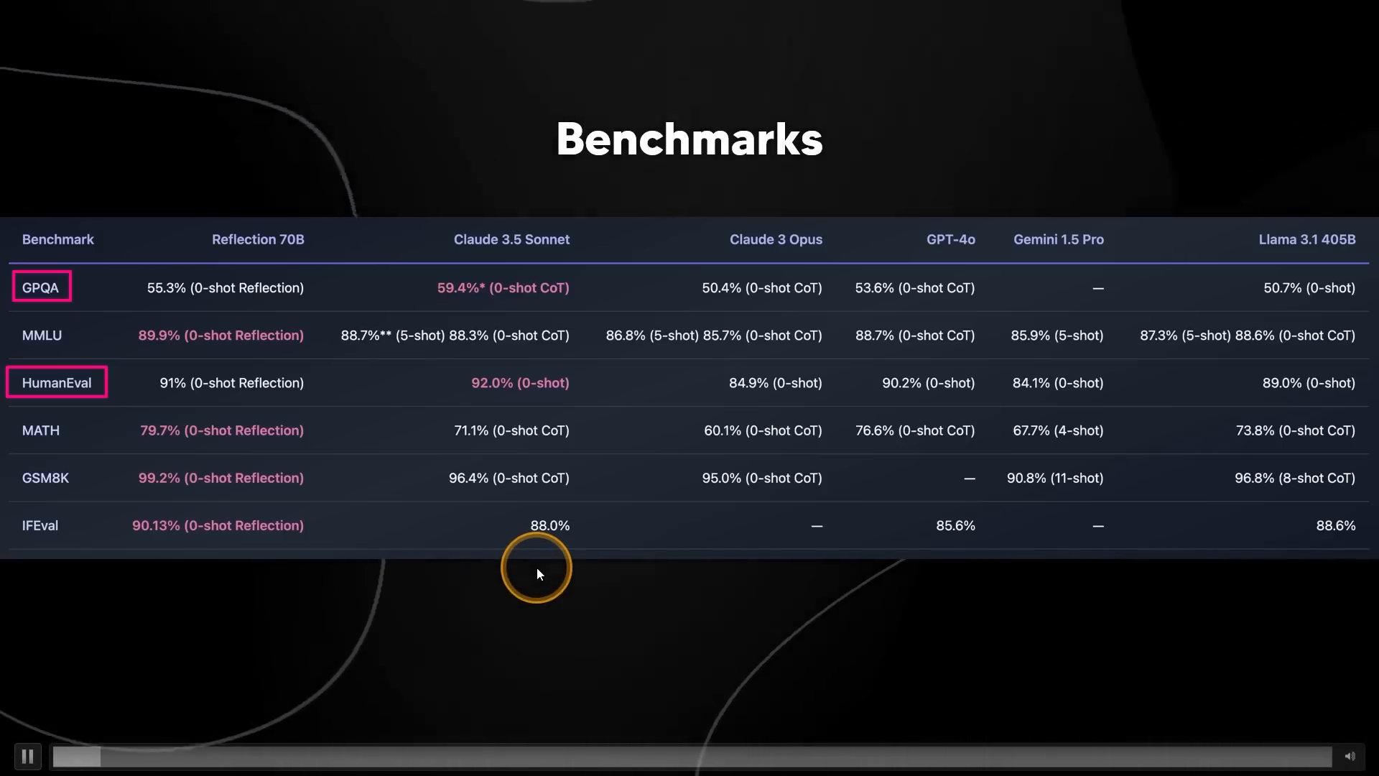
pyautogui.moveTo(581, 307)
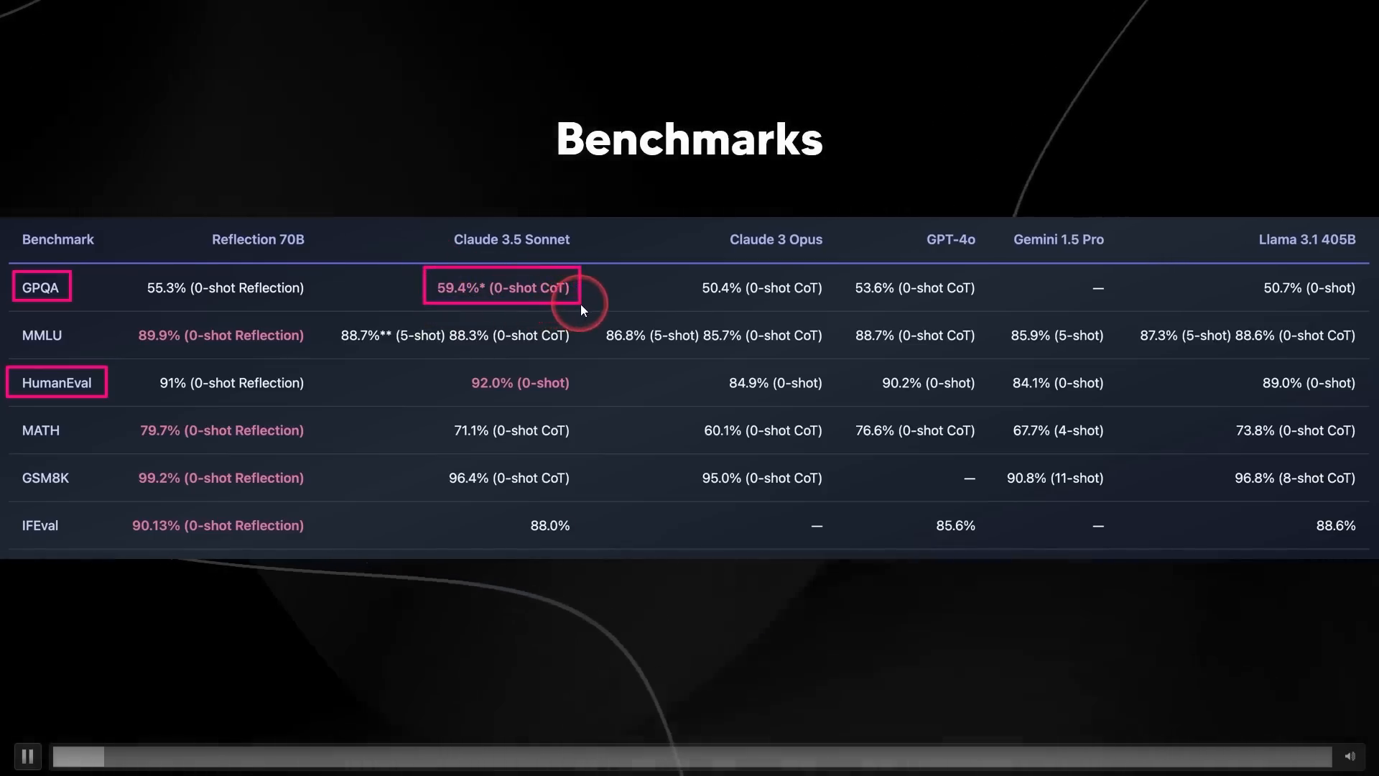
pyautogui.moveTo(580, 400)
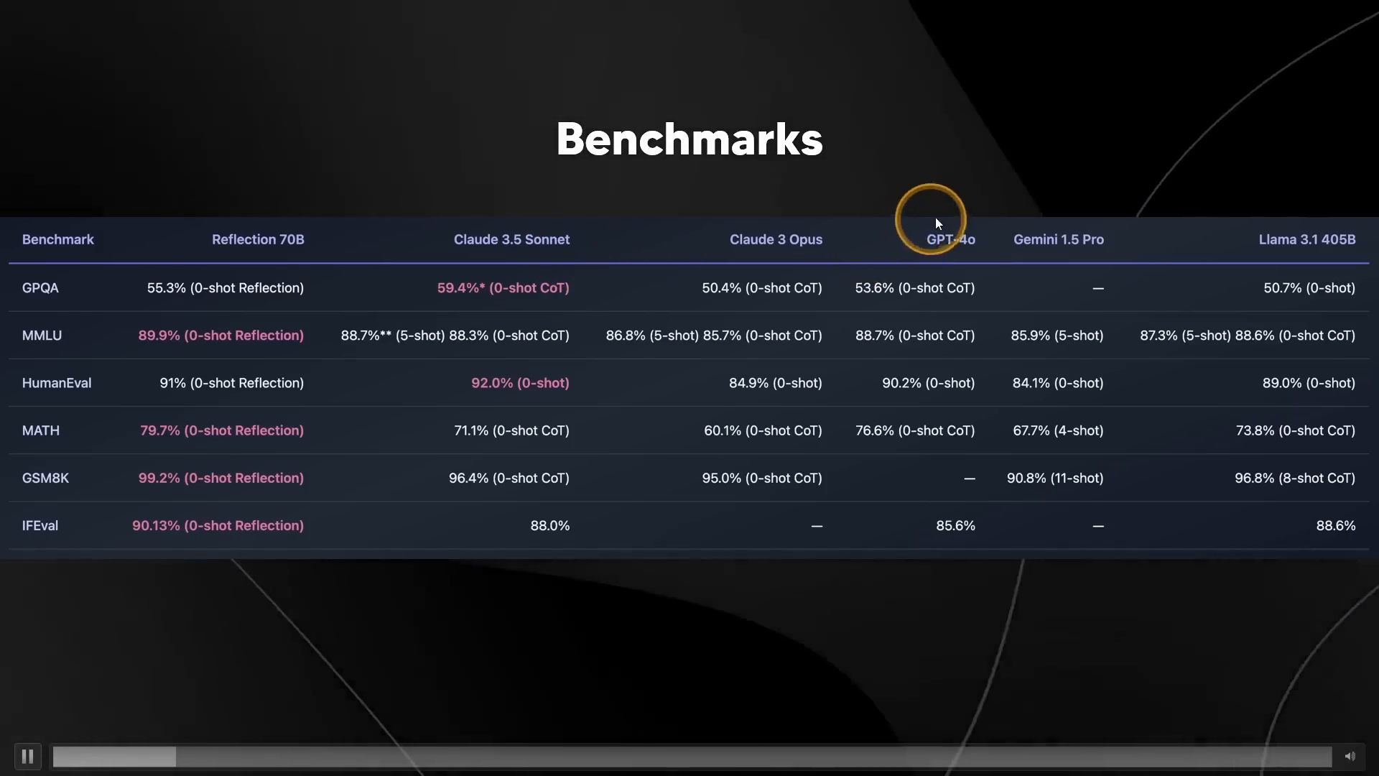
pyautogui.moveTo(618, 283)
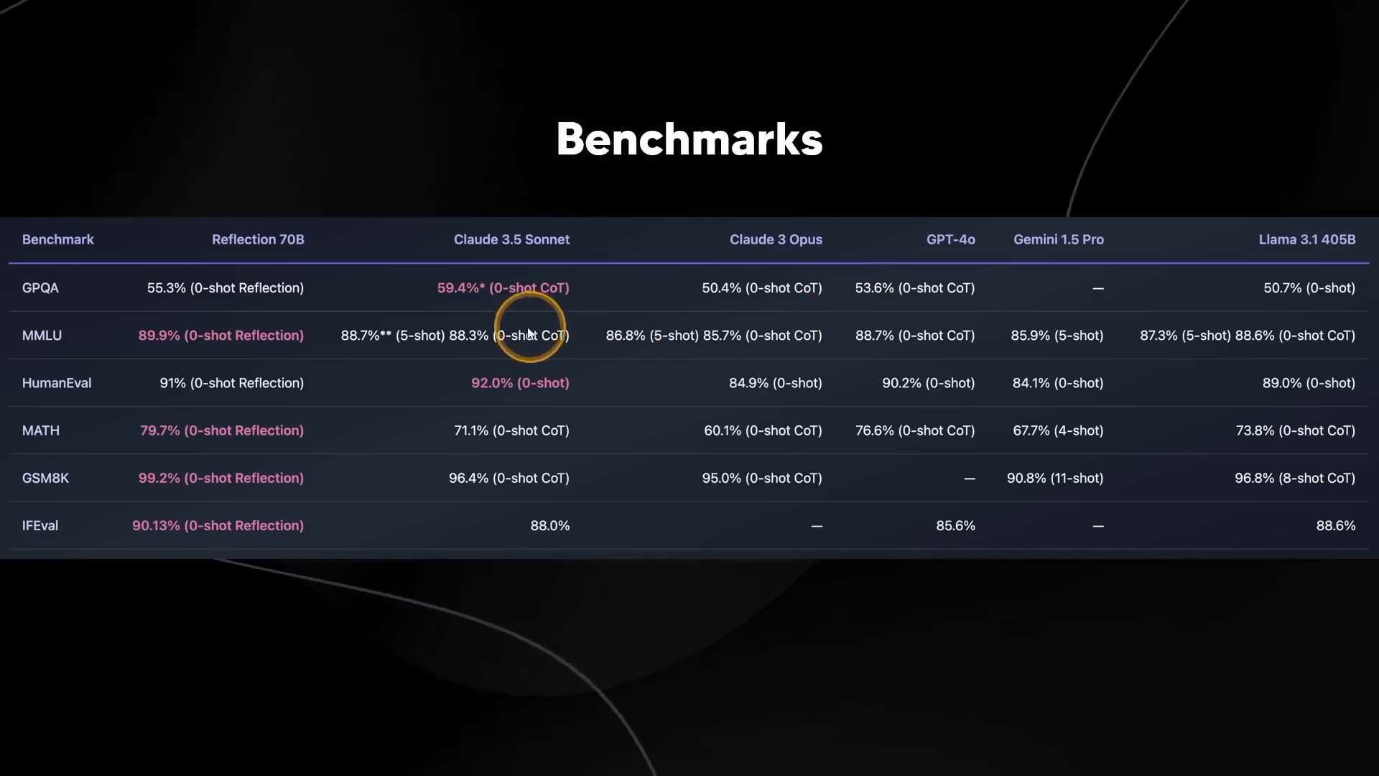
pyautogui.moveTo(488, 282)
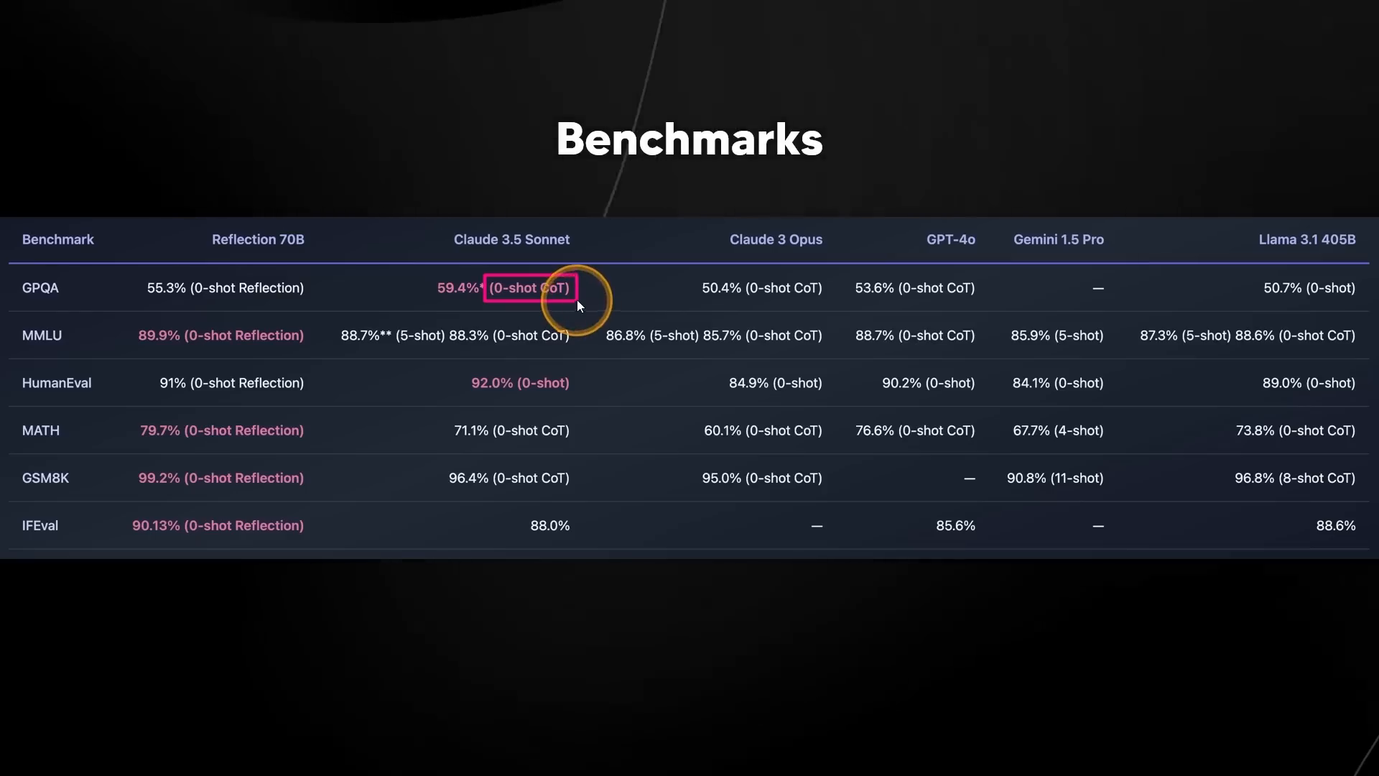
pyautogui.moveTo(627, 281)
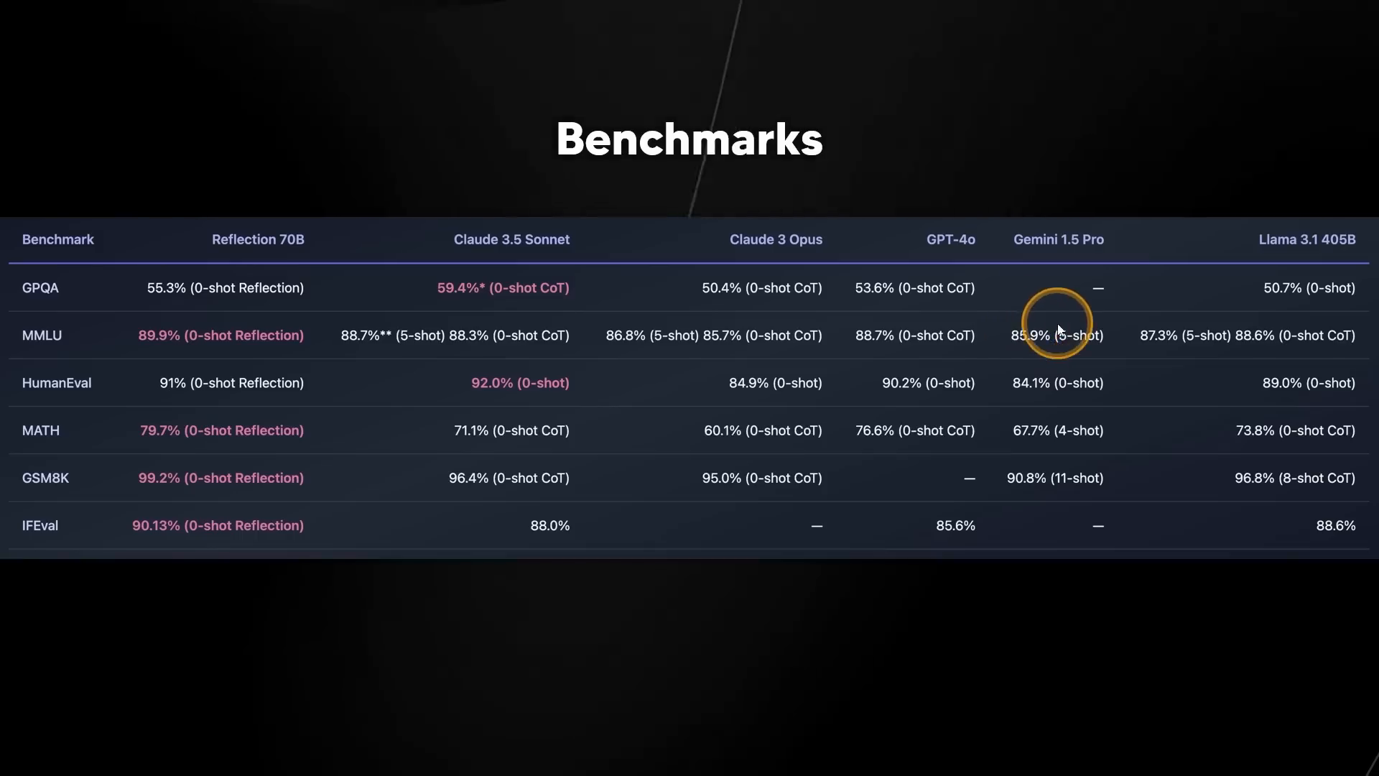
pyautogui.moveTo(26, 344)
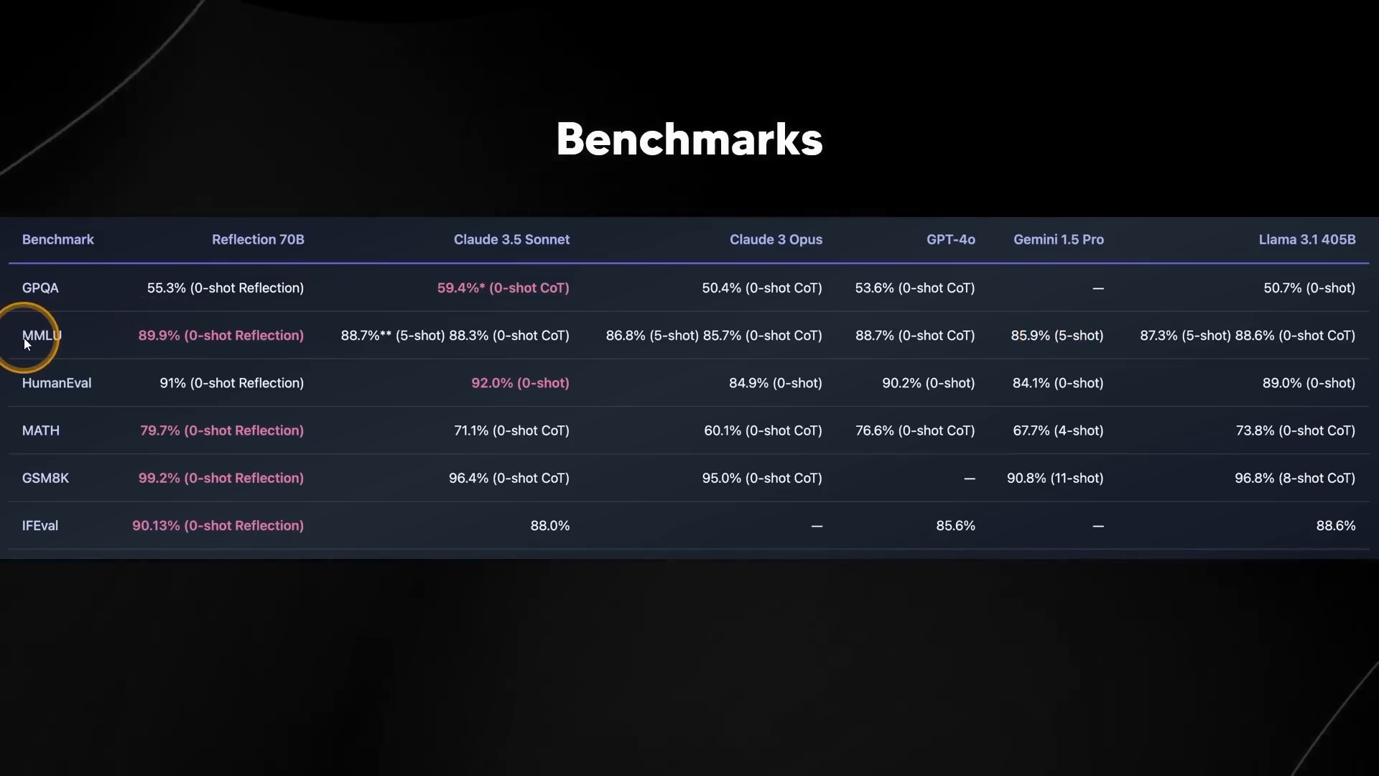
pyautogui.moveTo(1072, 328)
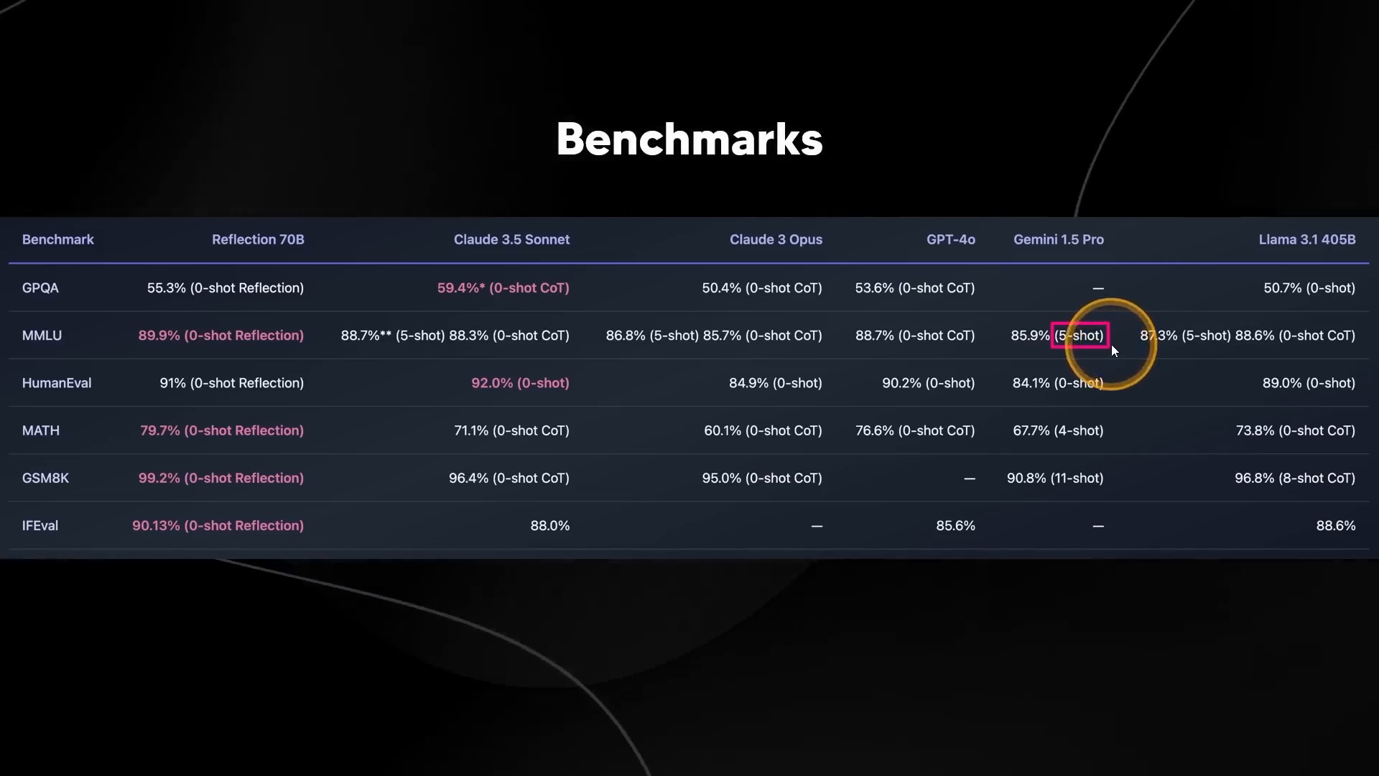
pyautogui.moveTo(1019, 208)
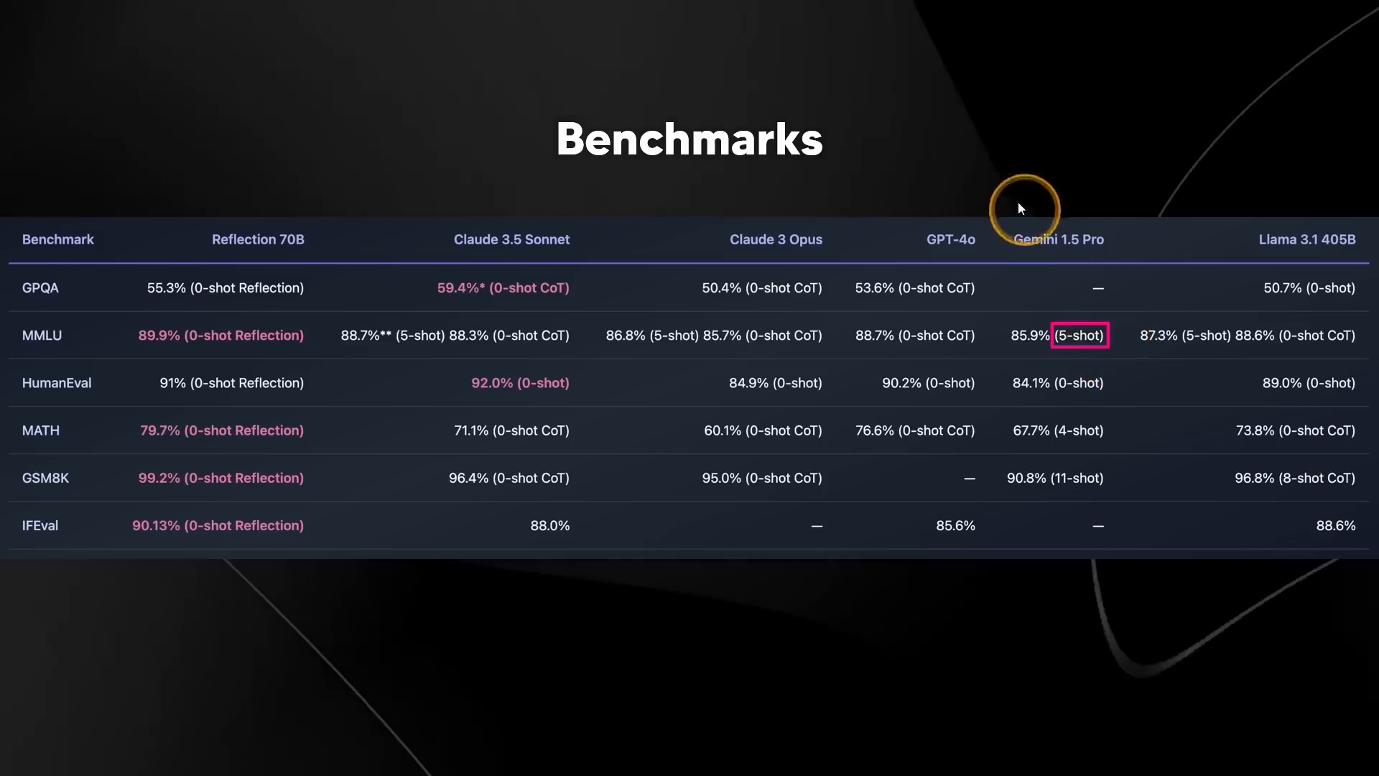
pyautogui.moveTo(616, 326)
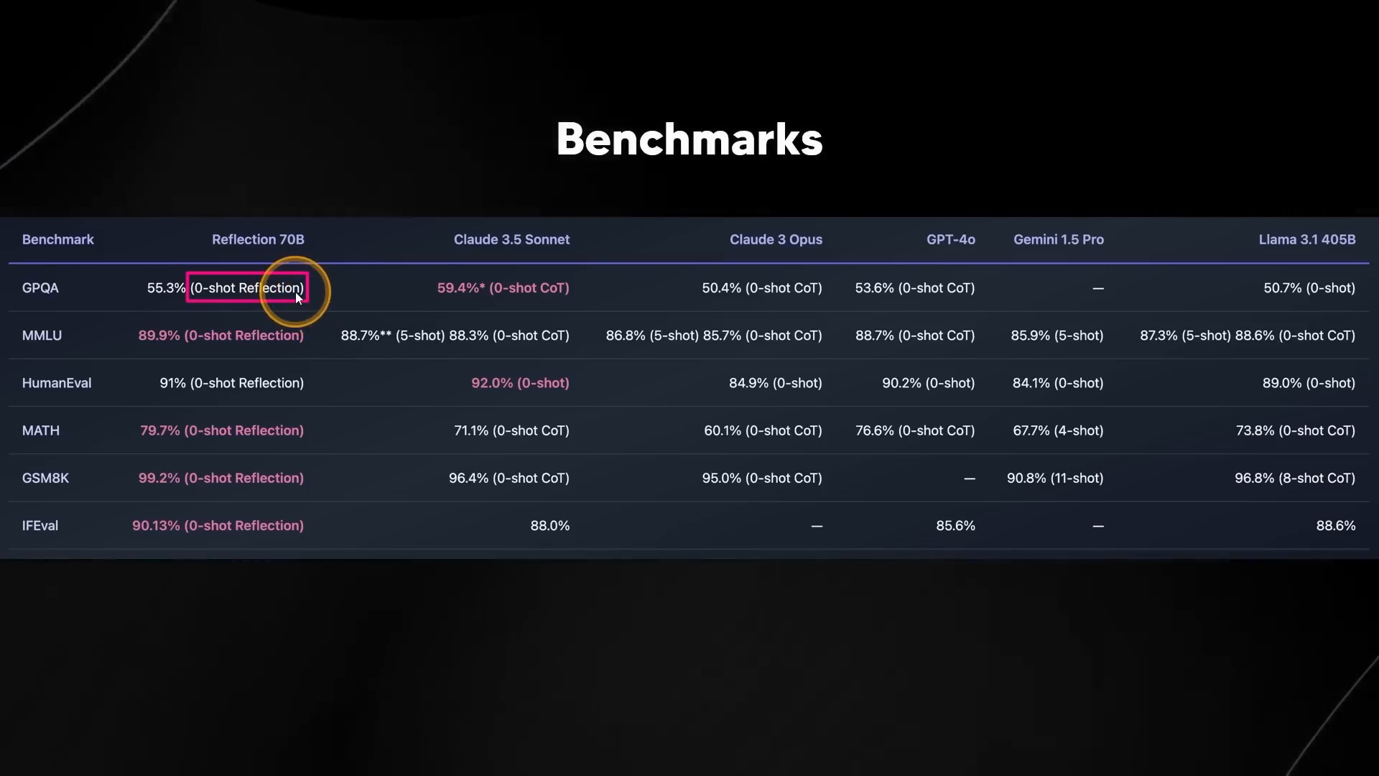
pyautogui.moveTo(188, 335)
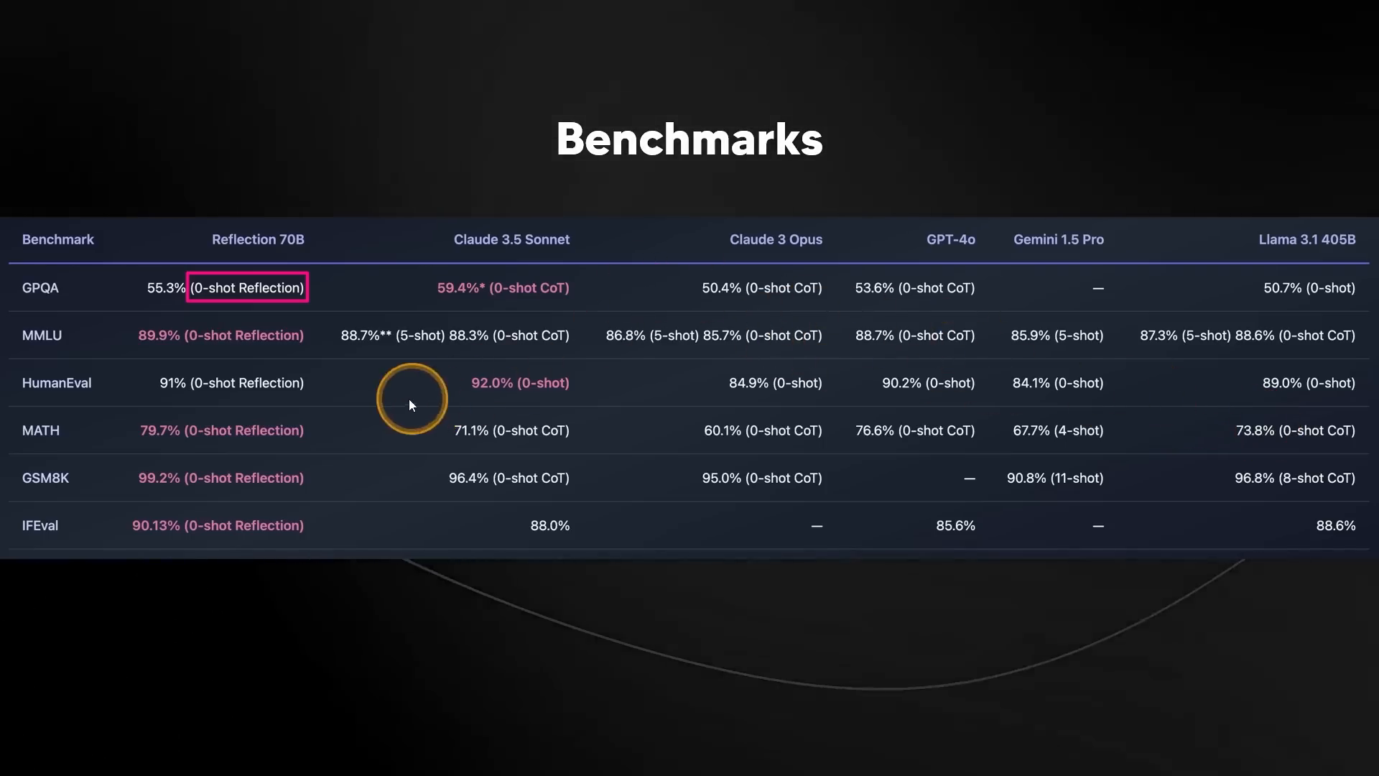
pyautogui.moveTo(181, 449)
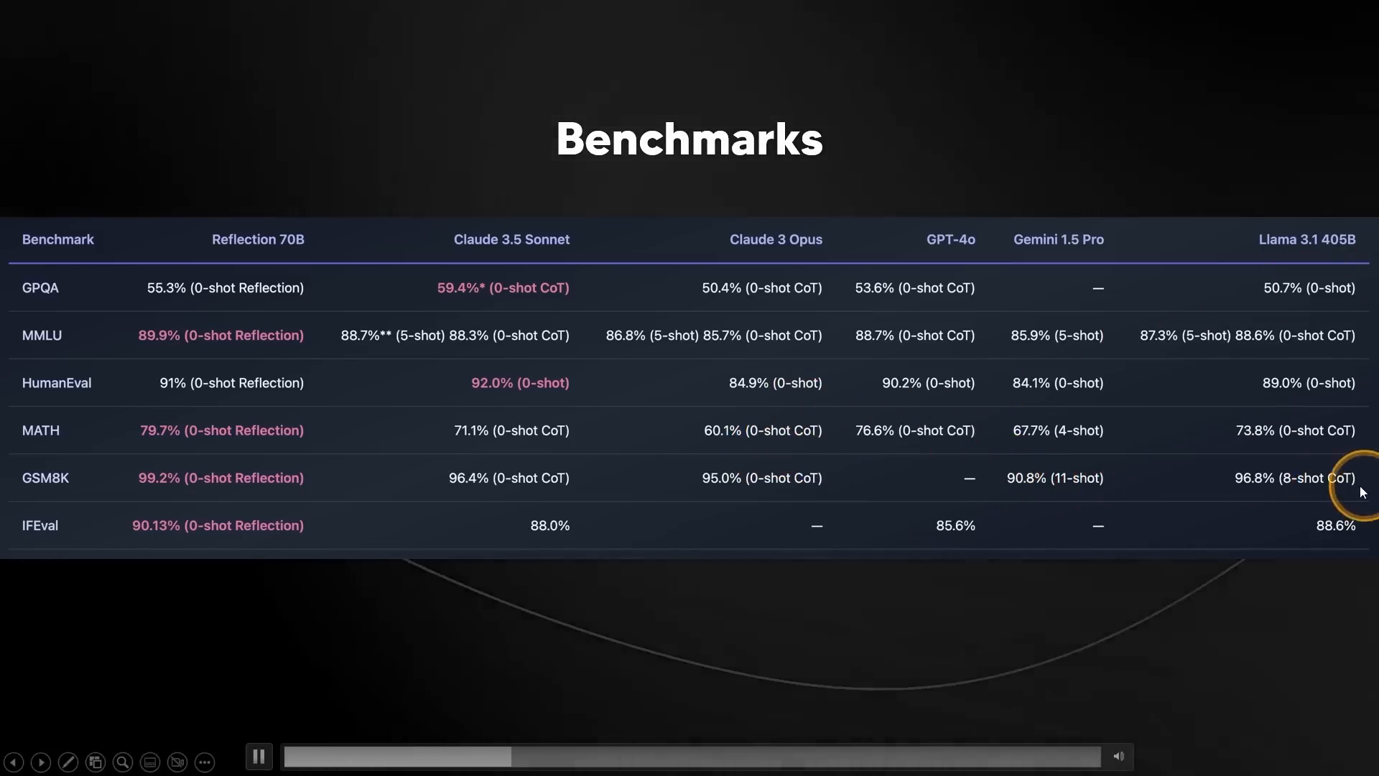
pyautogui.moveTo(988, 307)
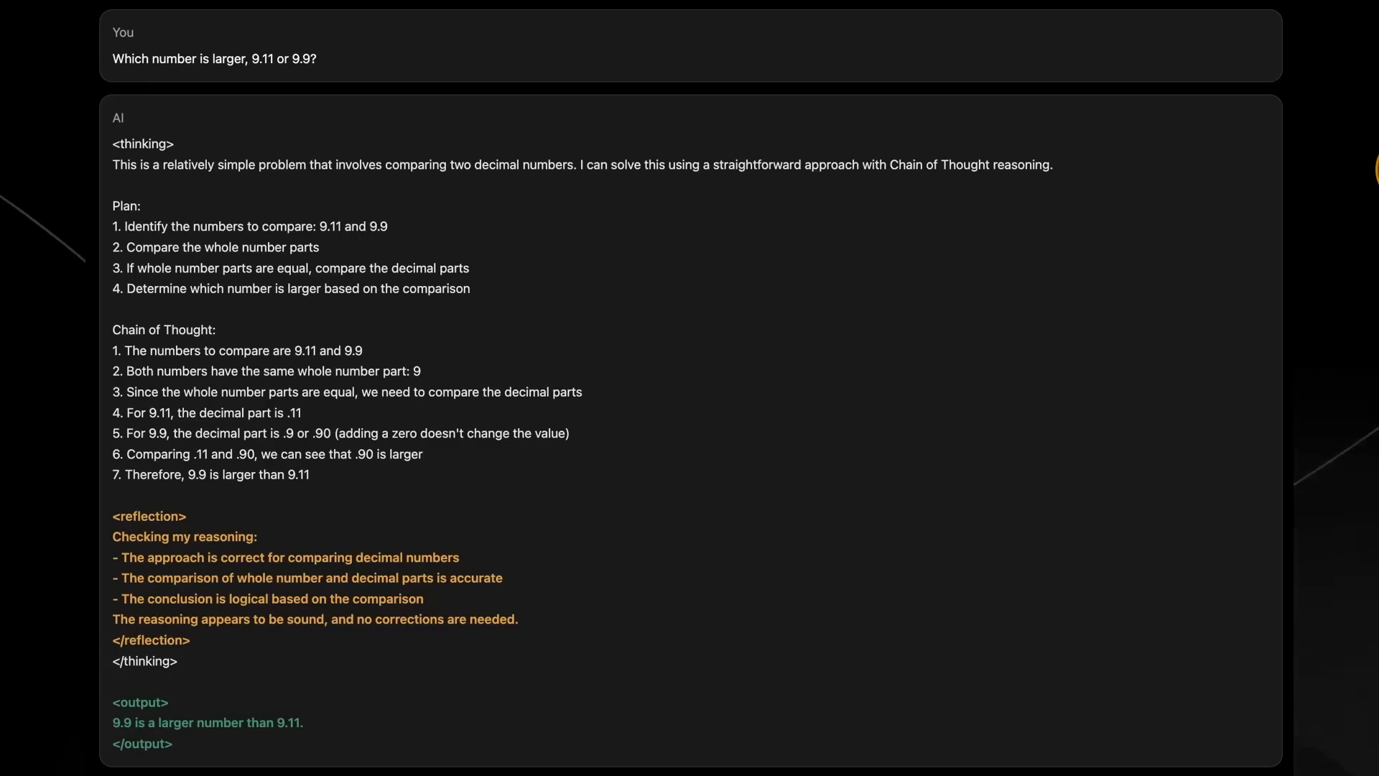
# - Advance to the Reflection 70B answer slide so the pink box outlines the Plan section
pyautogui.click(284, 89)
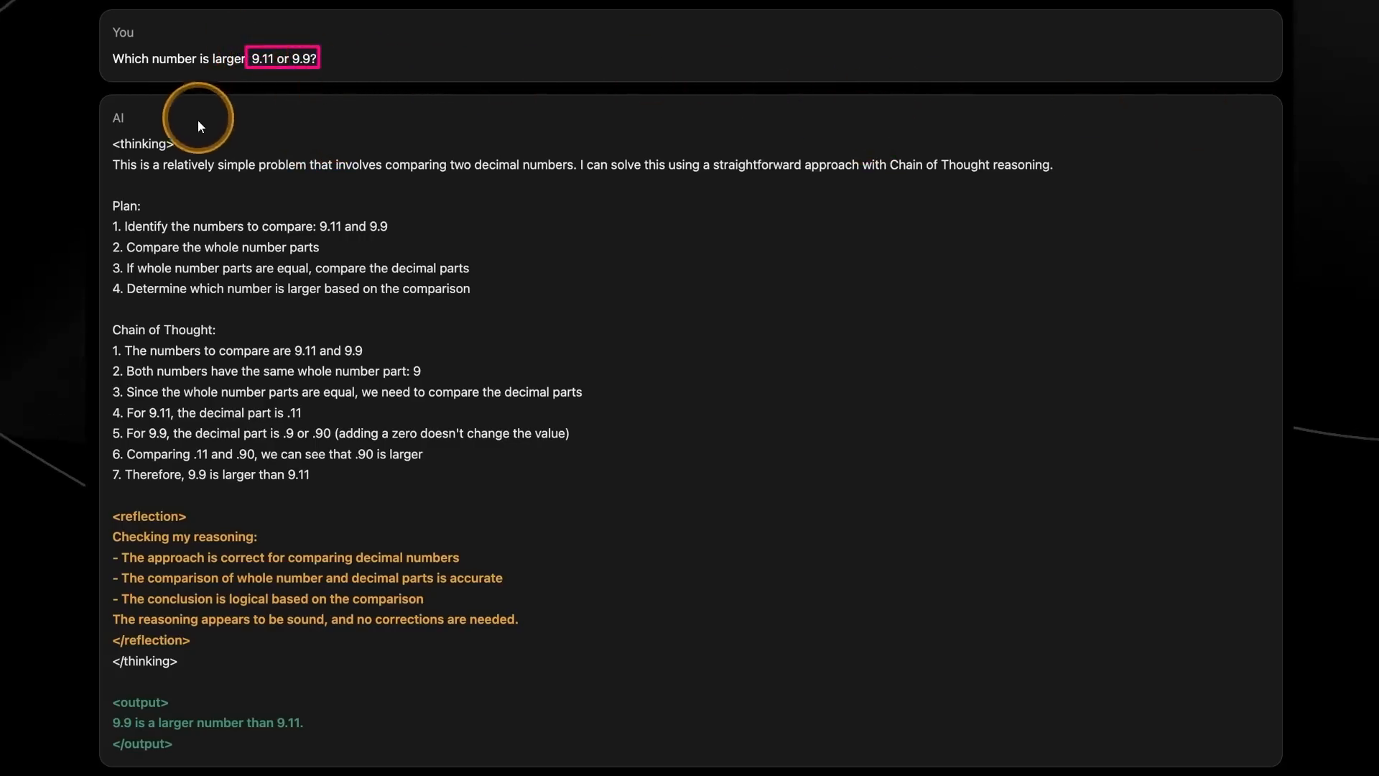
pyautogui.moveTo(121, 132)
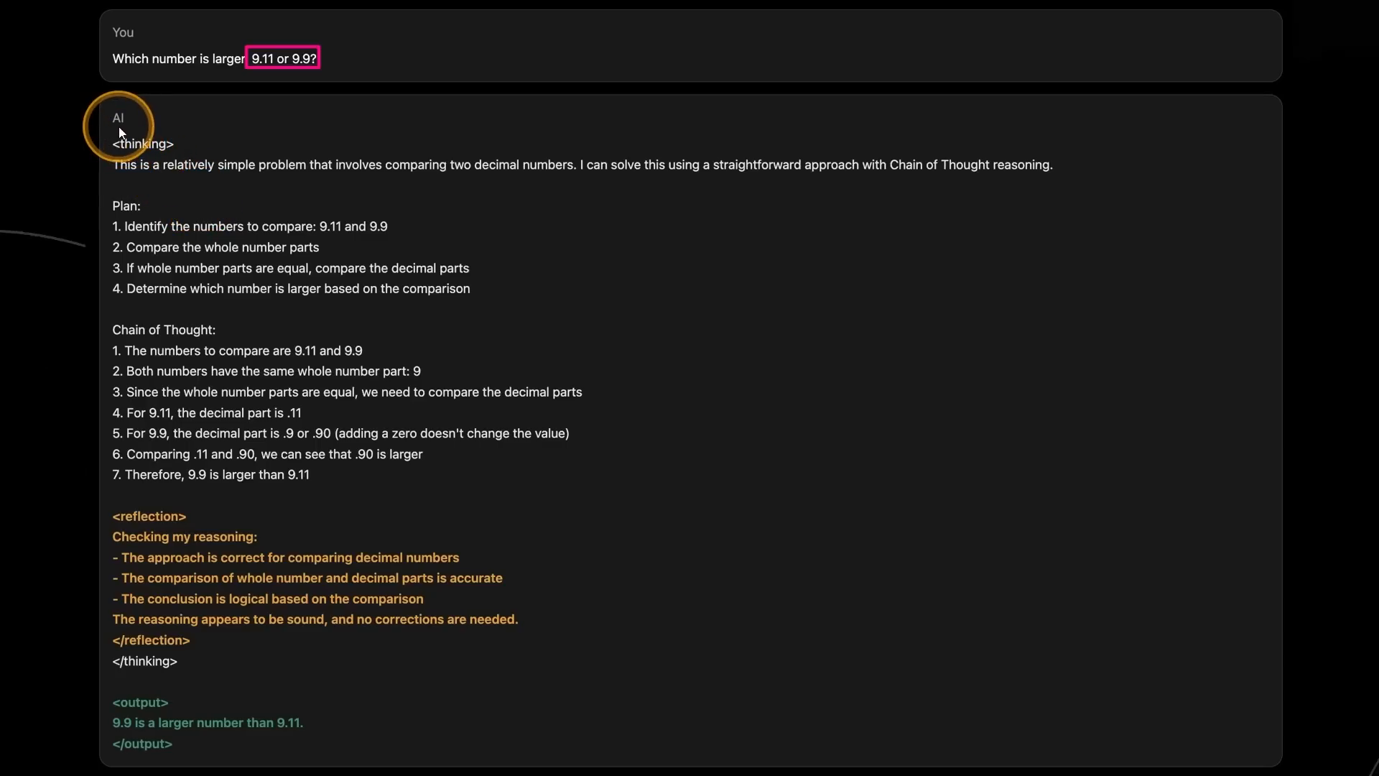
pyautogui.moveTo(210, 220)
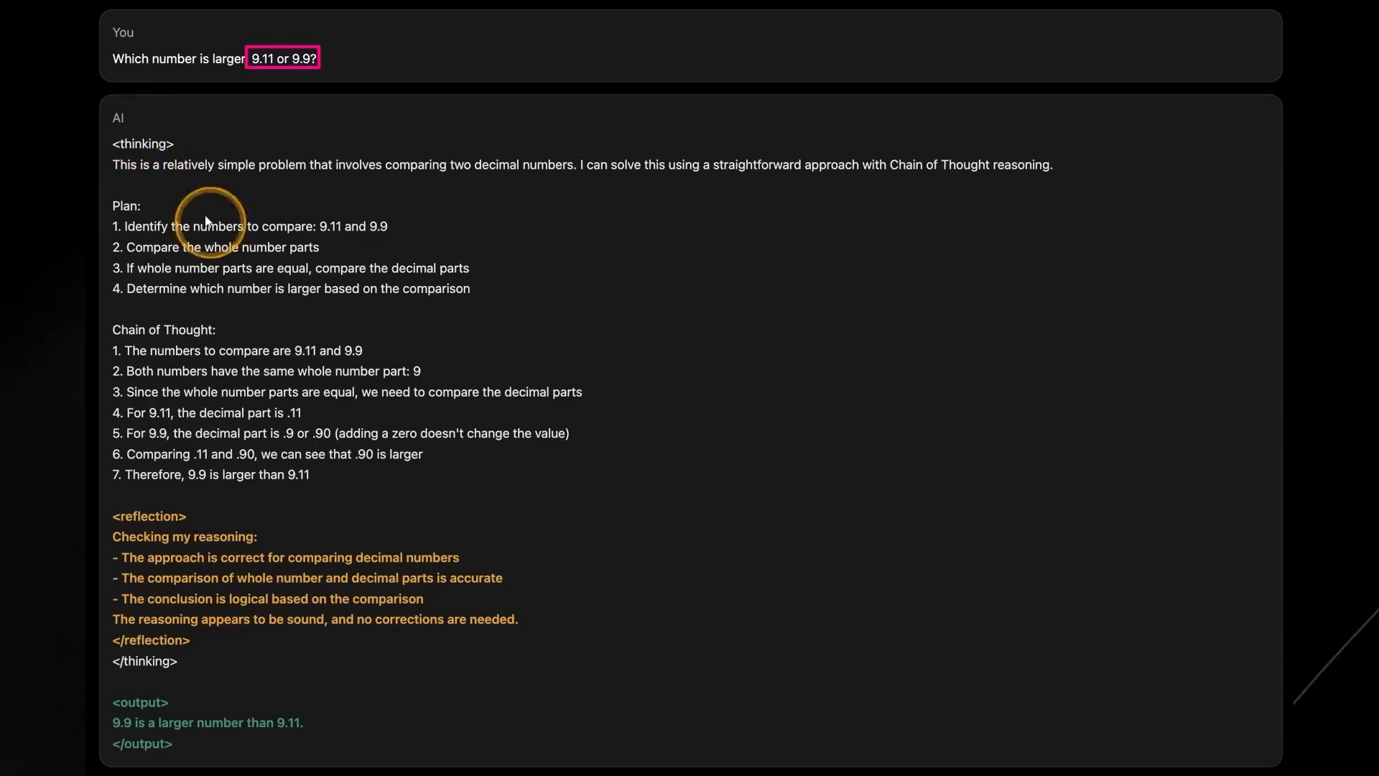
pyautogui.moveTo(198, 152)
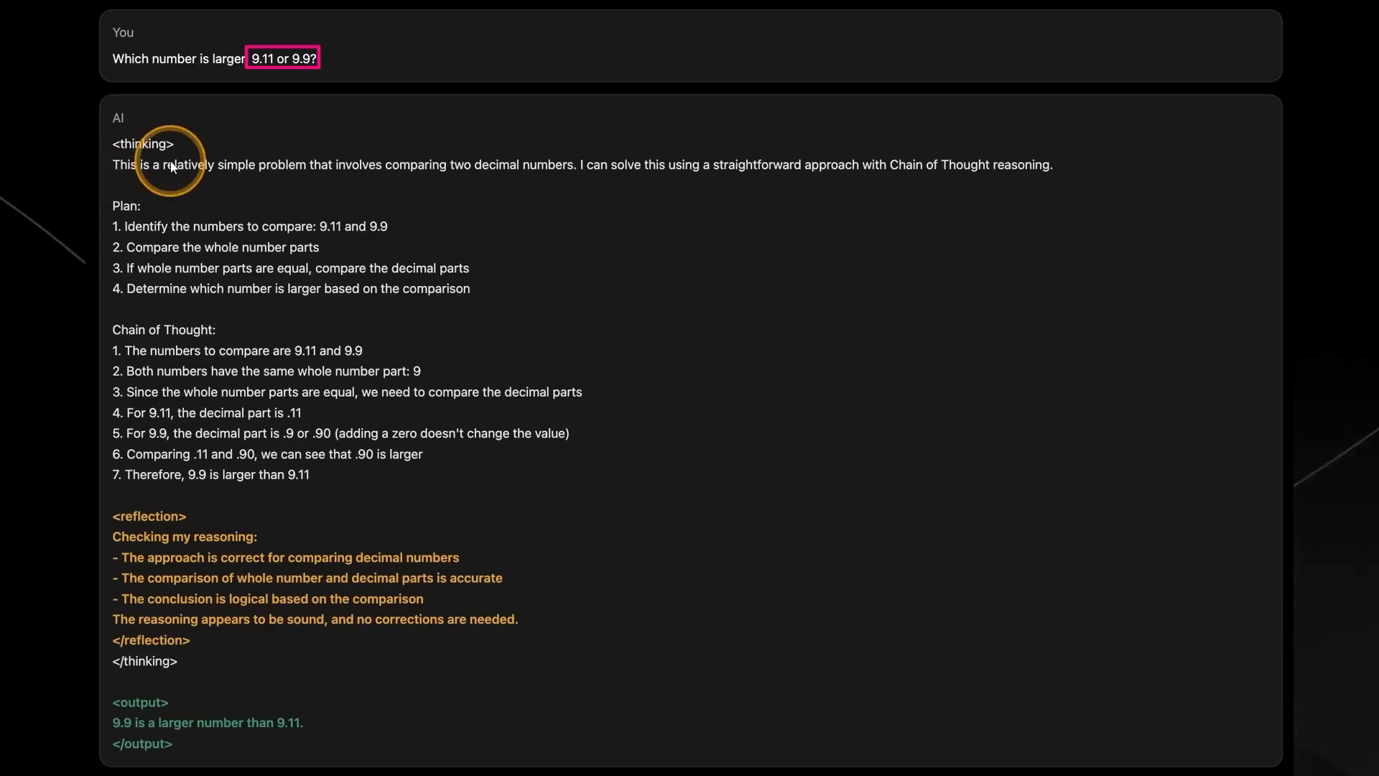
pyautogui.moveTo(377, 174)
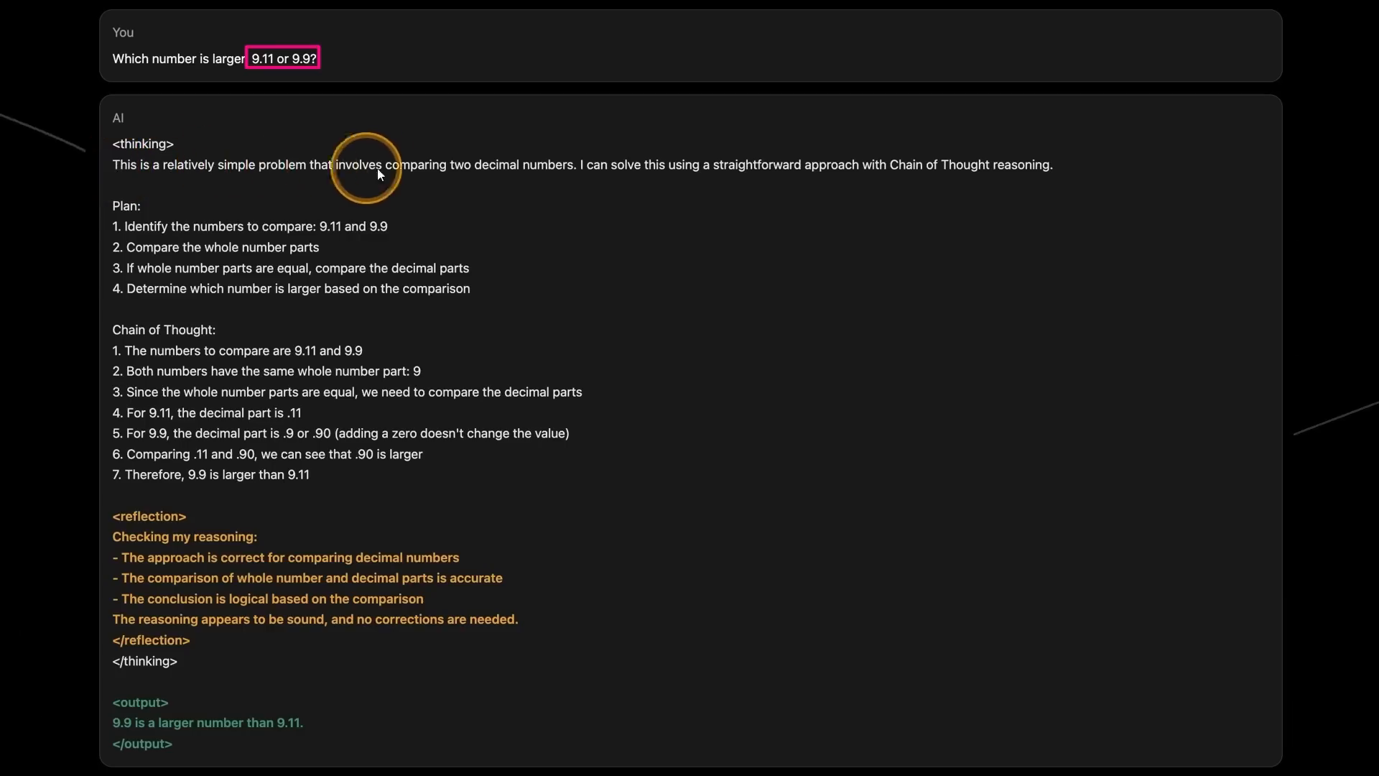
pyautogui.moveTo(603, 169)
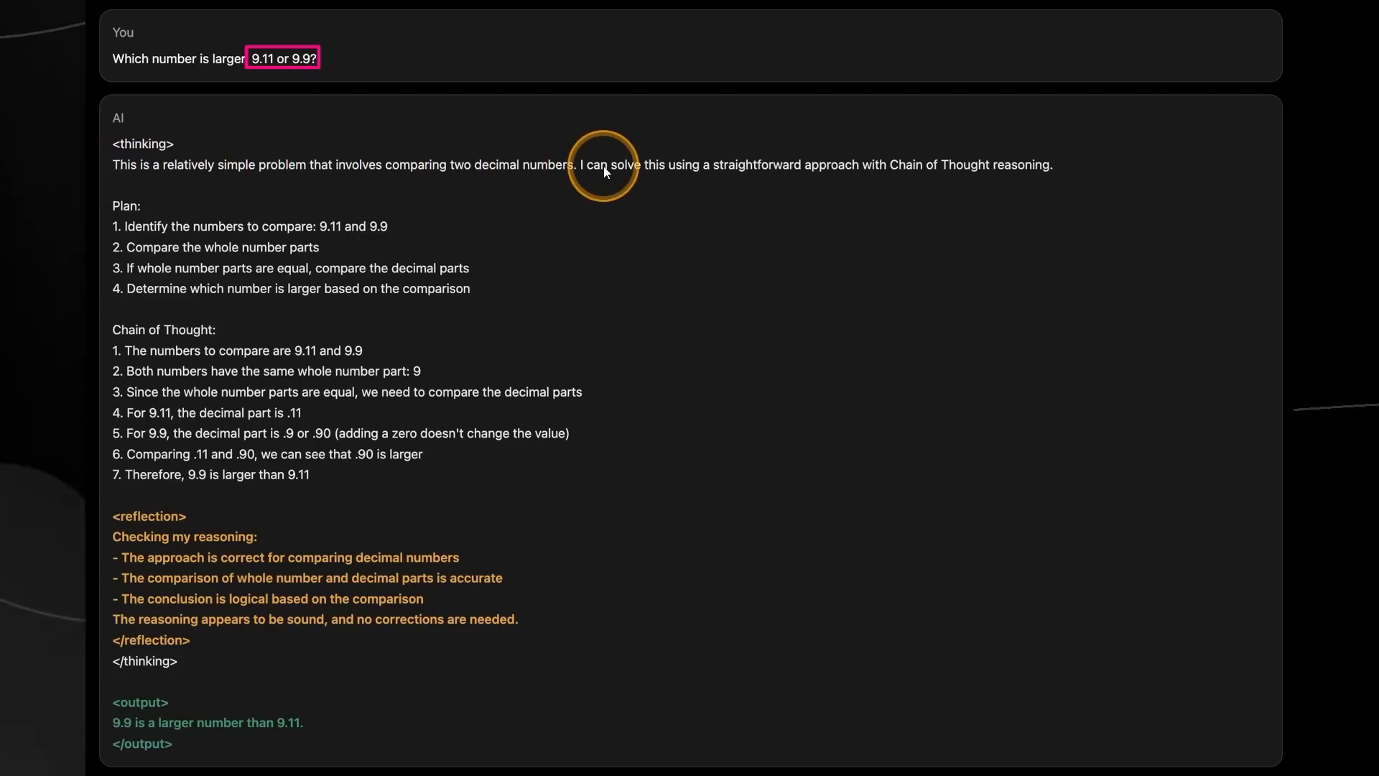
pyautogui.moveTo(777, 171)
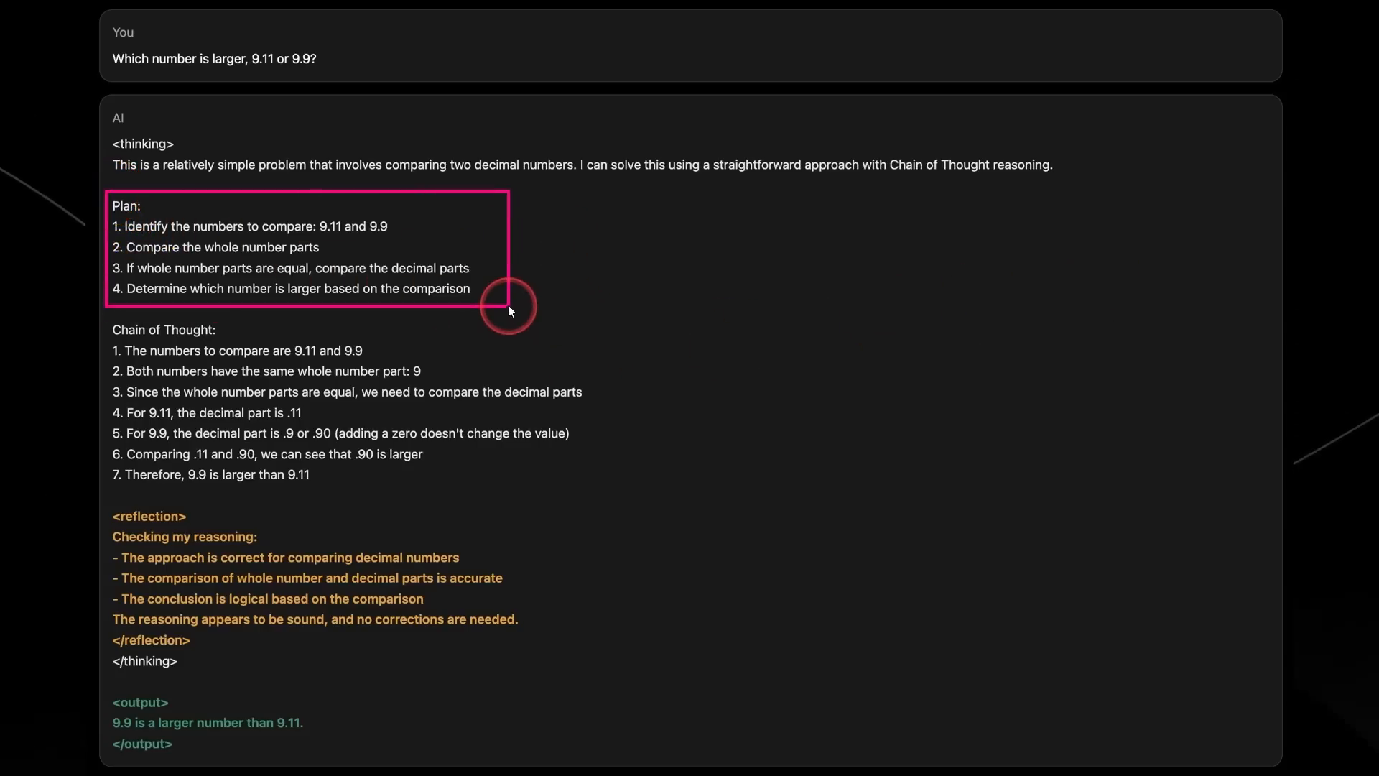
pyautogui.moveTo(271, 232)
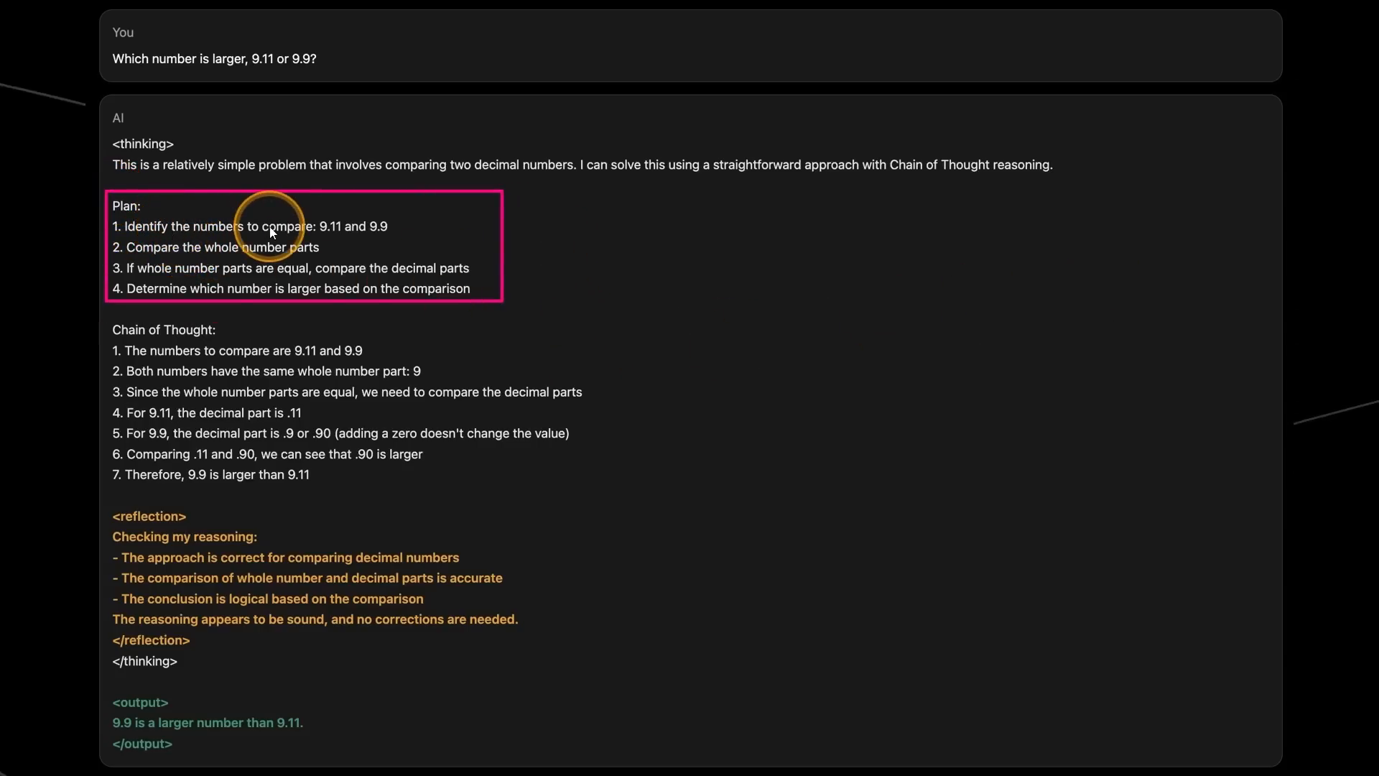
pyautogui.moveTo(389, 237)
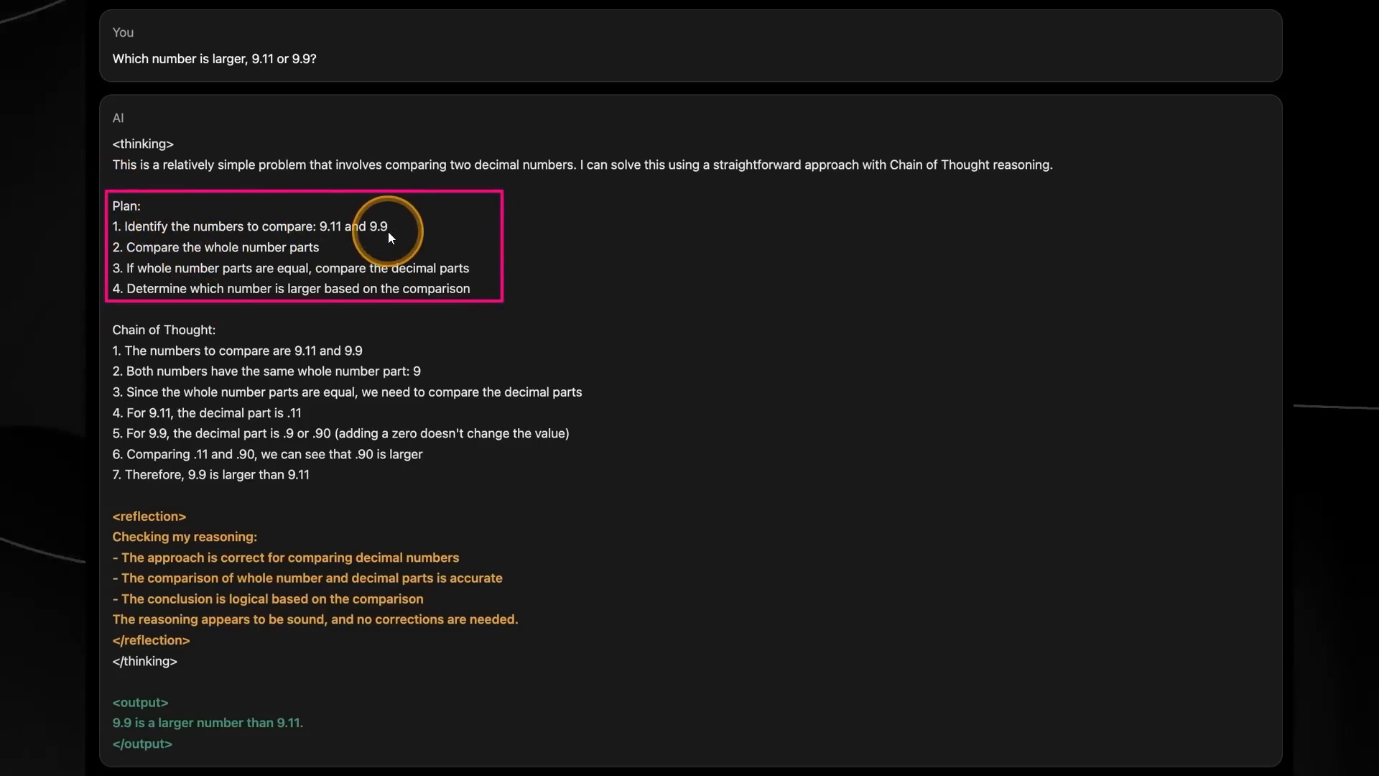
pyautogui.moveTo(255, 257)
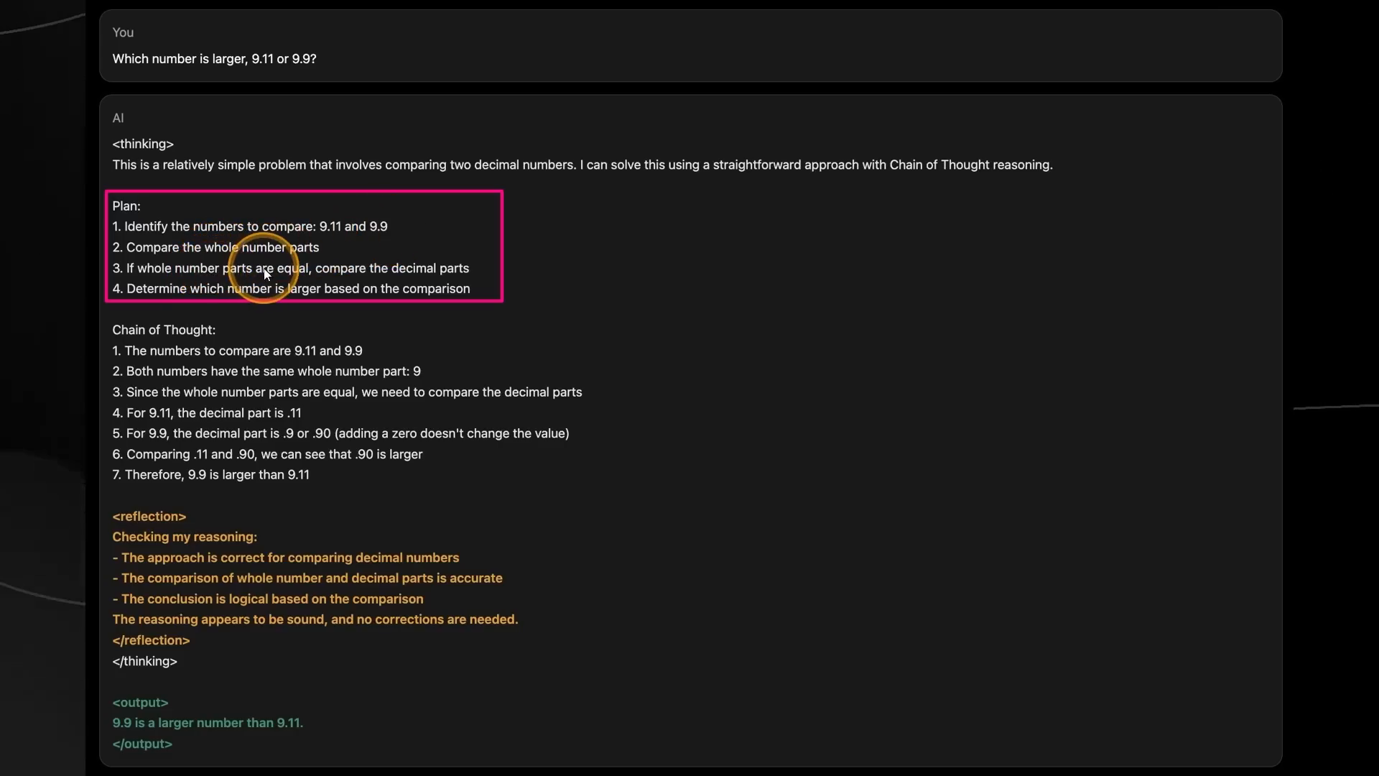
pyautogui.moveTo(389, 281)
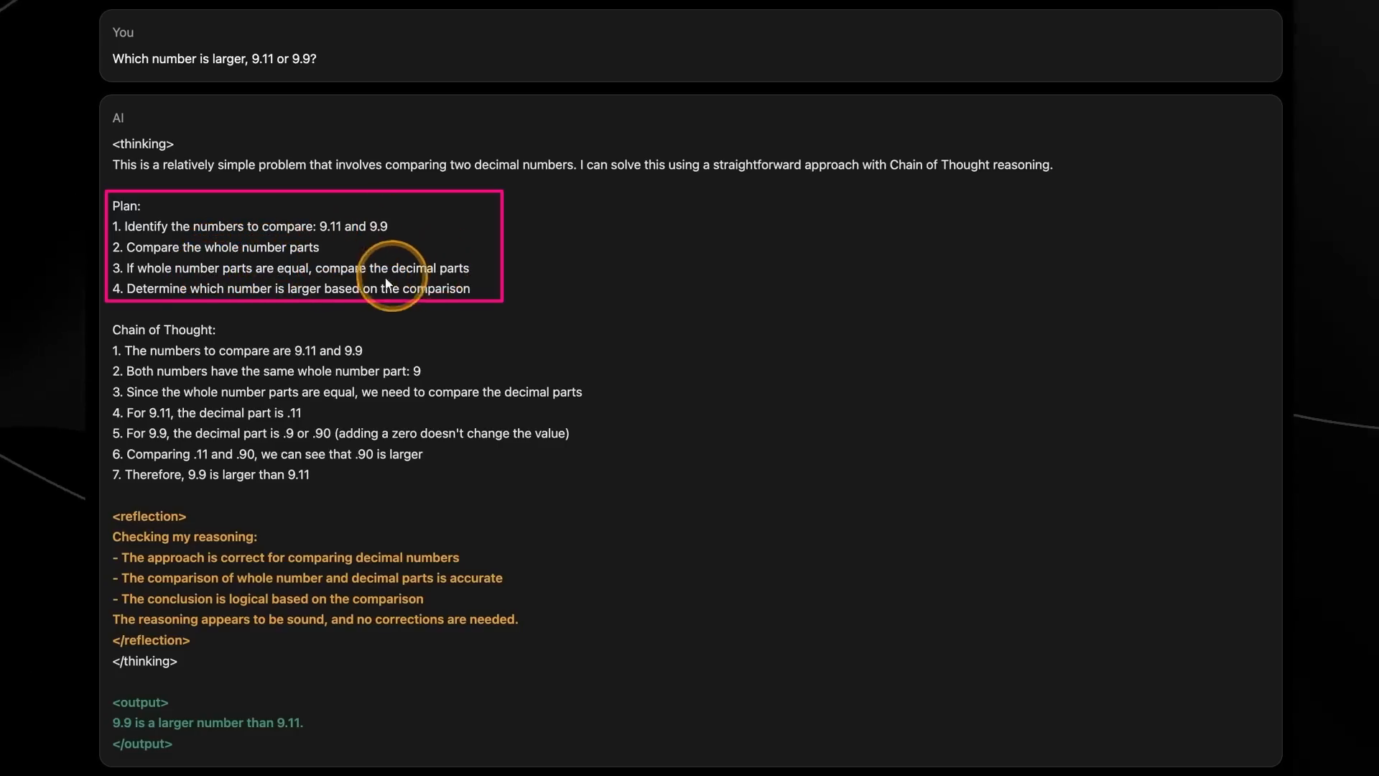
pyautogui.moveTo(332, 297)
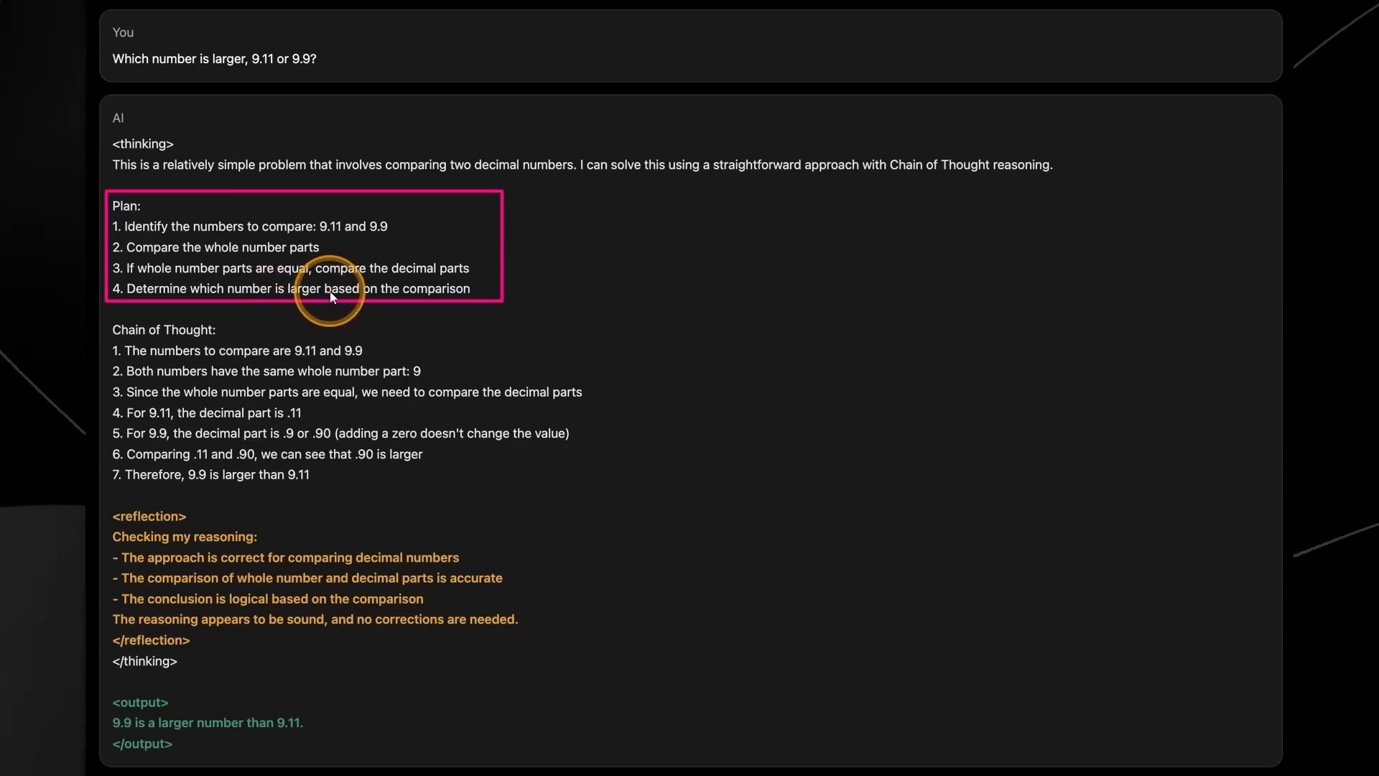
pyautogui.moveTo(276, 299)
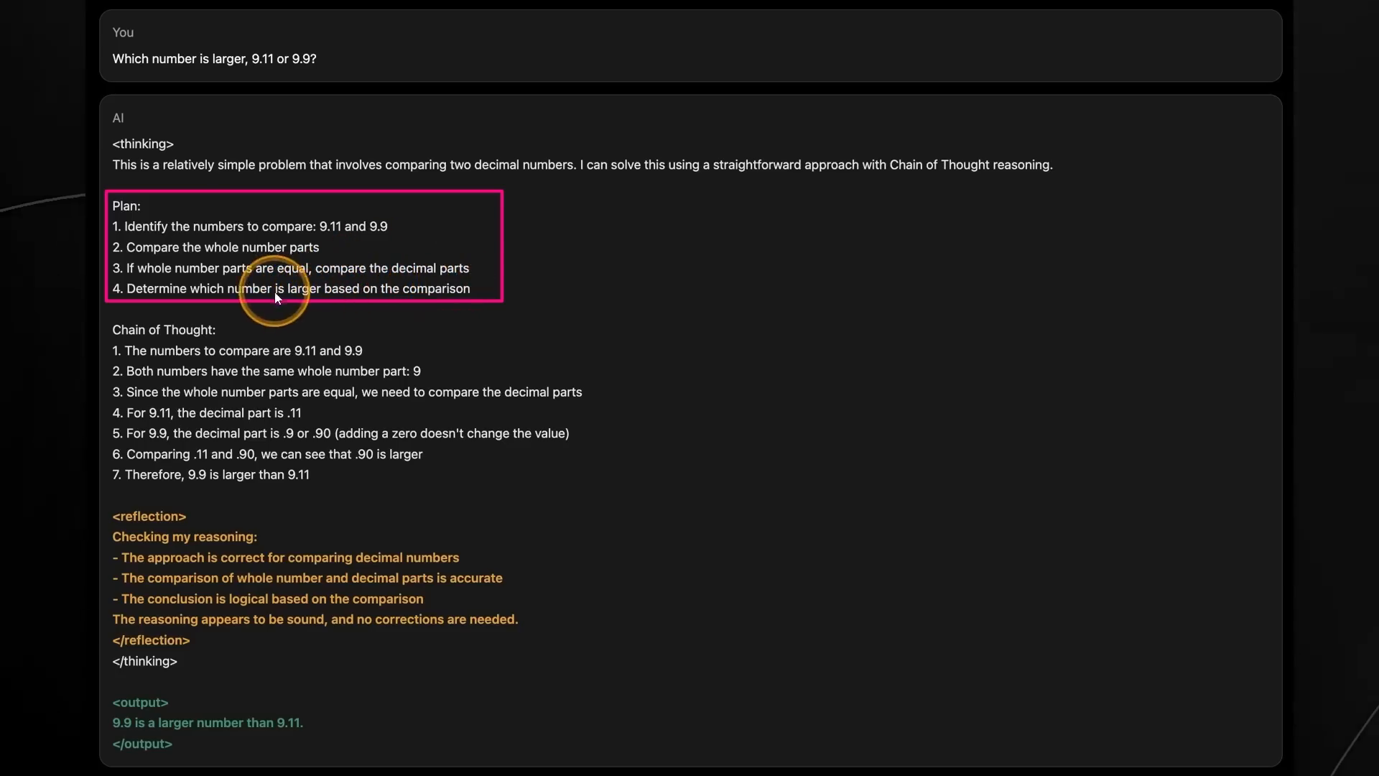
pyautogui.moveTo(321, 320)
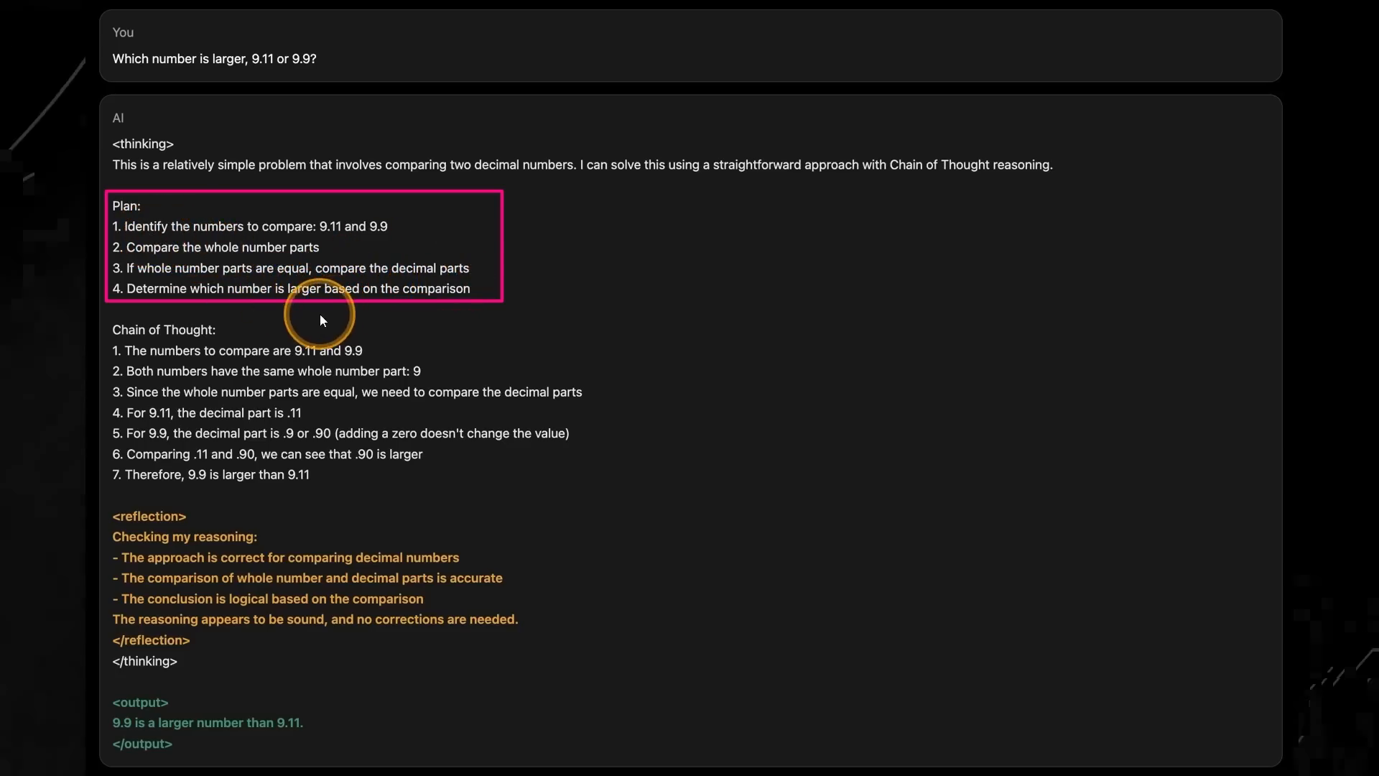
pyautogui.moveTo(1060, 202)
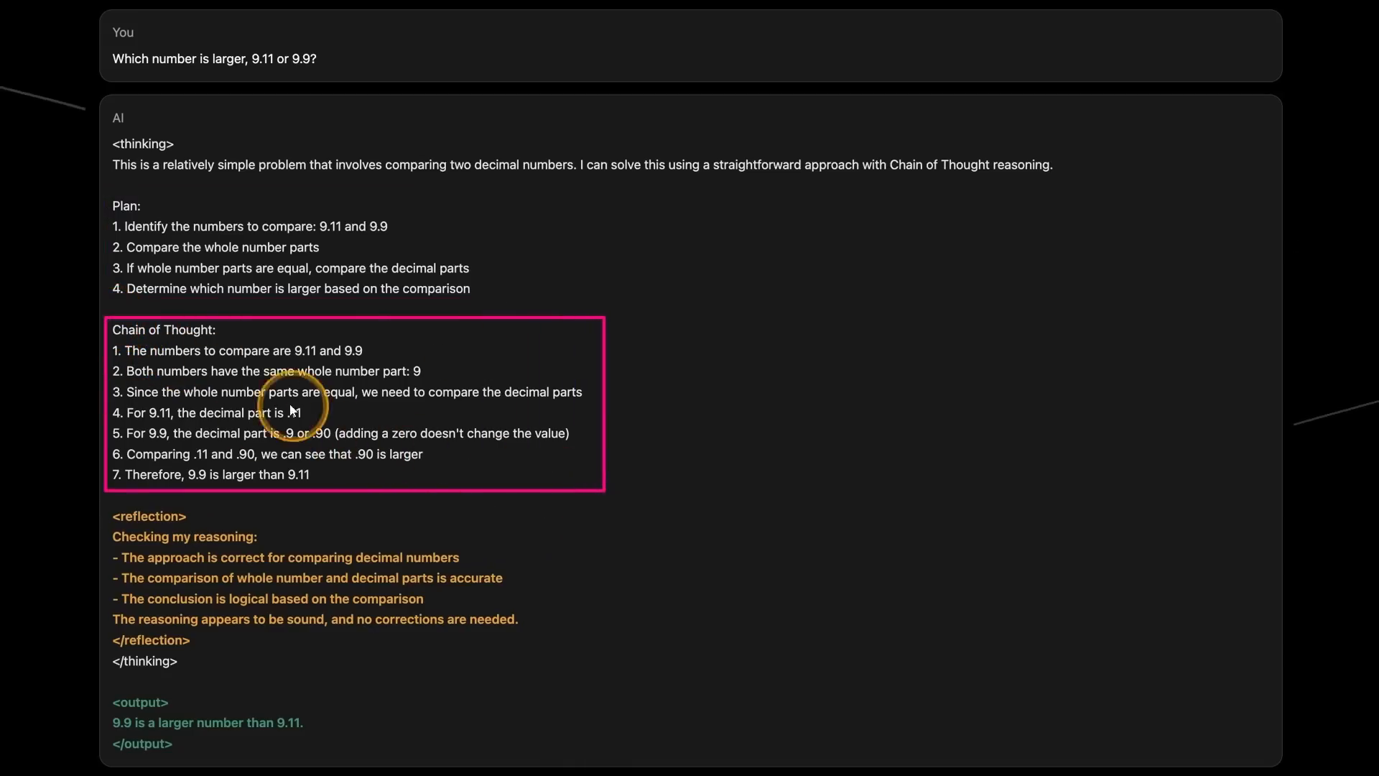
pyautogui.moveTo(1284, 260)
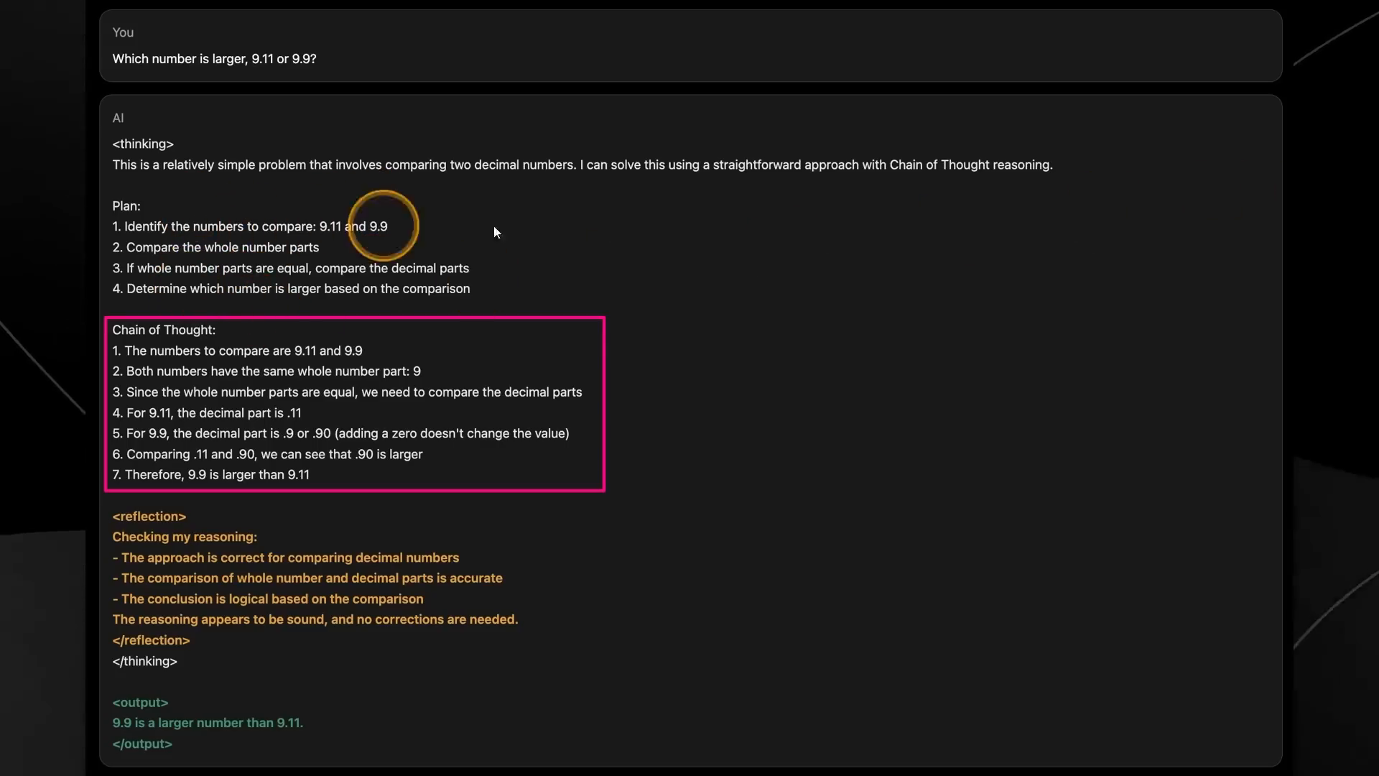
pyautogui.moveTo(501, 240)
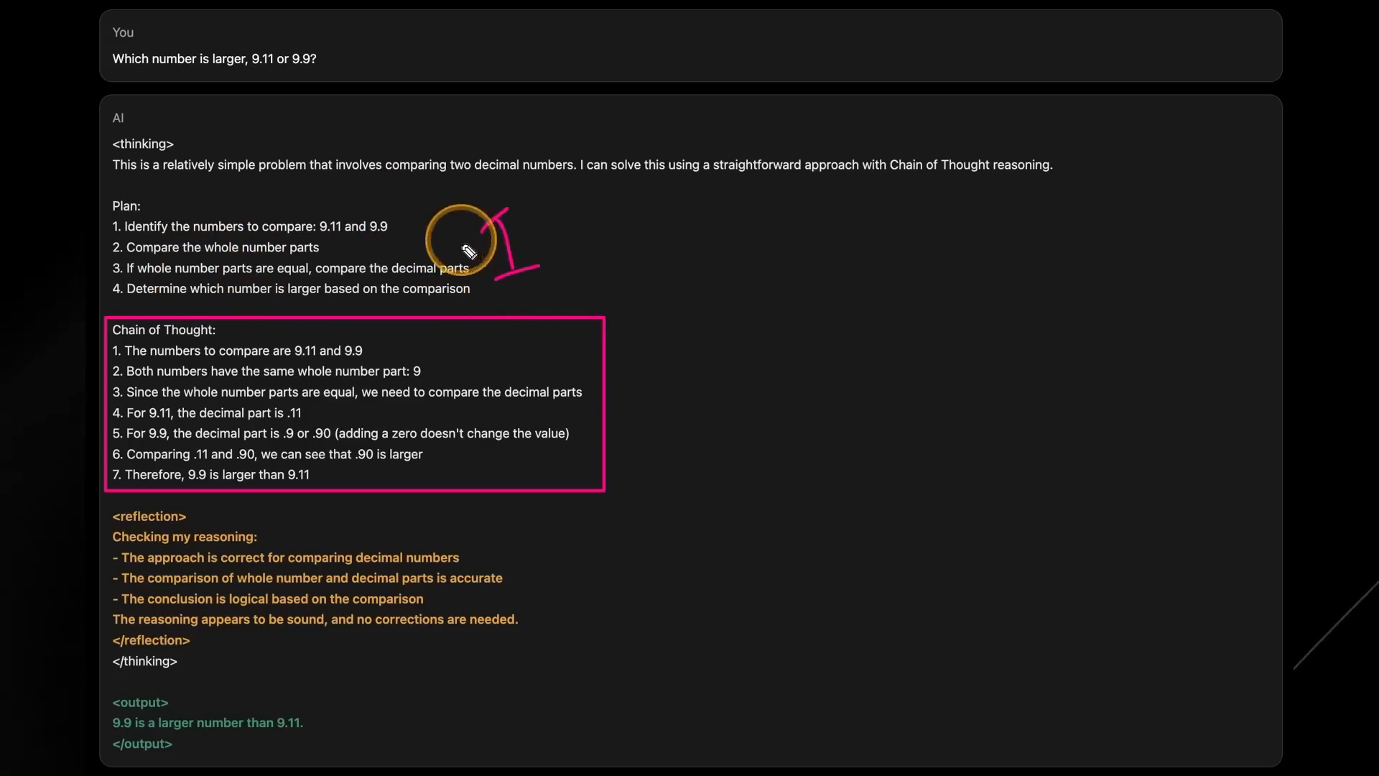
pyautogui.moveTo(665, 435)
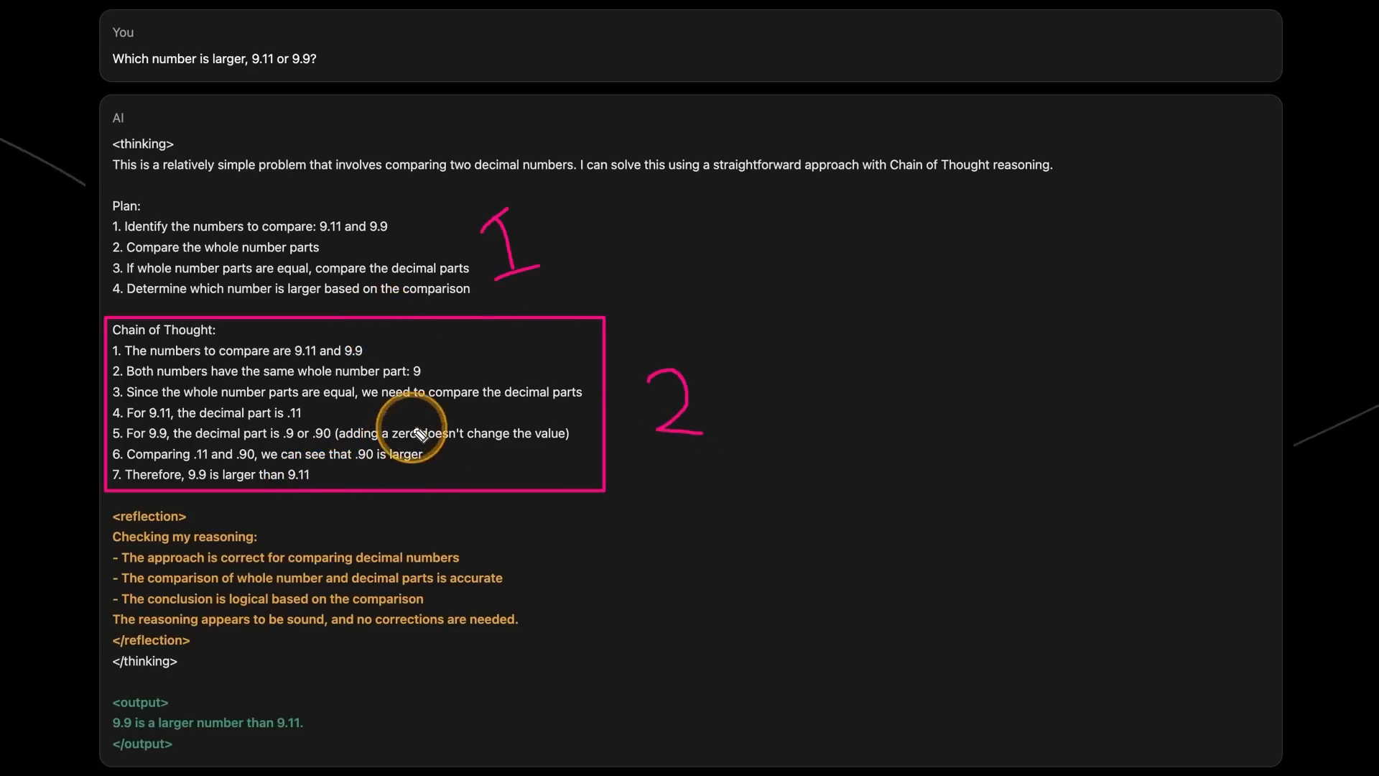
pyautogui.moveTo(255, 391)
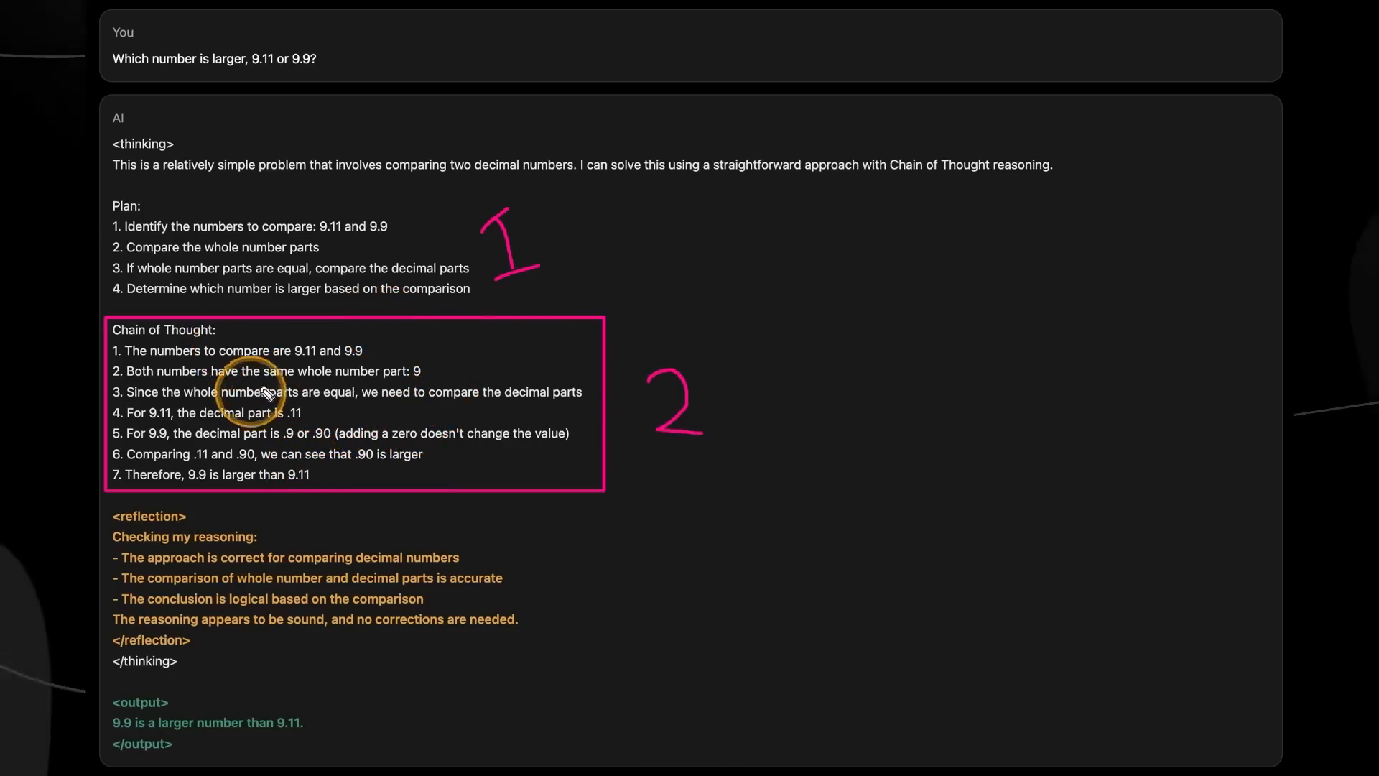
pyautogui.moveTo(312, 281)
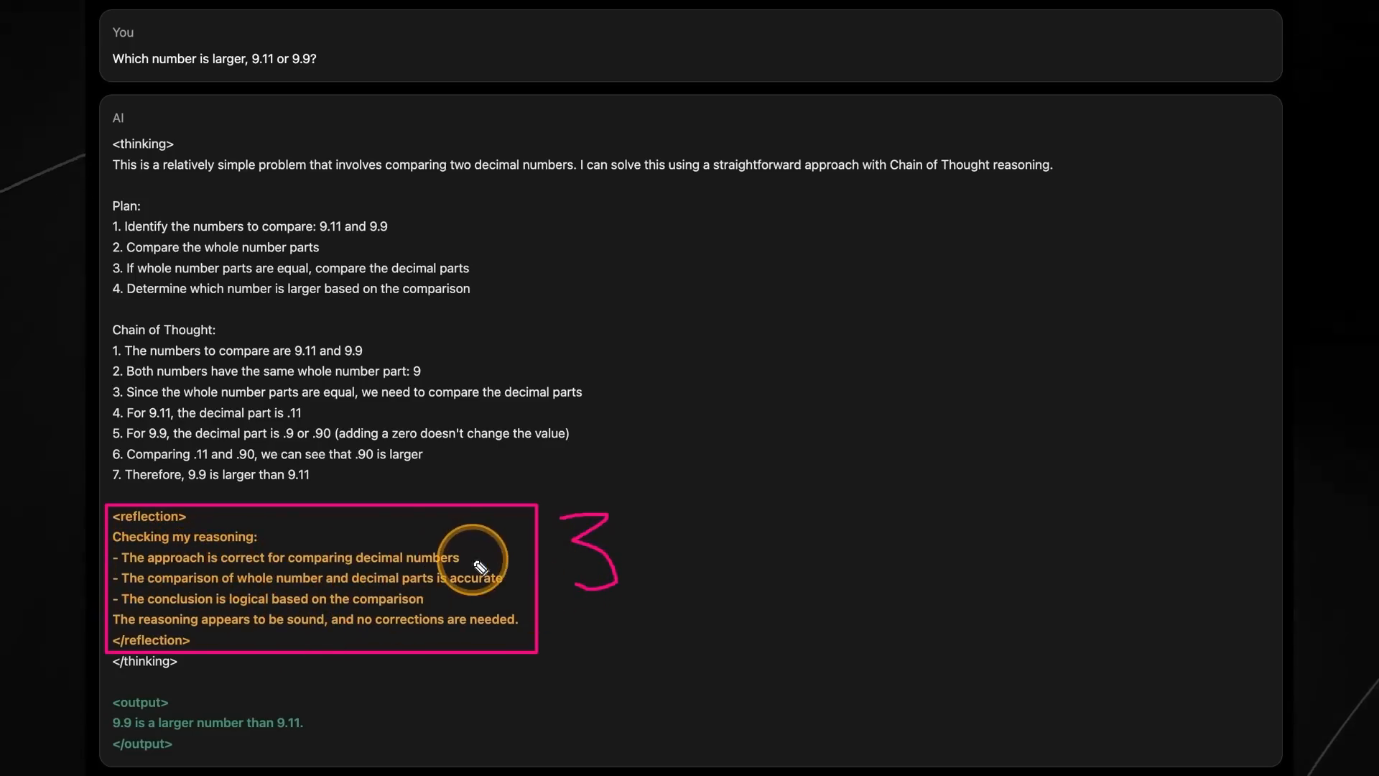
pyautogui.moveTo(286, 593)
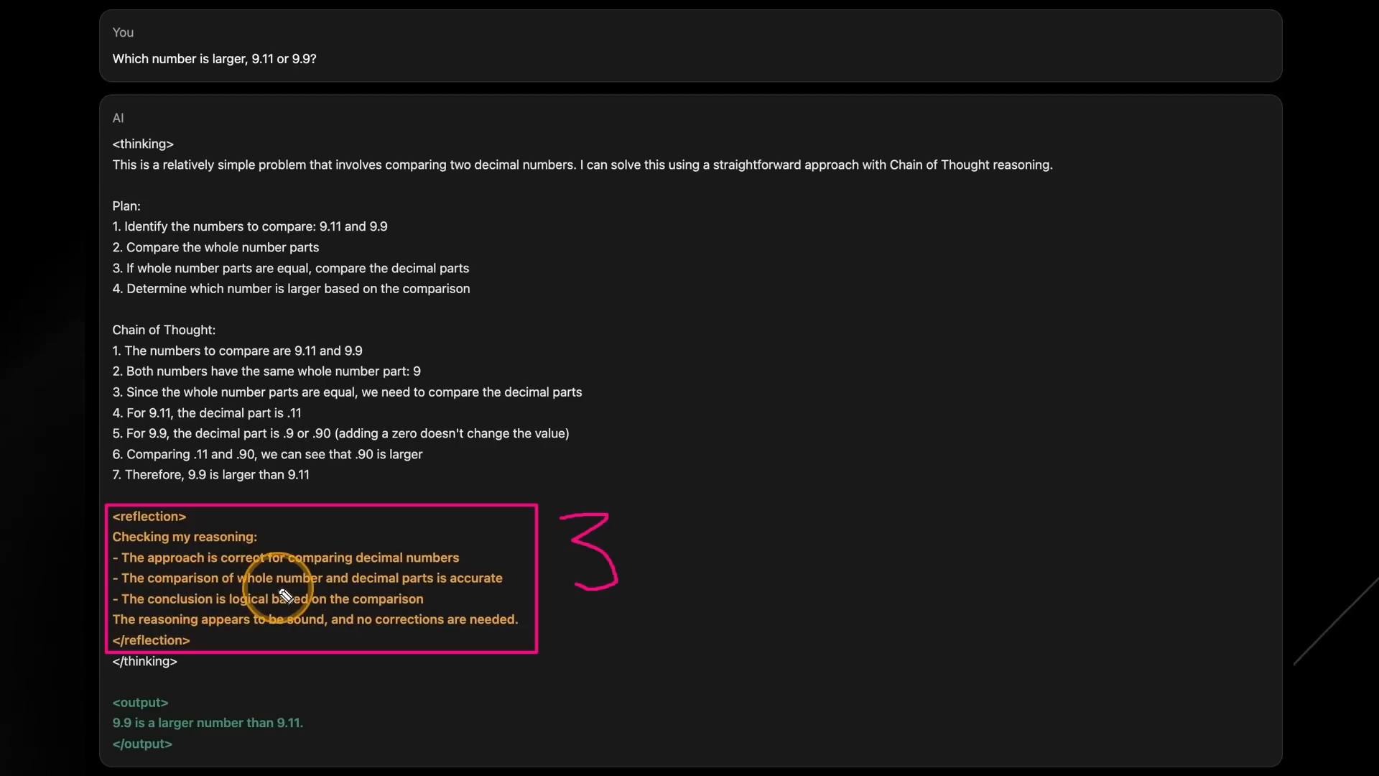
pyautogui.moveTo(523, 629)
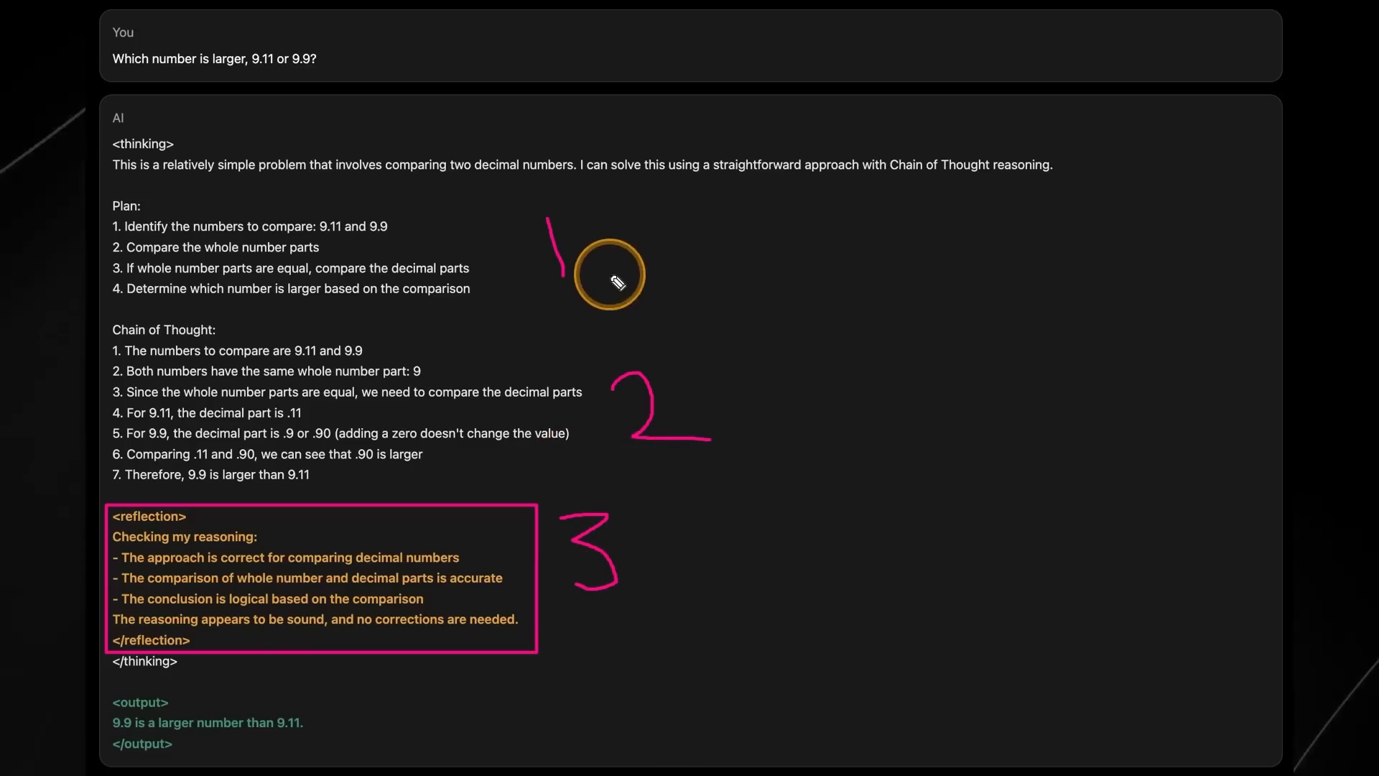
pyautogui.moveTo(123, 742)
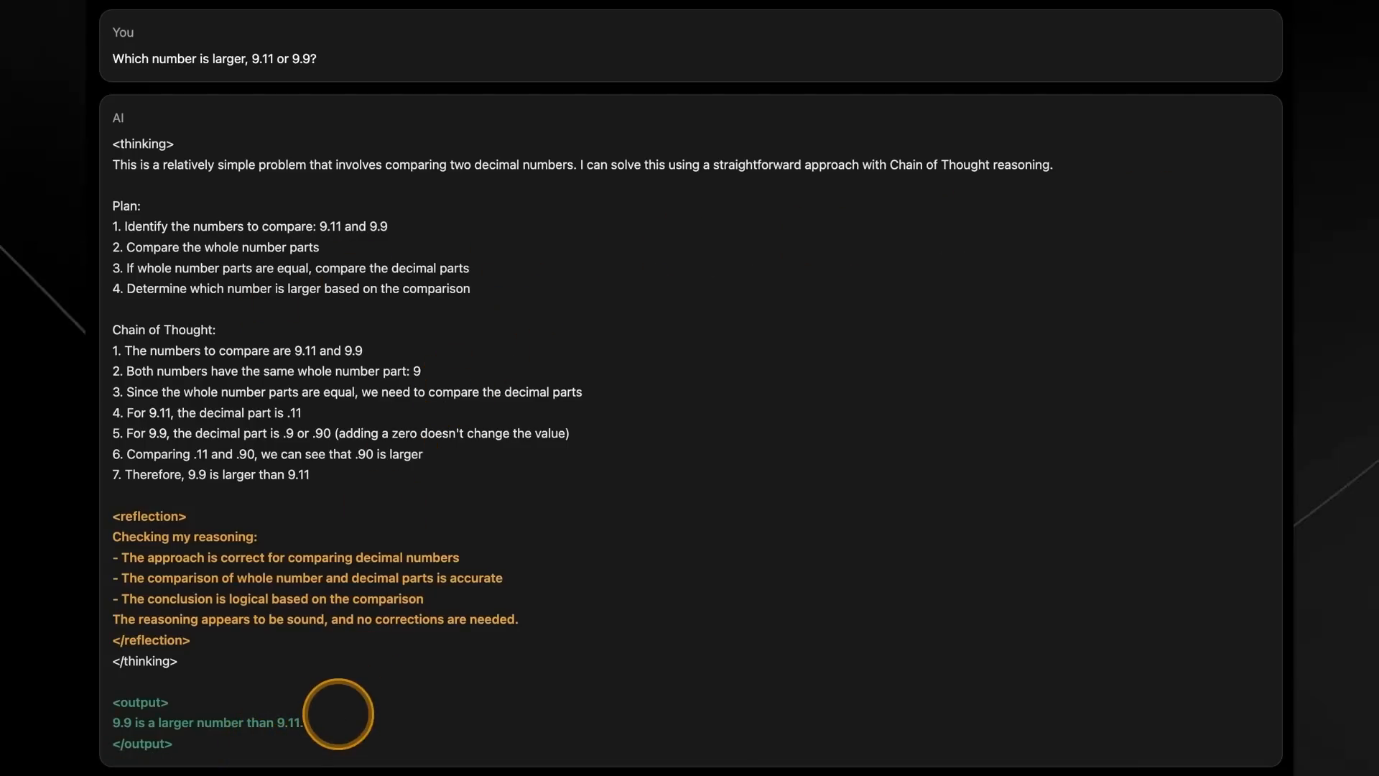
pyautogui.moveTo(335, 672)
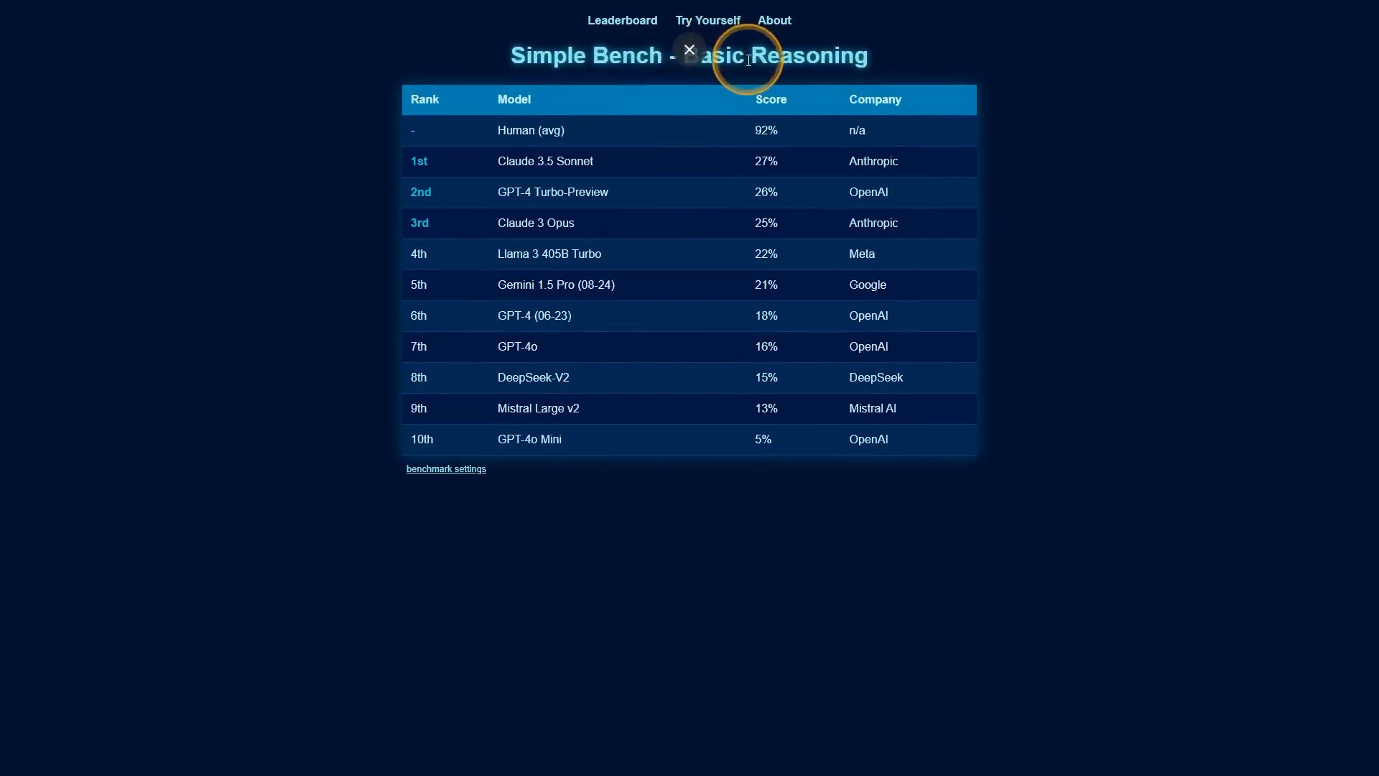
pyautogui.moveTo(766, 86)
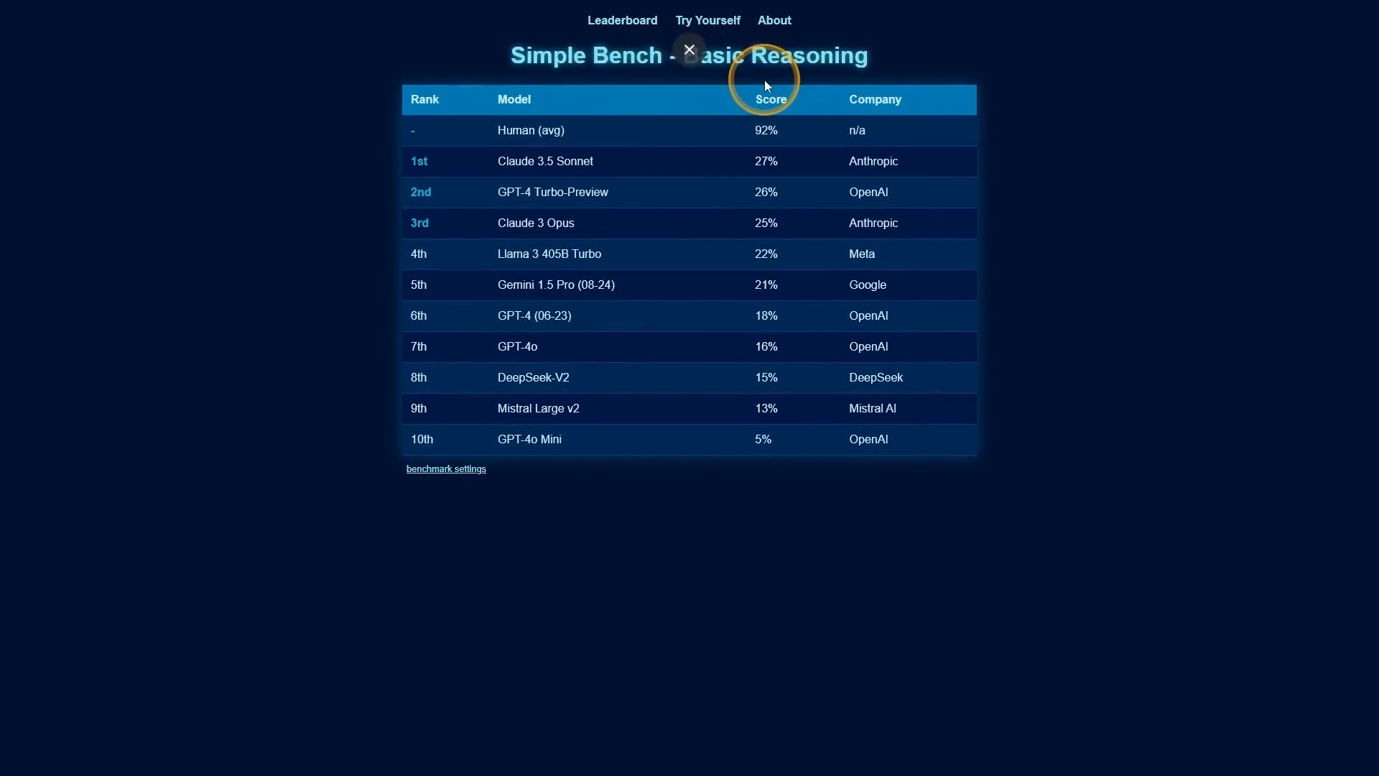
pyautogui.click(690, 49)
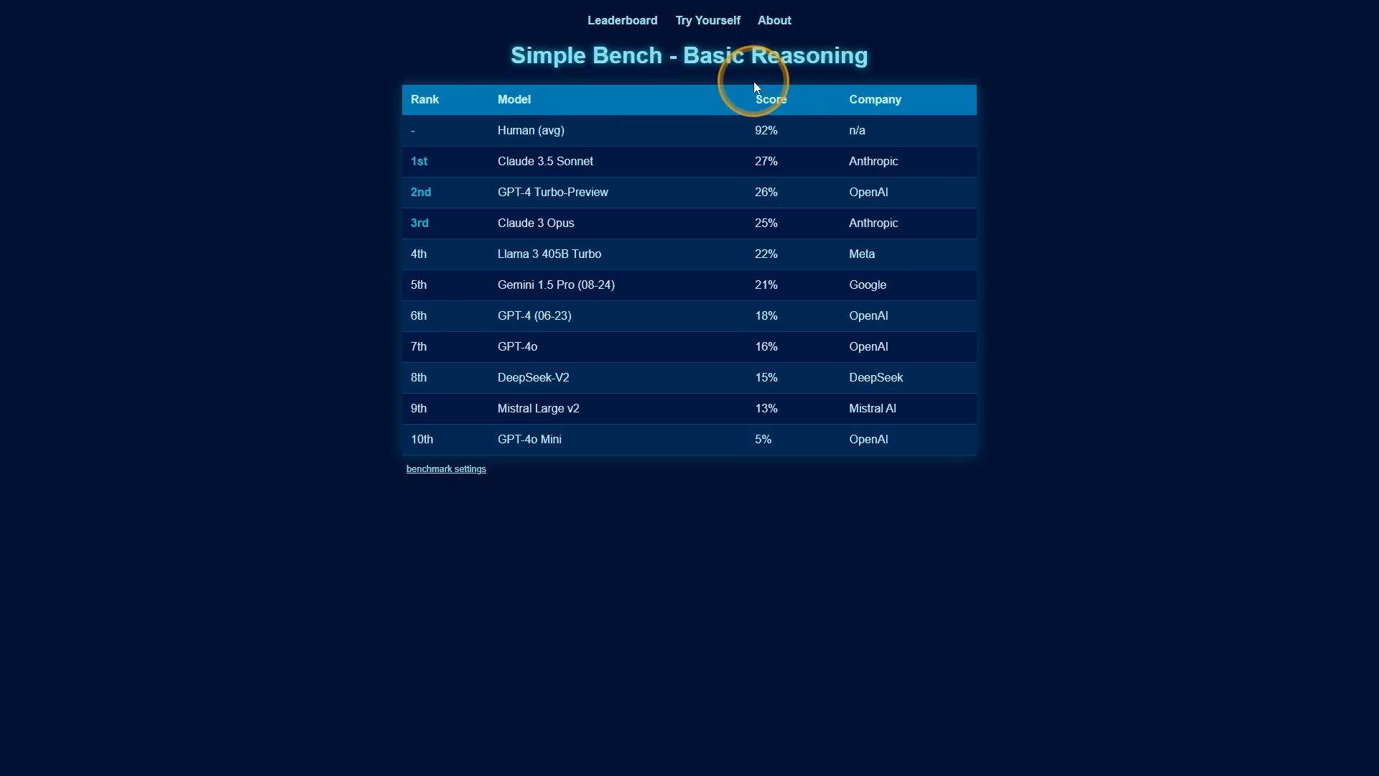
pyautogui.moveTo(698, 31)
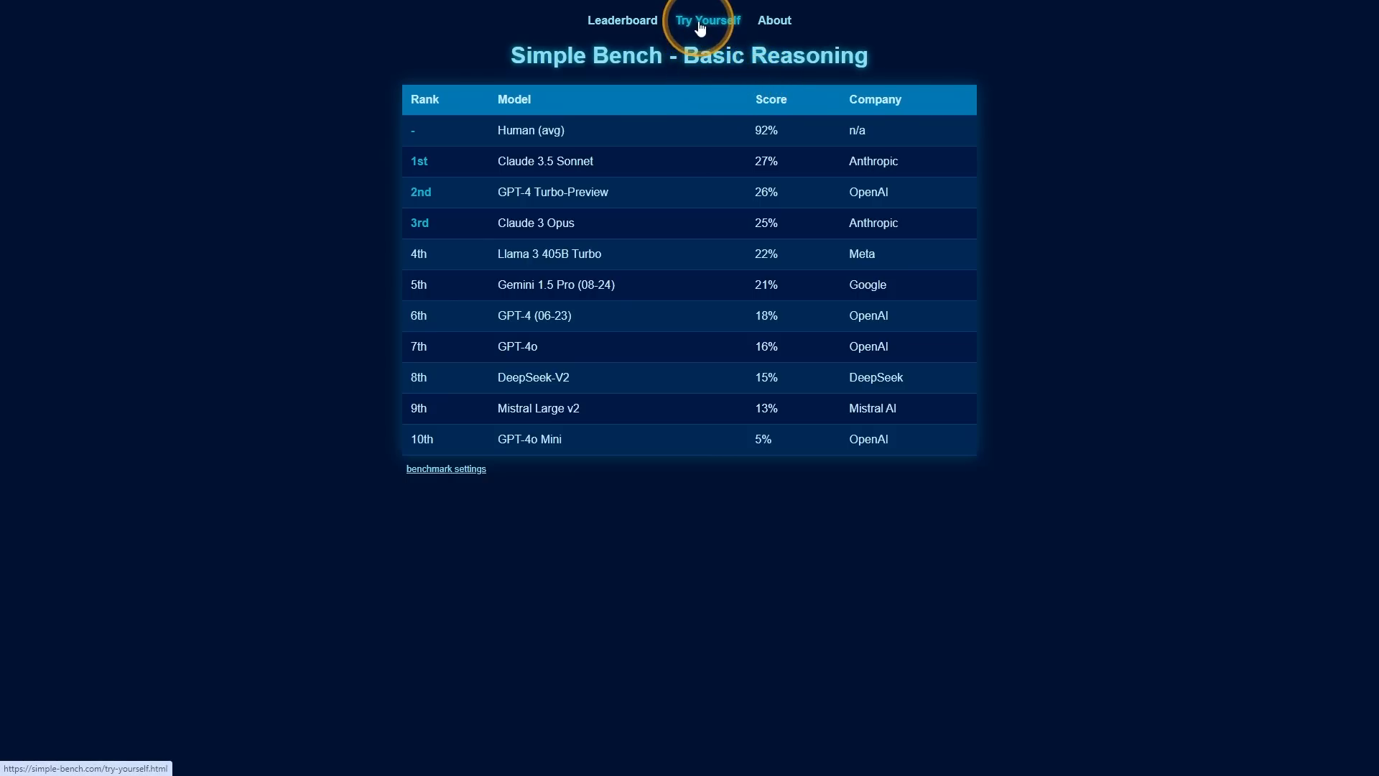
pyautogui.click(706, 18)
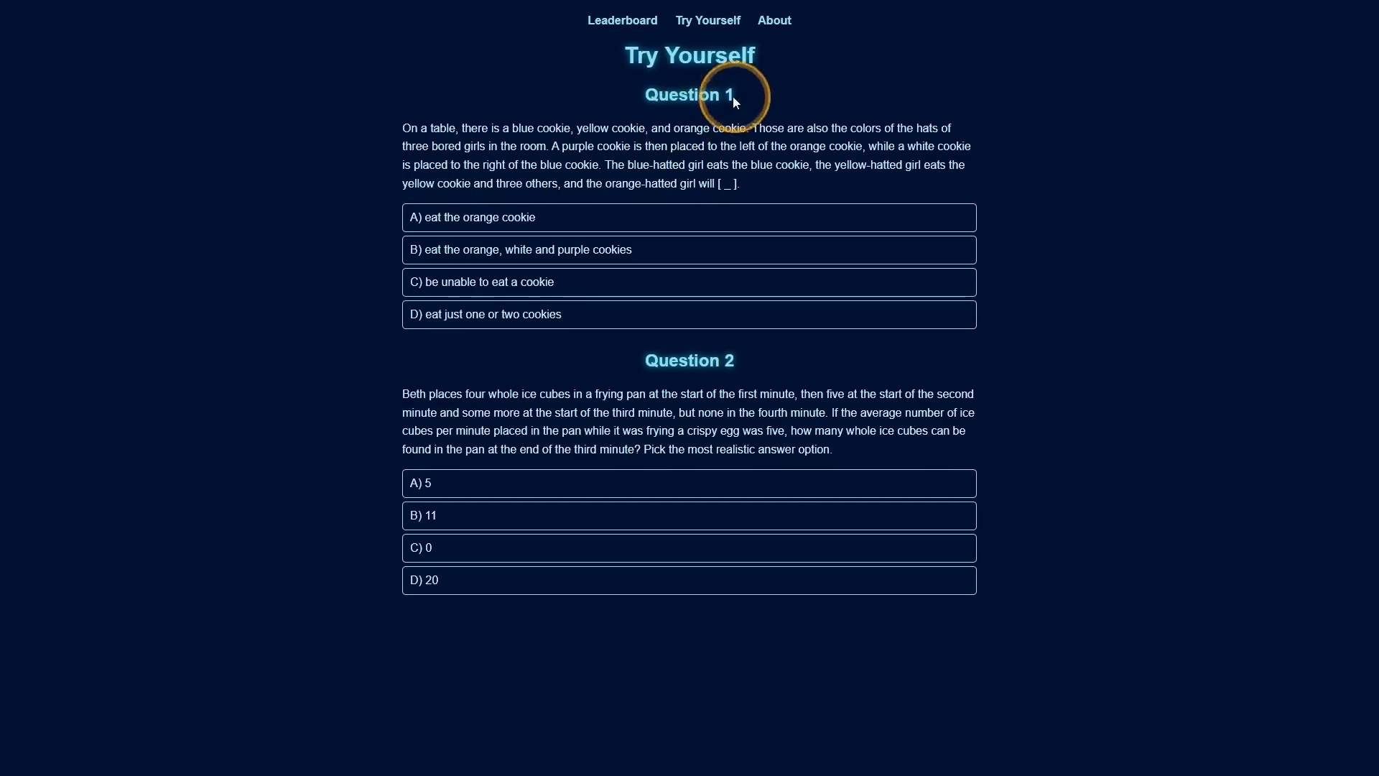
pyautogui.click(622, 19)
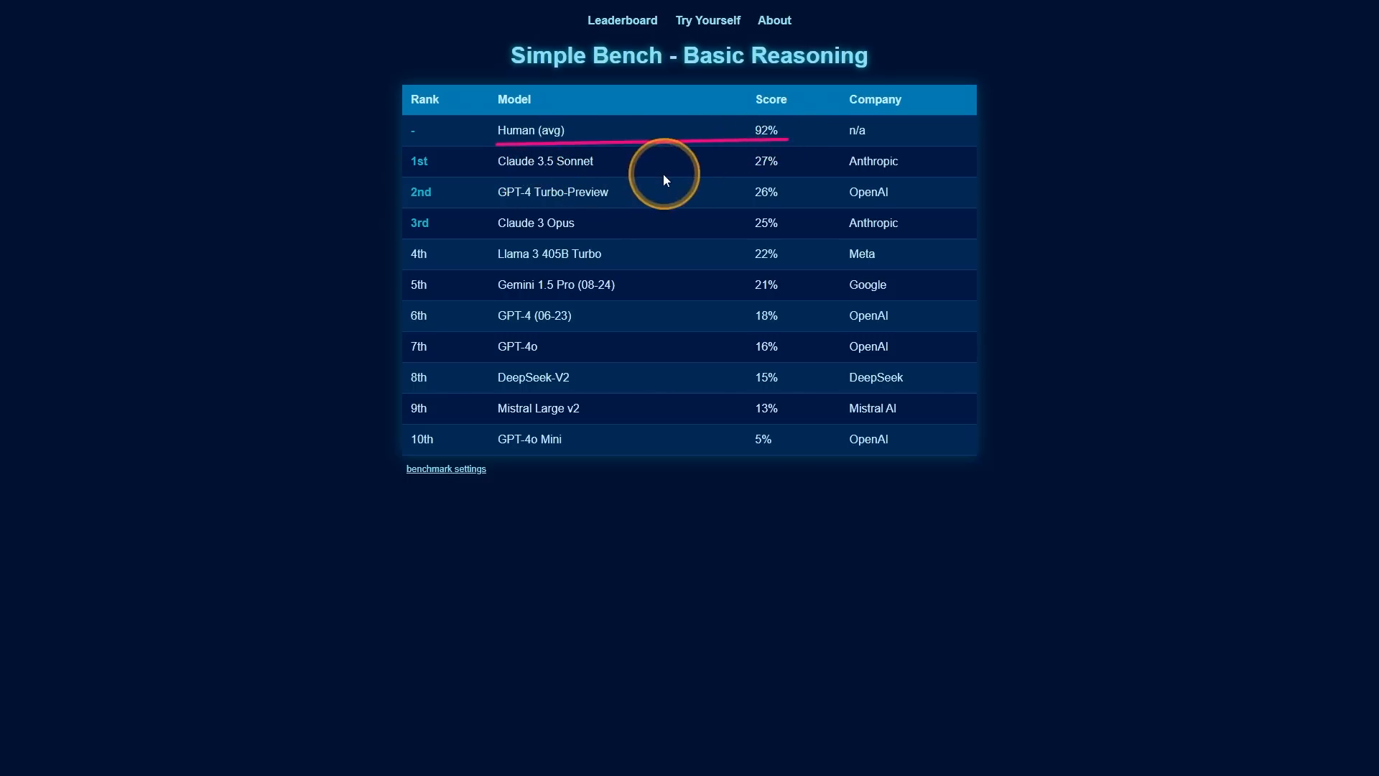
pyautogui.moveTo(720, 200)
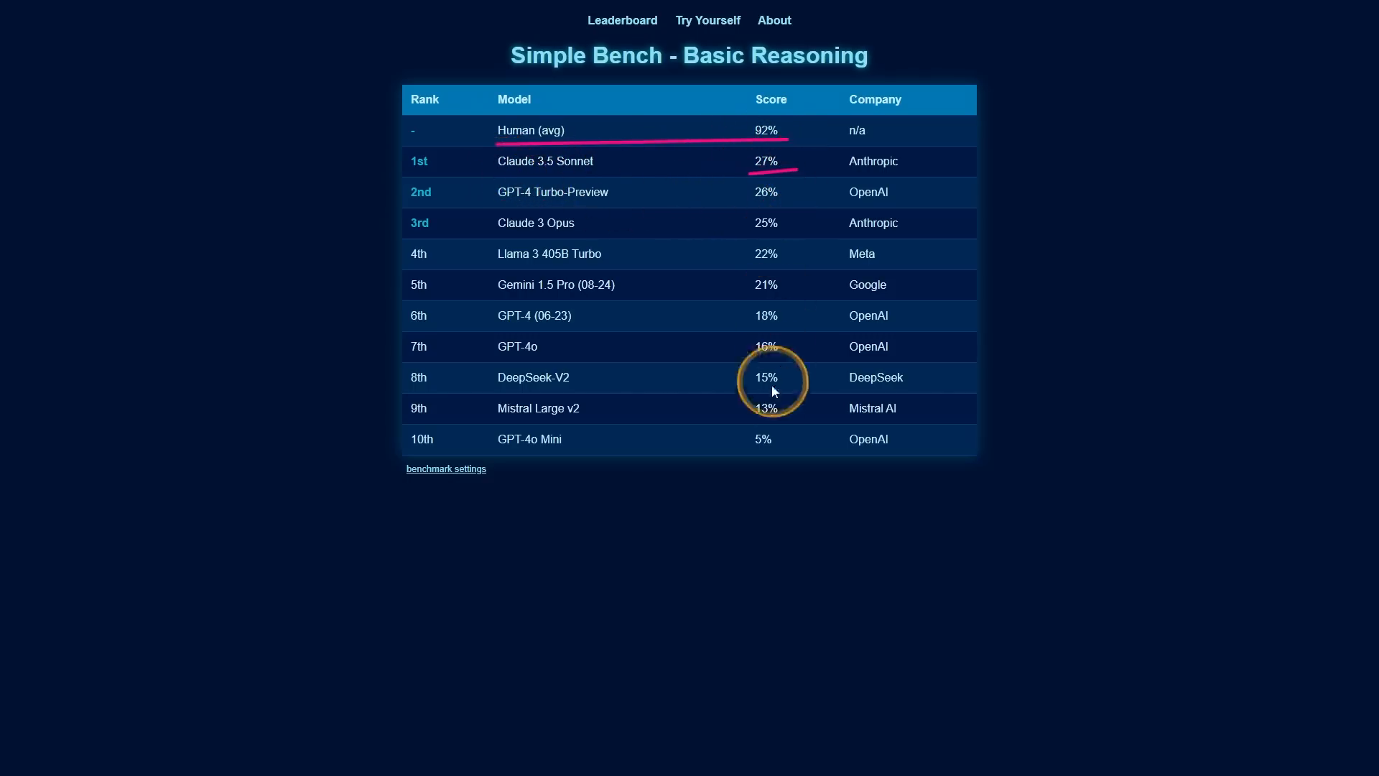
pyautogui.moveTo(794, 444)
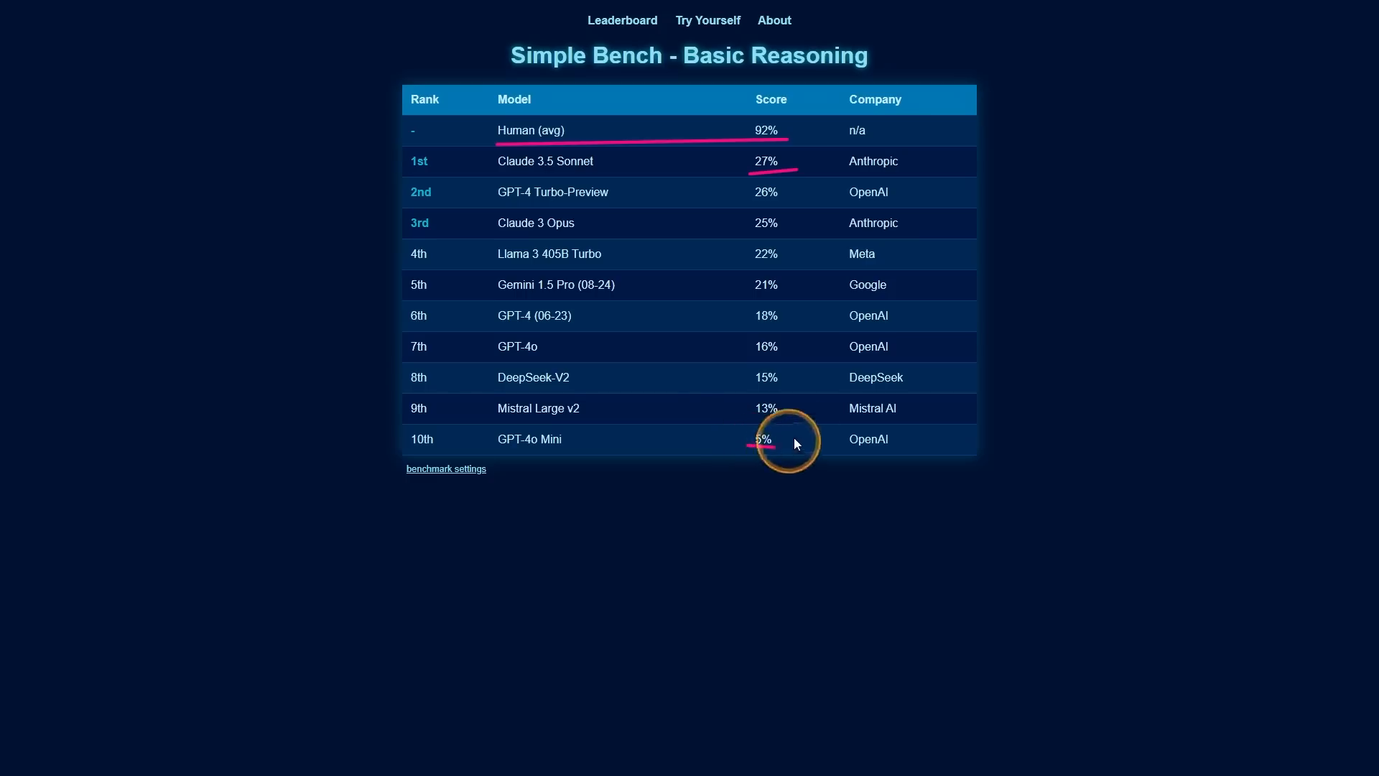
pyautogui.moveTo(580, 157)
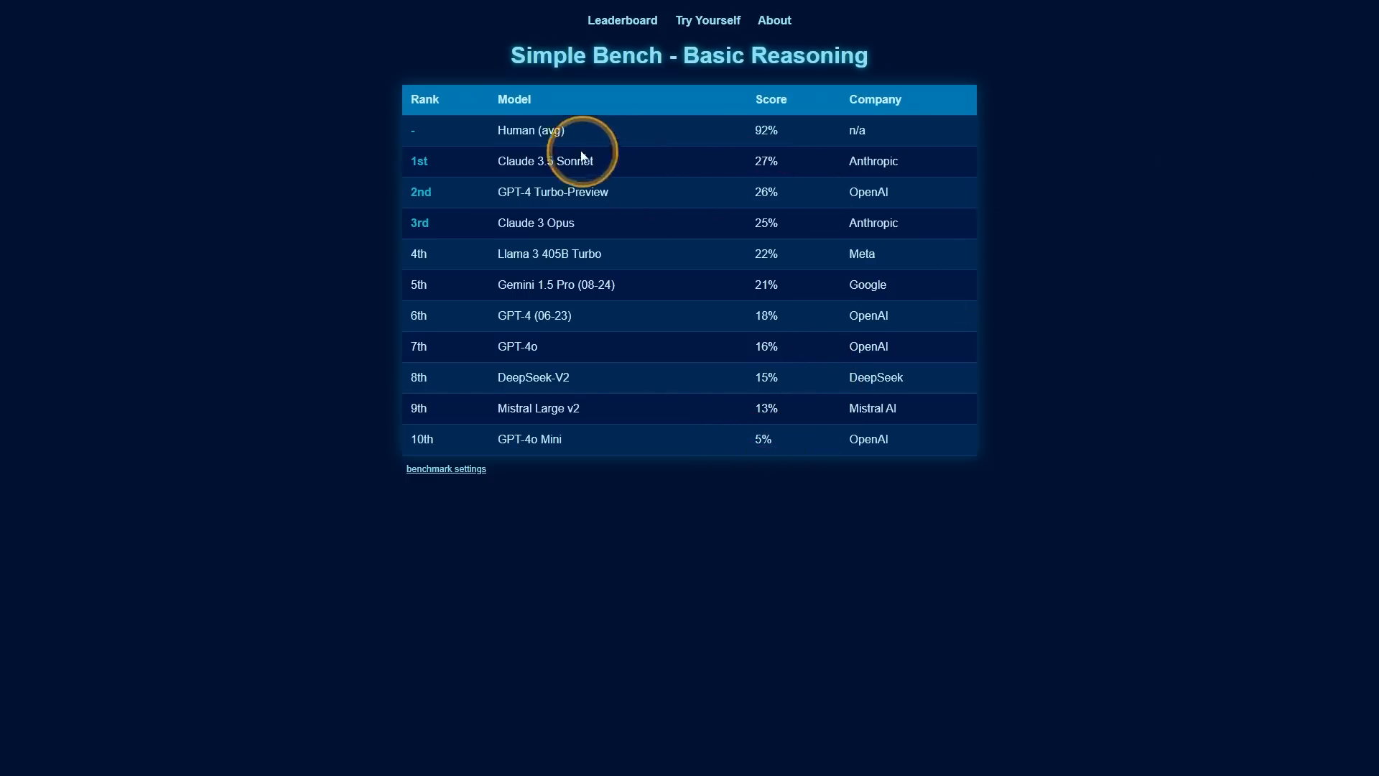
pyautogui.moveTo(527, 182)
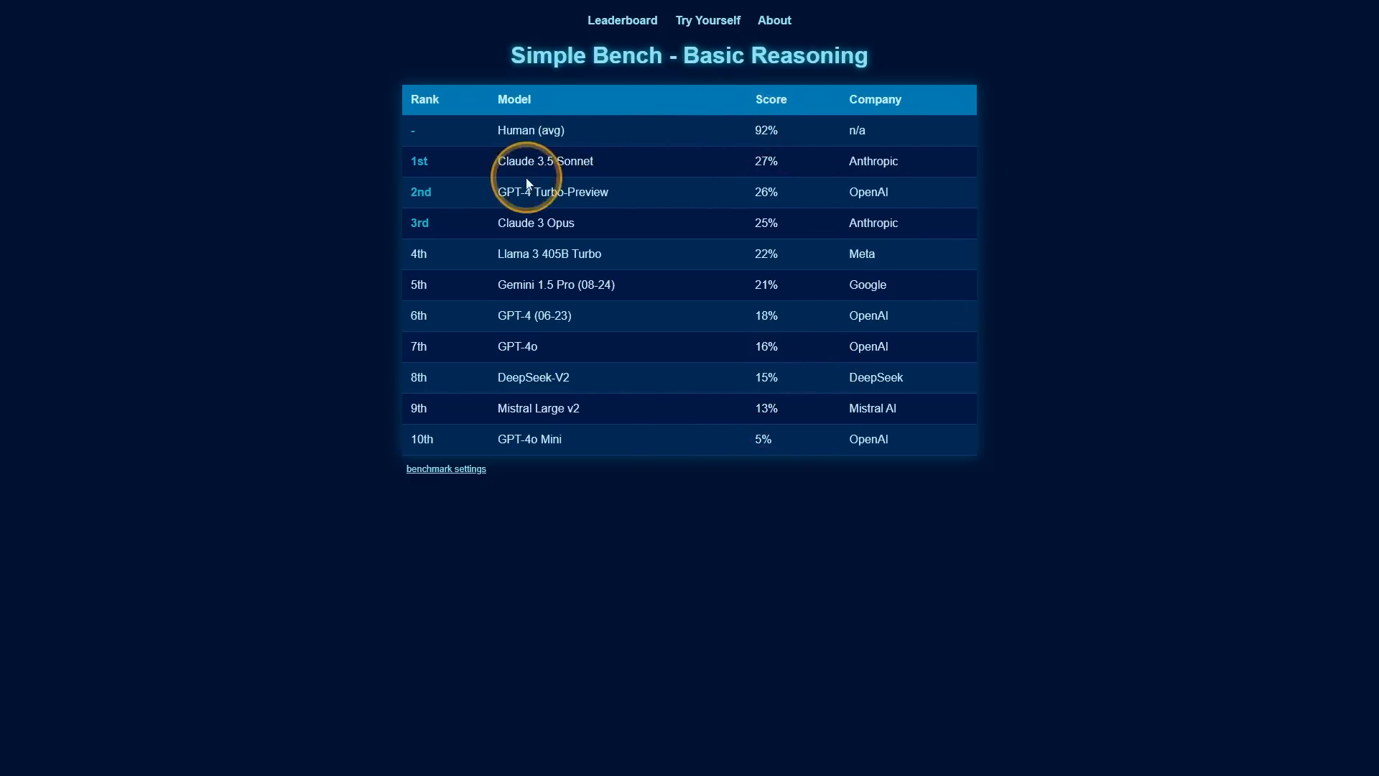
pyautogui.moveTo(914, 175)
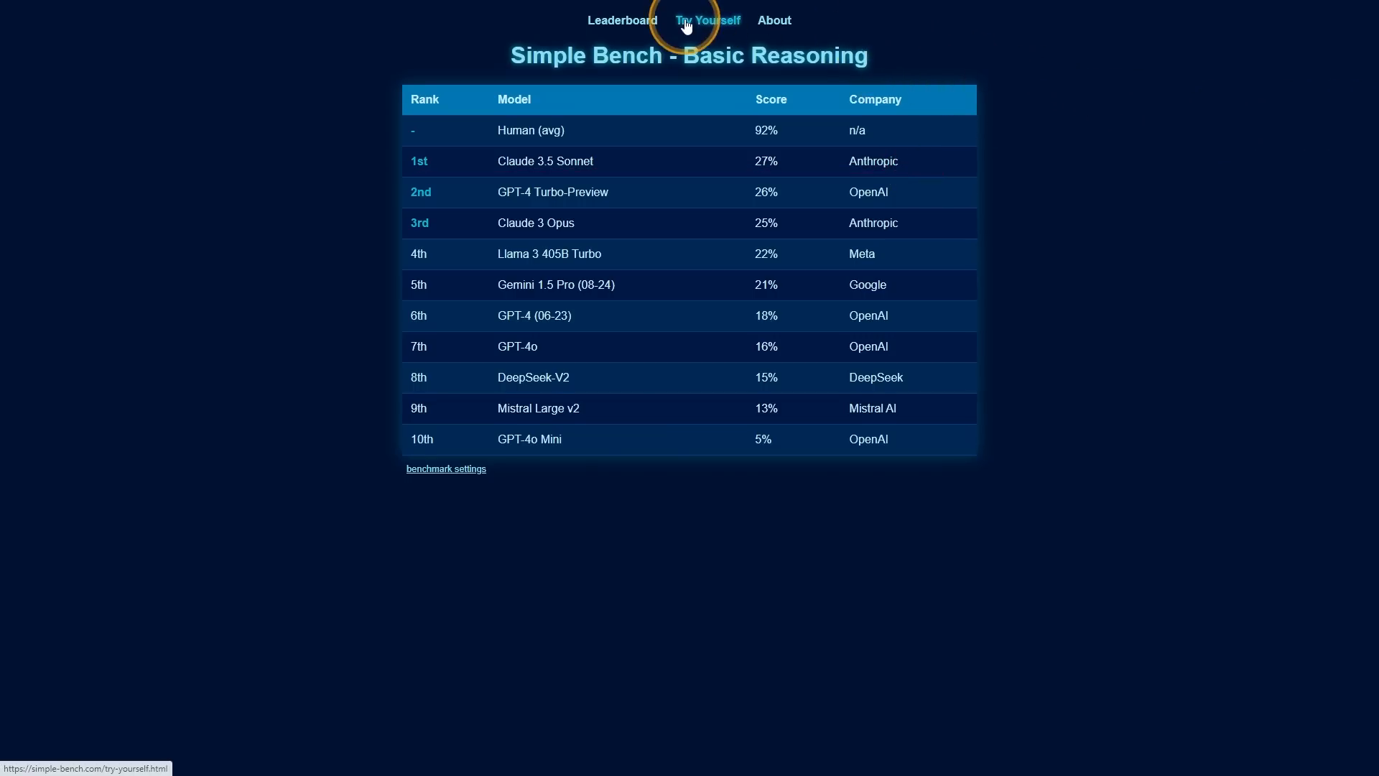
# - Show the Try Yourself page with the cookie and ice cube sample questions
pyautogui.click(707, 20)
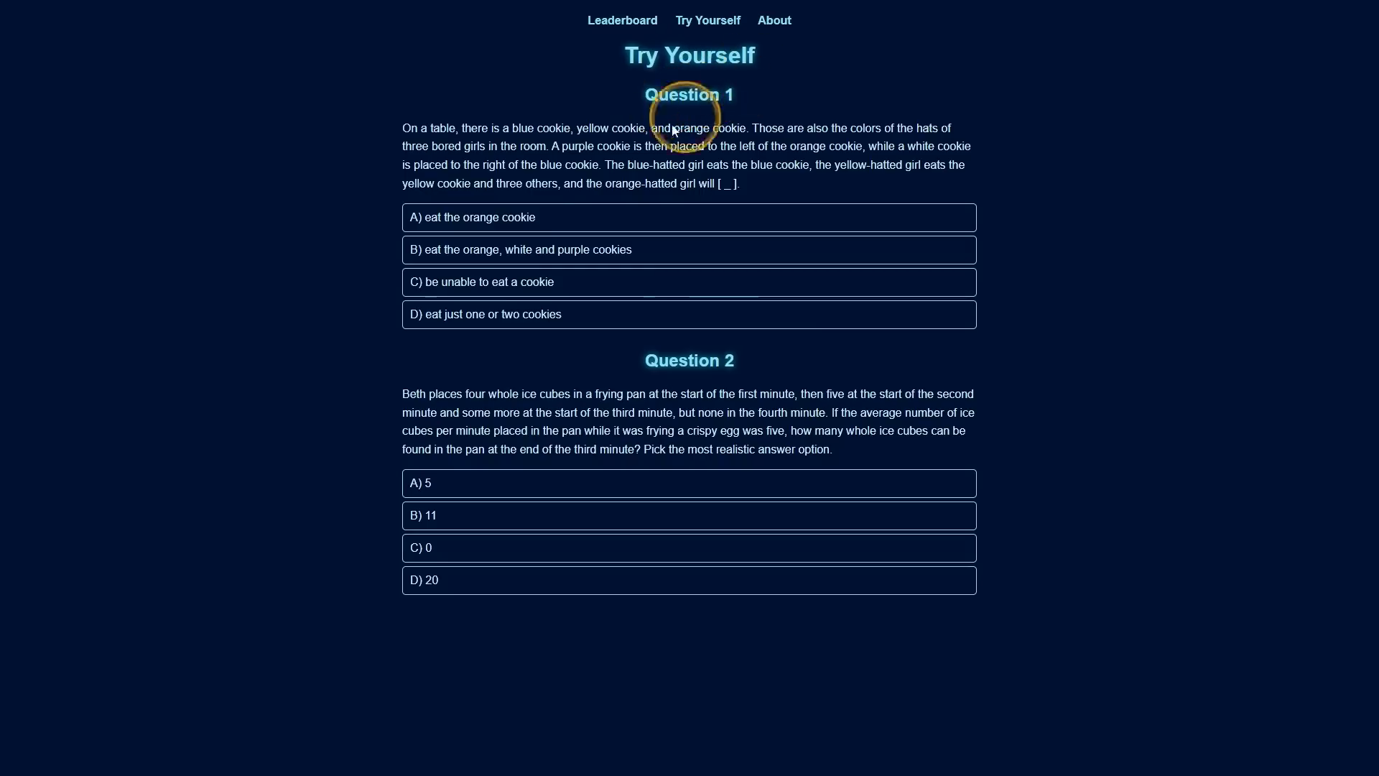
pyautogui.moveTo(398, 132)
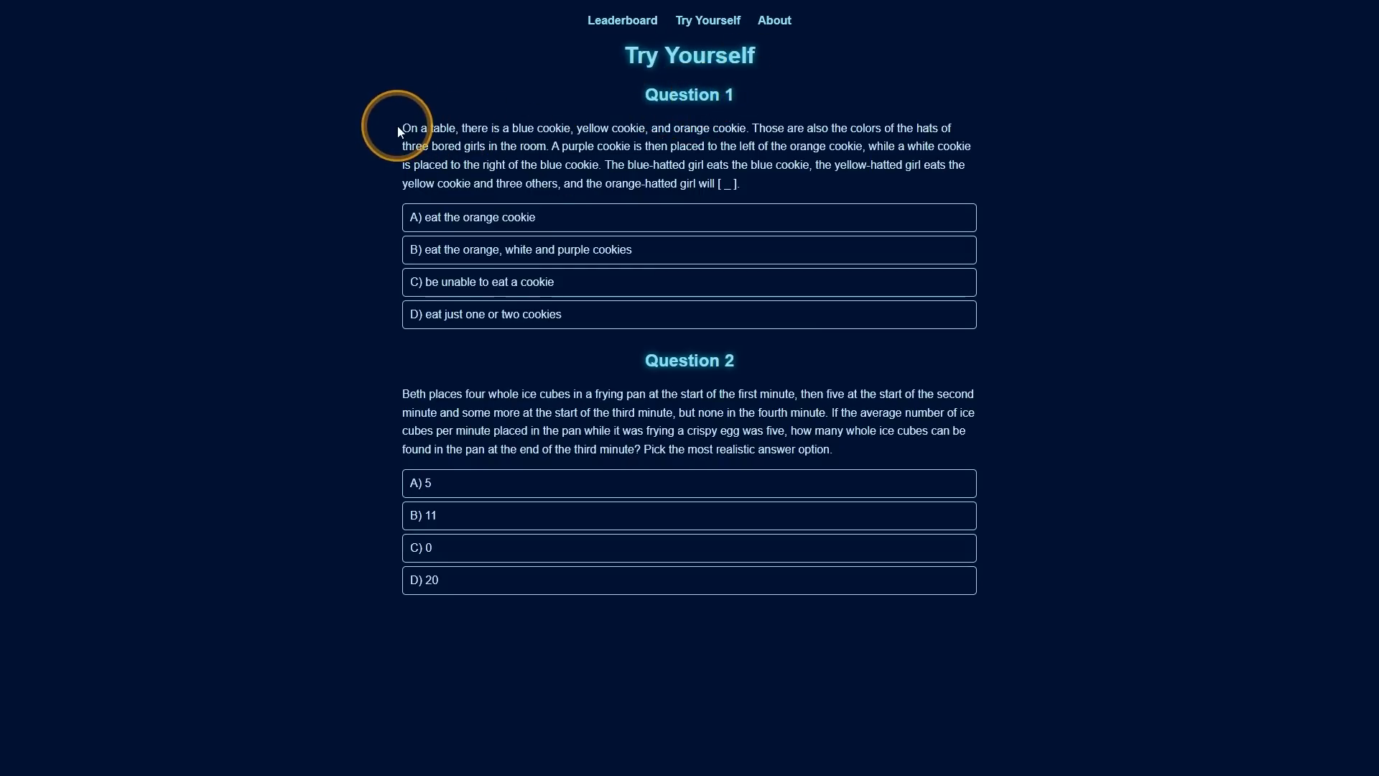
pyautogui.moveTo(422, 121)
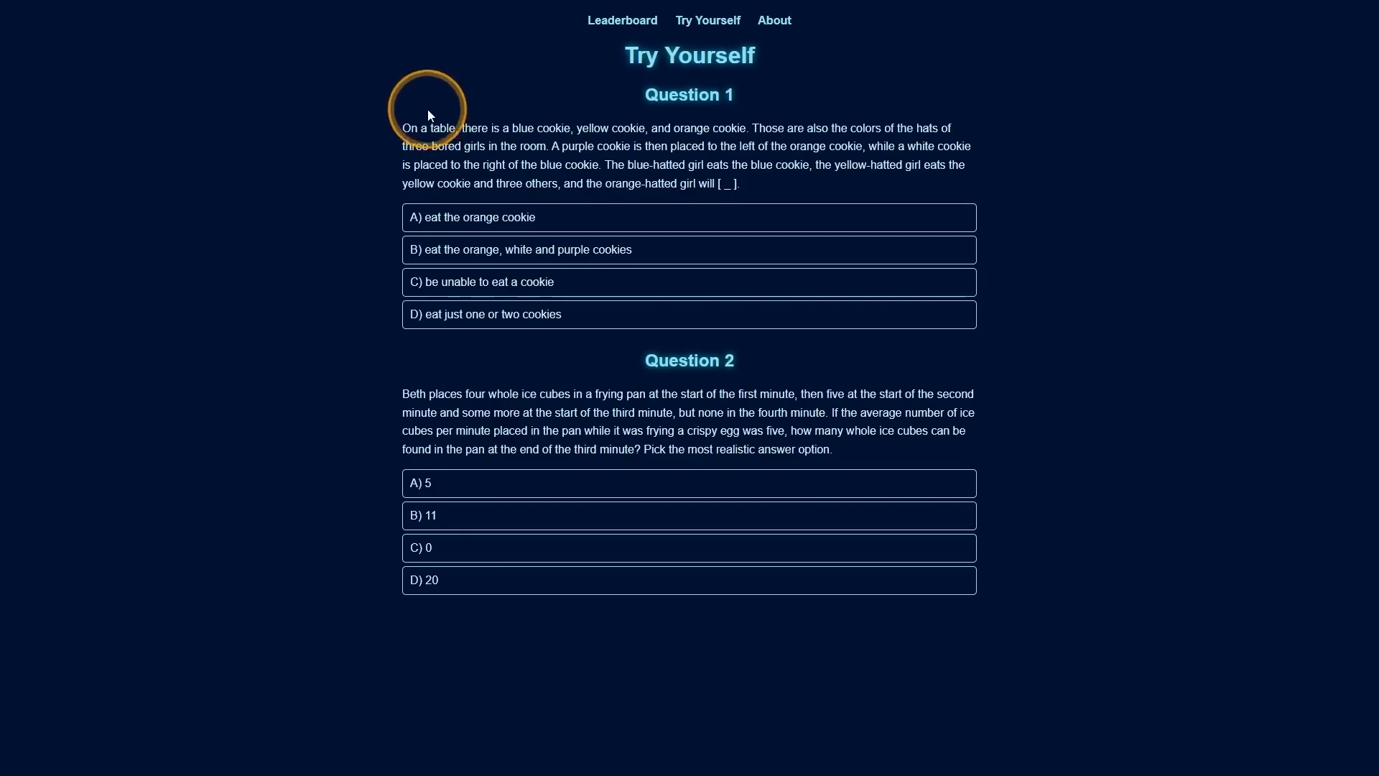
pyautogui.moveTo(529, 121)
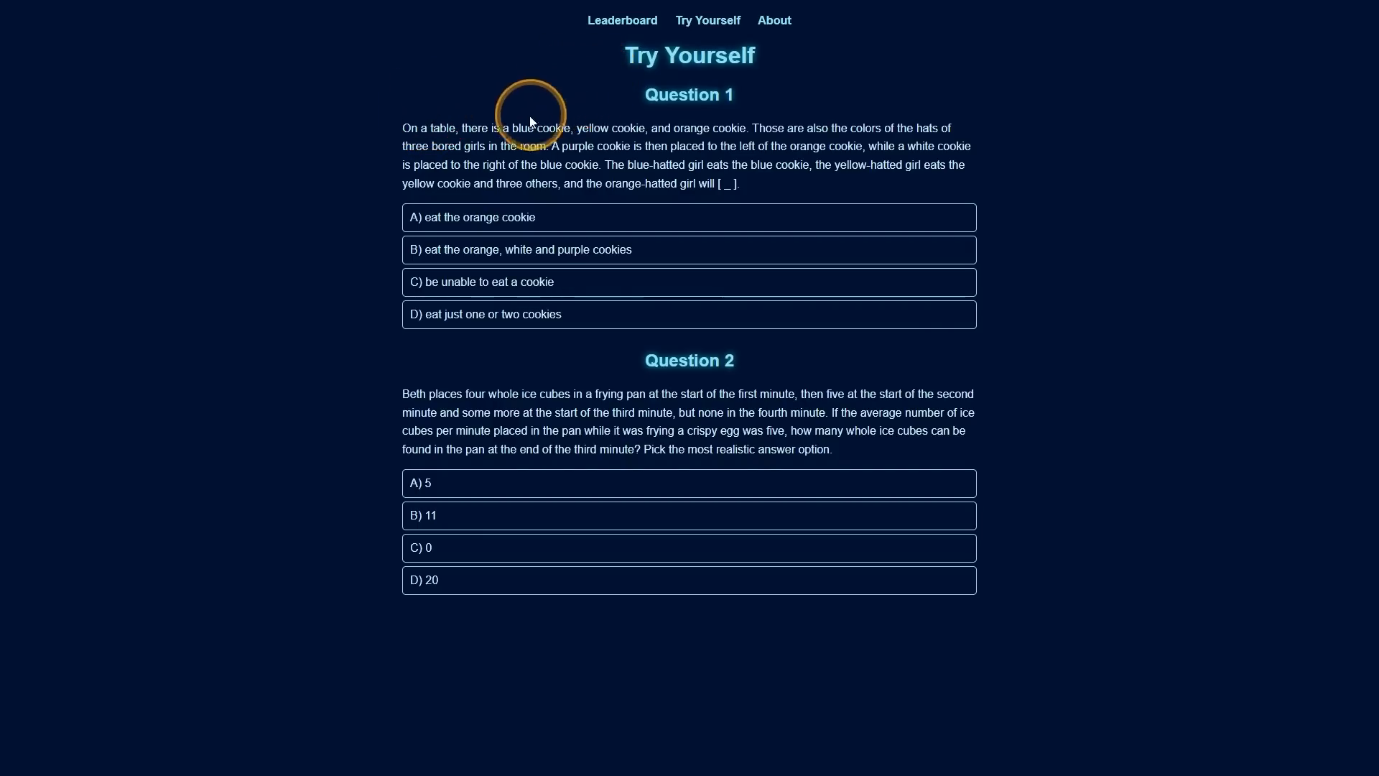
pyautogui.moveTo(449, 133)
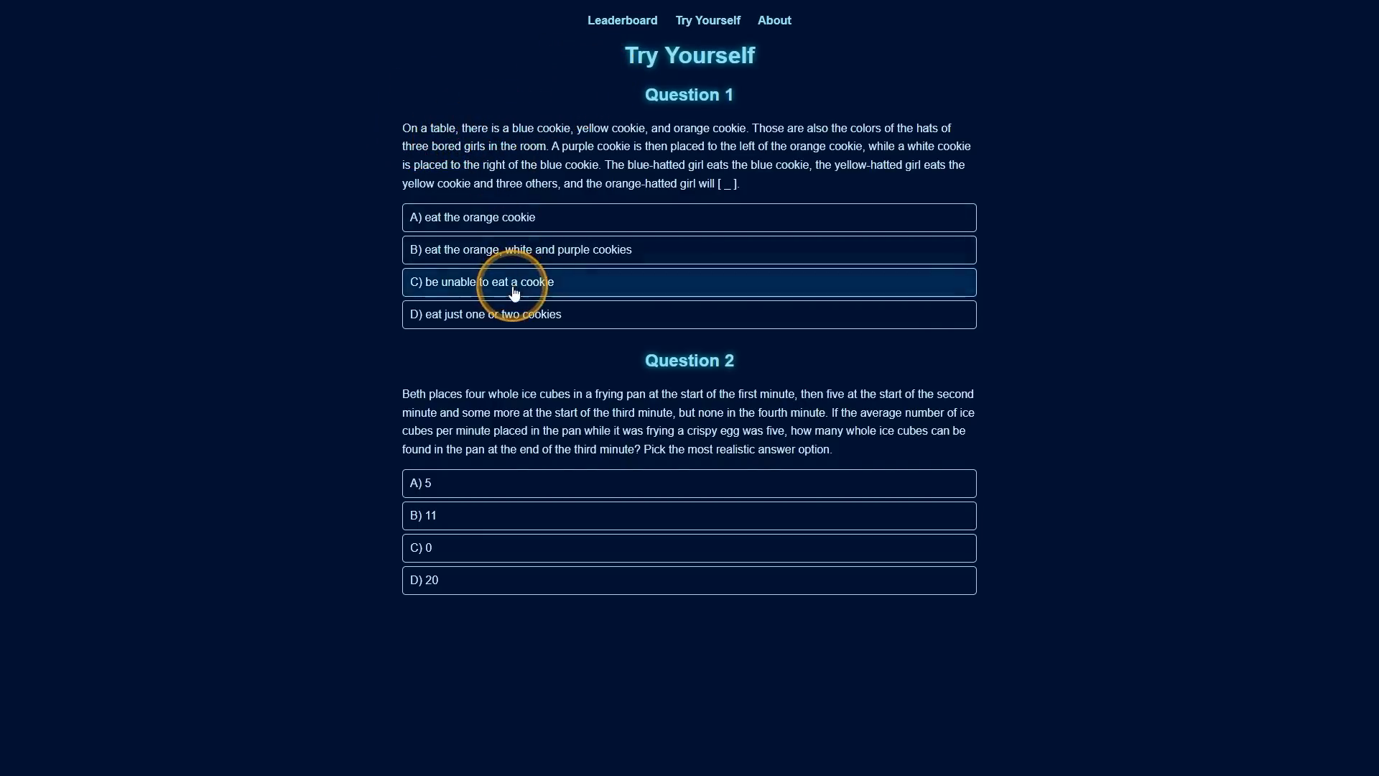
# - Answer Question 1 with C) be unable to eat a cookie, revealing it as correct
pyautogui.click(513, 281)
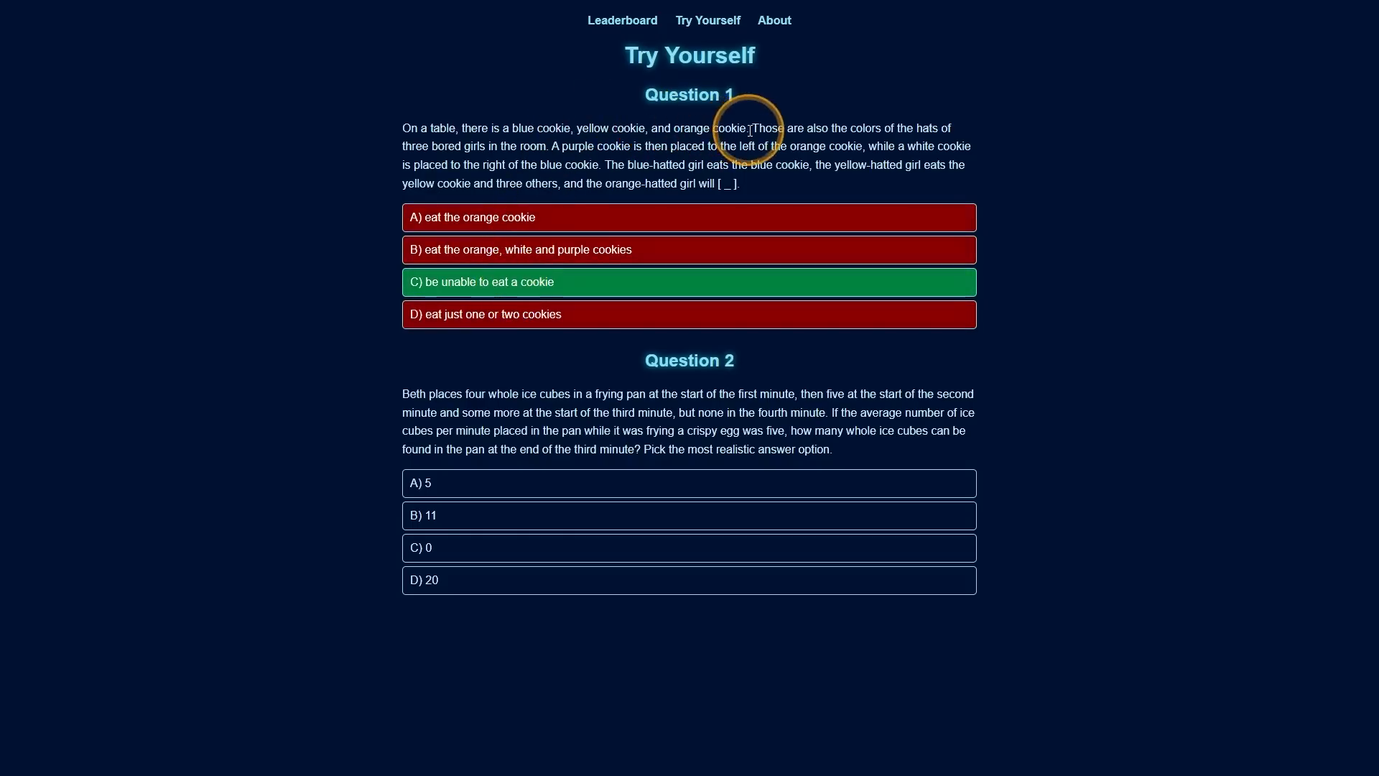
pyautogui.moveTo(499, 131)
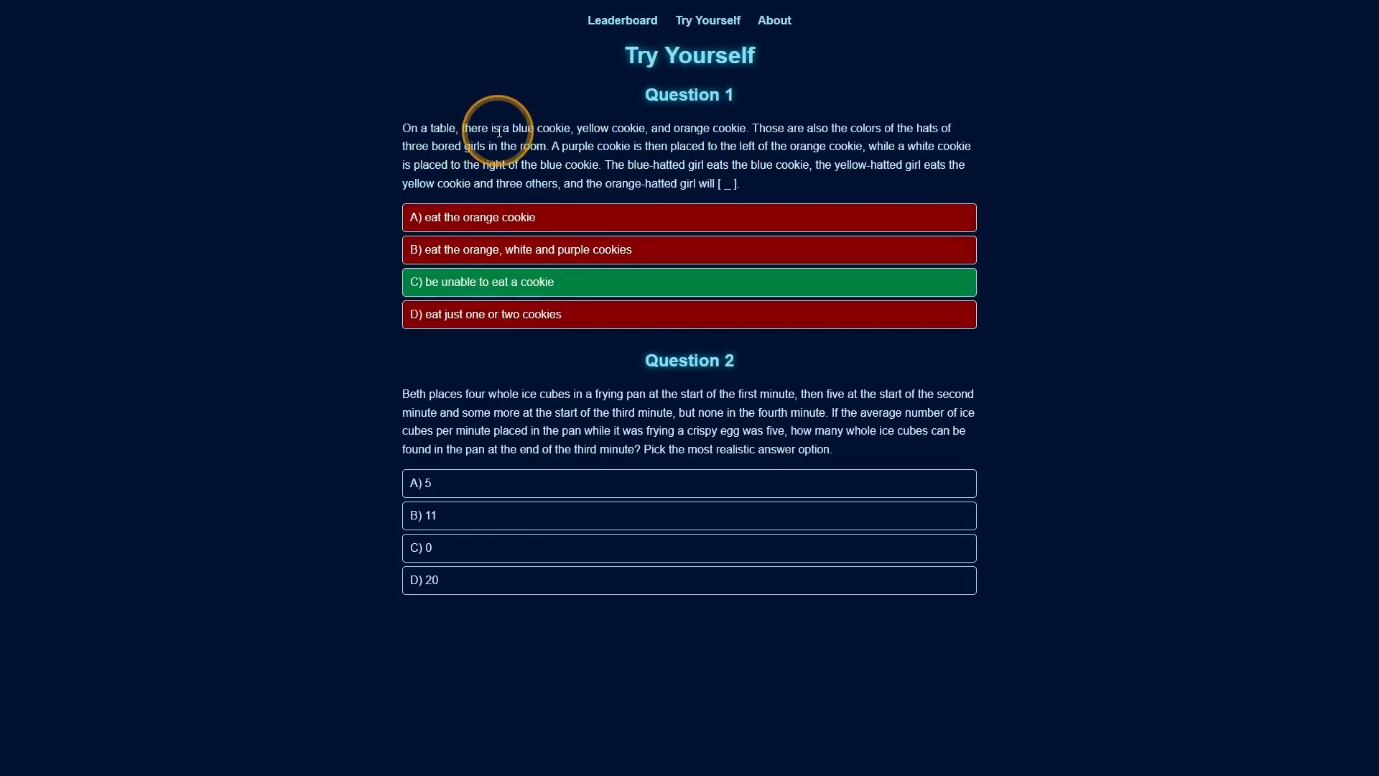
pyautogui.moveTo(645, 143)
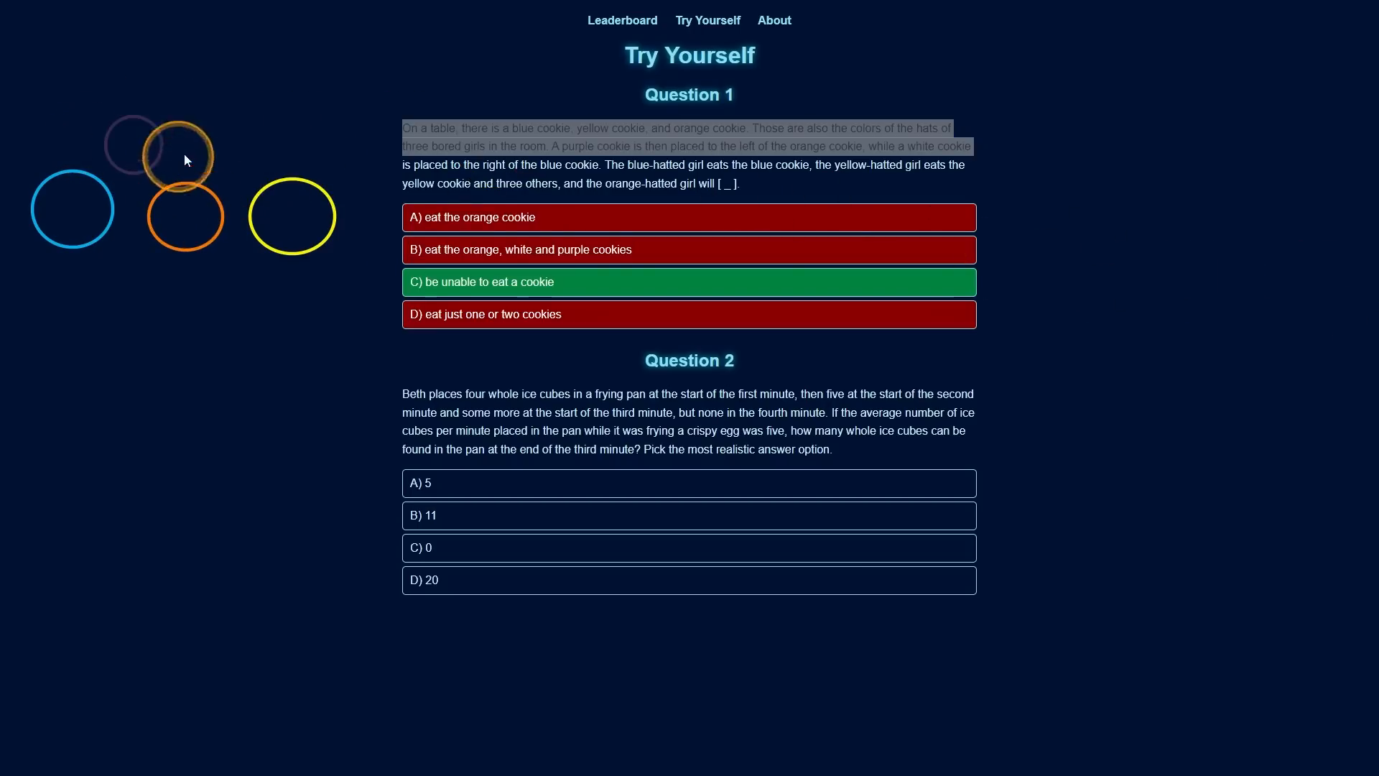
pyautogui.moveTo(891, 198)
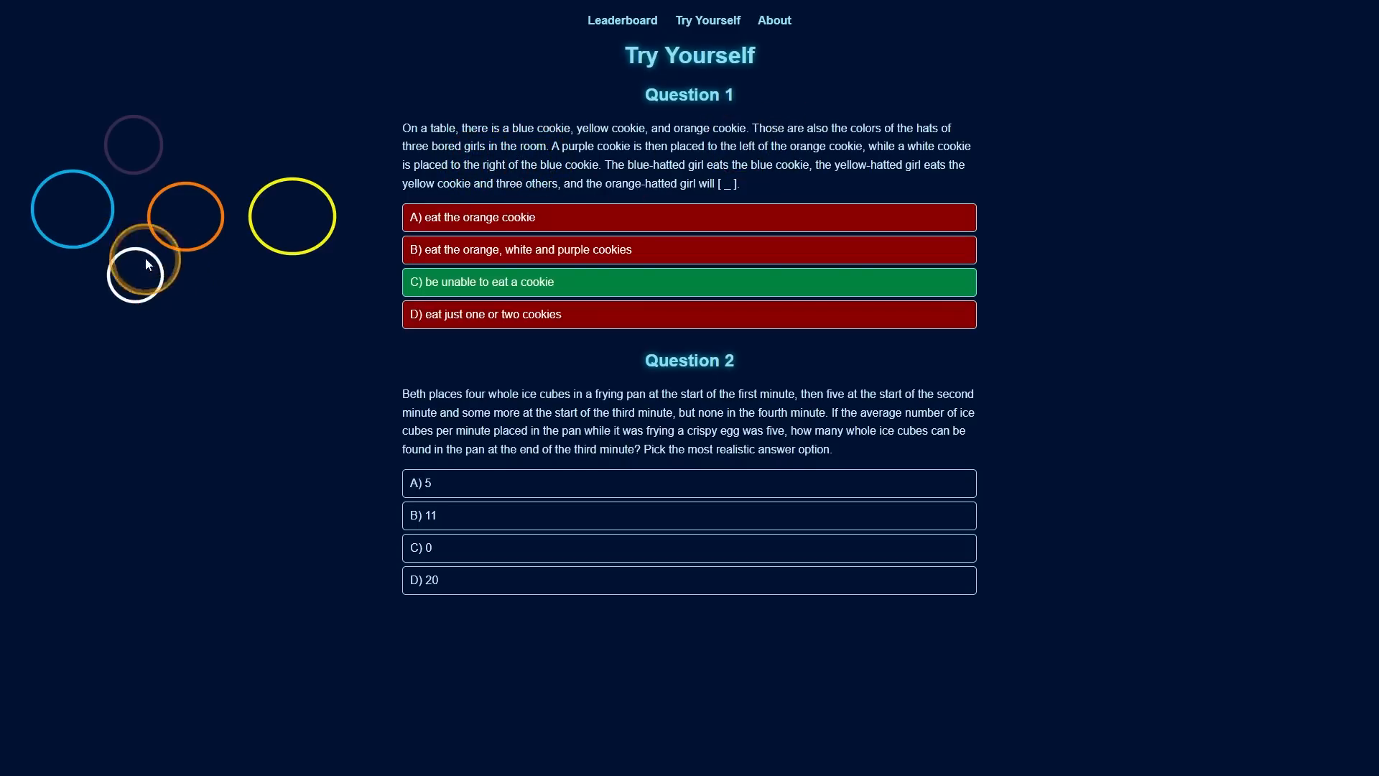
pyautogui.moveTo(638, 181)
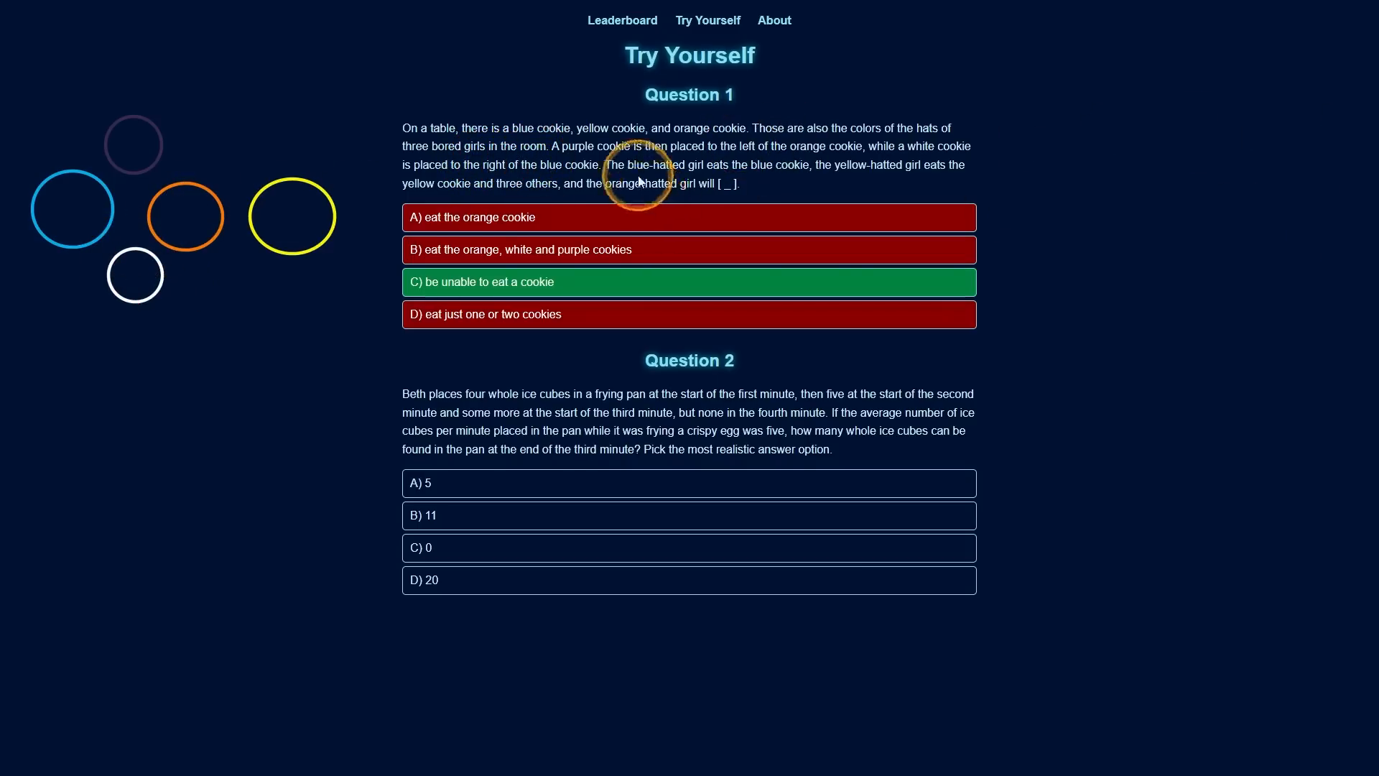
pyautogui.moveTo(361, 170)
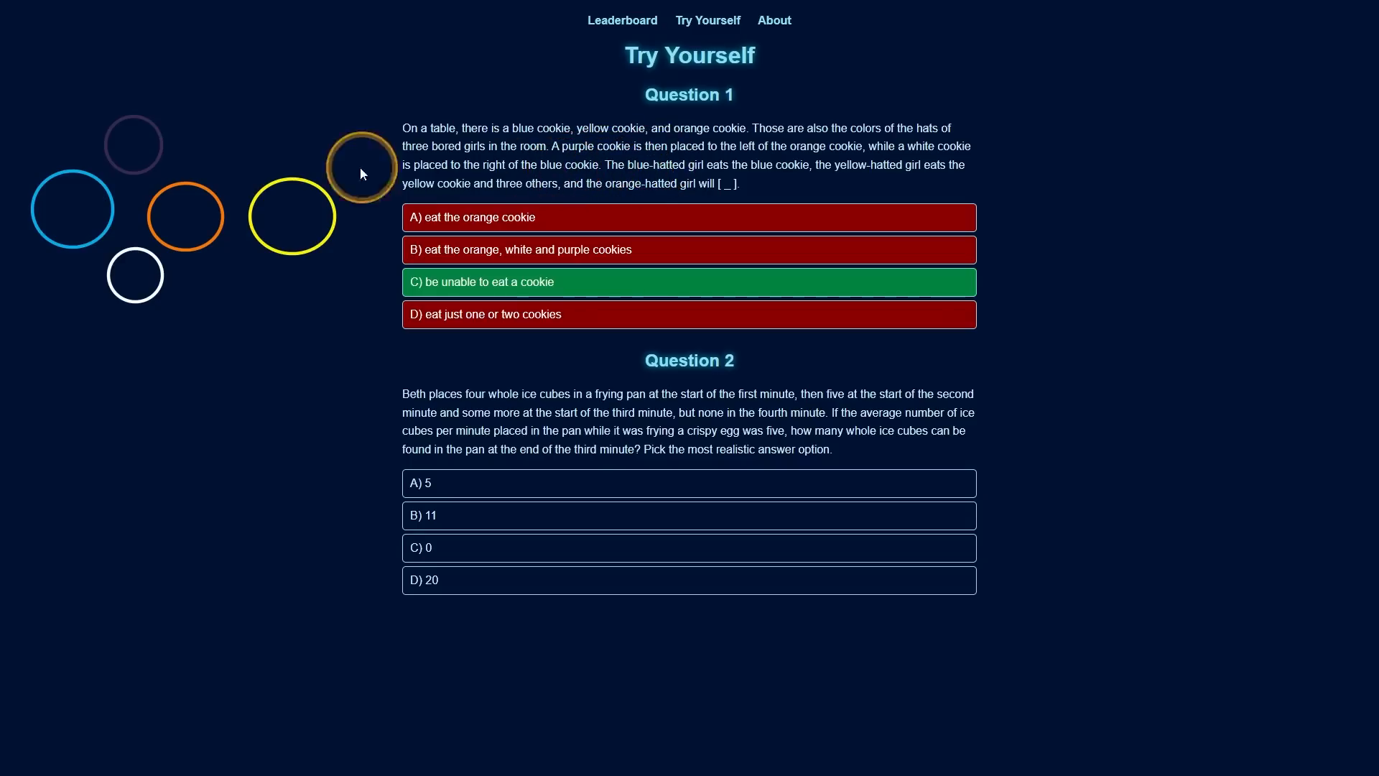
pyautogui.moveTo(49, 241)
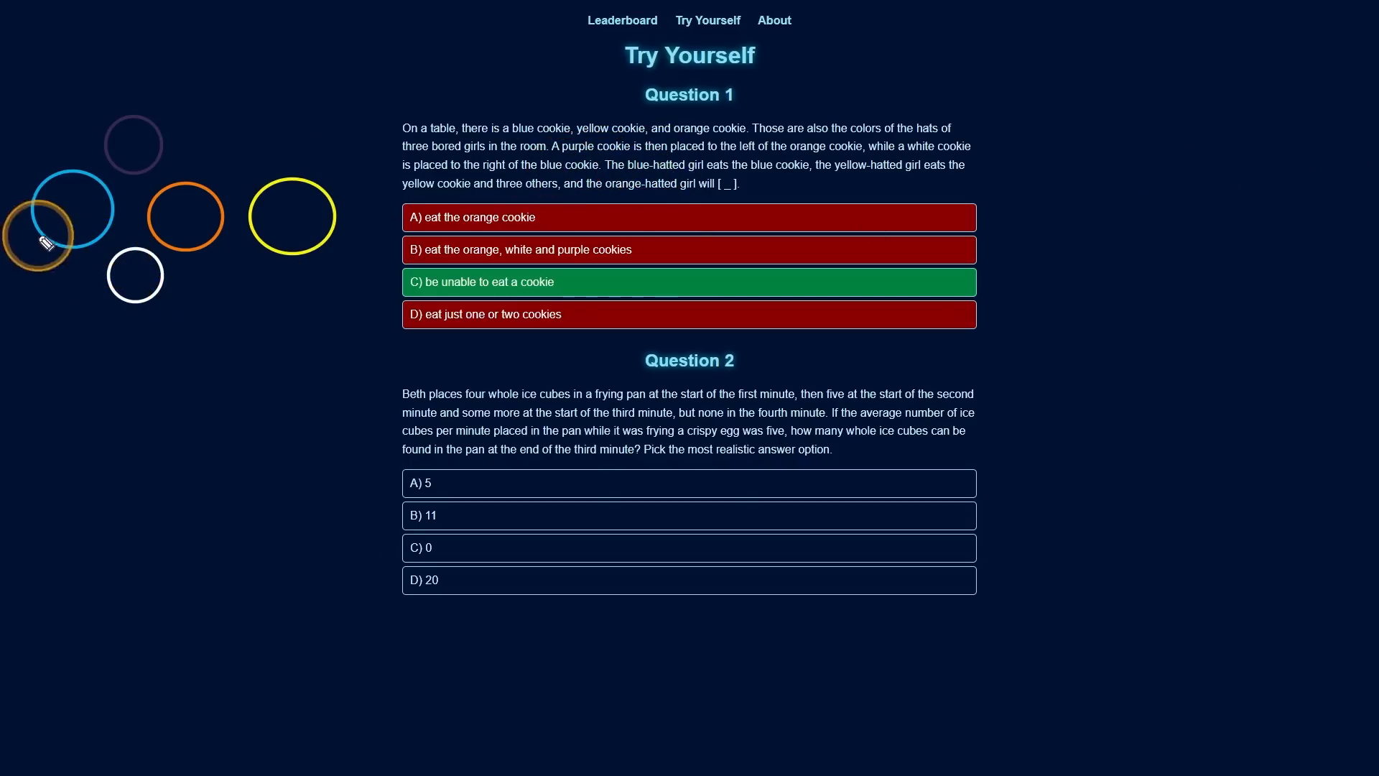
pyautogui.moveTo(616, 175)
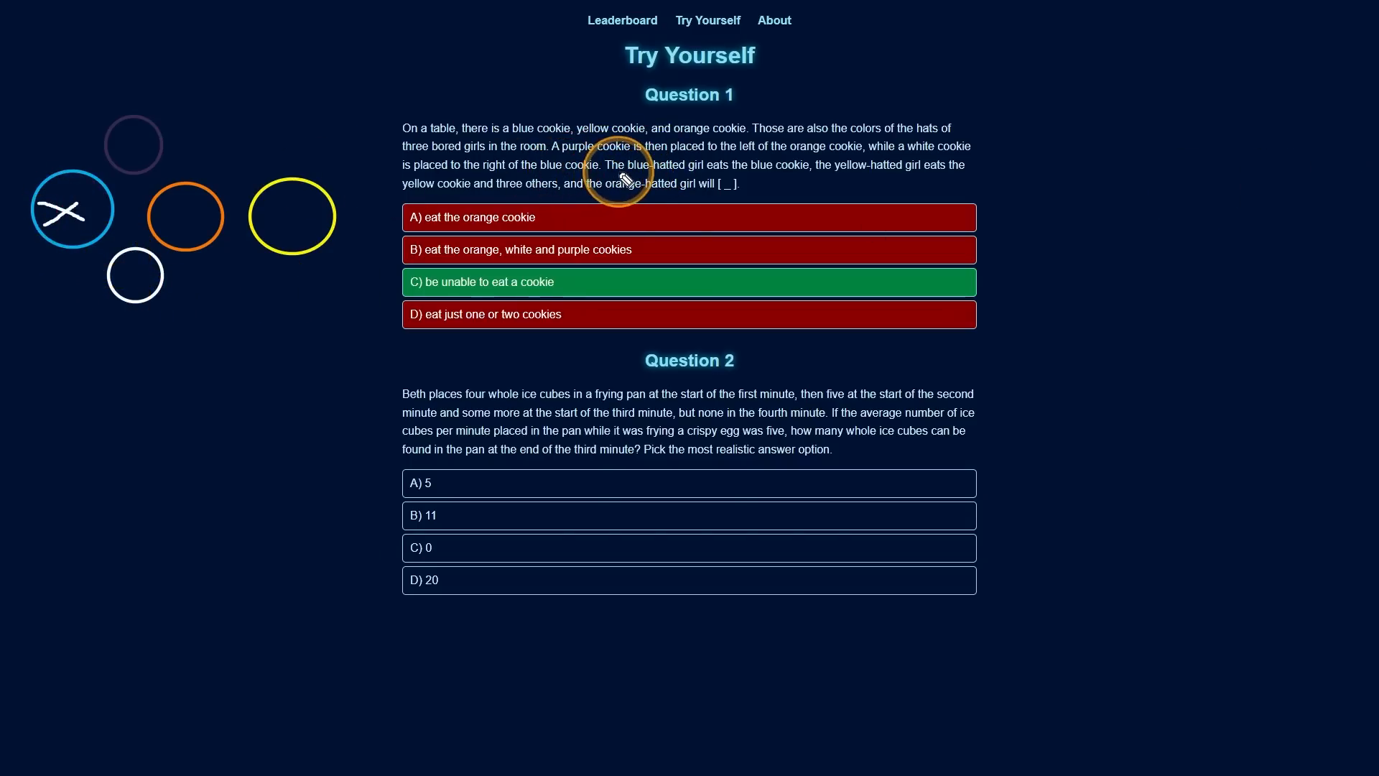
pyautogui.moveTo(290, 216)
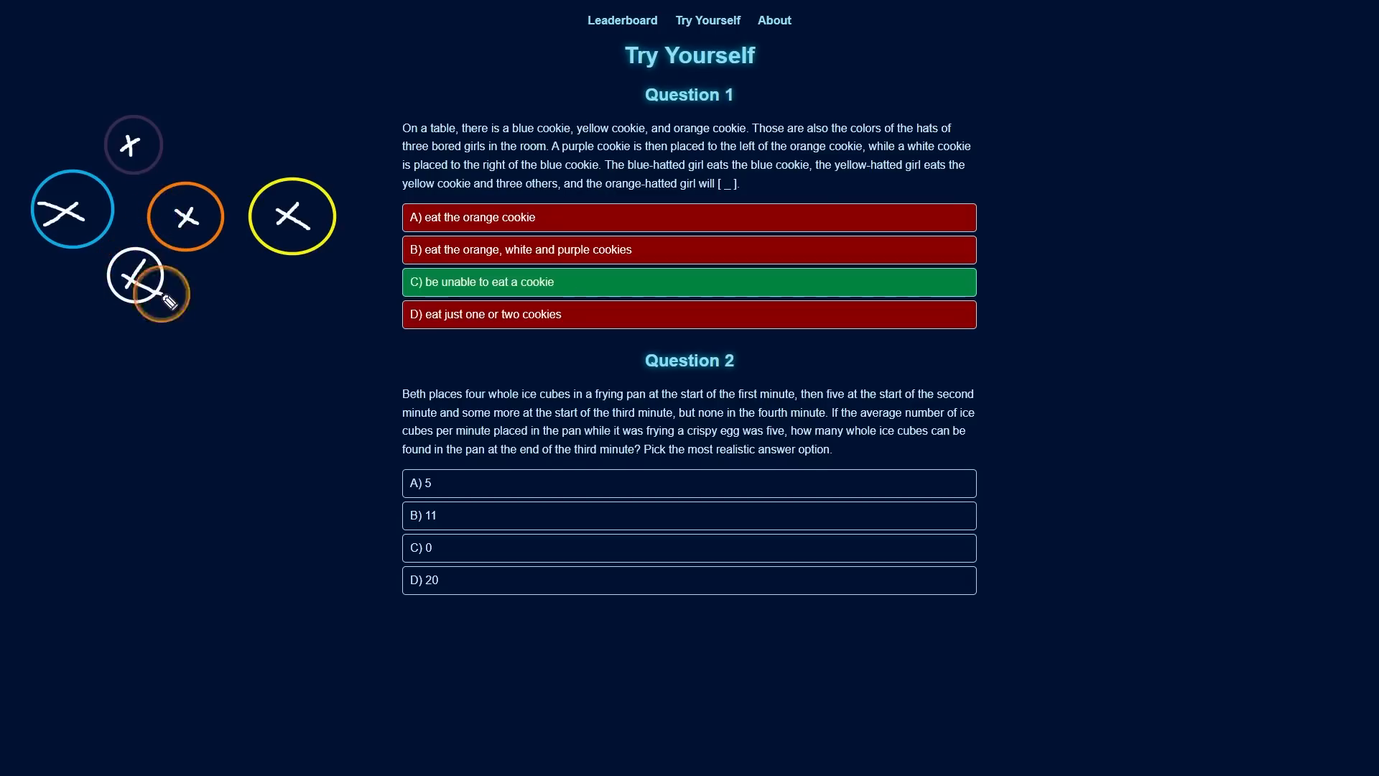
pyautogui.moveTo(280, 157)
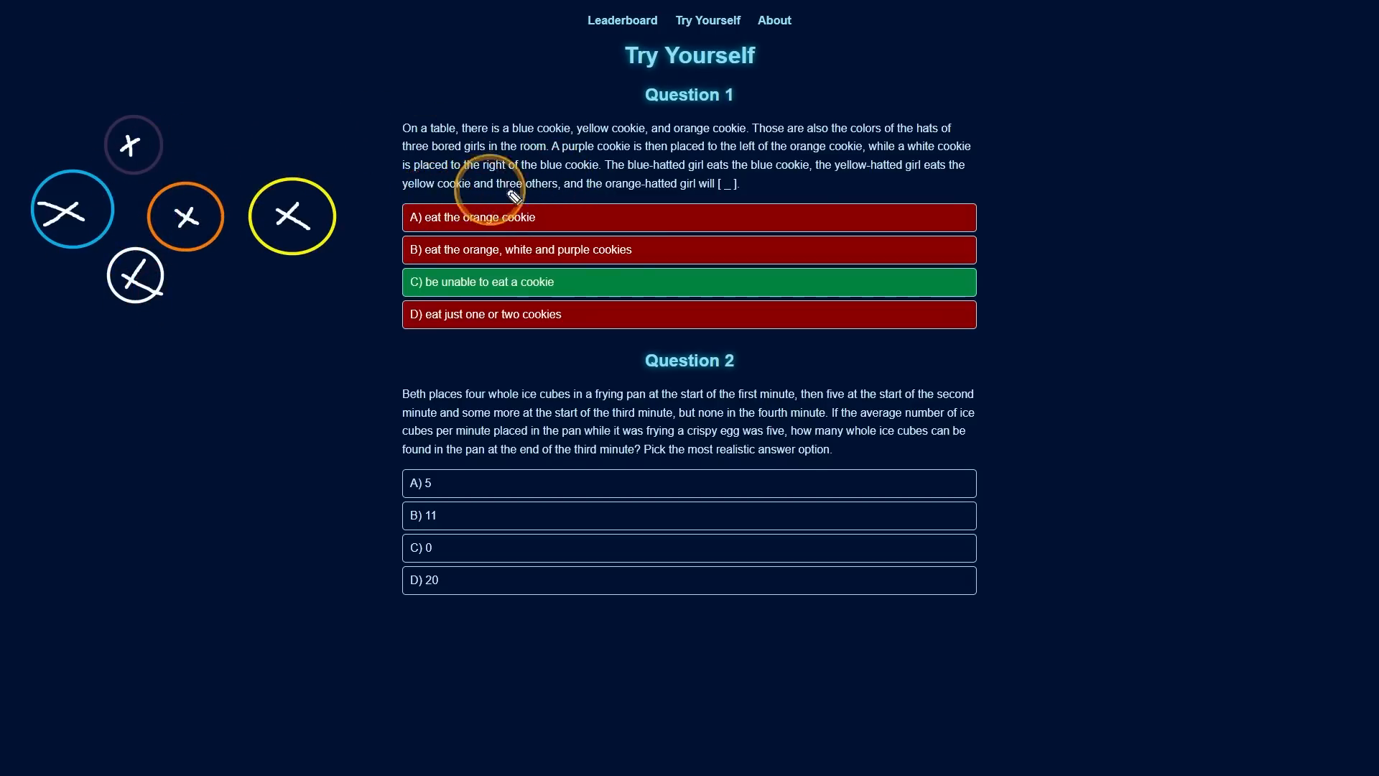
pyautogui.moveTo(761, 215)
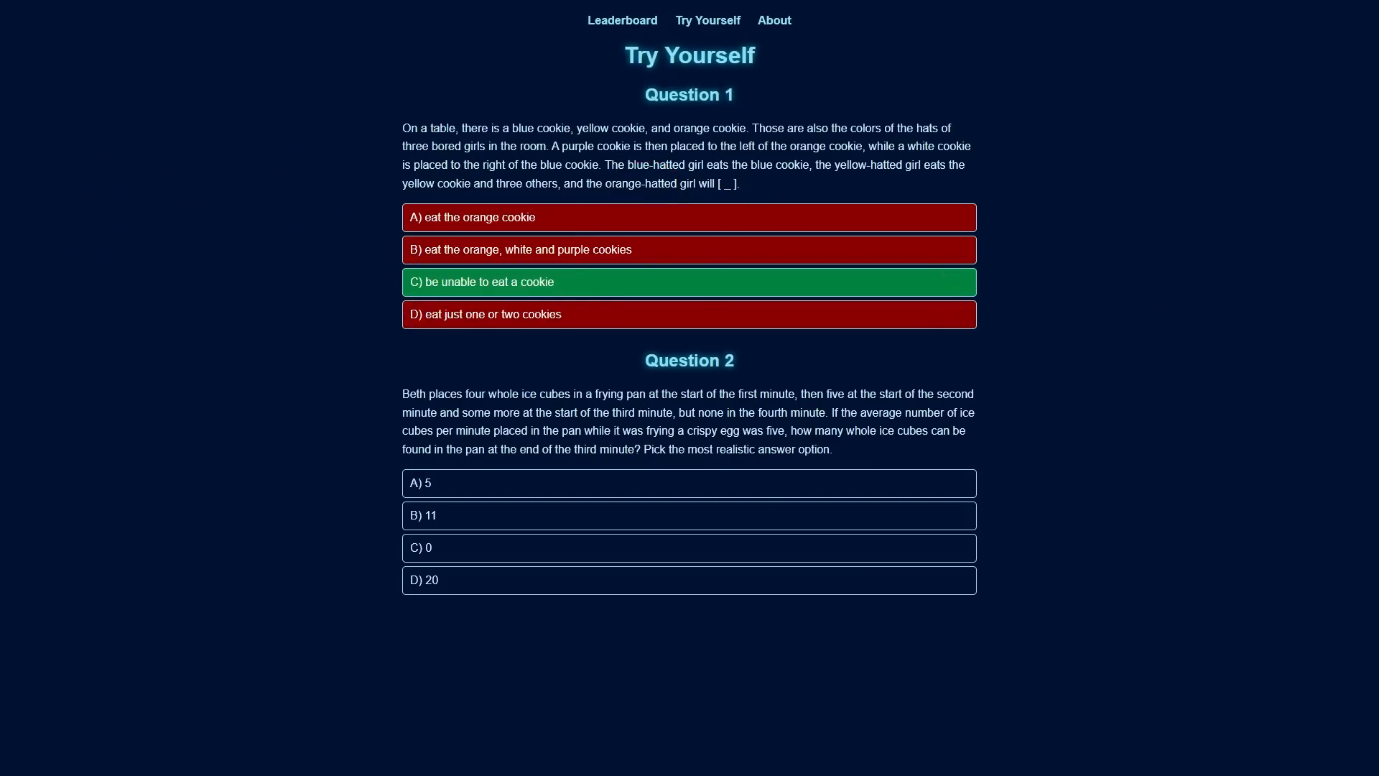
pyautogui.moveTo(735, 238)
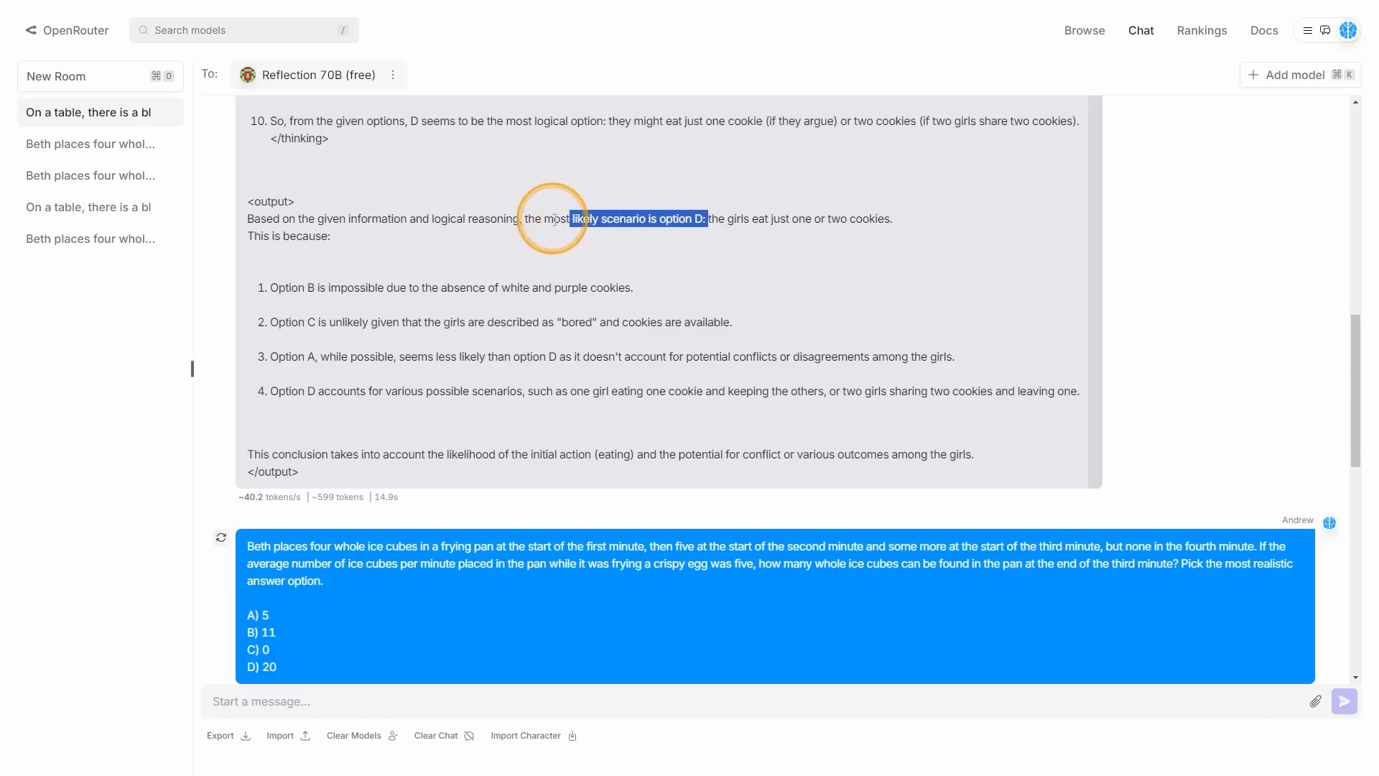
pyautogui.moveTo(765, 234)
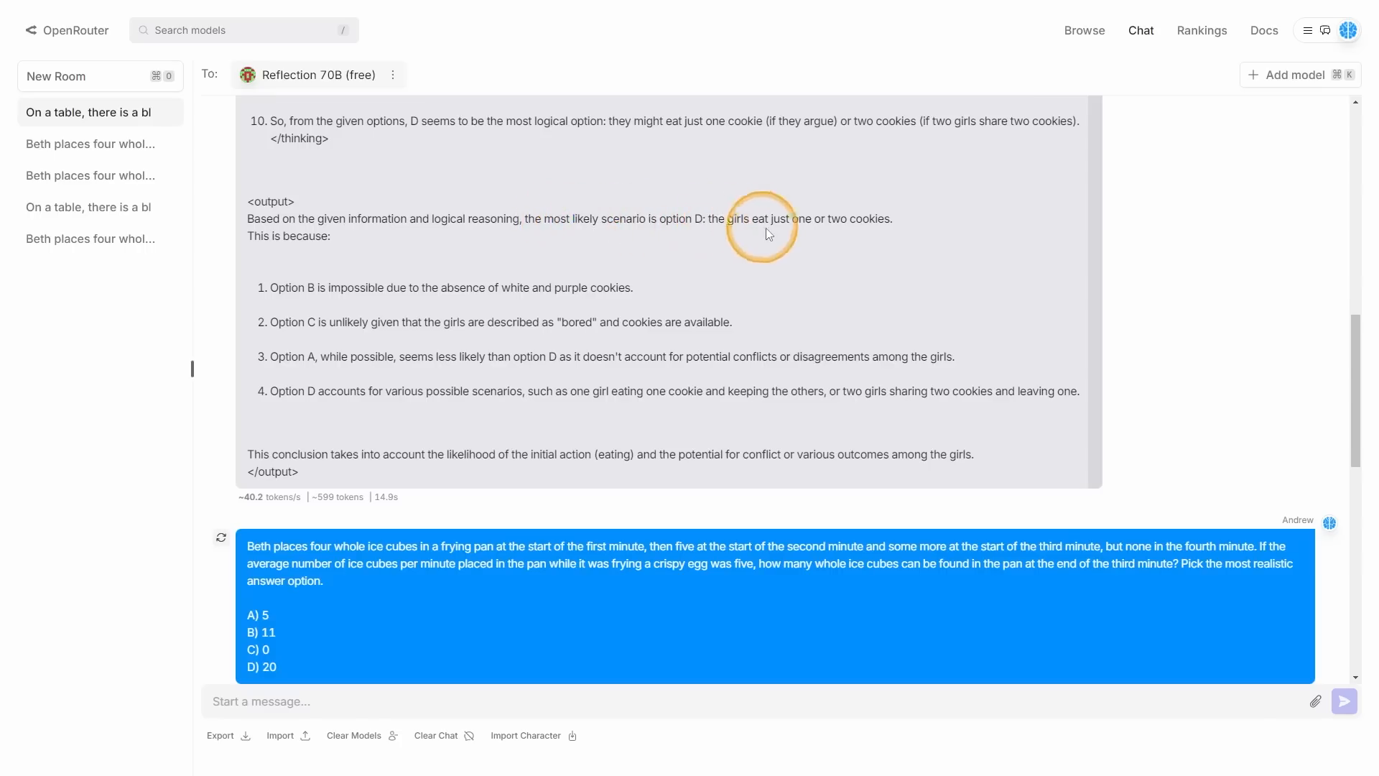
pyautogui.moveTo(297, 282)
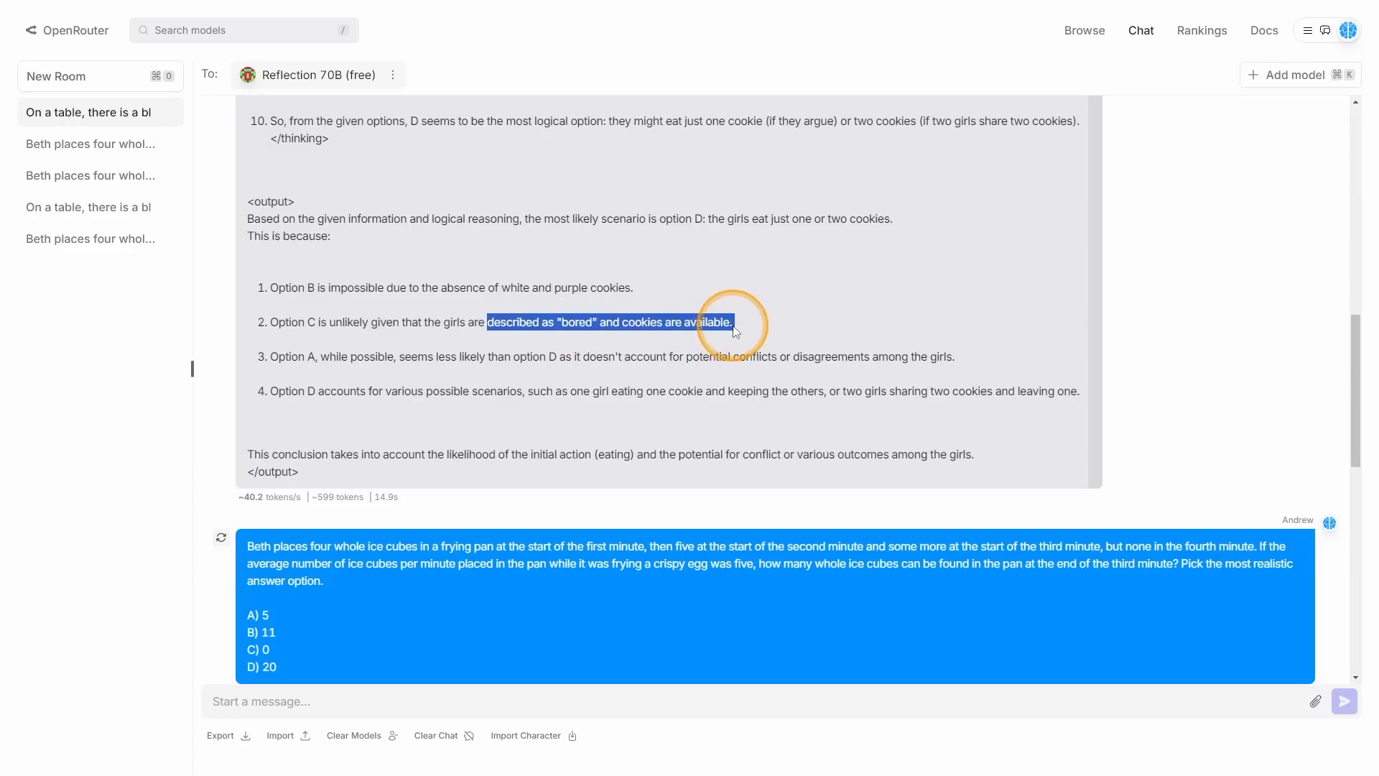
pyautogui.scroll(3)
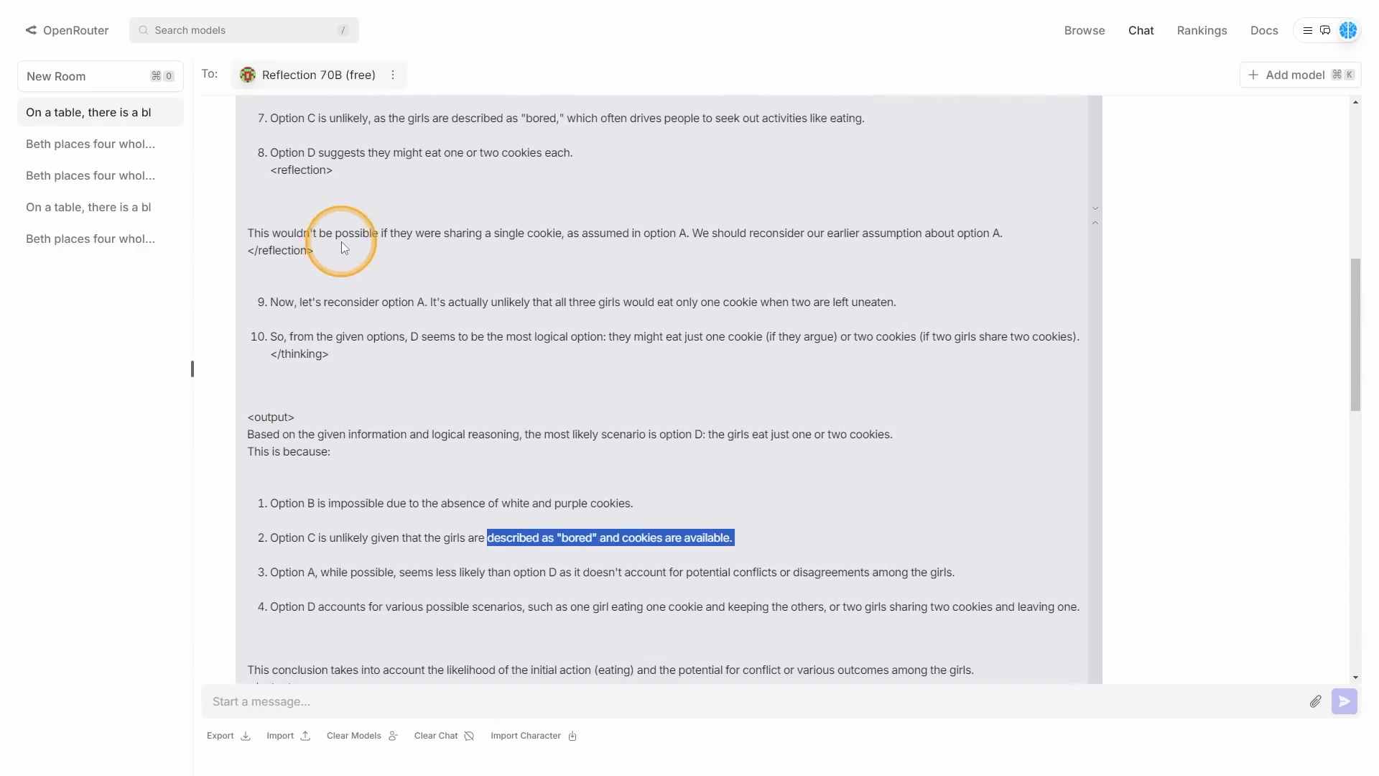
pyautogui.scroll(3)
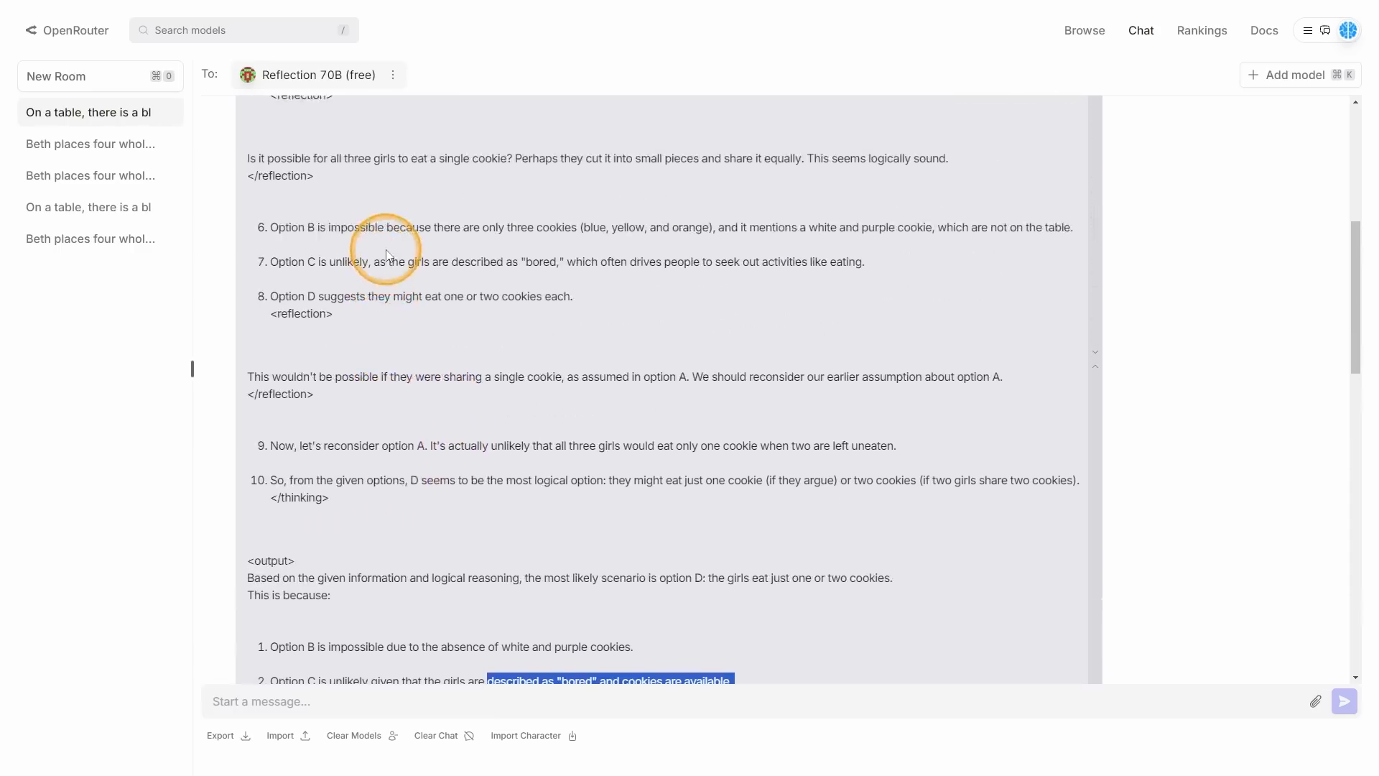
pyautogui.scroll(3)
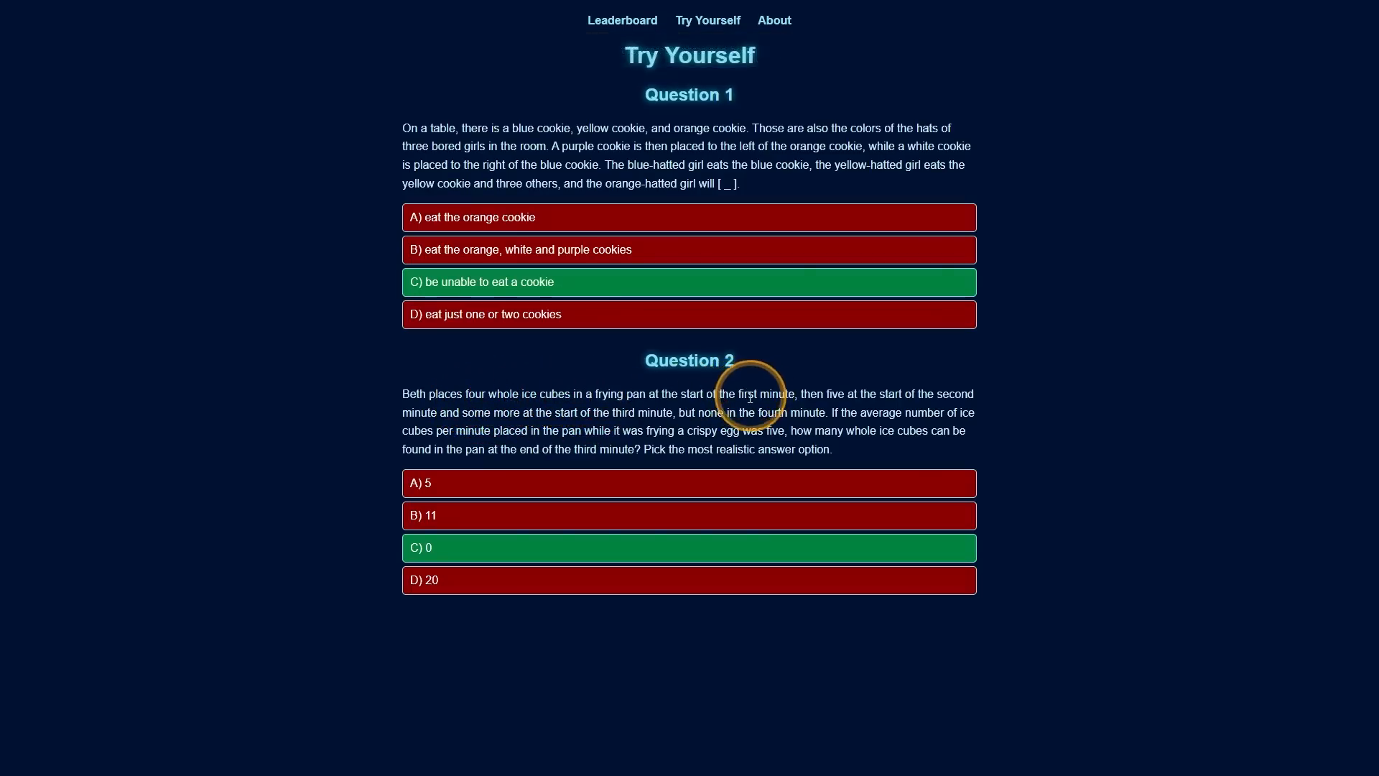
pyautogui.moveTo(783, 396)
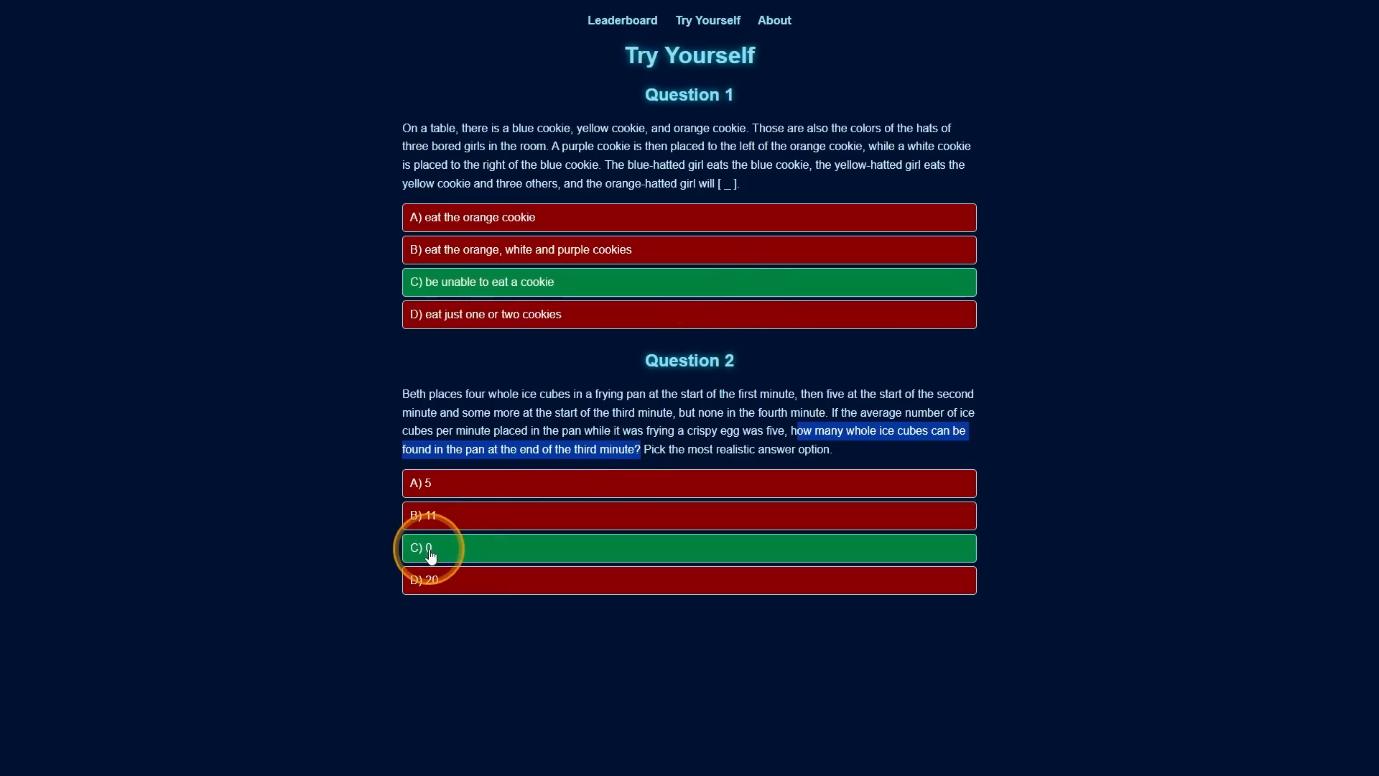
pyautogui.moveTo(787, 280)
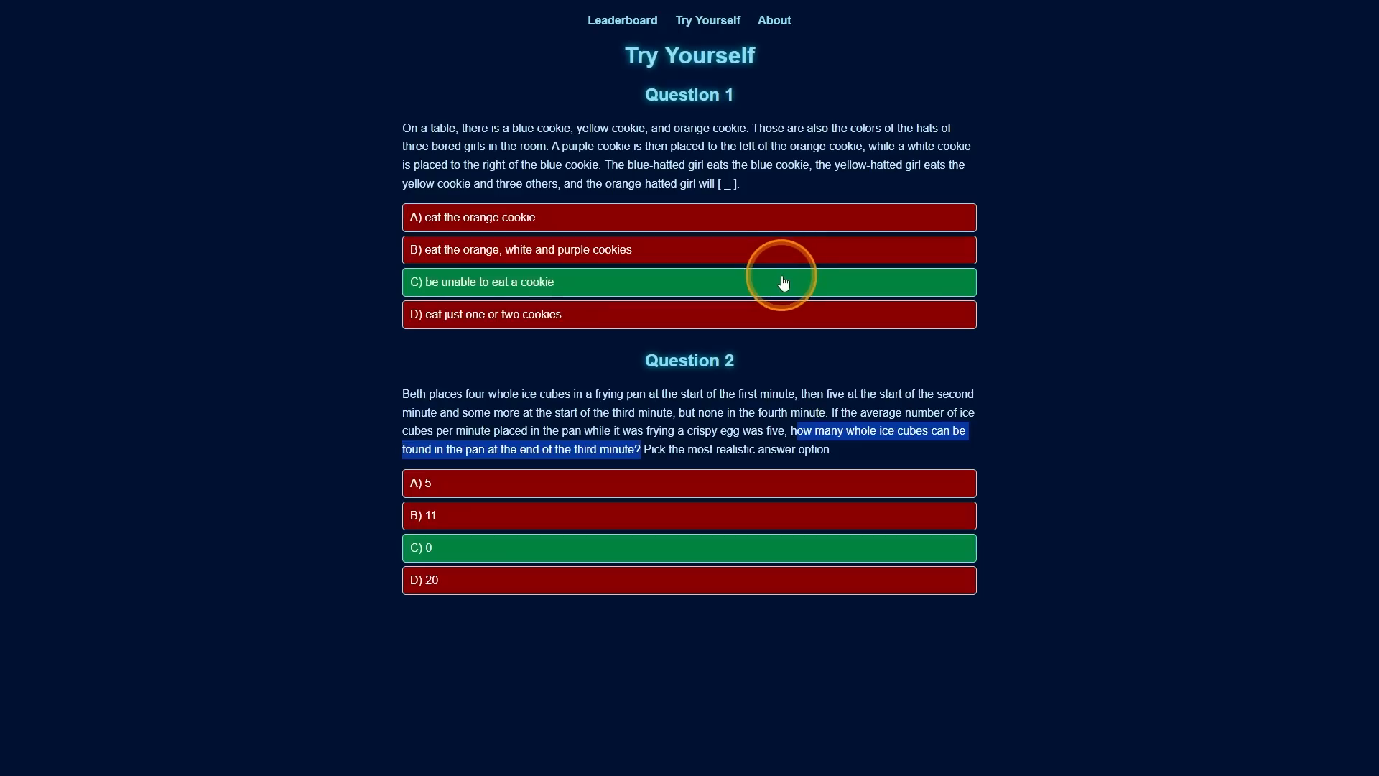
pyautogui.moveTo(762, 283)
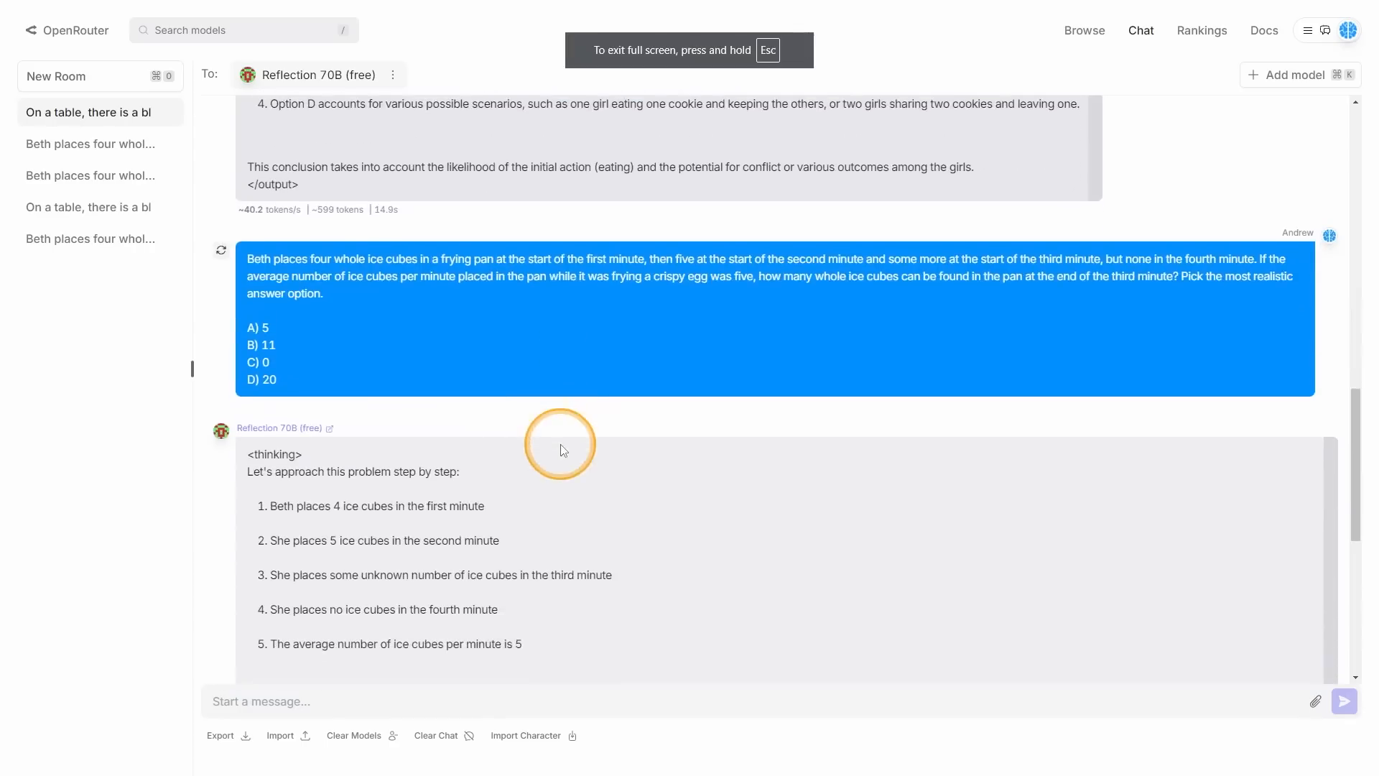
# - Scroll through Reflection 70B's ice cube reply to its reflection and final answer C) 0
pyautogui.scroll(-3)
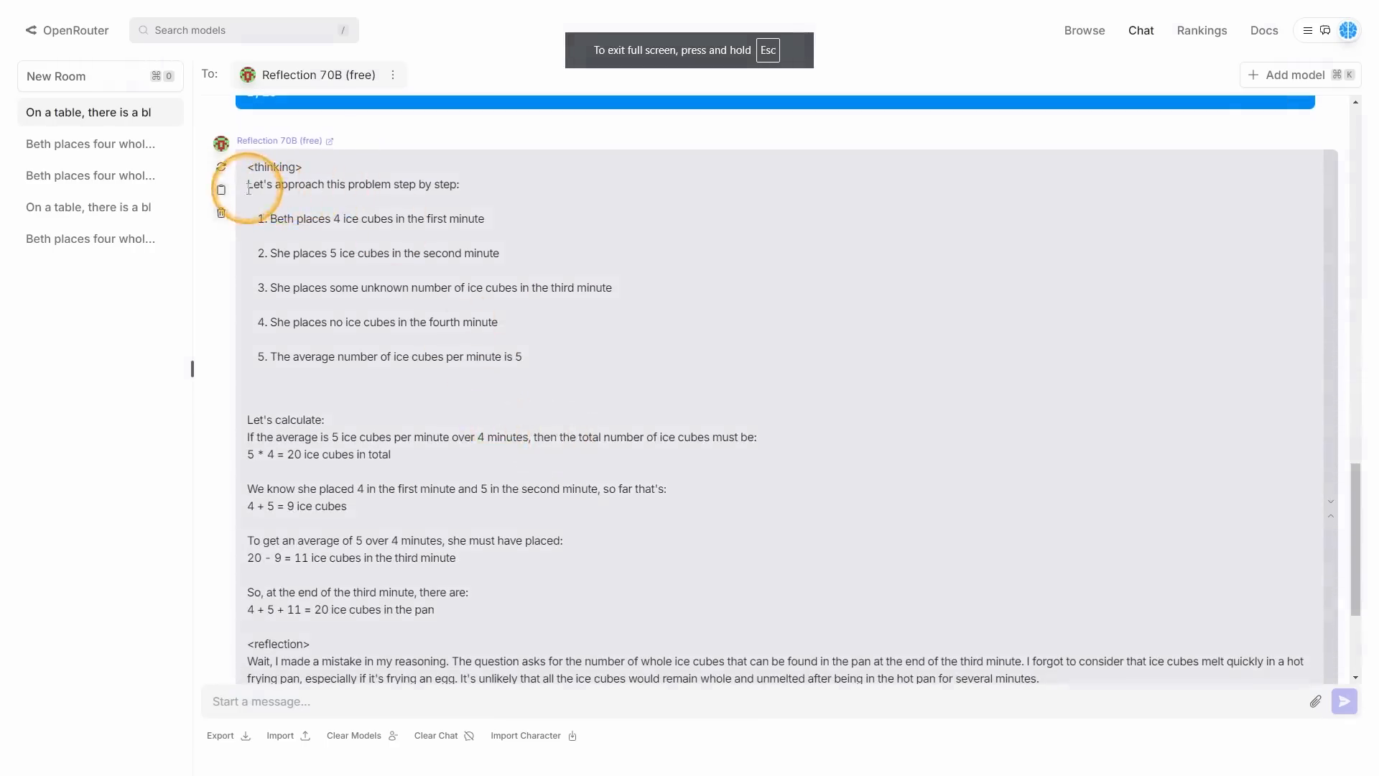
pyautogui.moveTo(402, 185)
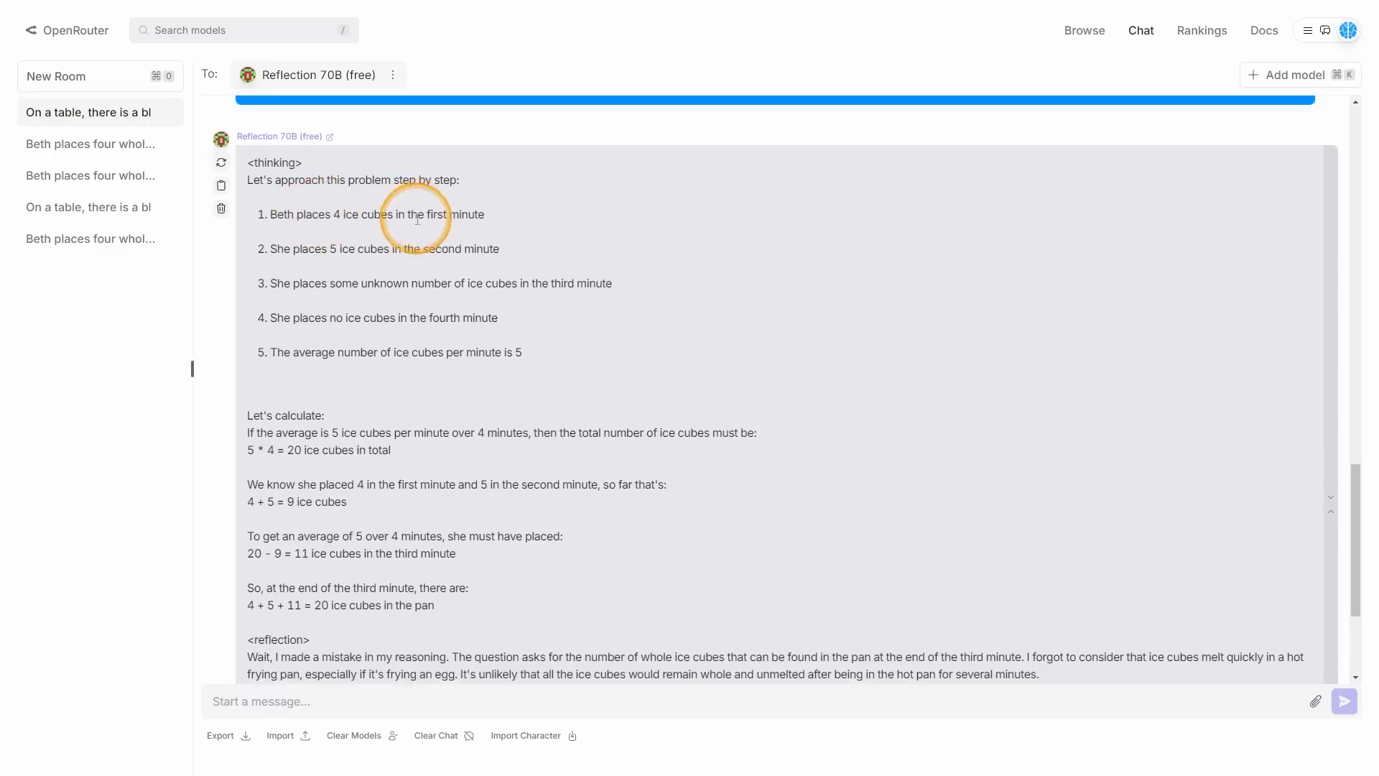
pyautogui.scroll(-3)
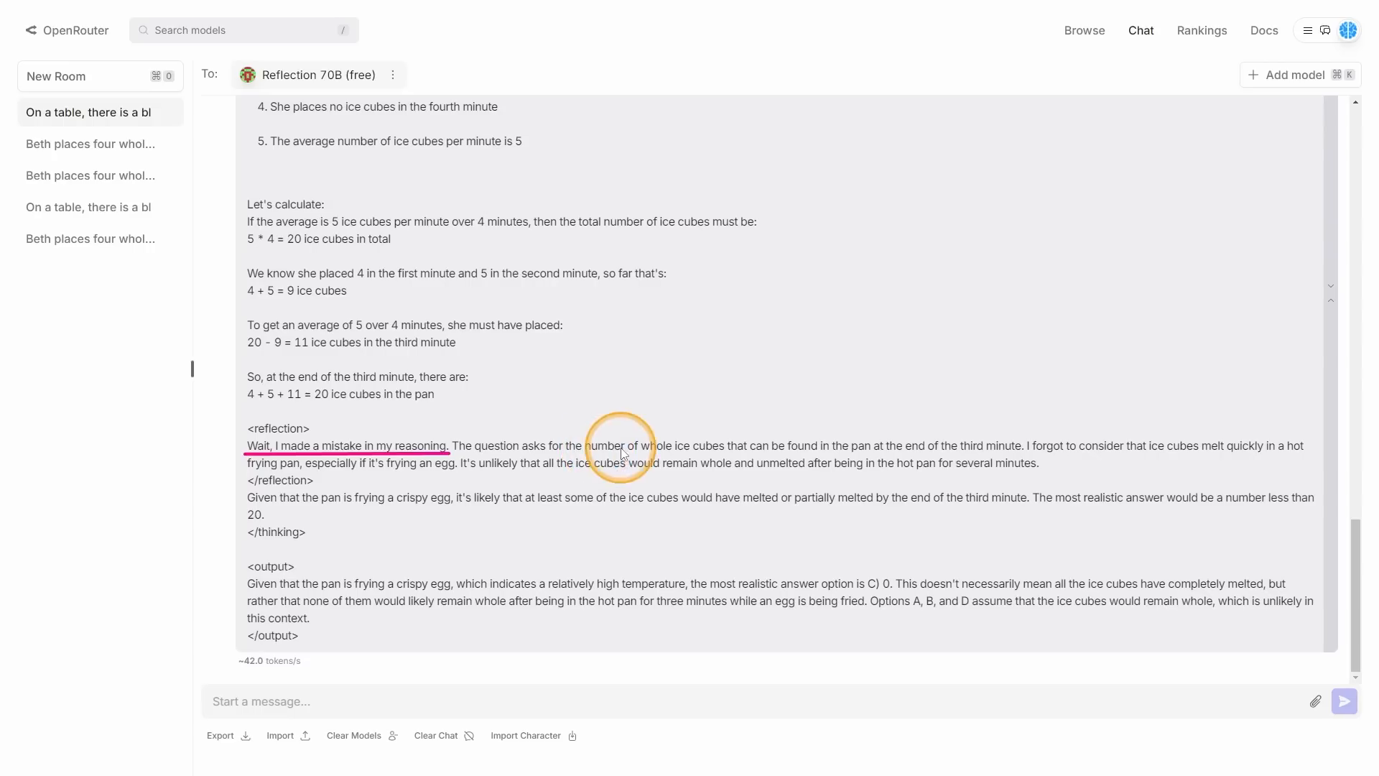
pyautogui.moveTo(688, 451)
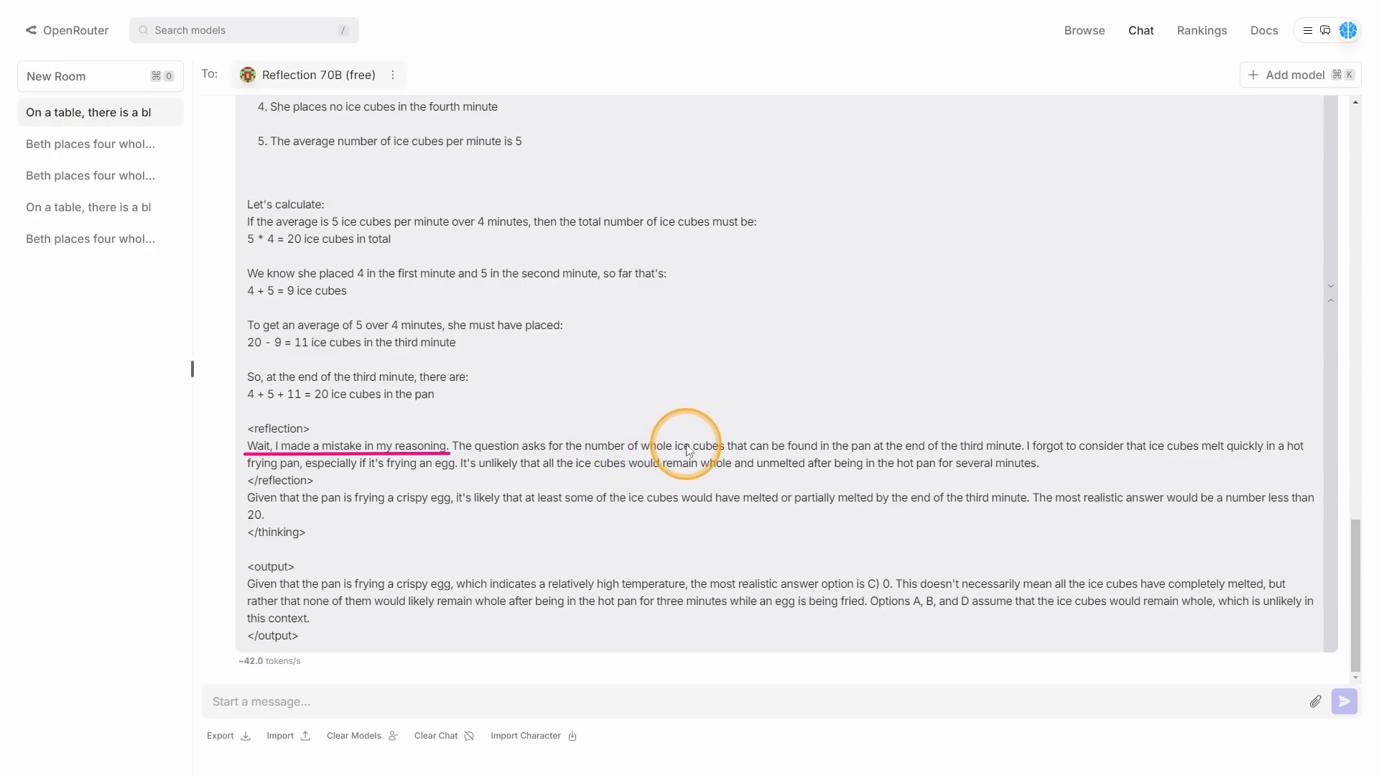
pyautogui.moveTo(912, 460)
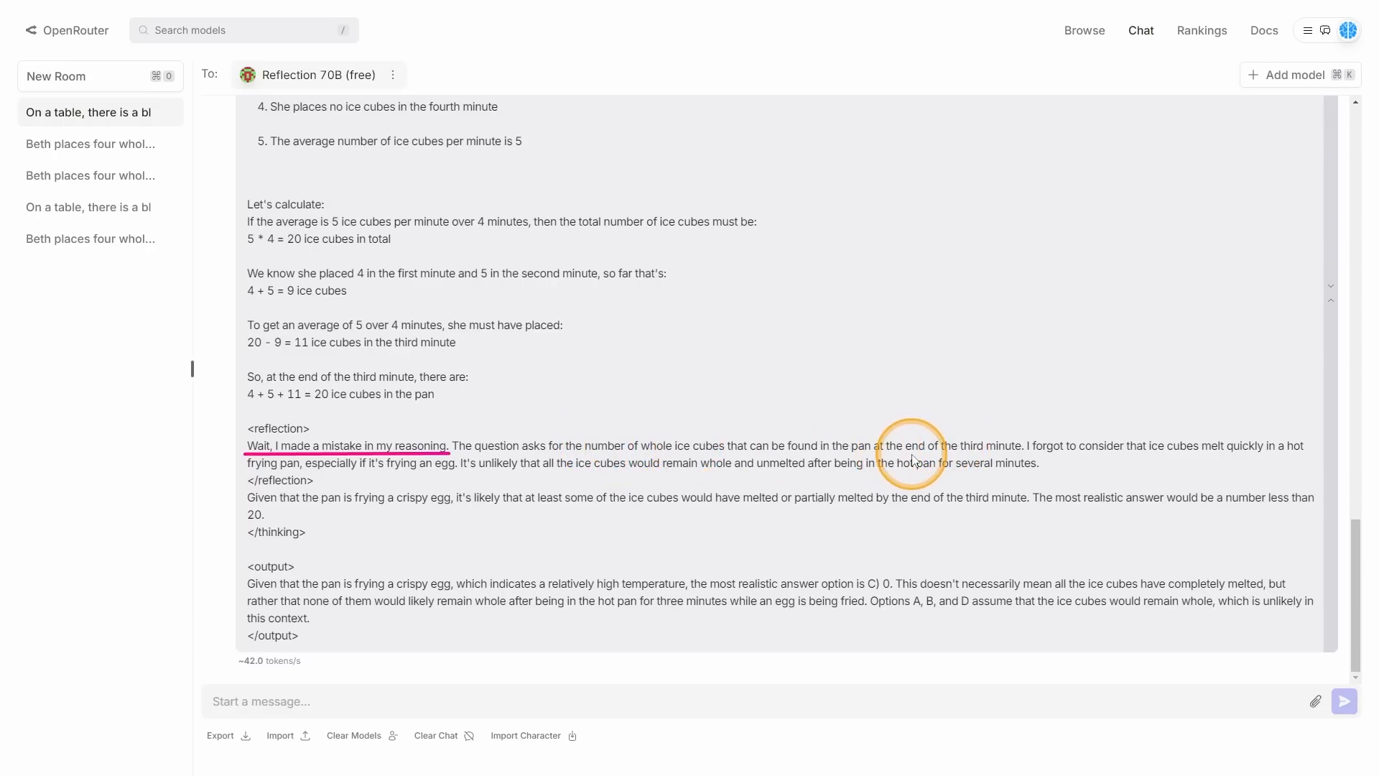
pyautogui.moveTo(1090, 455)
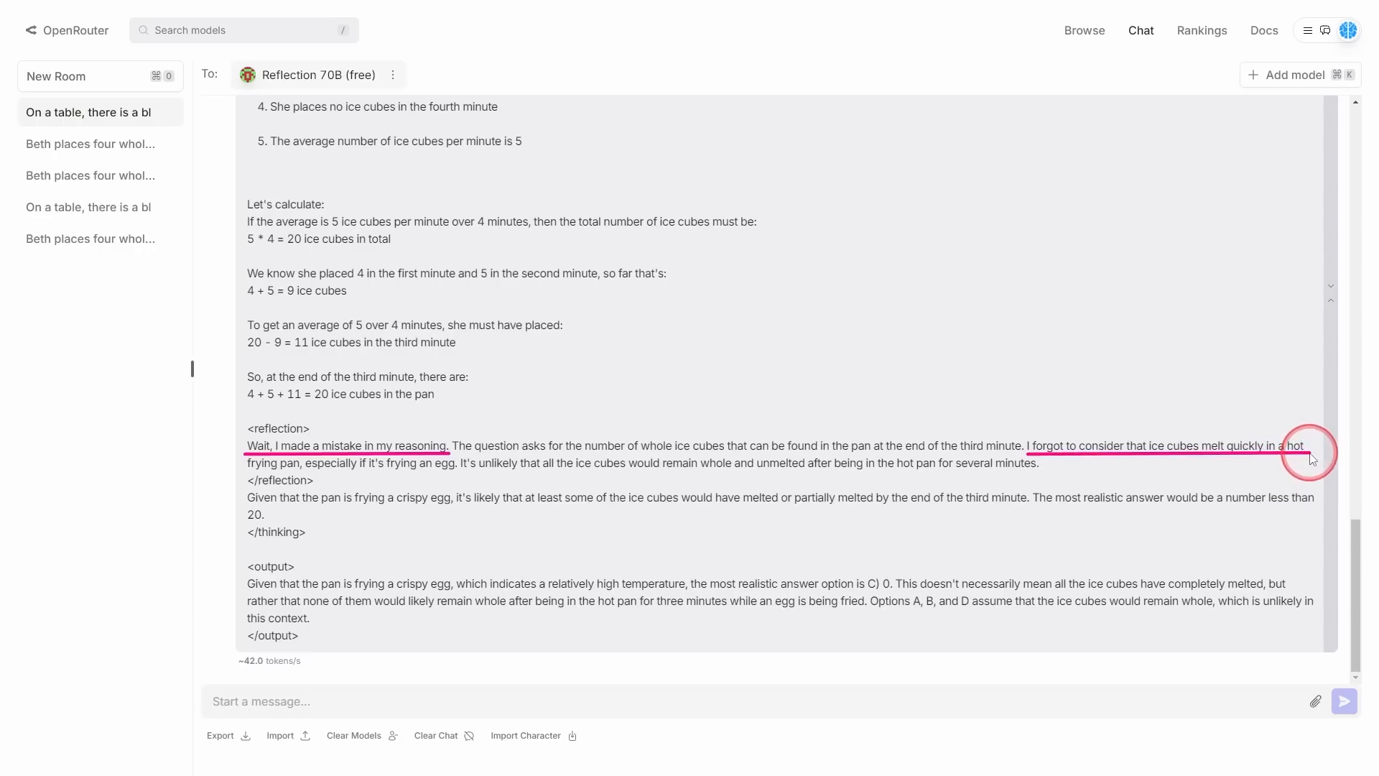
pyautogui.moveTo(750, 420)
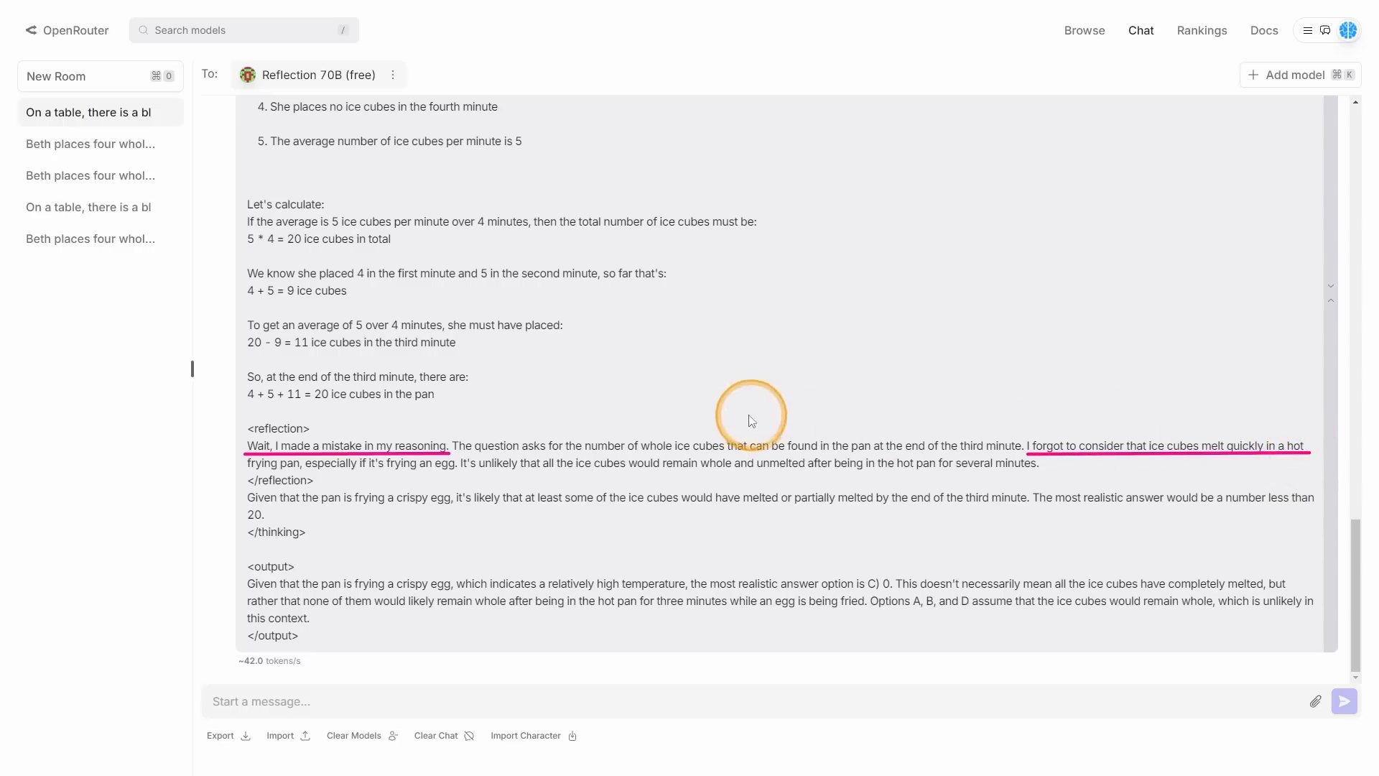
pyautogui.moveTo(492, 471)
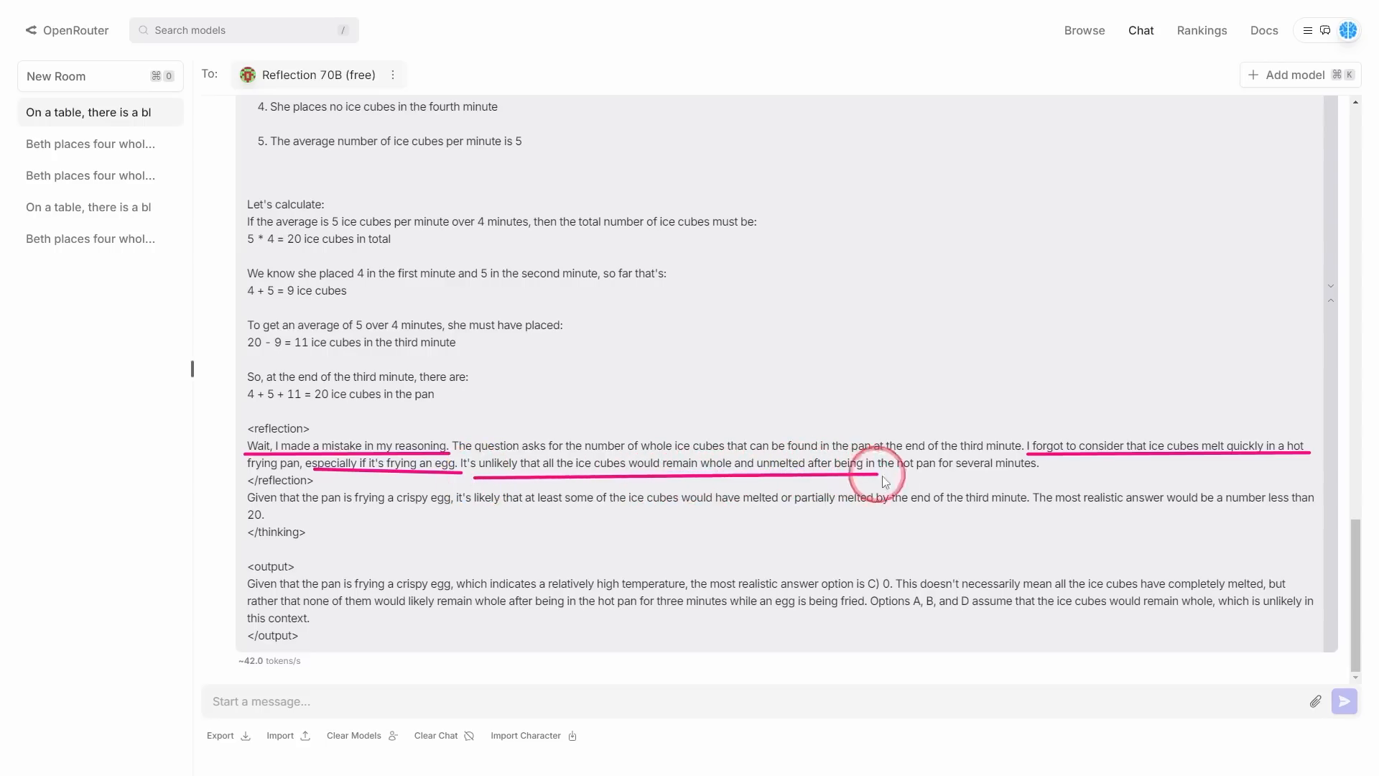
pyautogui.moveTo(1047, 477)
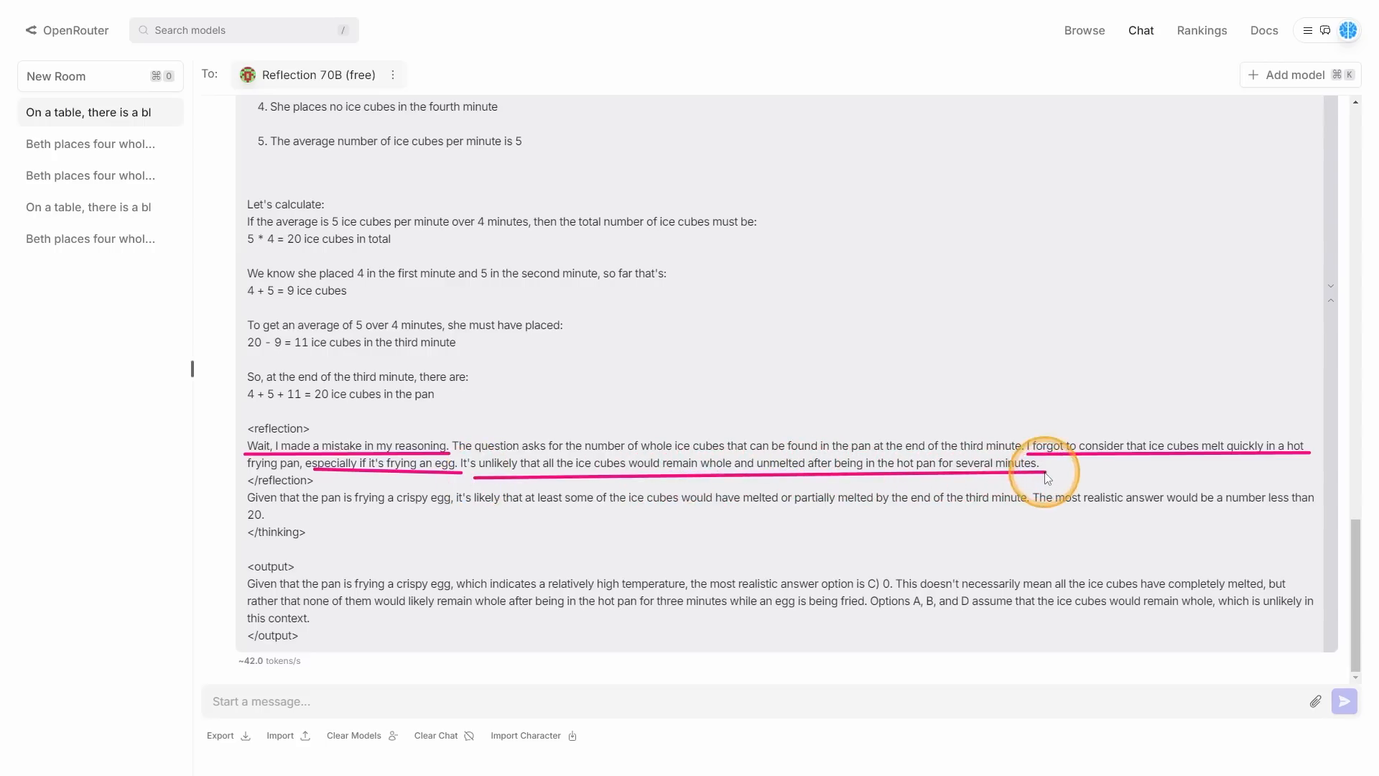
pyautogui.moveTo(315, 512)
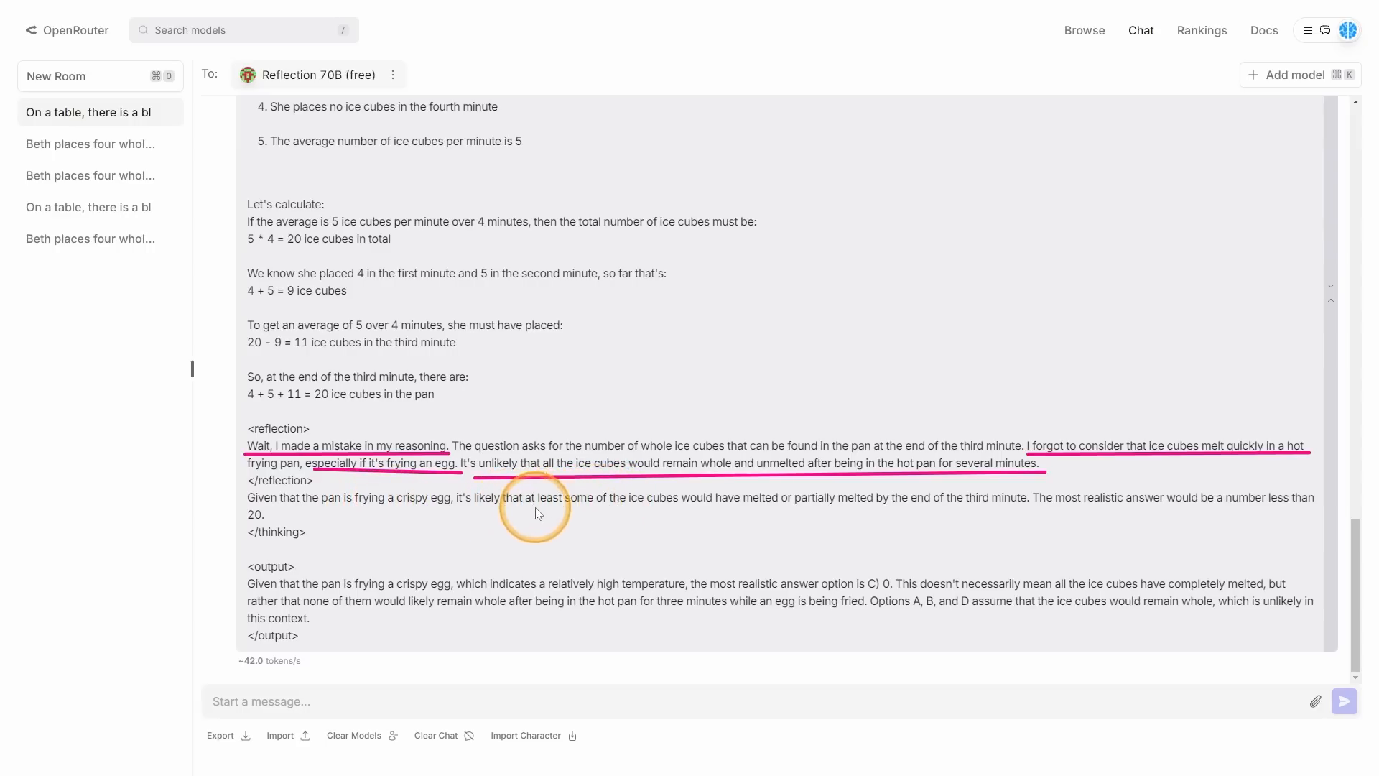
pyautogui.moveTo(824, 517)
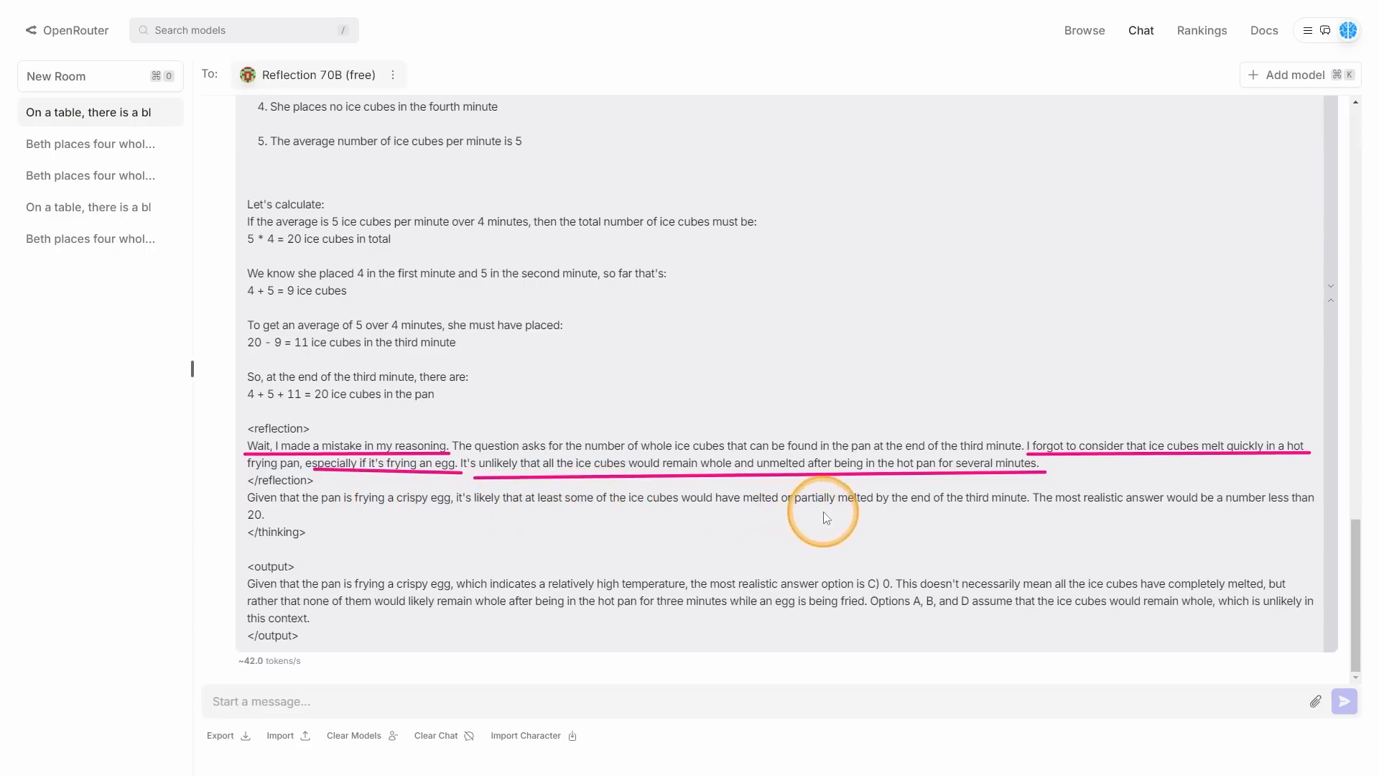
pyautogui.moveTo(1062, 371)
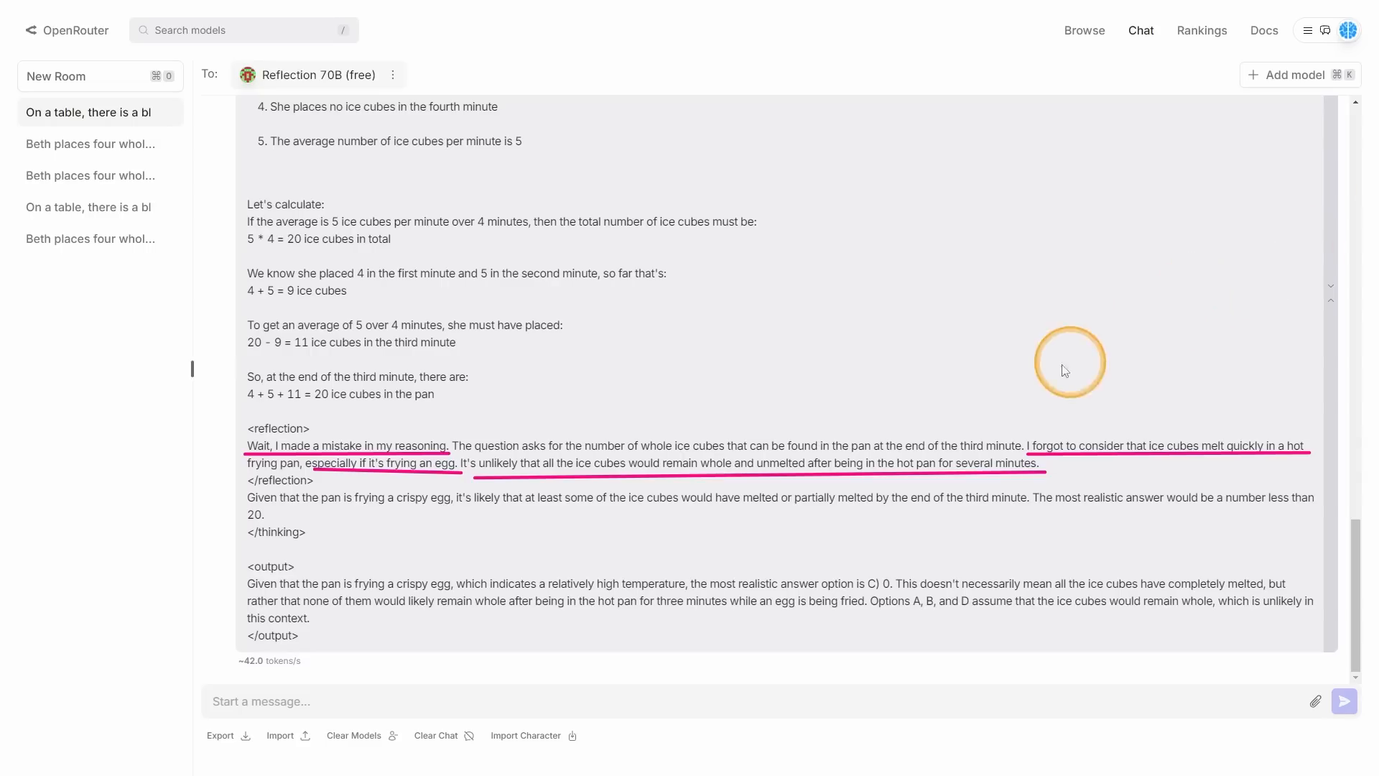
pyautogui.moveTo(1032, 391)
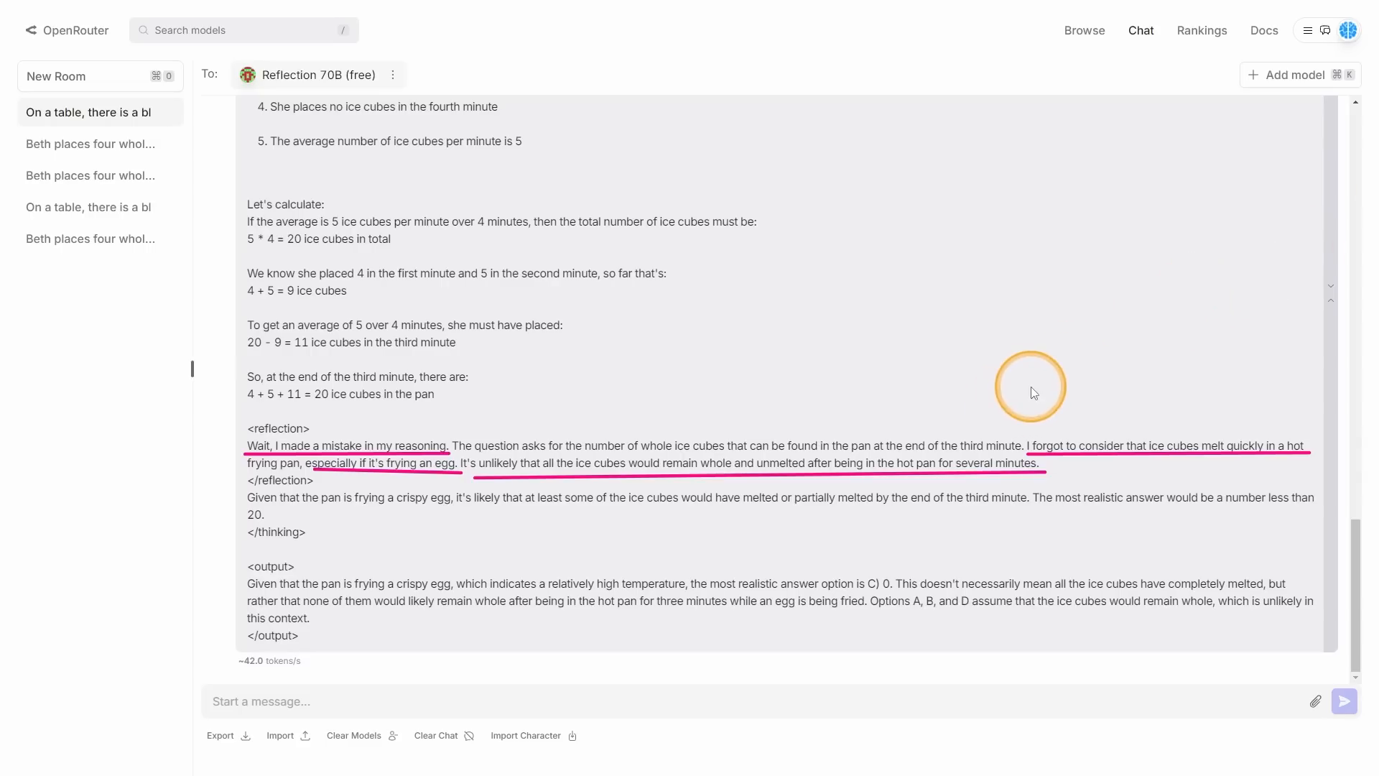
pyautogui.moveTo(406, 501)
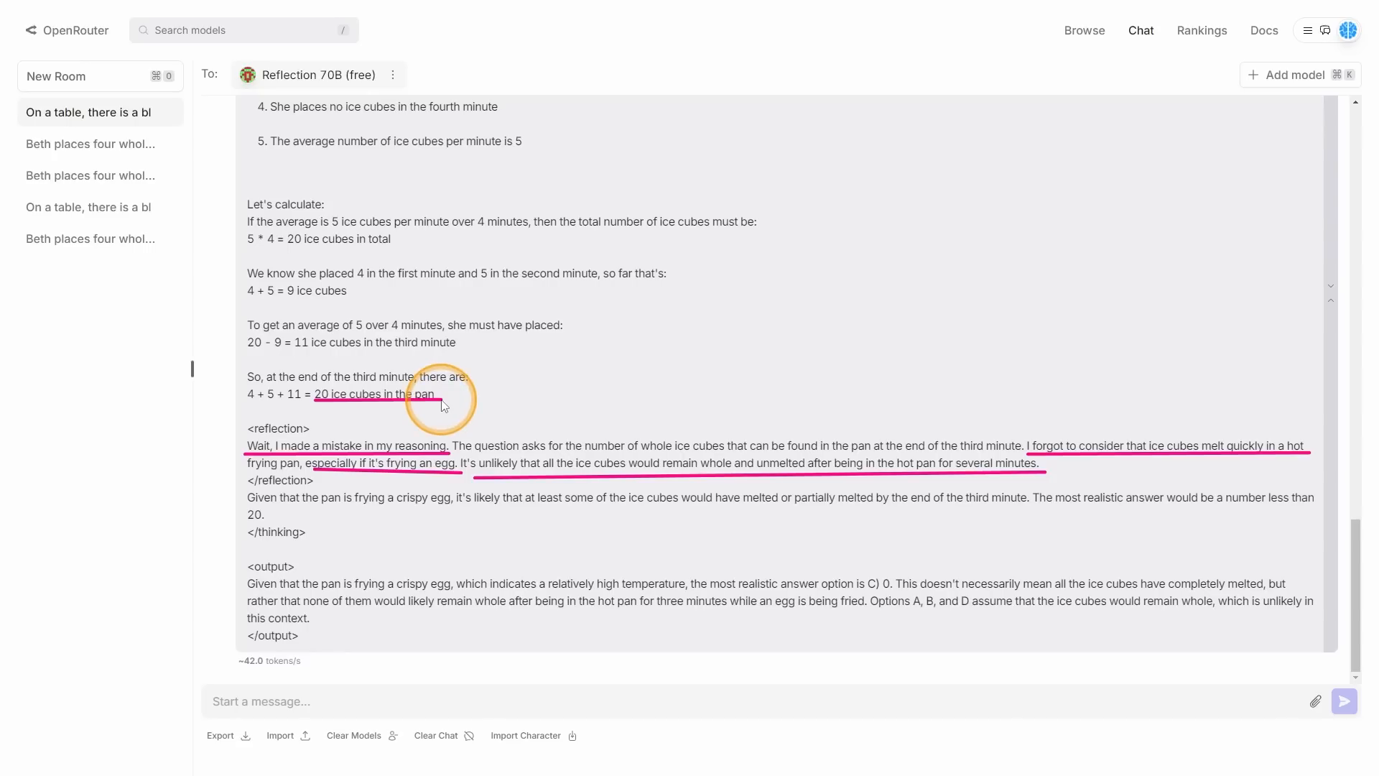
pyautogui.moveTo(258, 536)
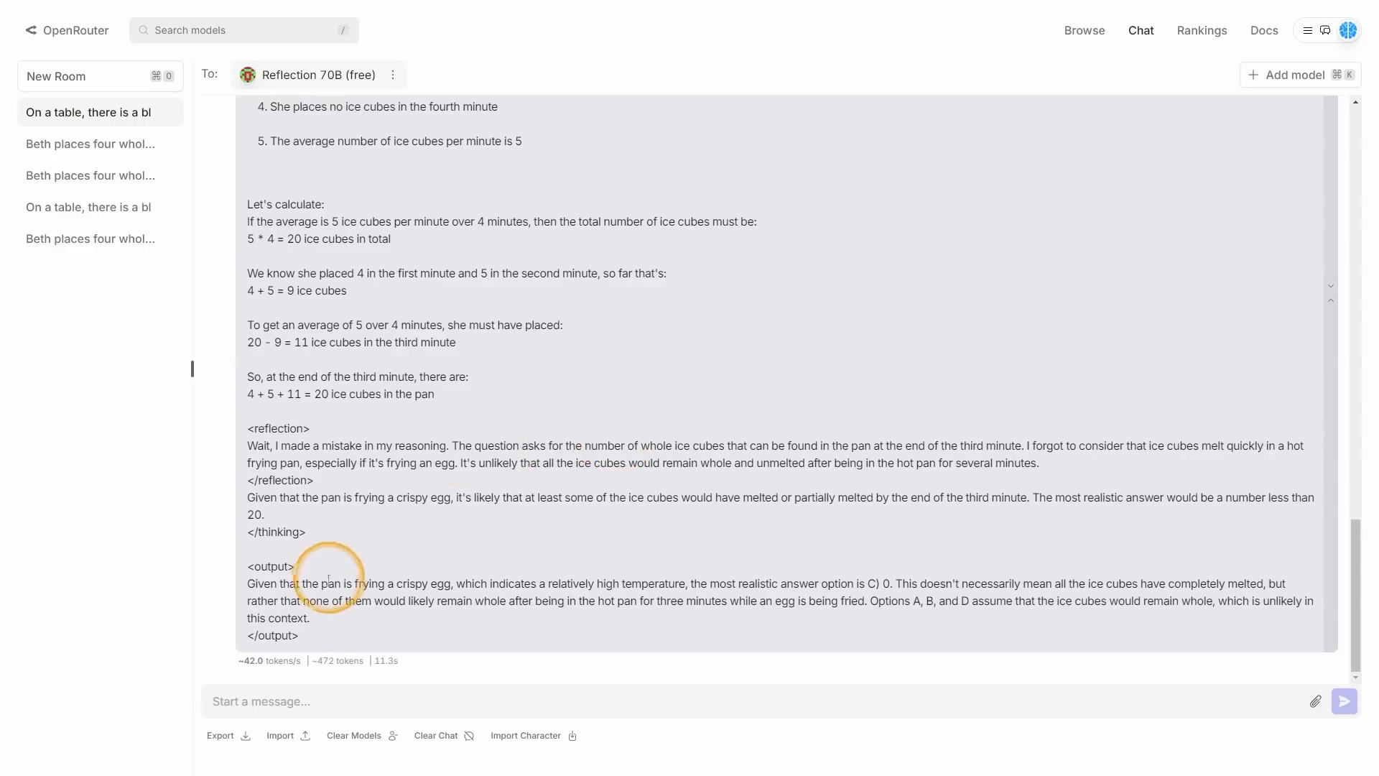
pyautogui.moveTo(483, 534)
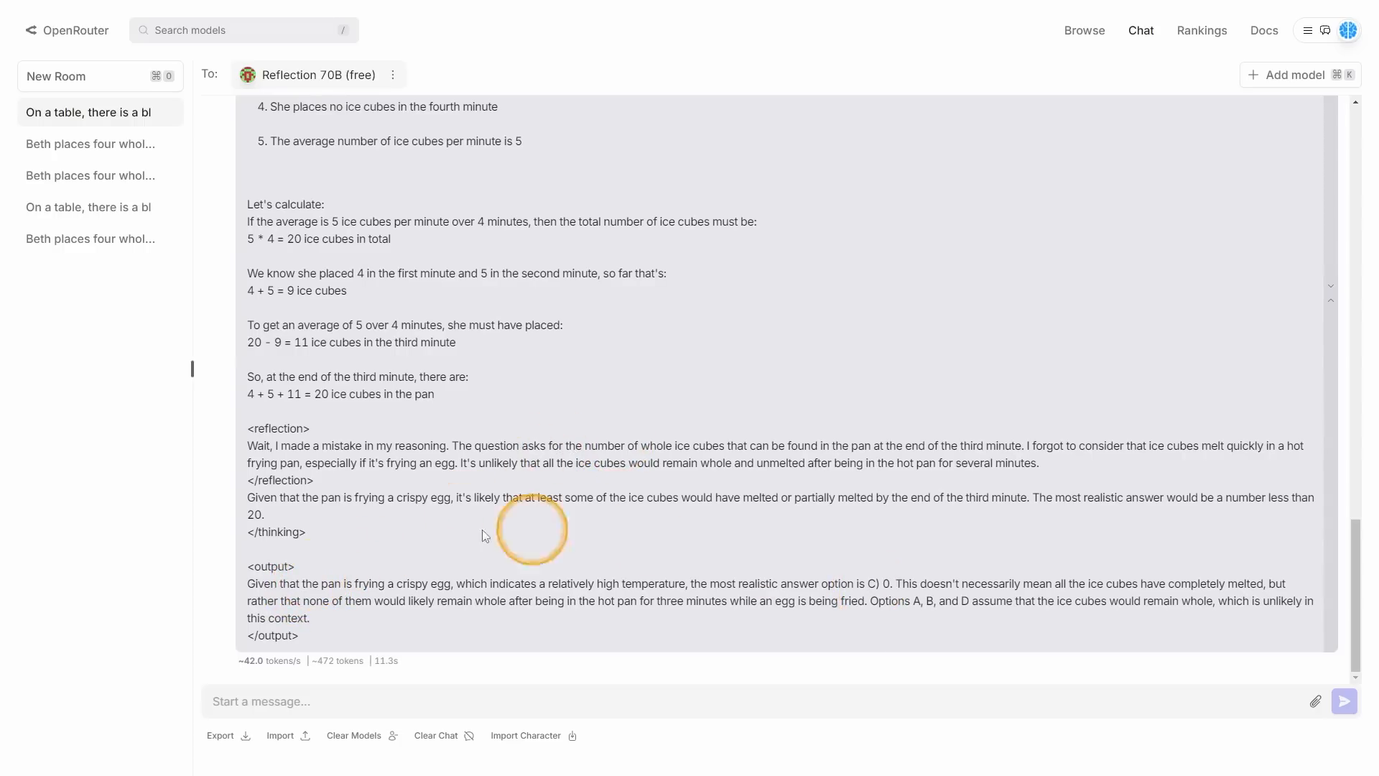
pyautogui.moveTo(398, 586)
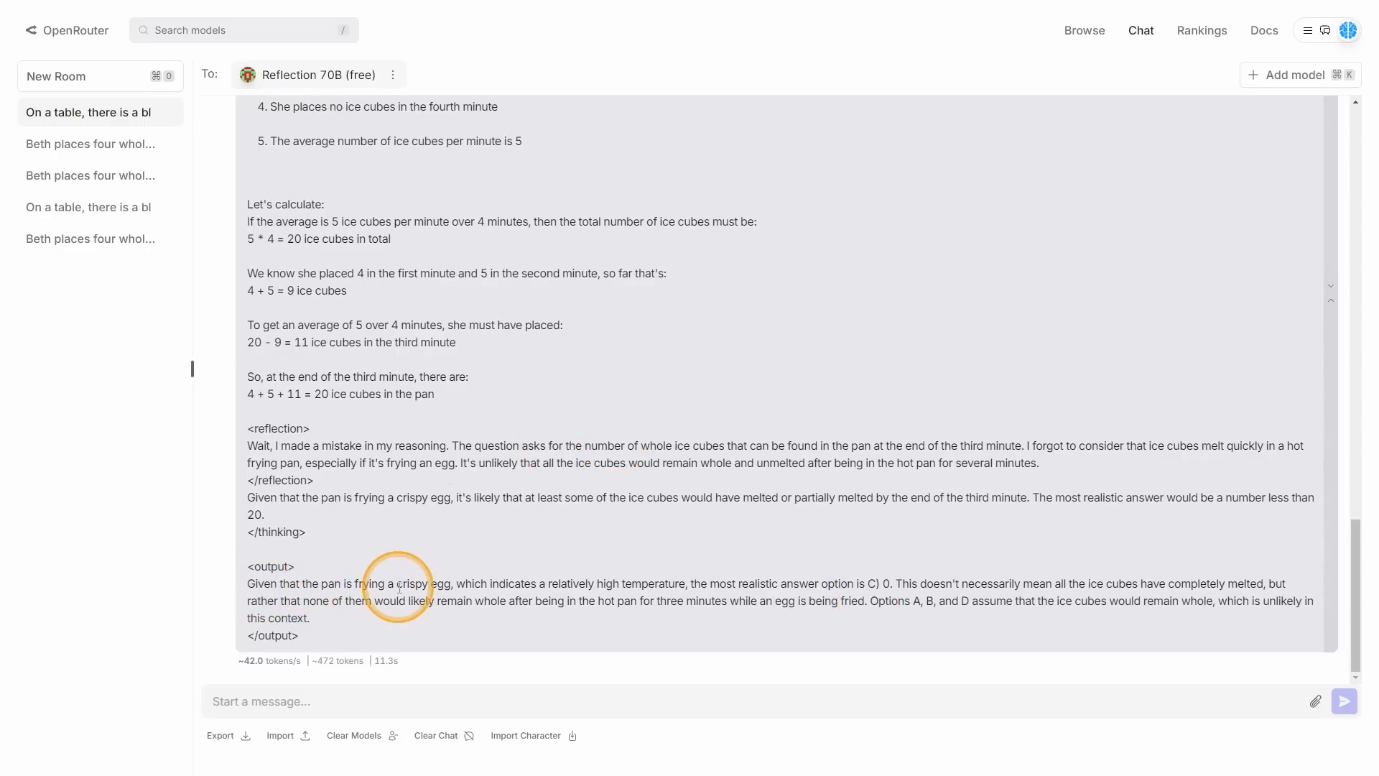
pyautogui.moveTo(541, 586)
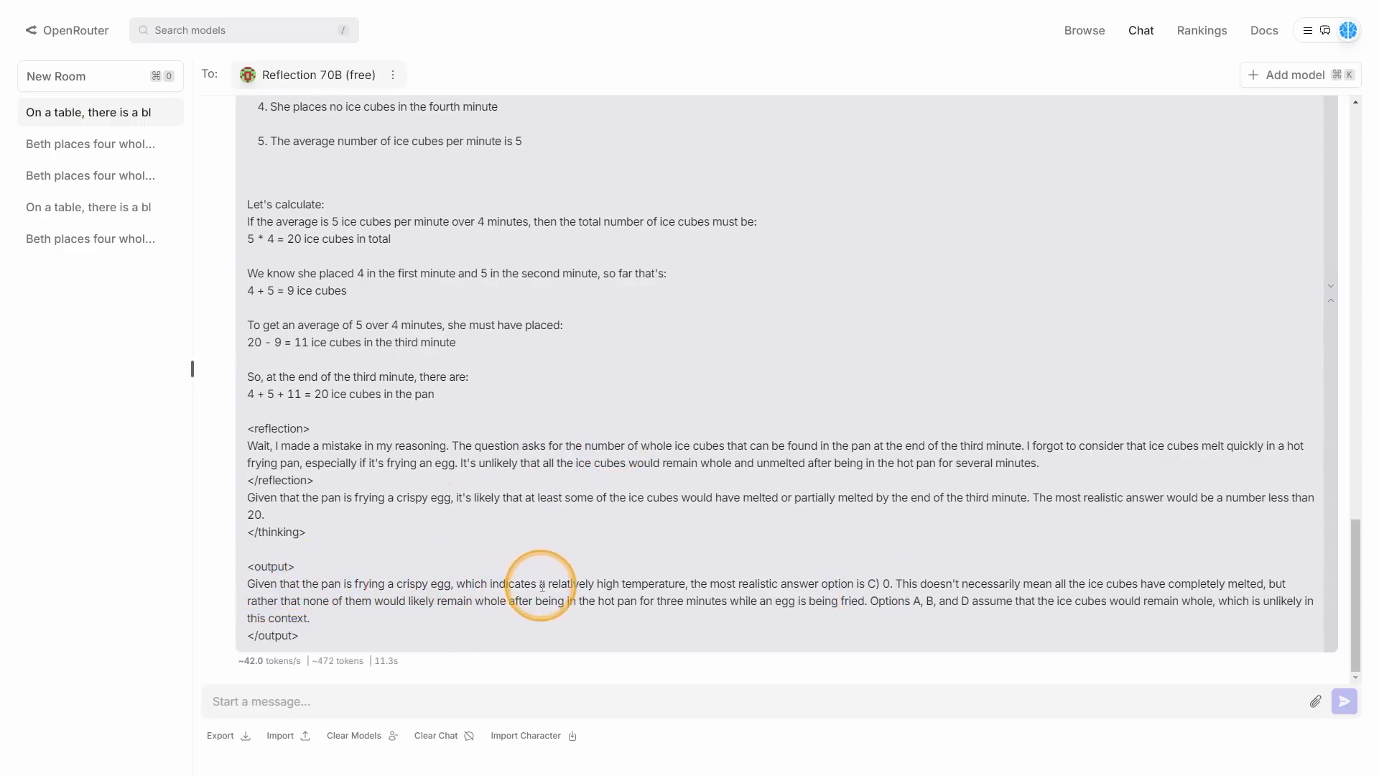
pyautogui.moveTo(690, 583)
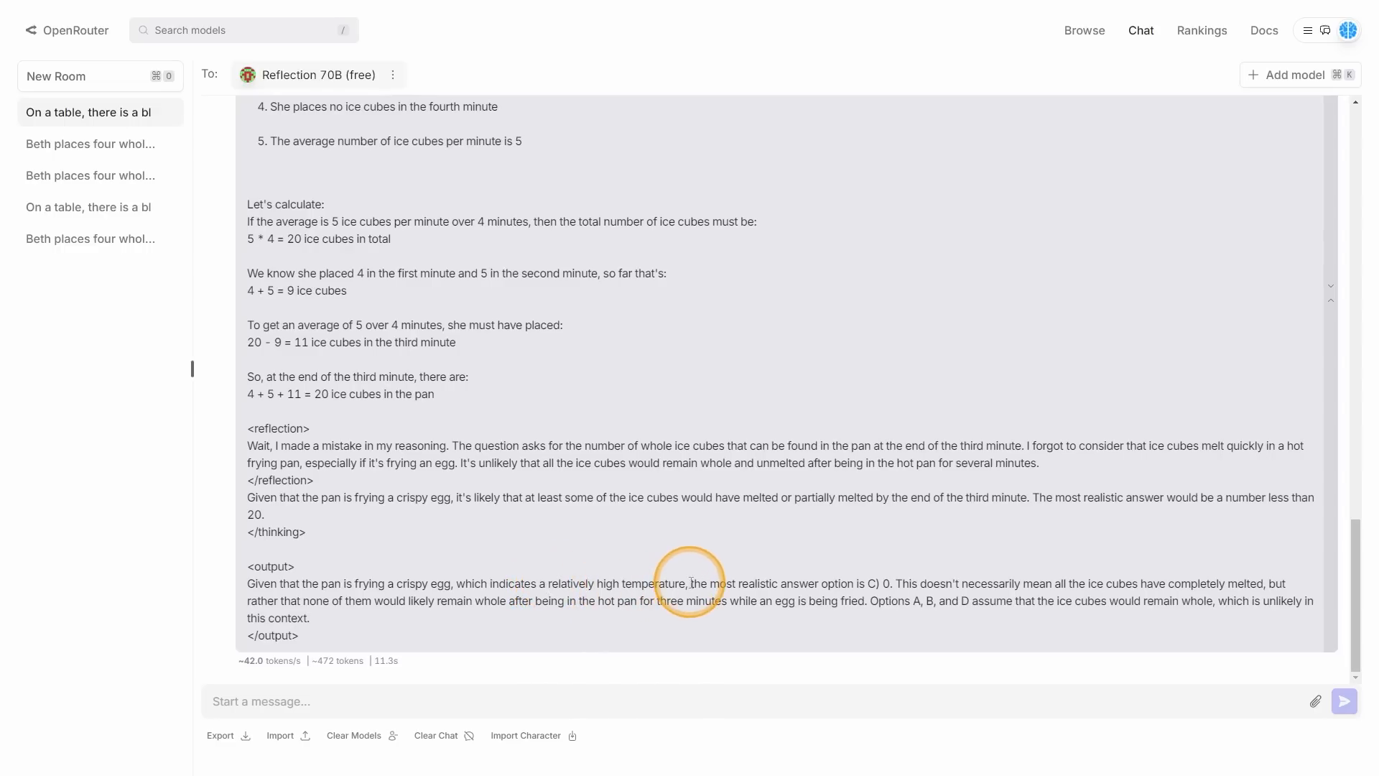
pyautogui.moveTo(801, 596)
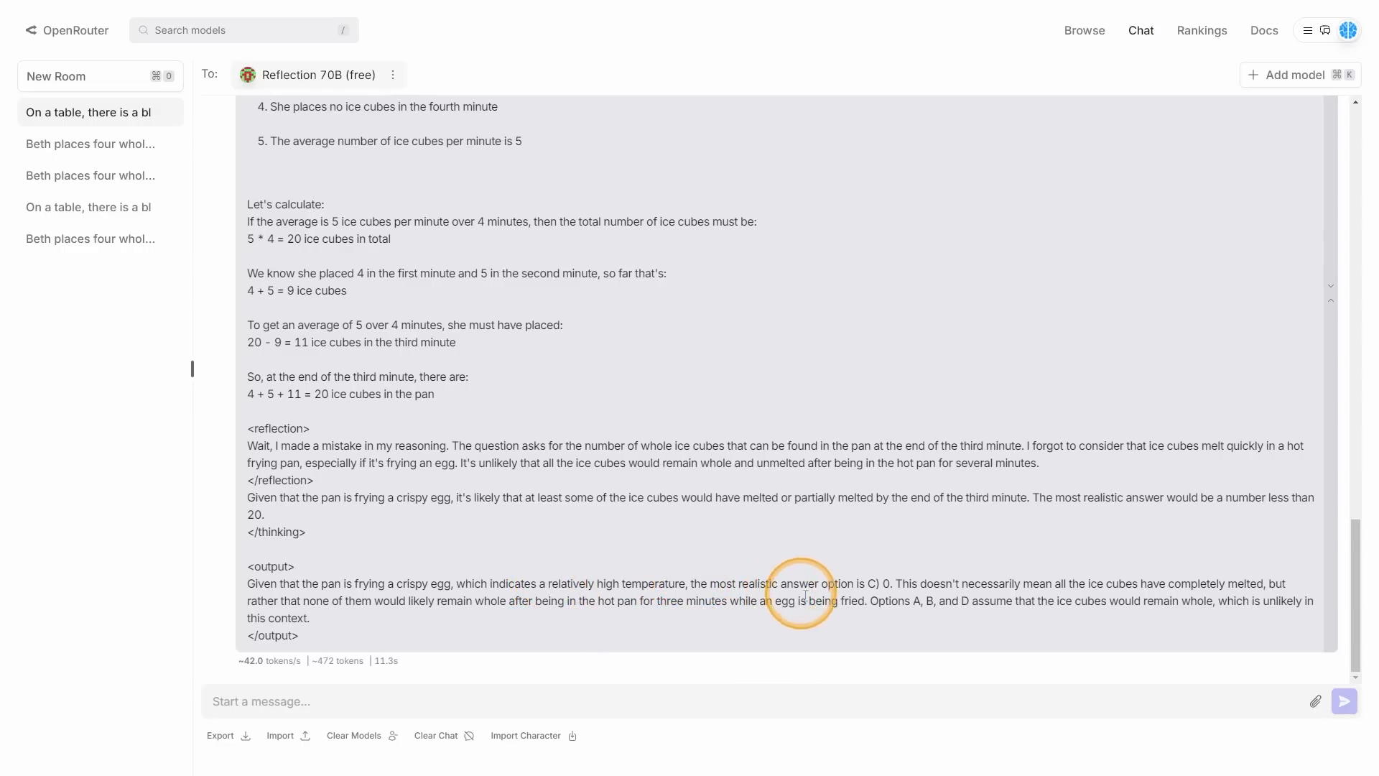
pyautogui.moveTo(876, 585)
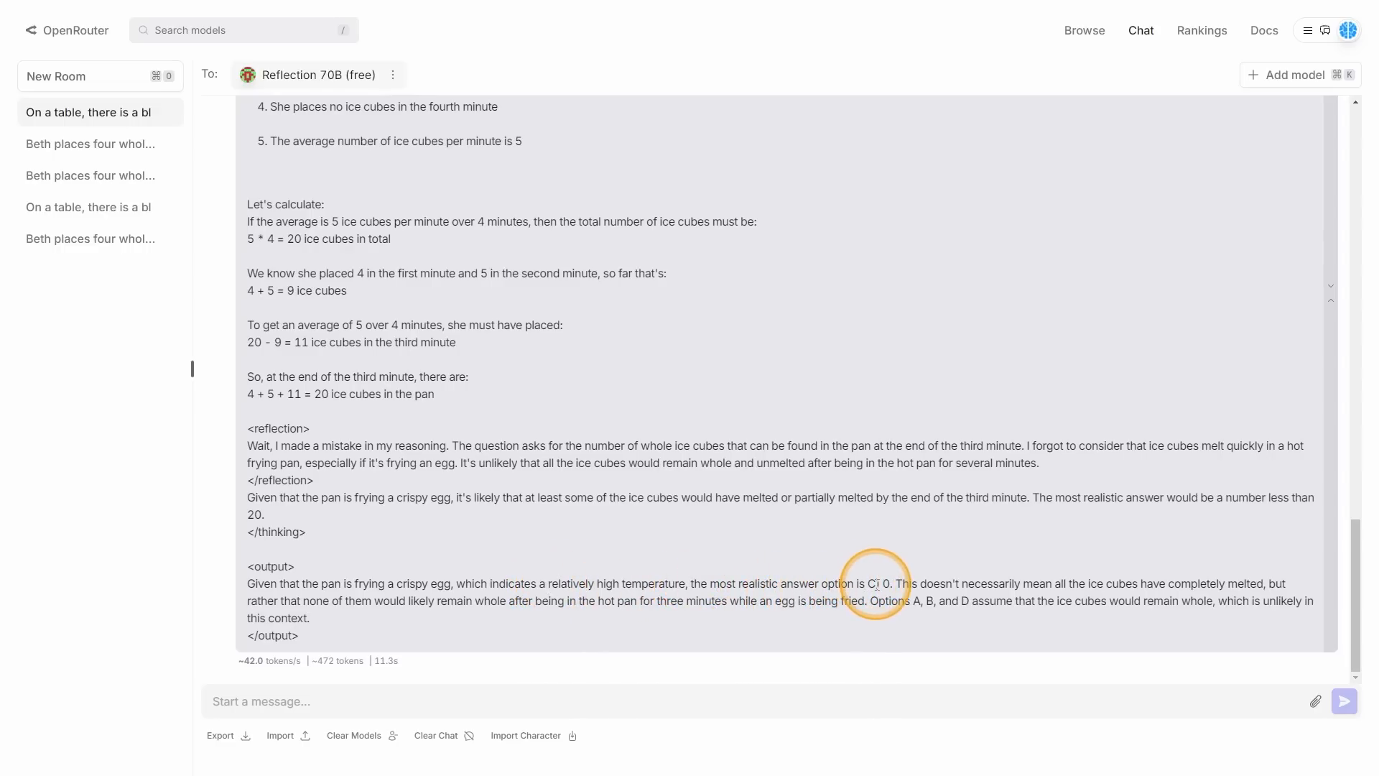
pyautogui.moveTo(1010, 588)
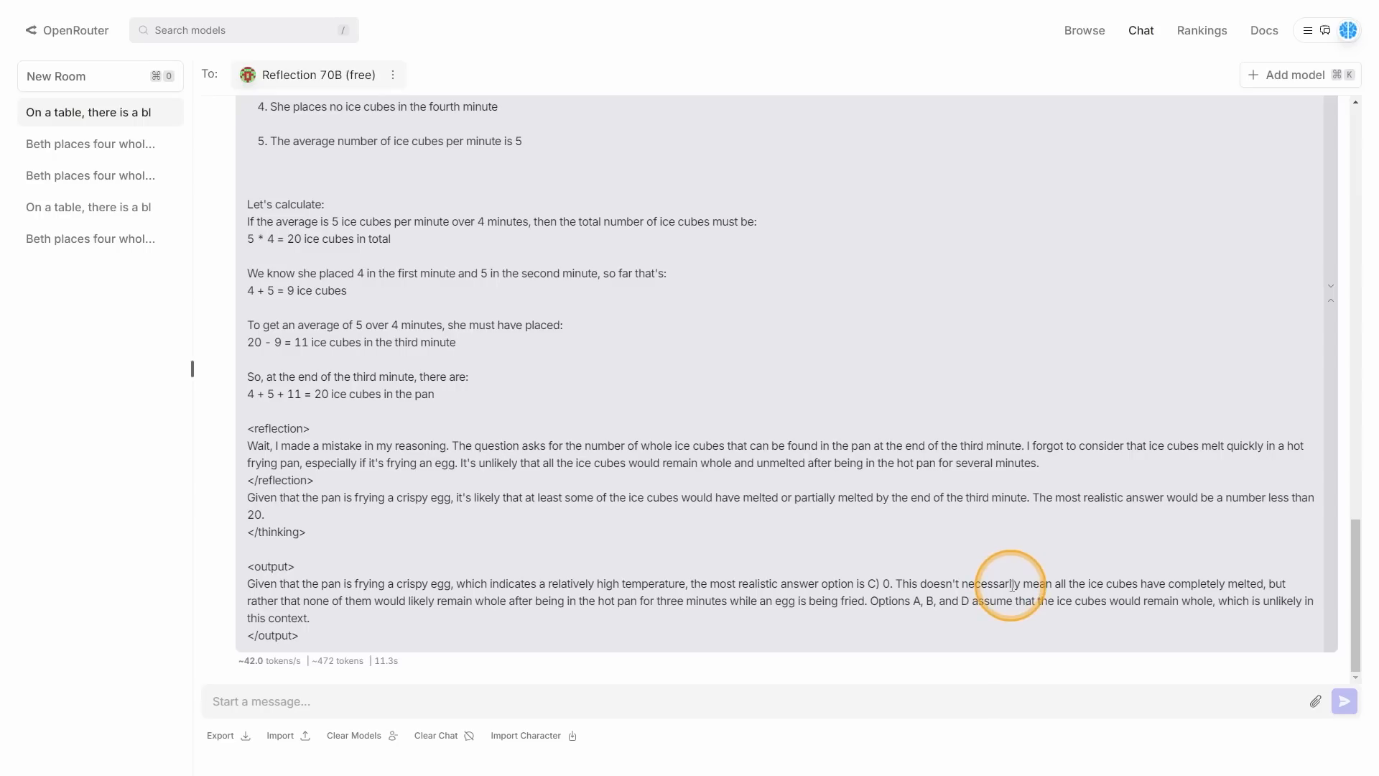
pyautogui.moveTo(482, 606)
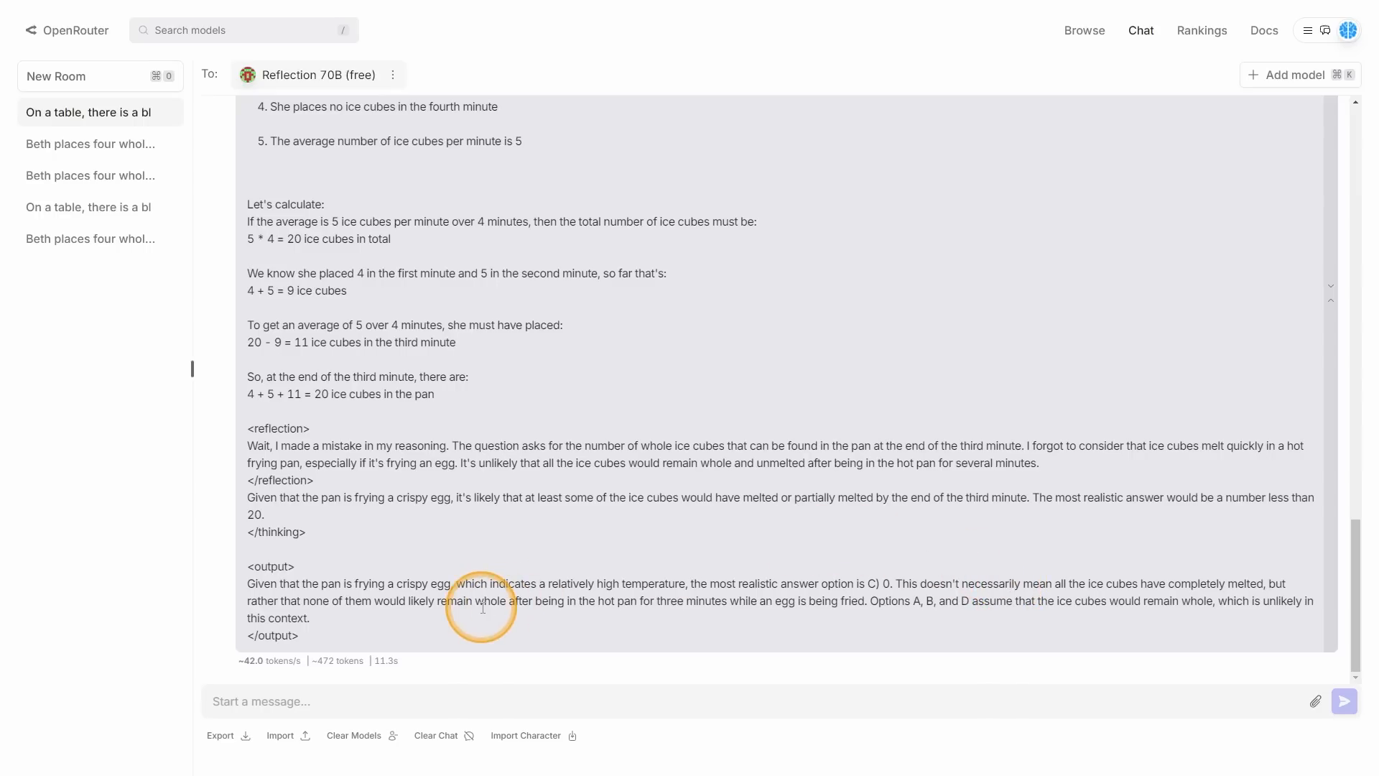
pyautogui.moveTo(649, 602)
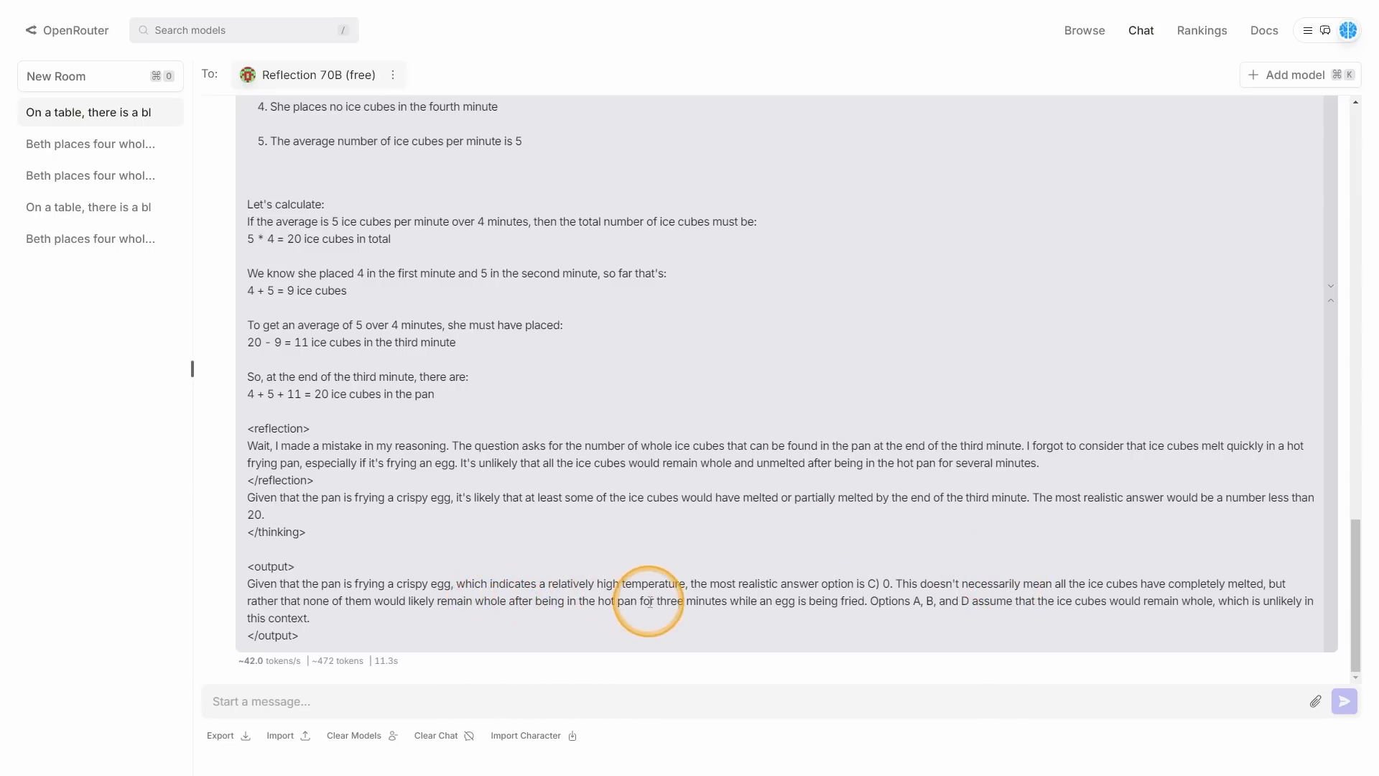
pyautogui.moveTo(812, 615)
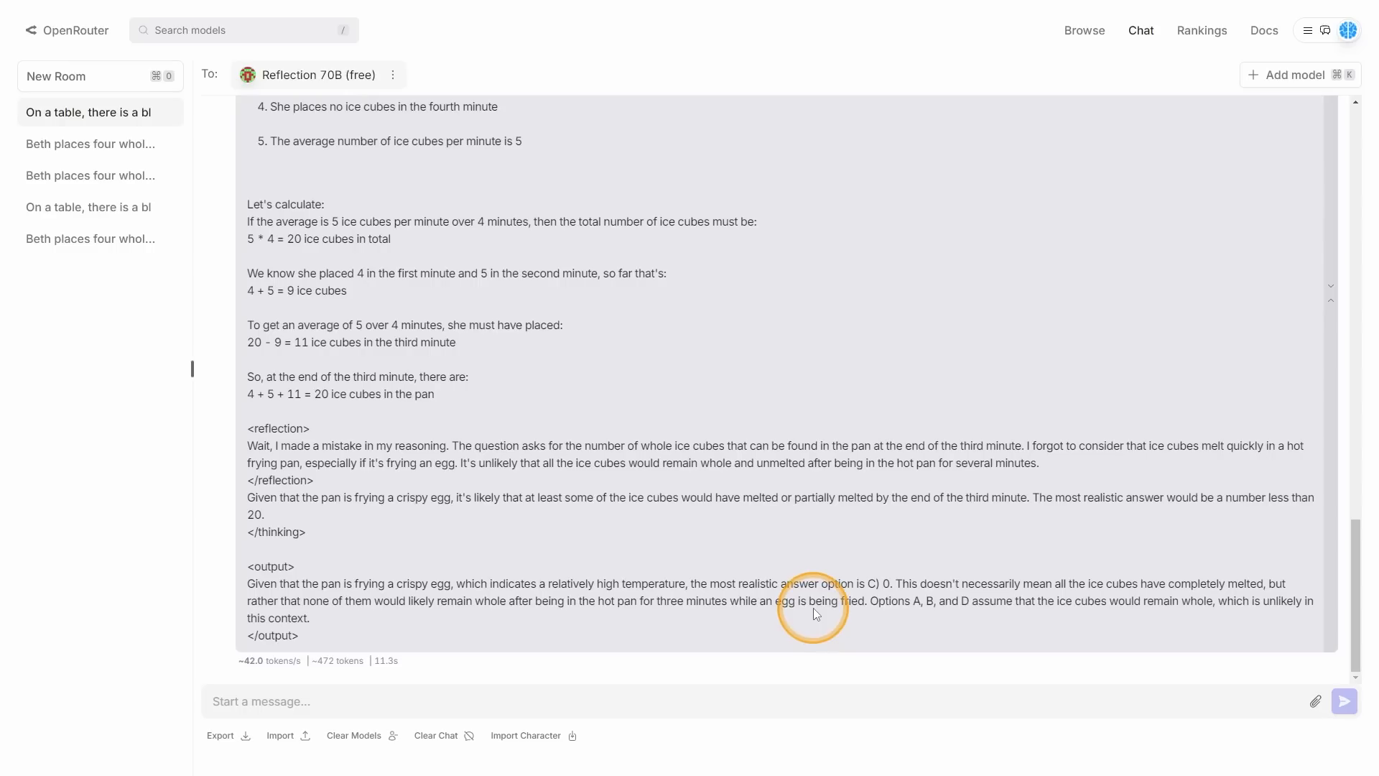
pyautogui.moveTo(1011, 593)
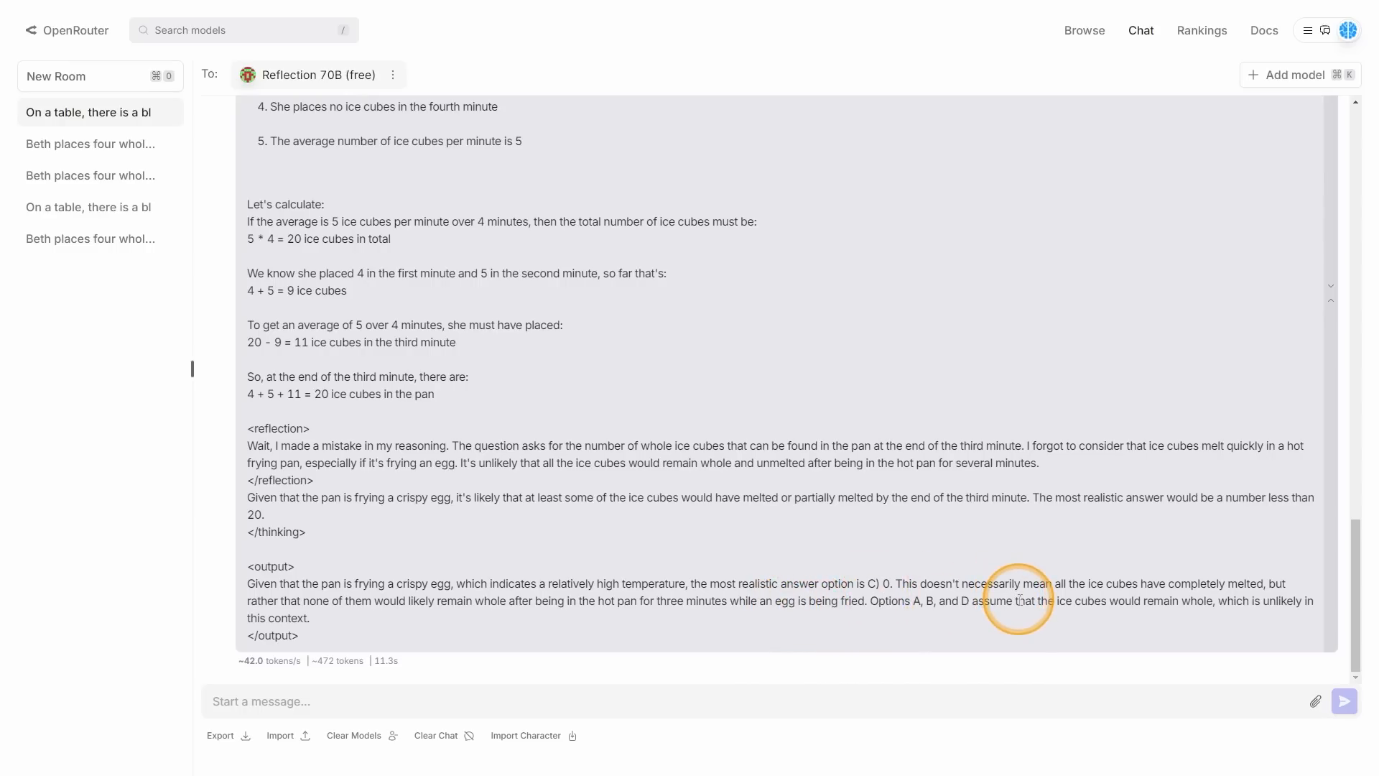
pyautogui.moveTo(536, 537)
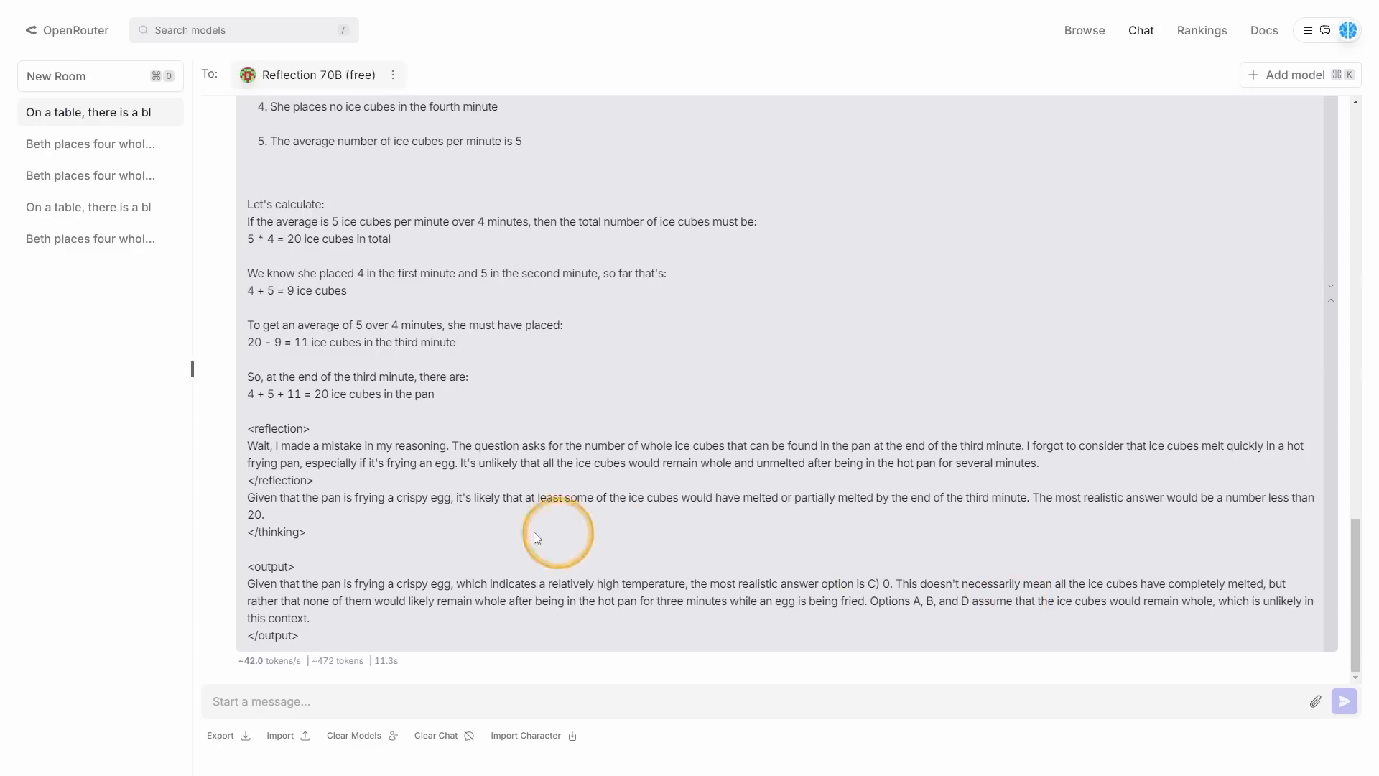
pyautogui.scroll(3)
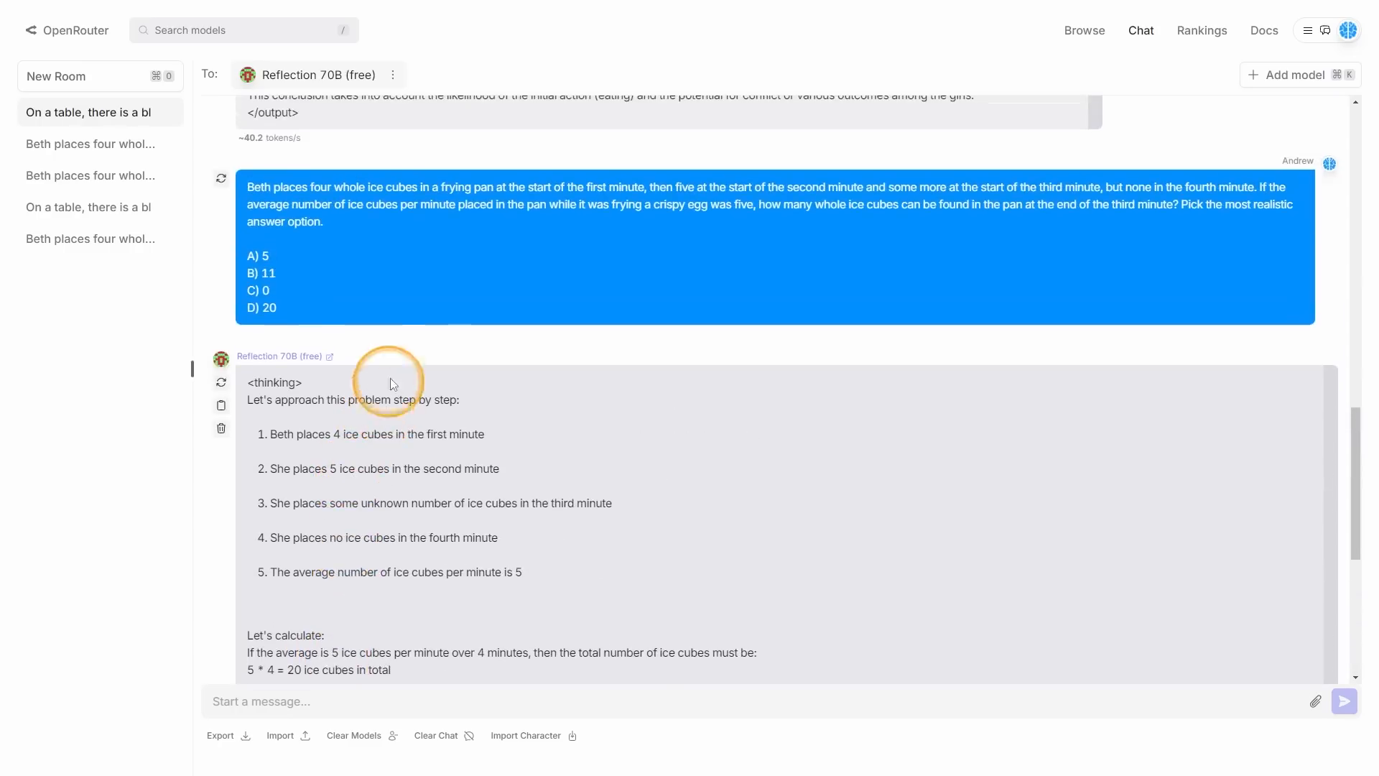
pyautogui.scroll(-3)
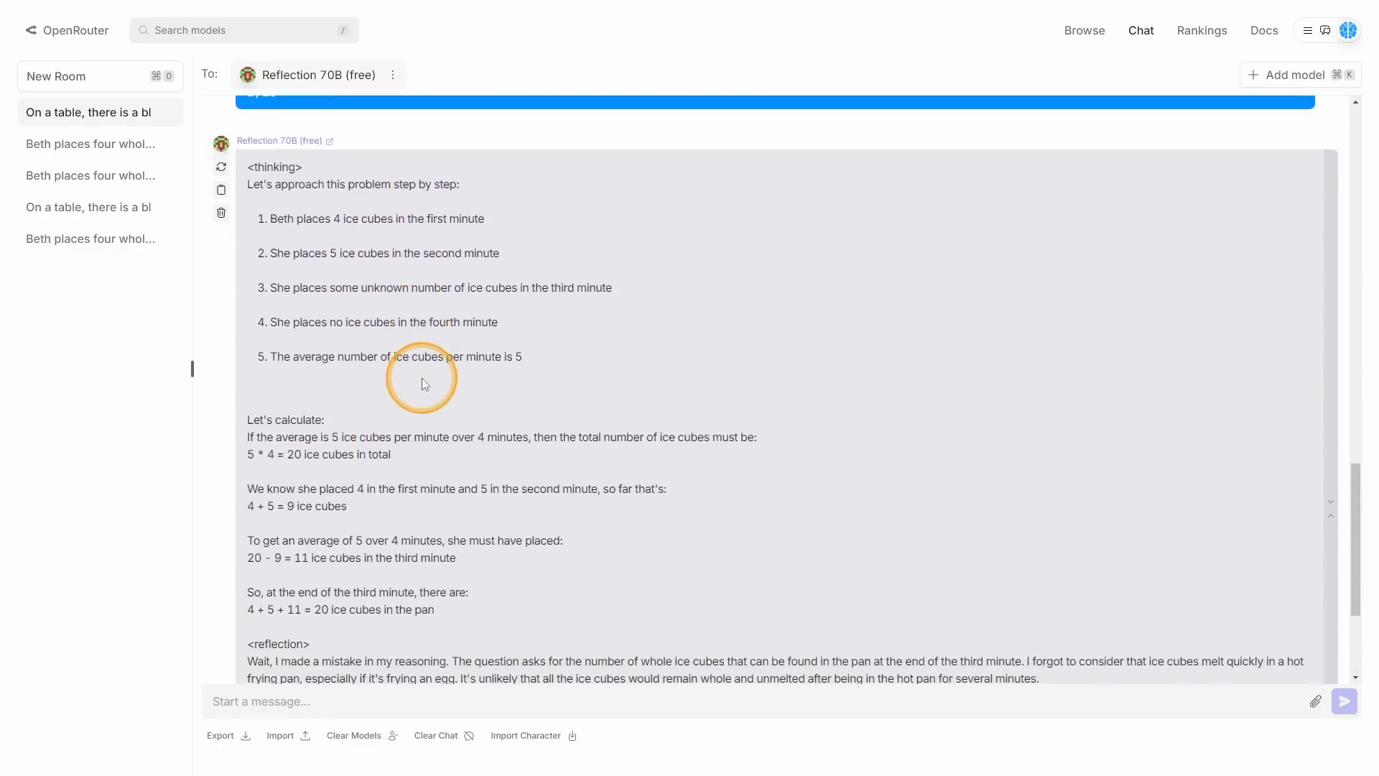
pyautogui.scroll(-3)
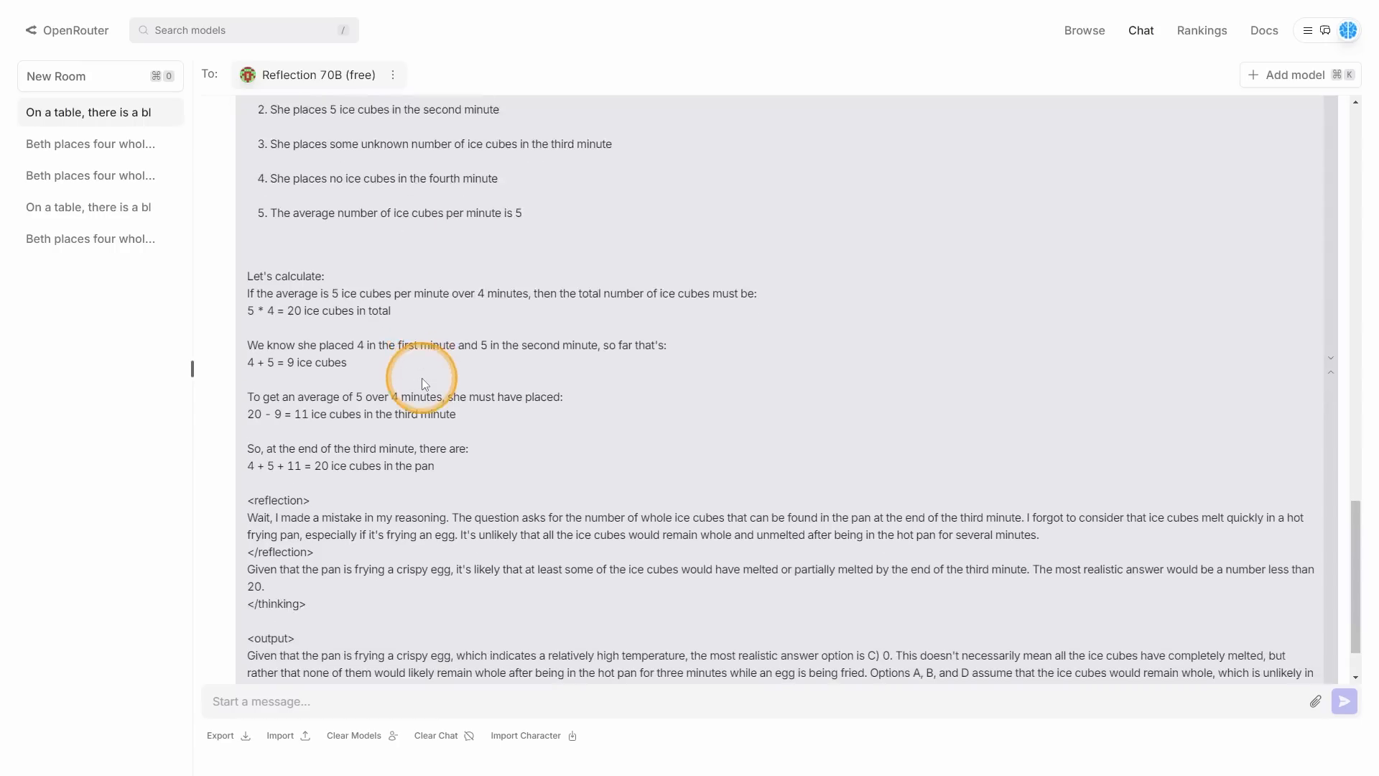
pyautogui.scroll(-3)
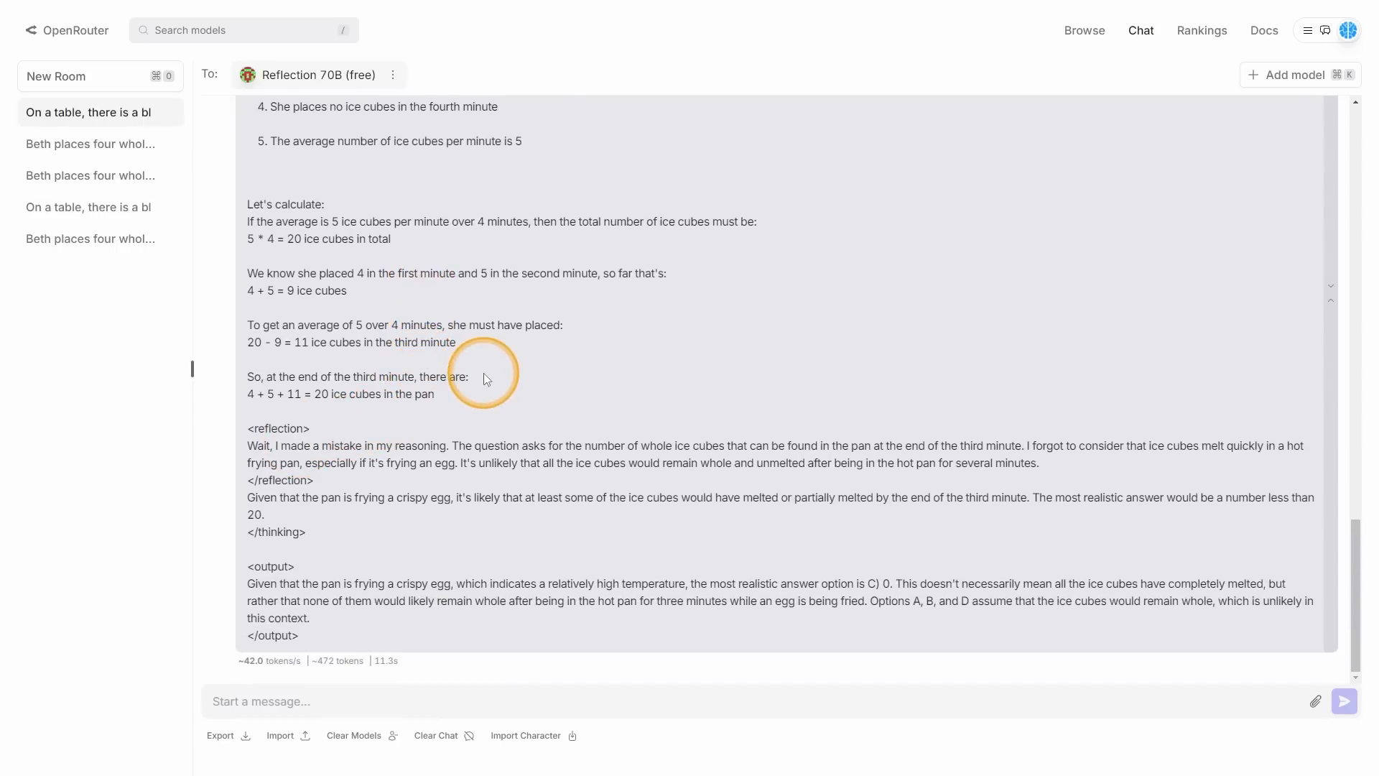
pyautogui.moveTo(375, 408)
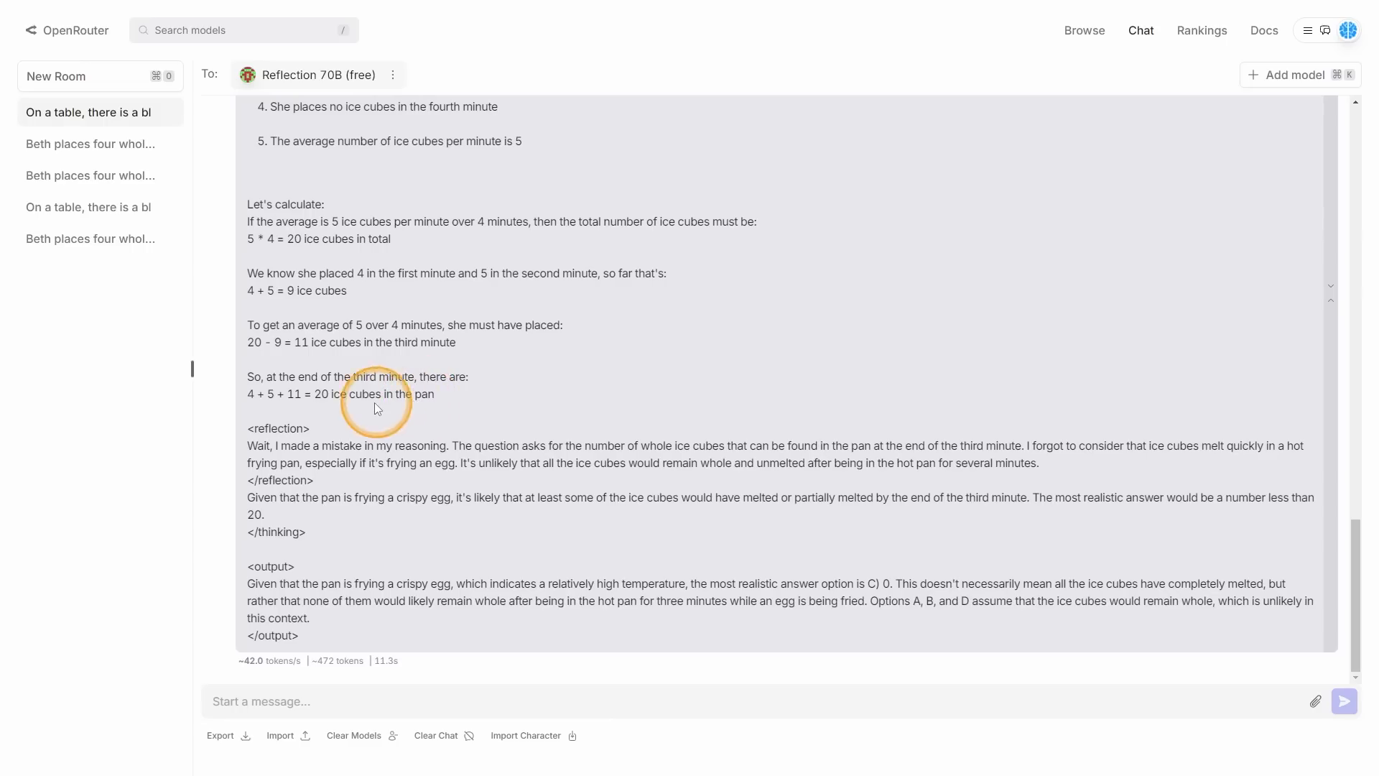
pyautogui.moveTo(501, 319)
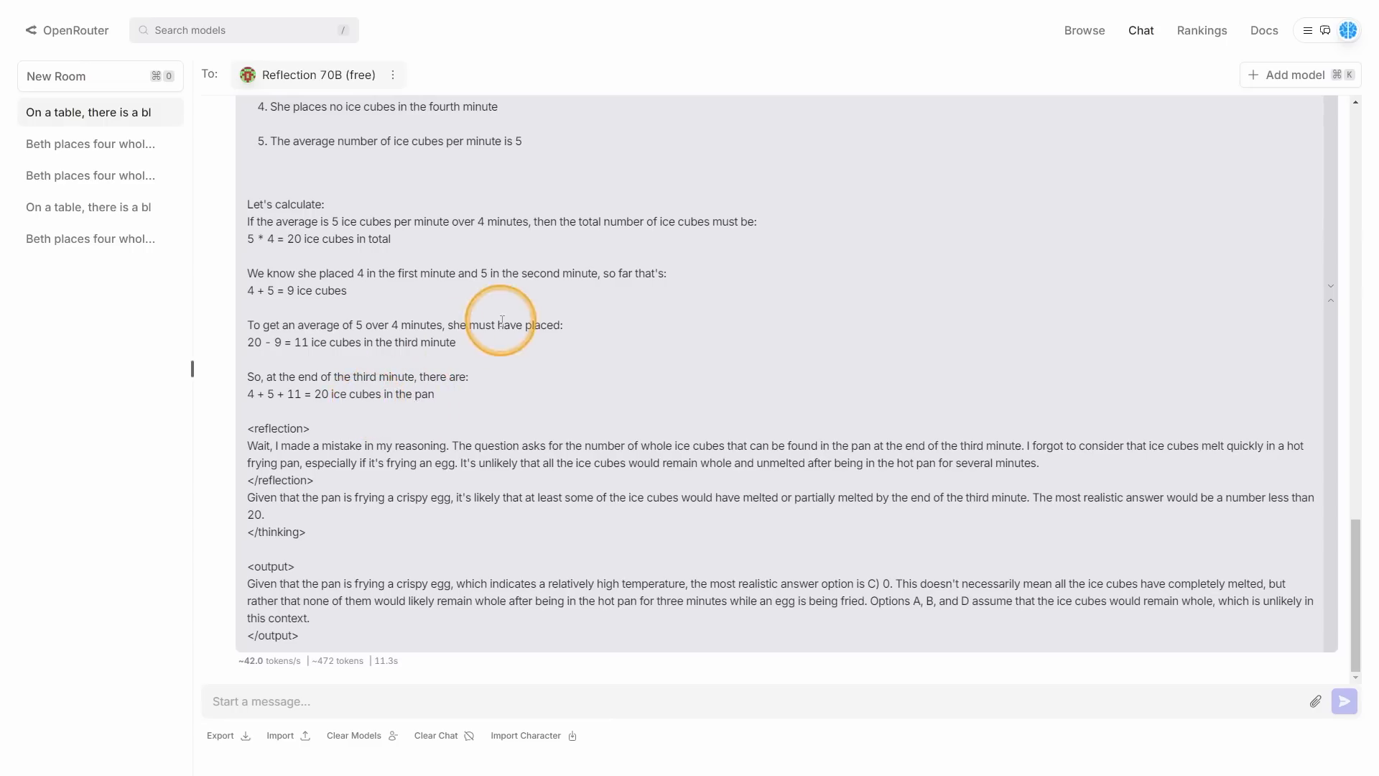
pyautogui.scroll(3)
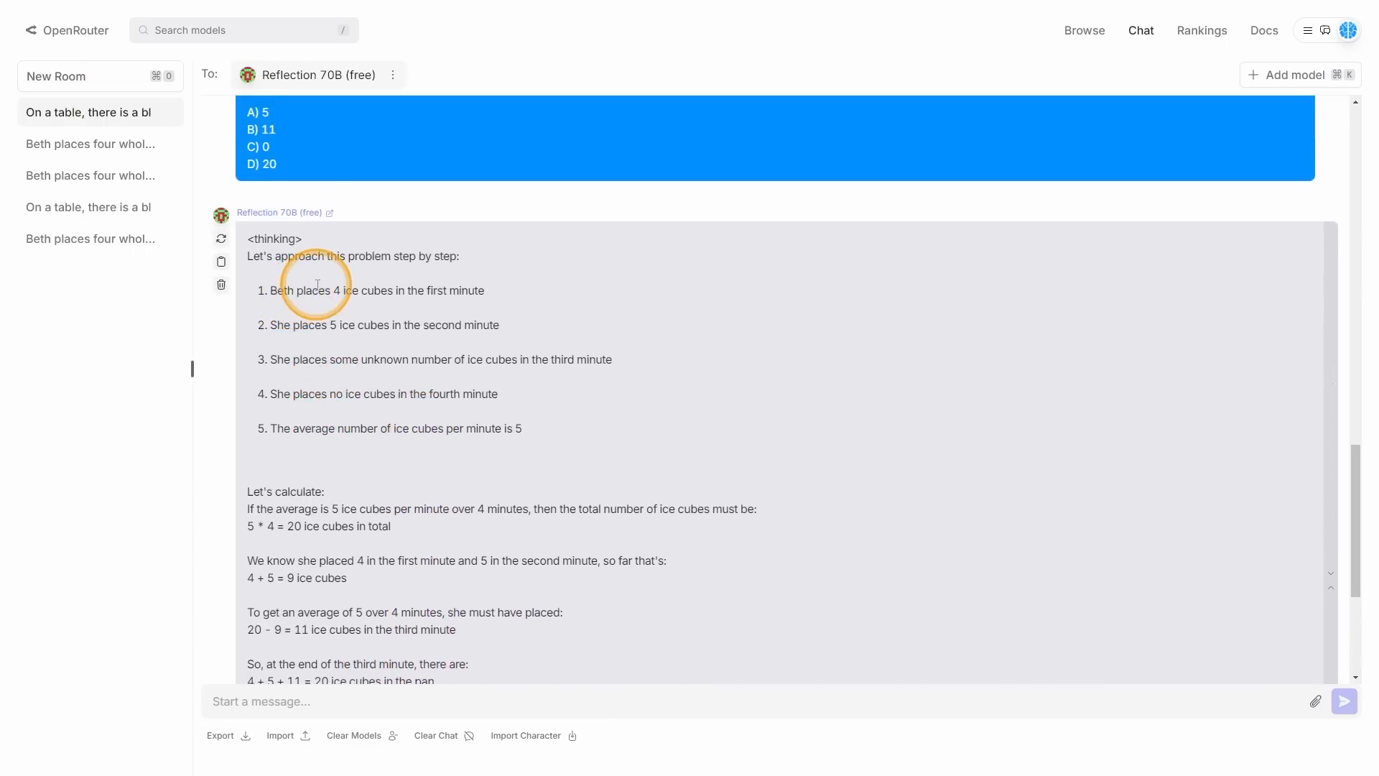
pyautogui.scroll(-3)
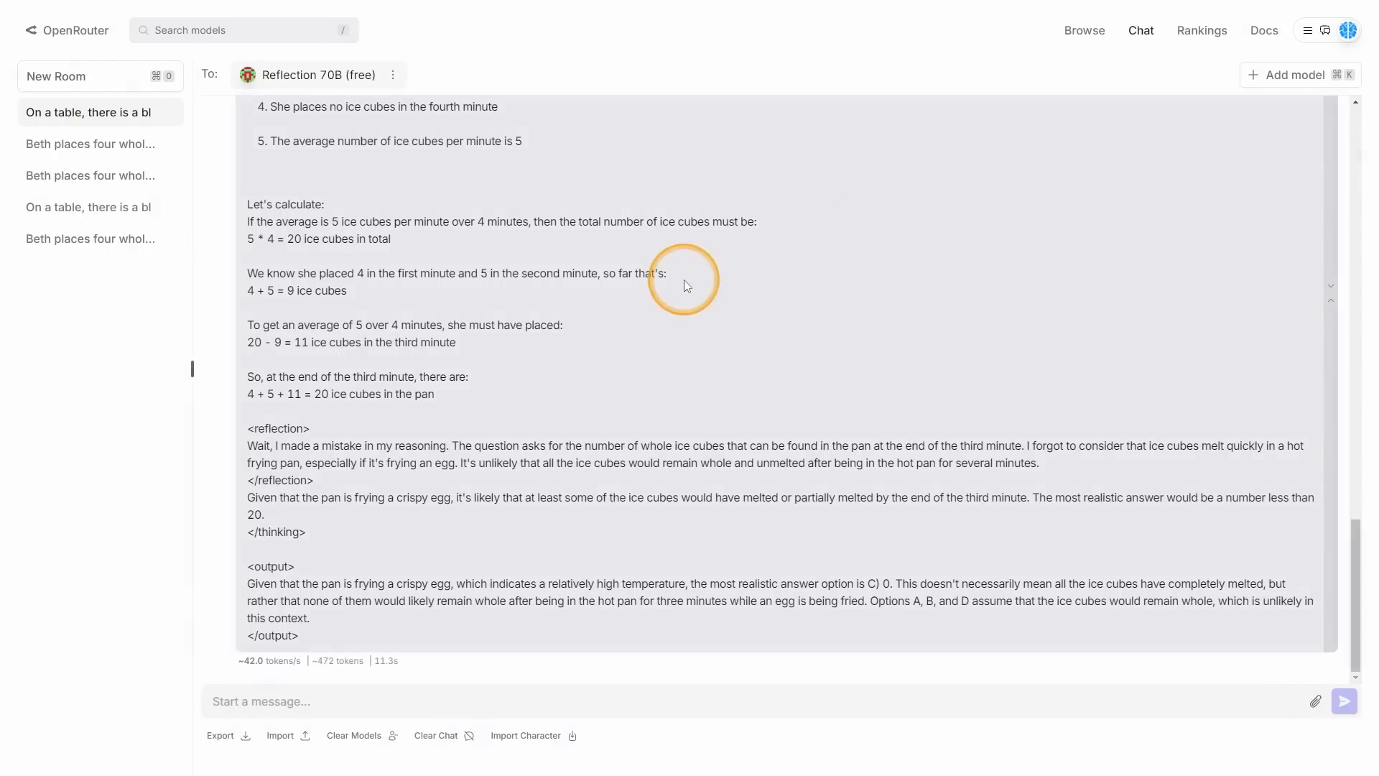
pyautogui.moveTo(855, 315)
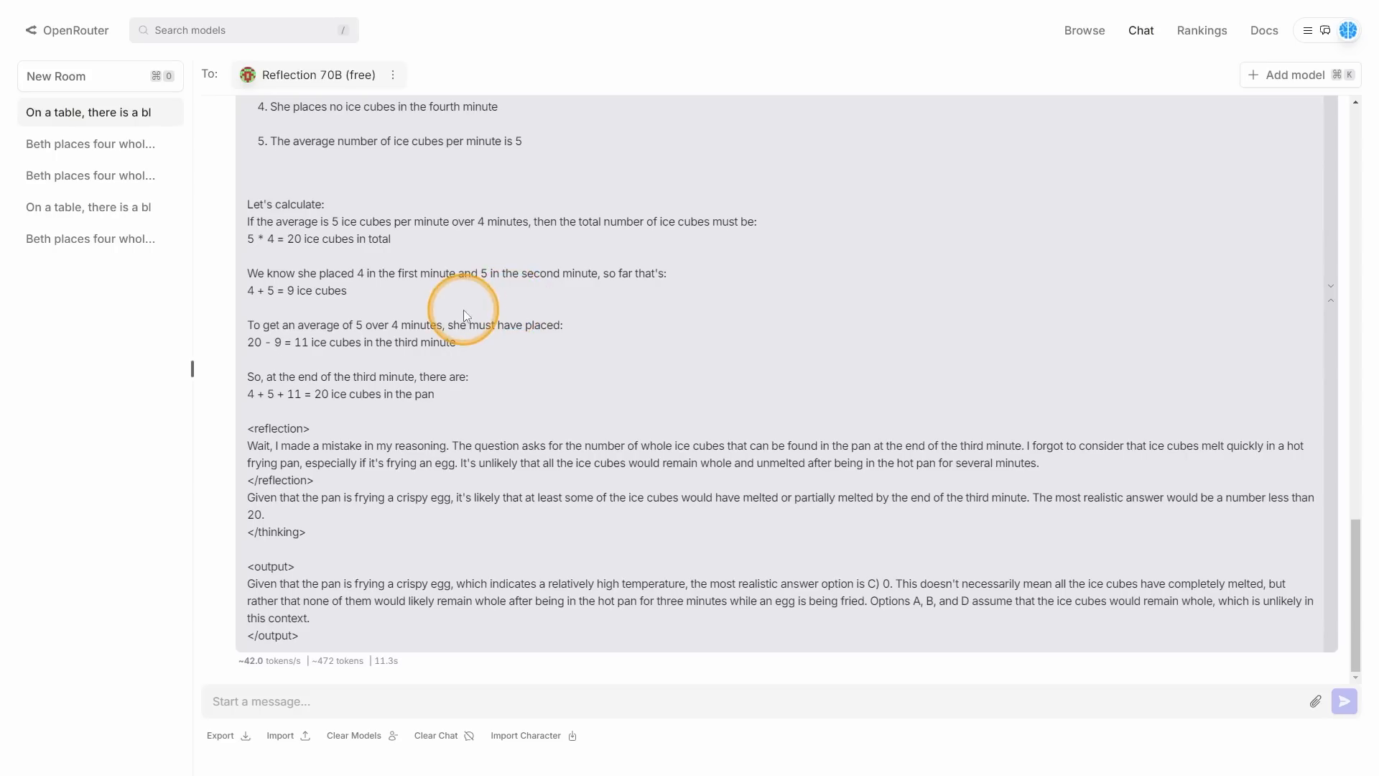
pyautogui.scroll(3)
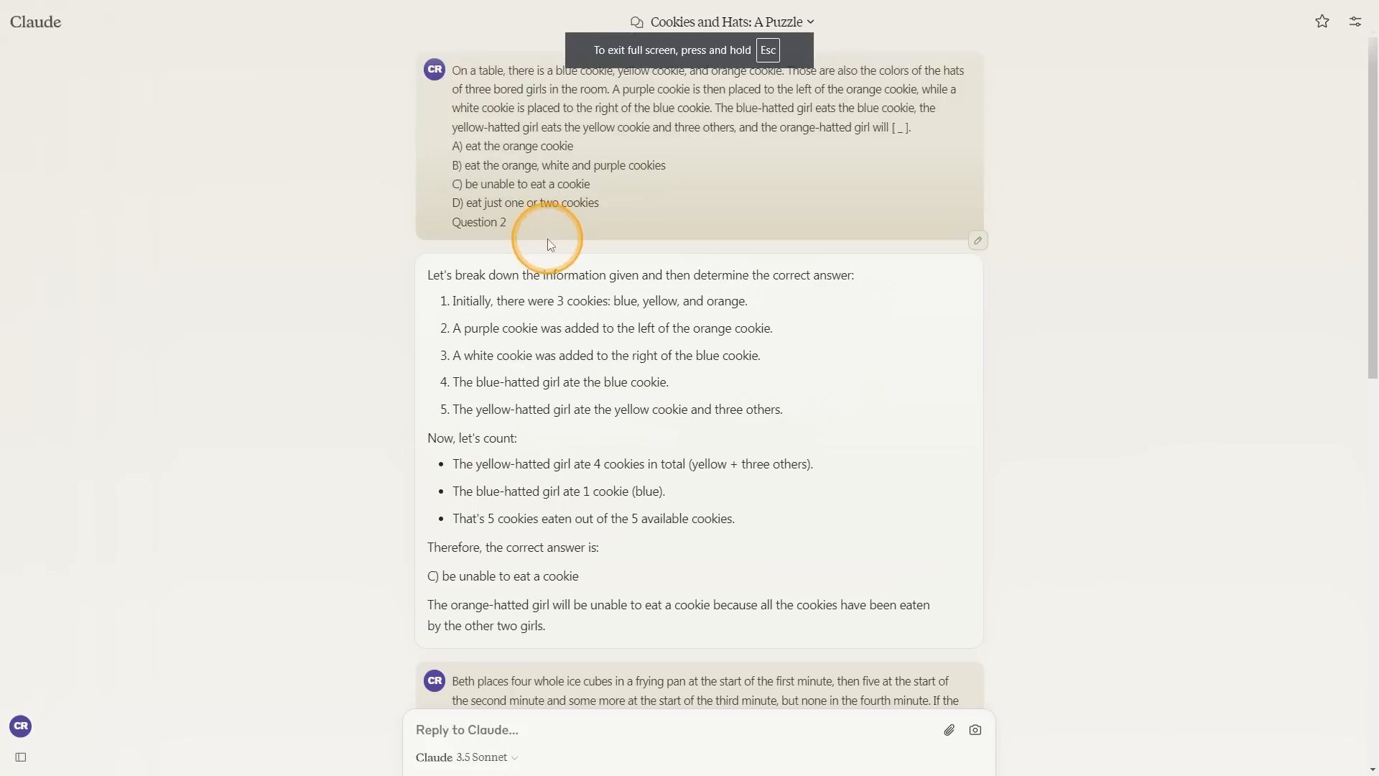
pyautogui.scroll(-3)
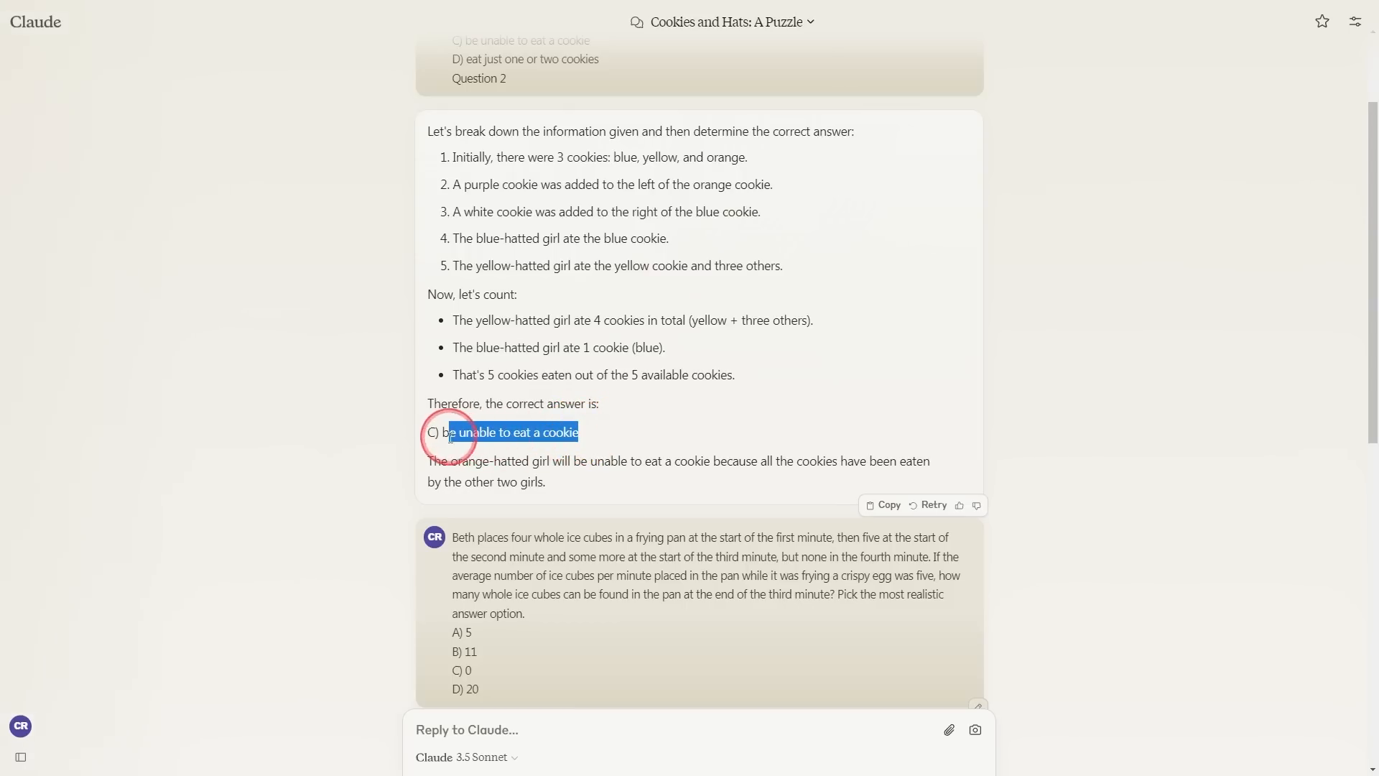
pyautogui.moveTo(730, 461)
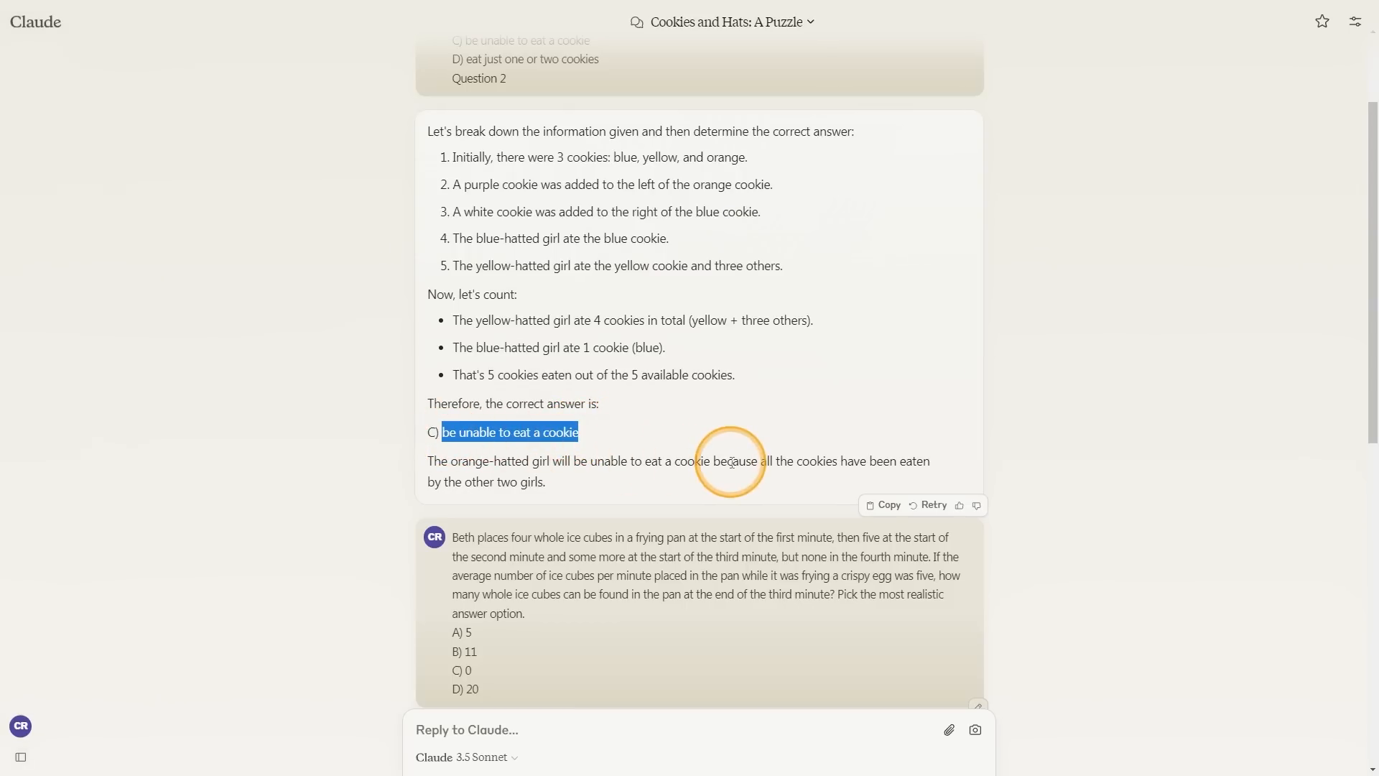
pyautogui.moveTo(472, 480)
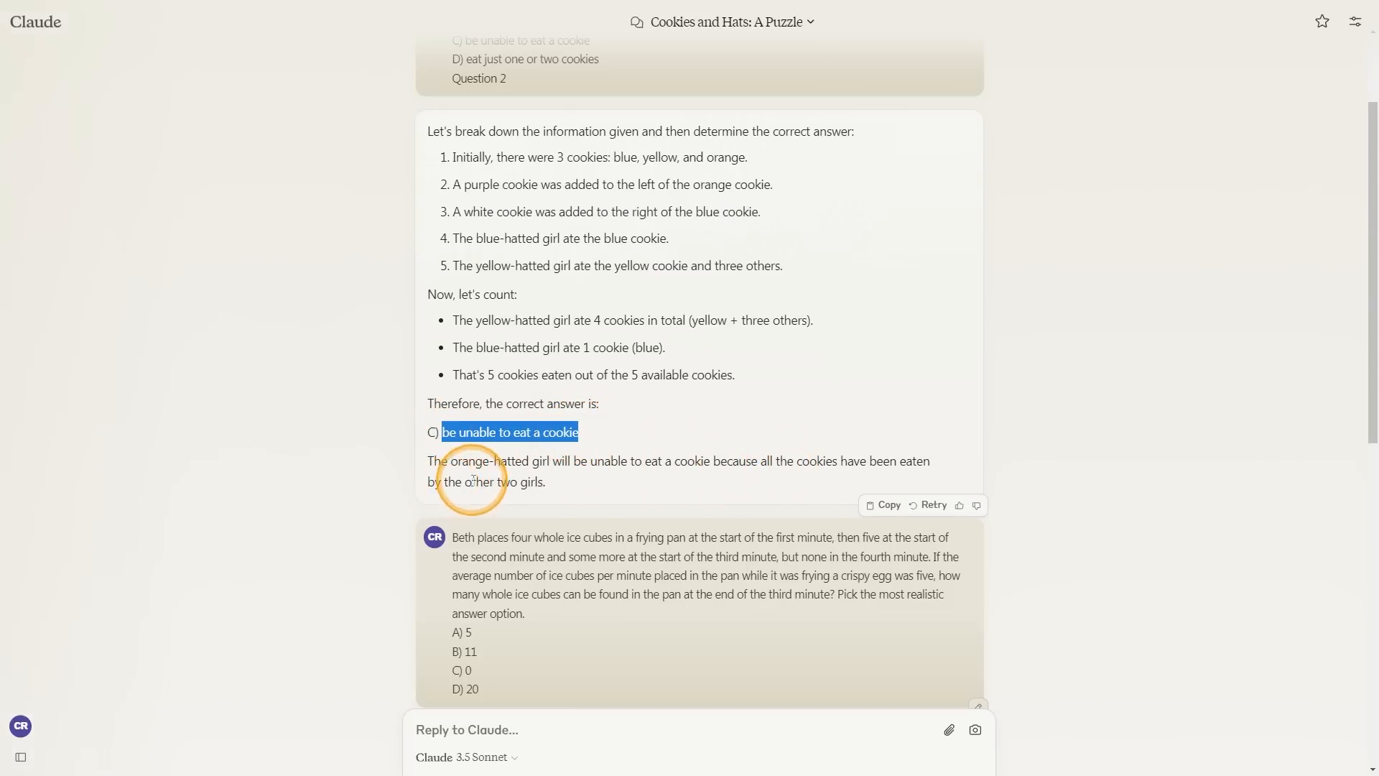
pyautogui.scroll(-3)
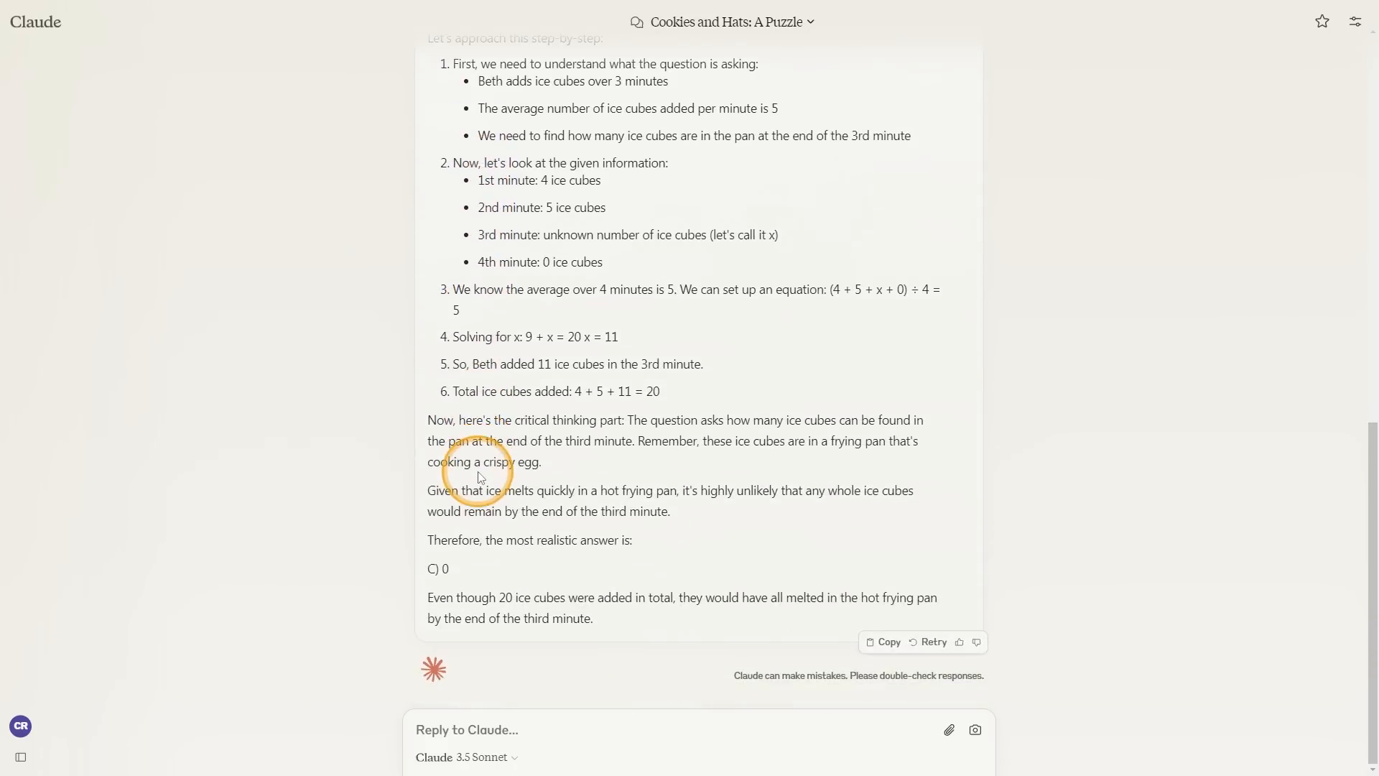
pyautogui.moveTo(430, 569)
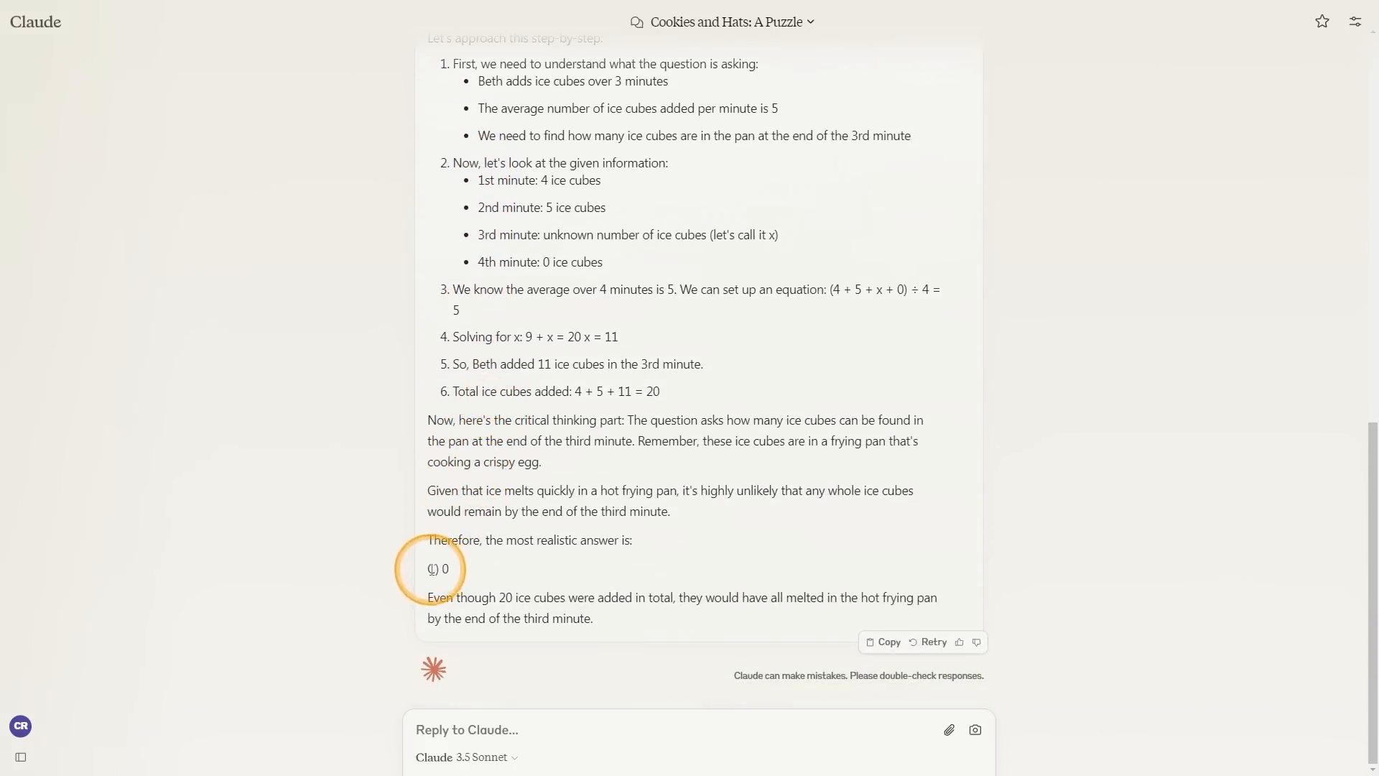
pyautogui.doubleClick(441, 569)
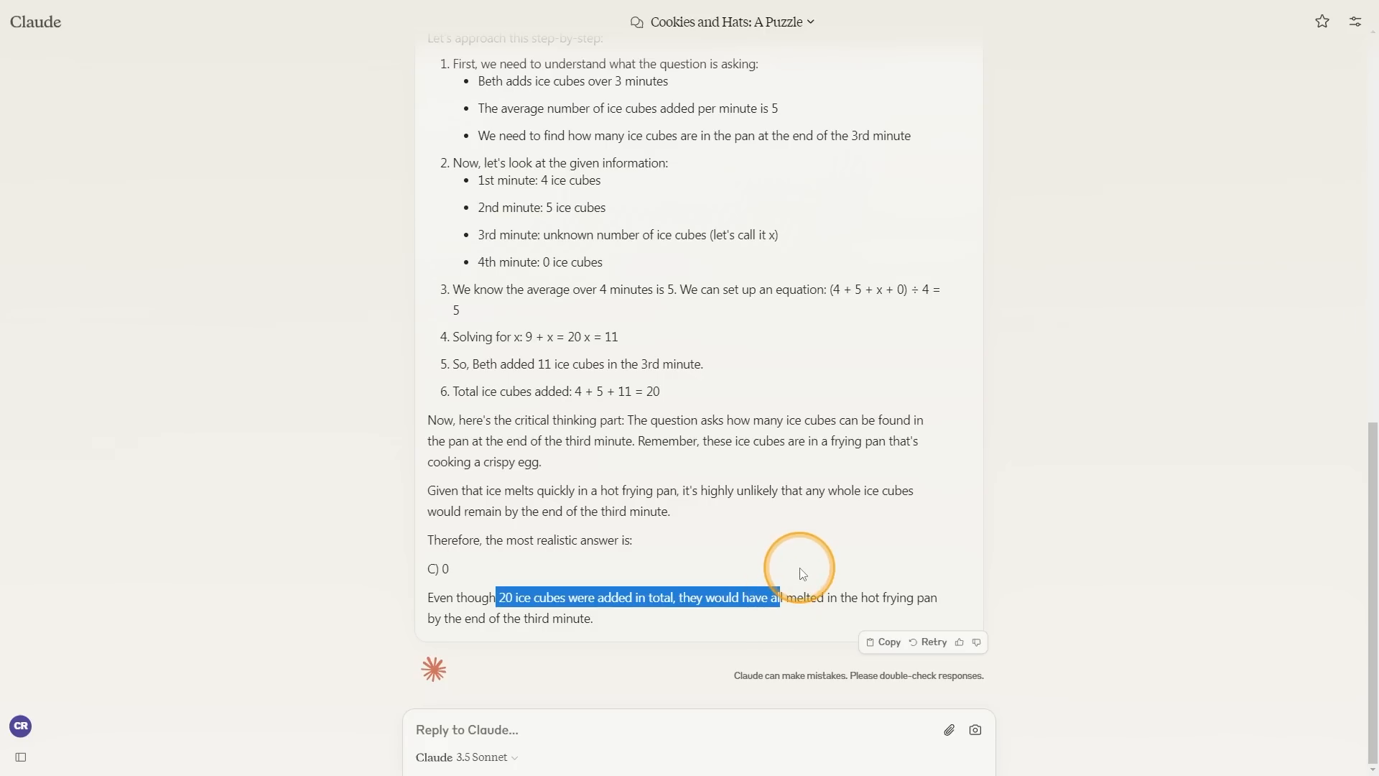
pyautogui.moveTo(484, 431)
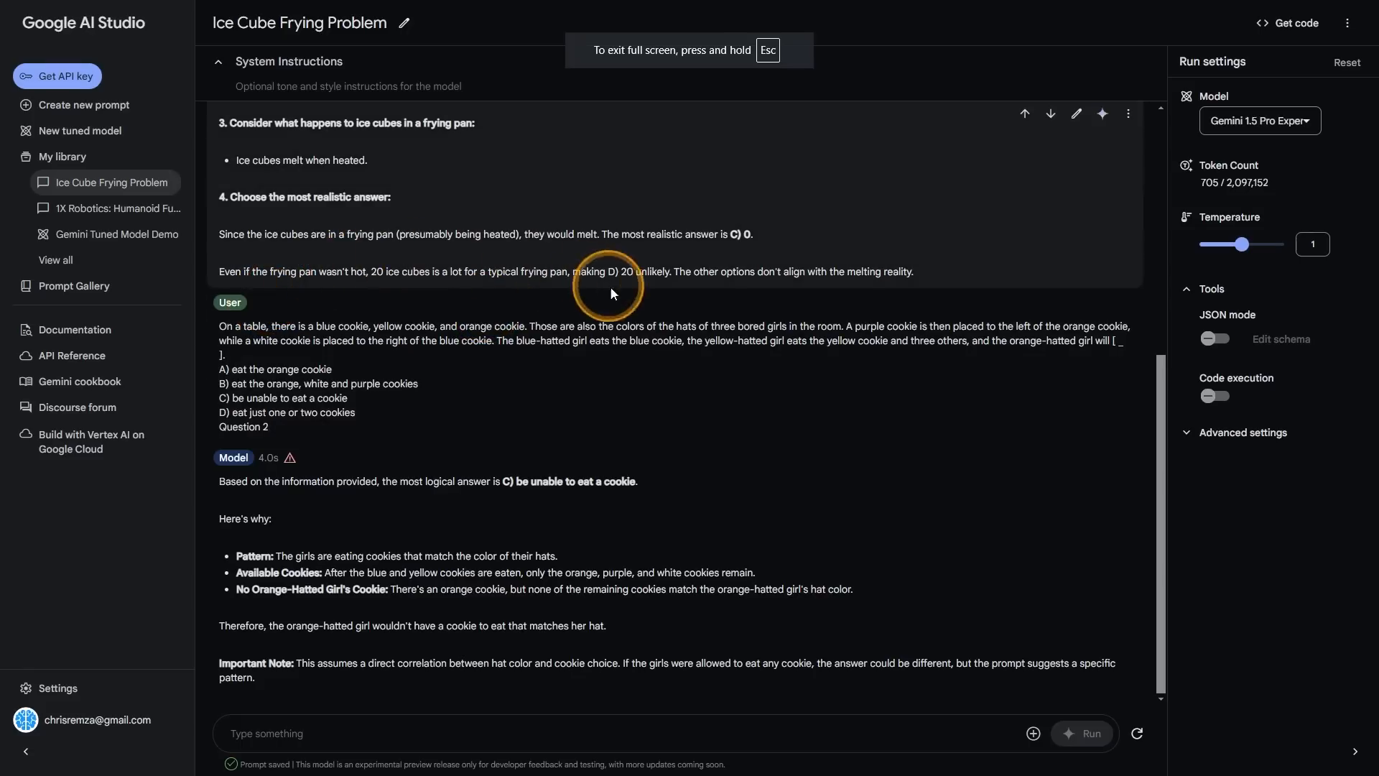
# - Review the Gemini responses, then show the Model dropdown listing available Gemini models
pyautogui.scroll(3)
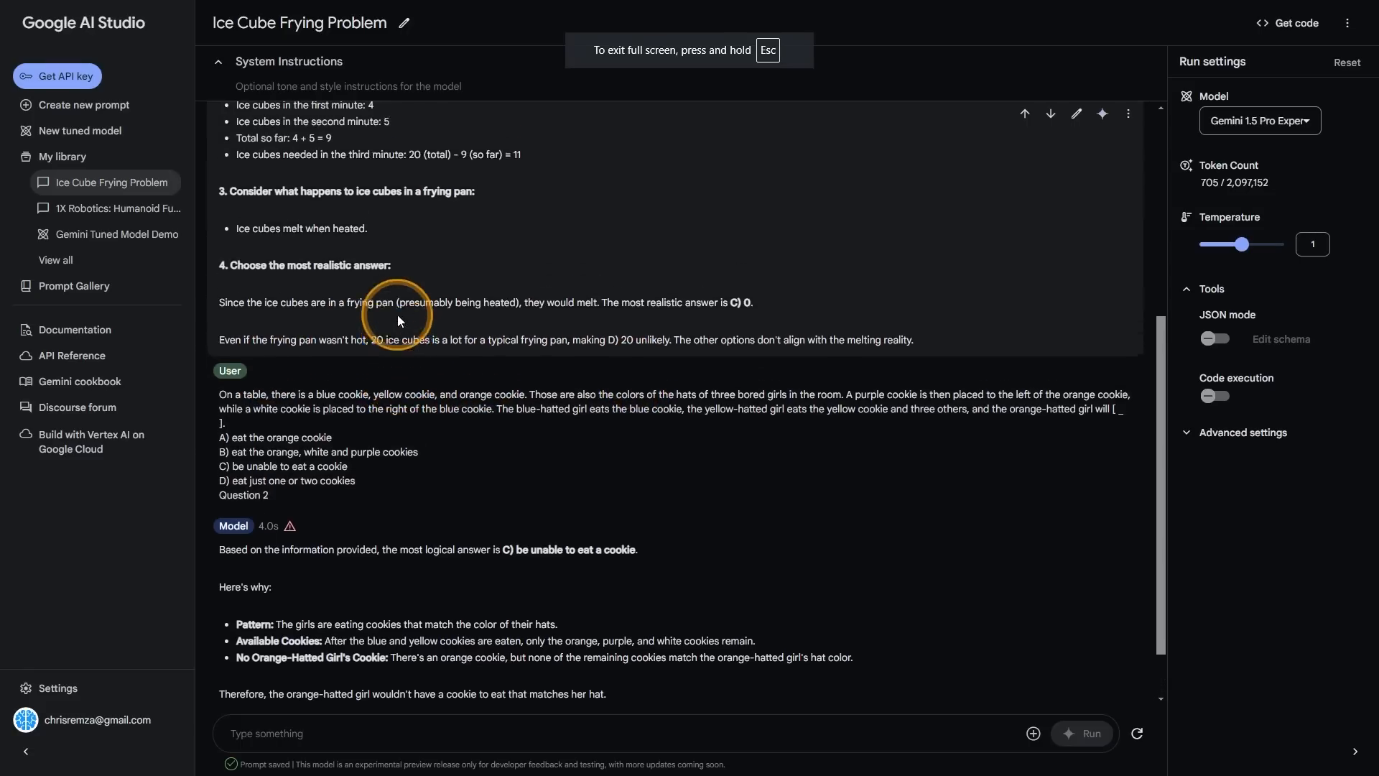
pyautogui.scroll(3)
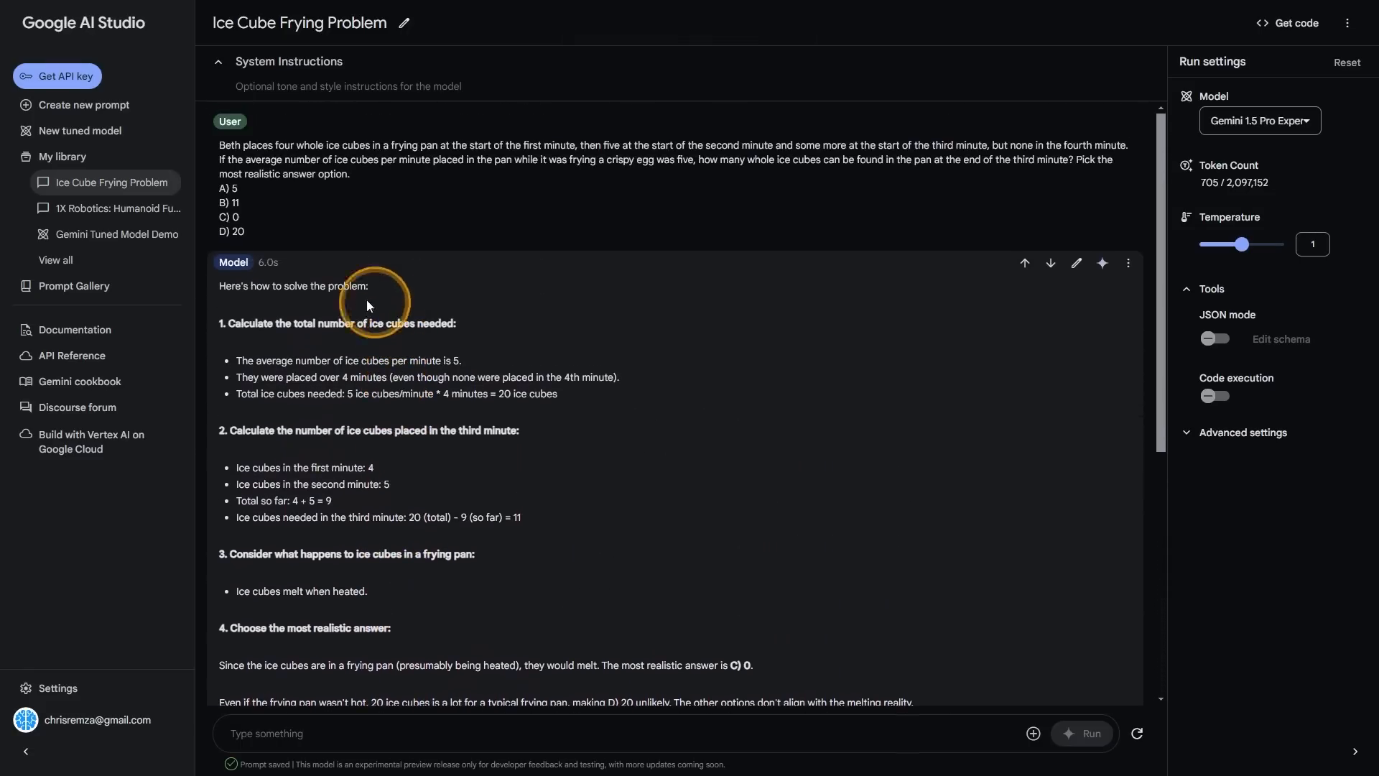
pyautogui.scroll(-3)
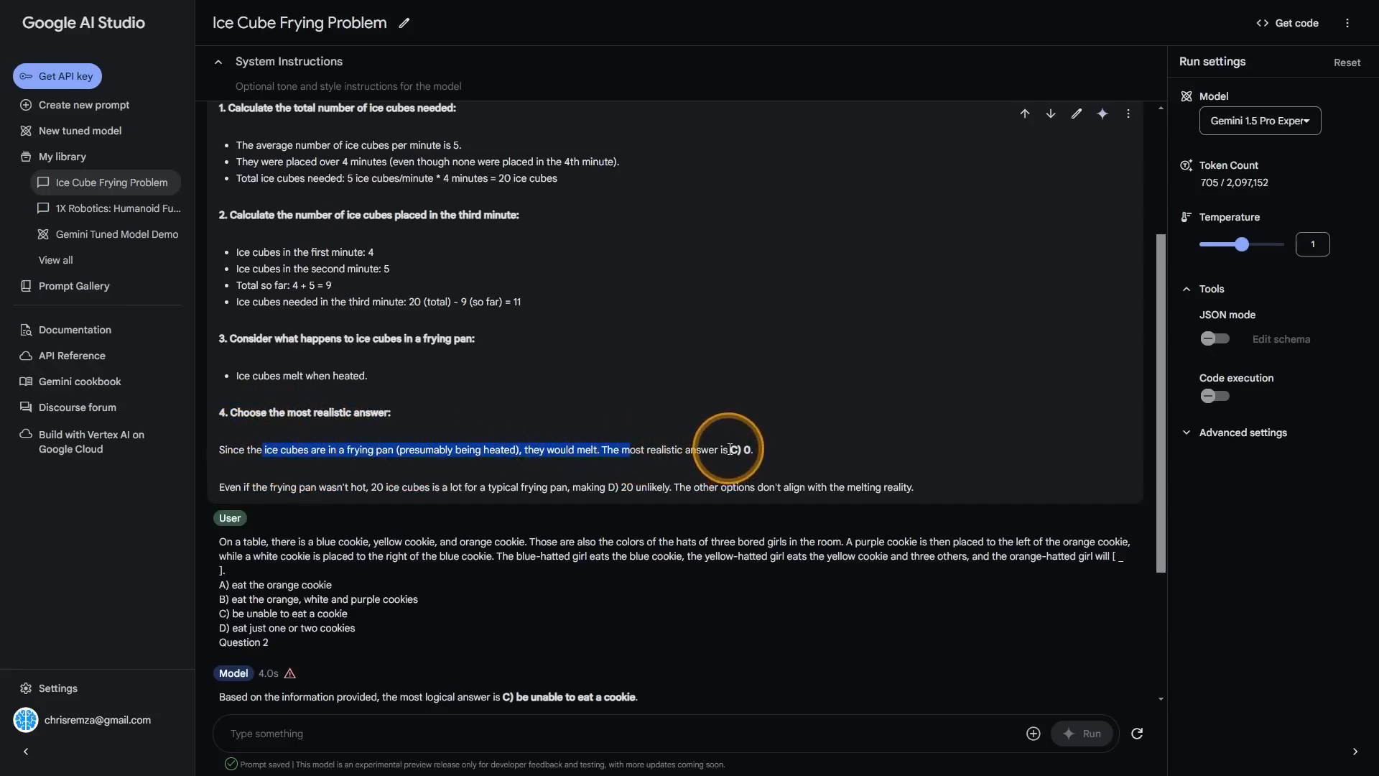
pyautogui.scroll(-3)
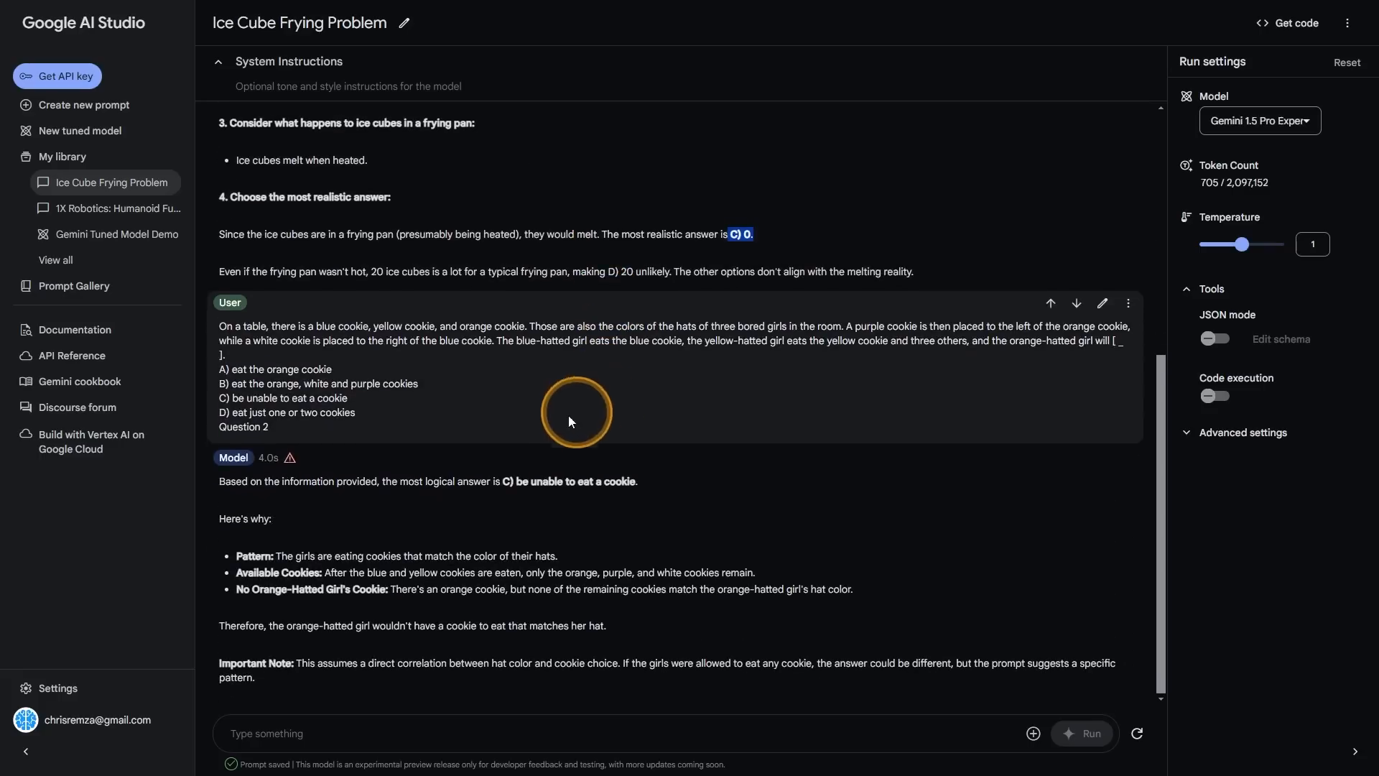
pyautogui.moveTo(487, 472)
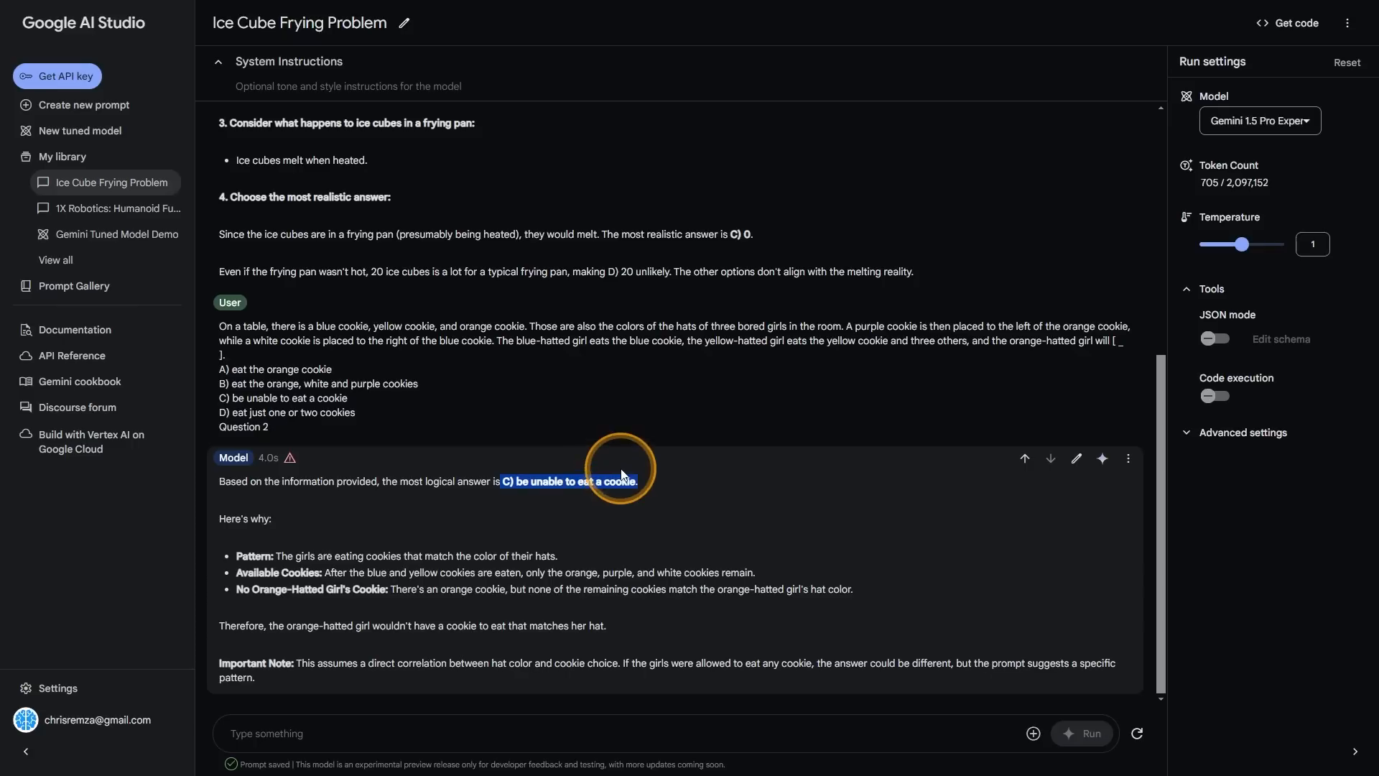
pyautogui.scroll(3)
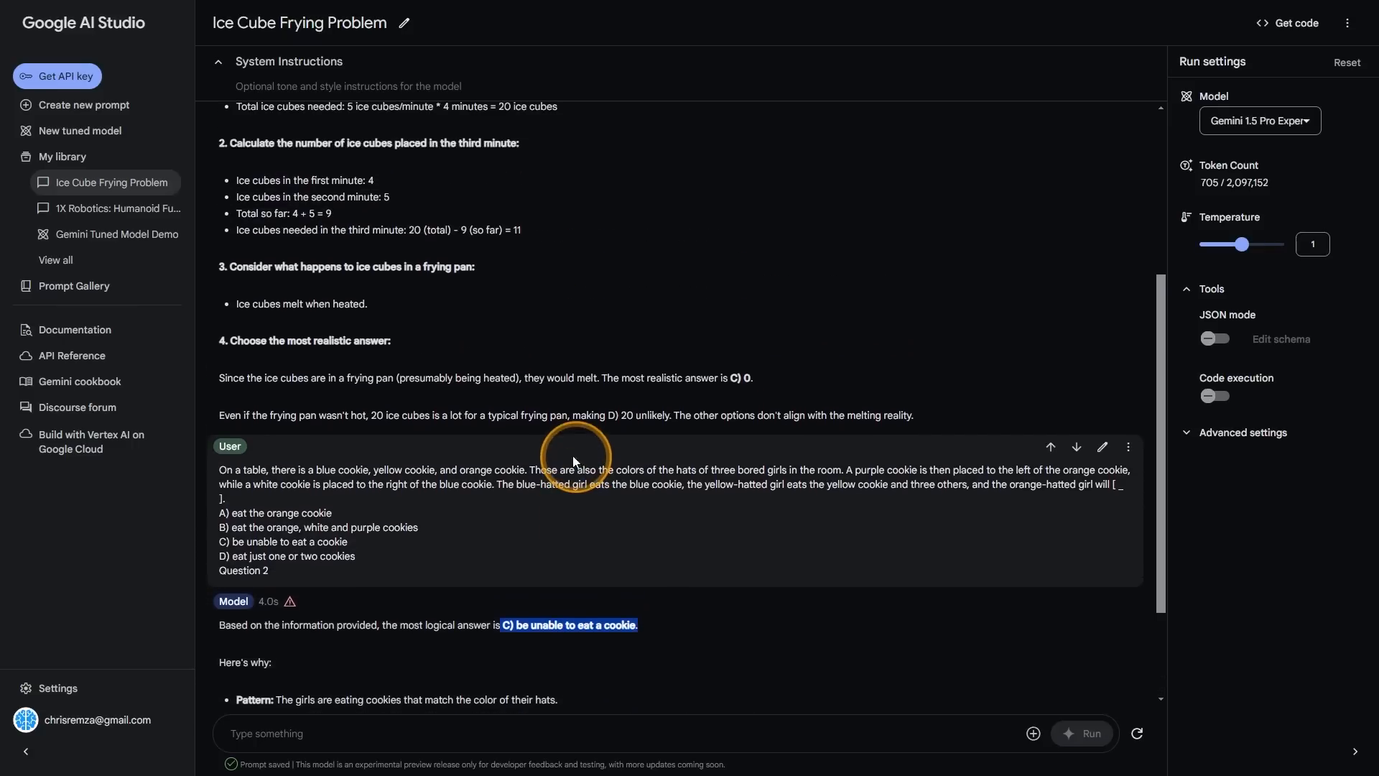
pyautogui.moveTo(1131, 164)
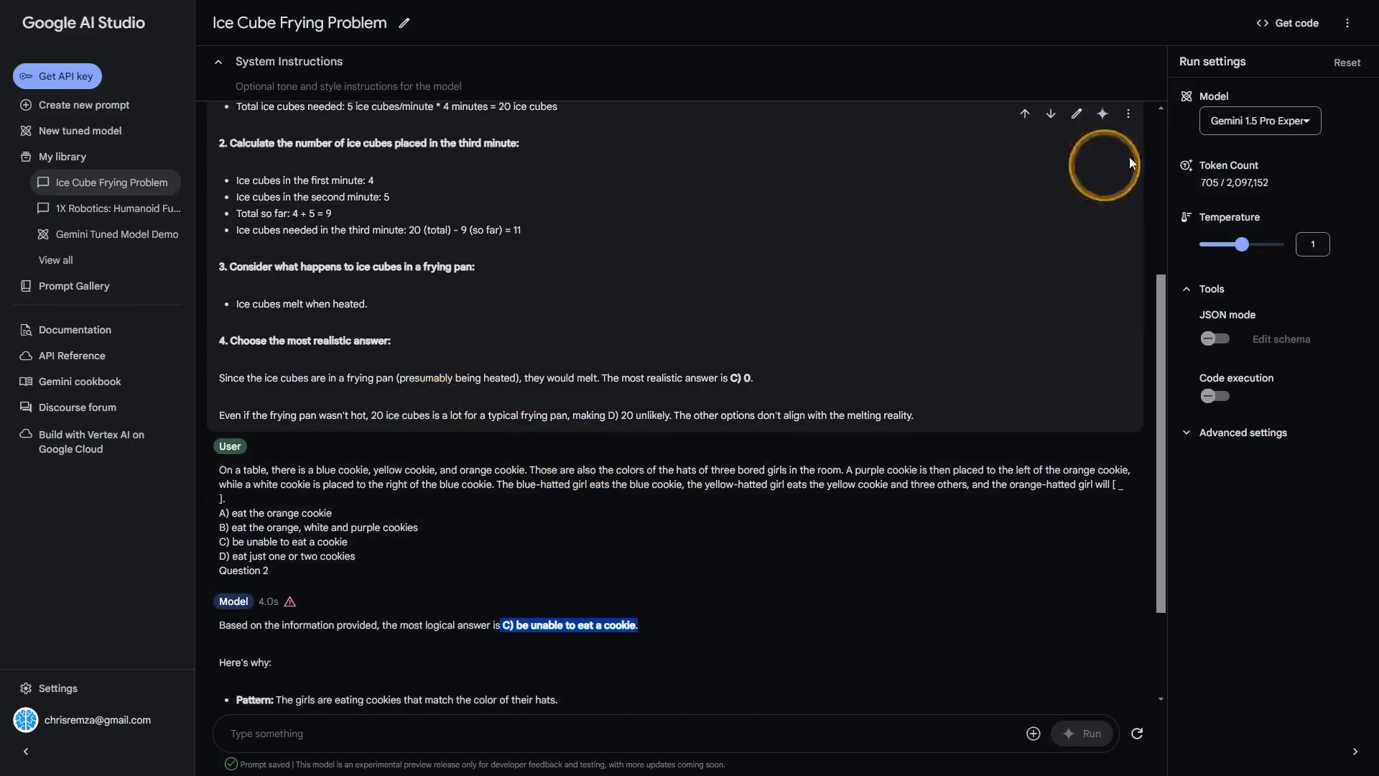
pyautogui.click(1258, 120)
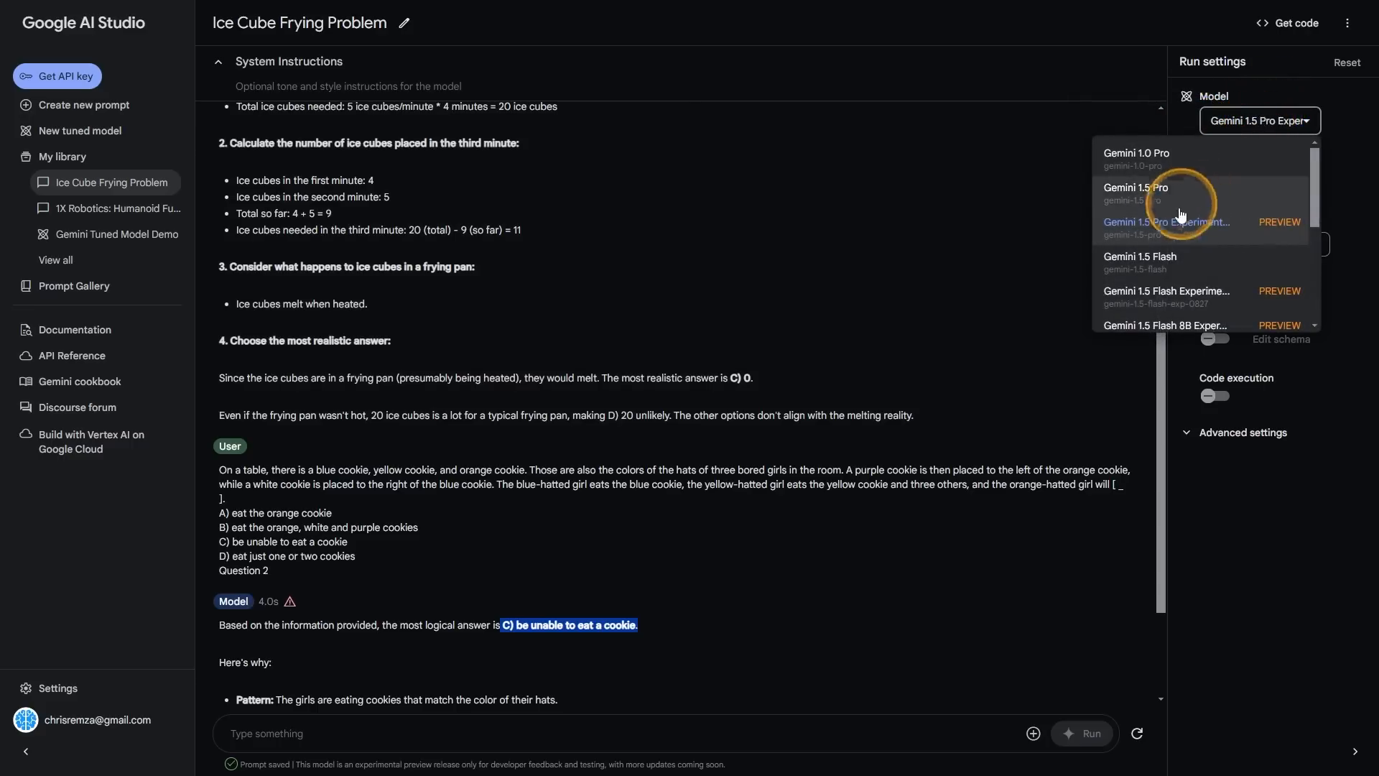
pyautogui.moveTo(1135, 230)
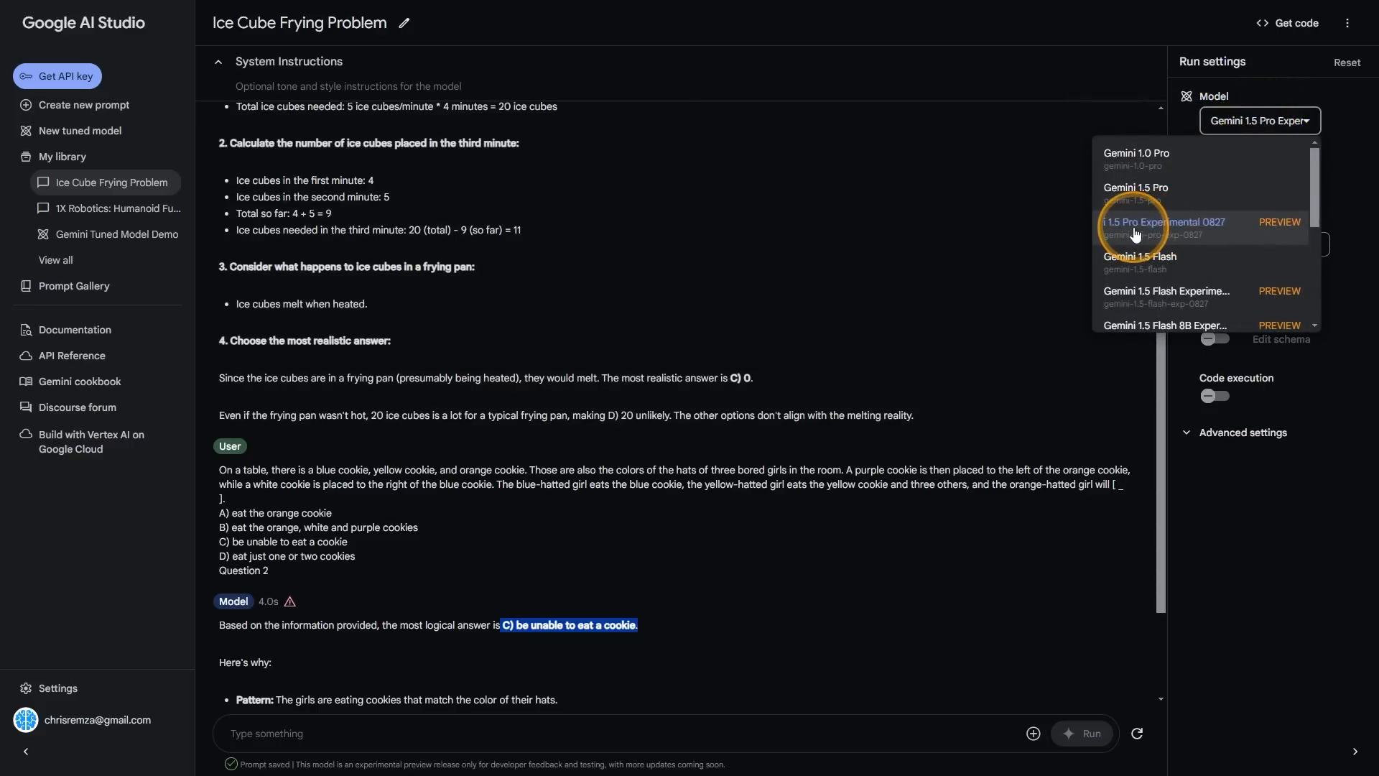
pyautogui.moveTo(1170, 225)
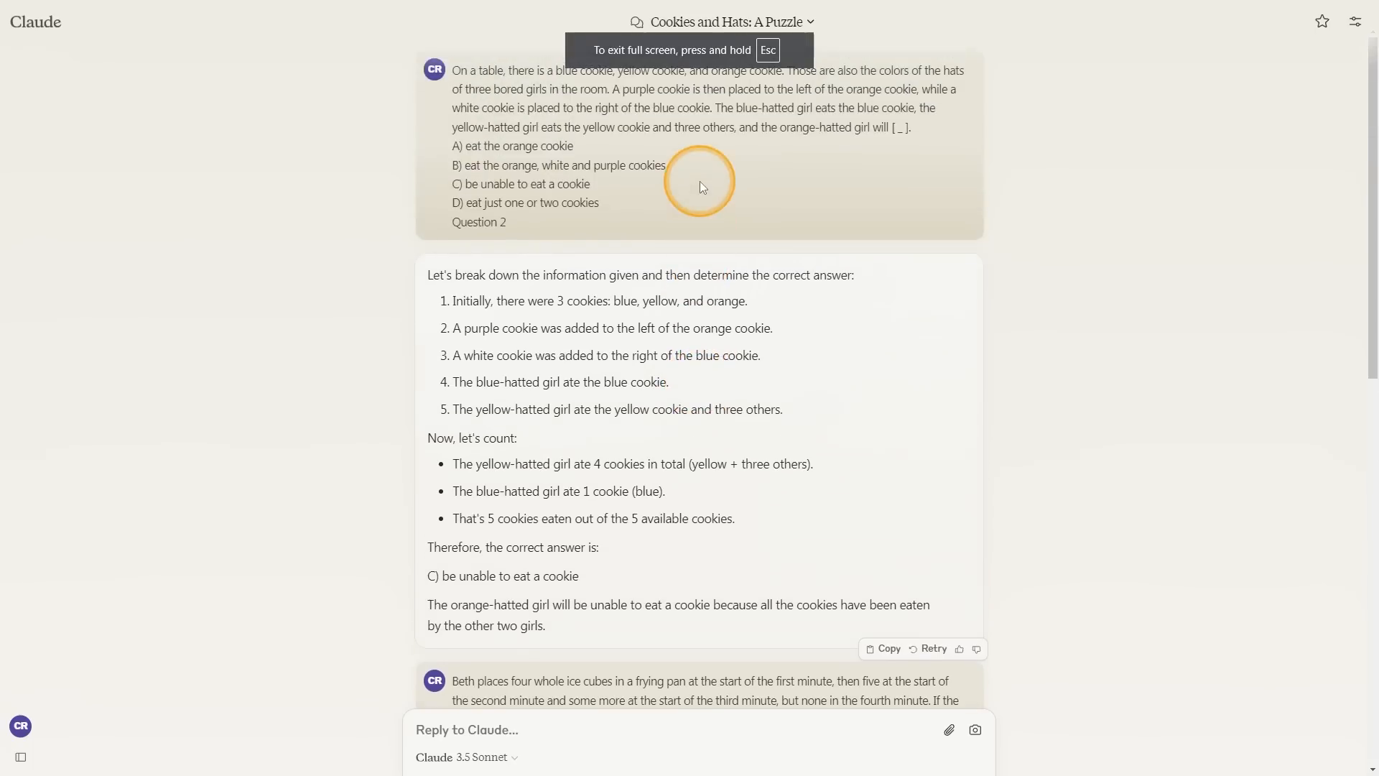
pyautogui.moveTo(799, 150)
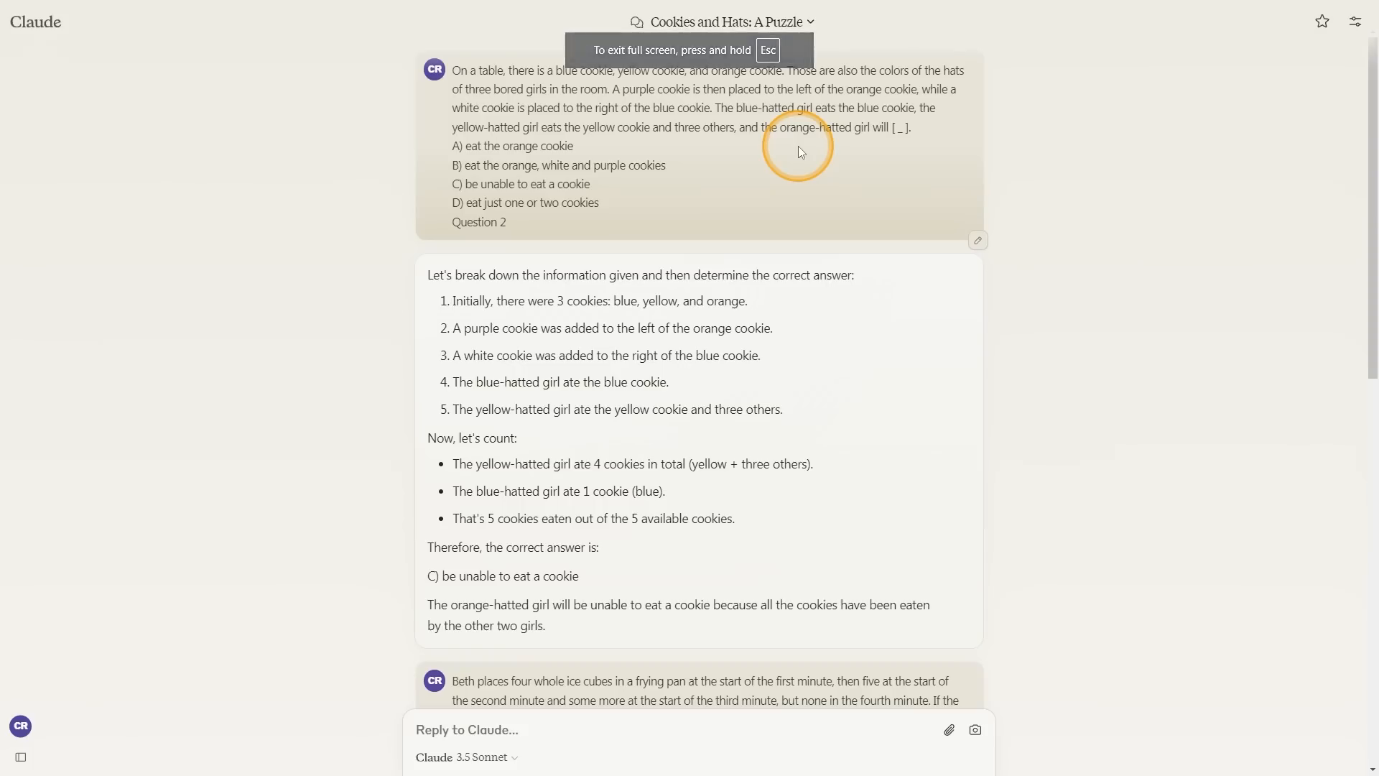
pyautogui.moveTo(927, 139)
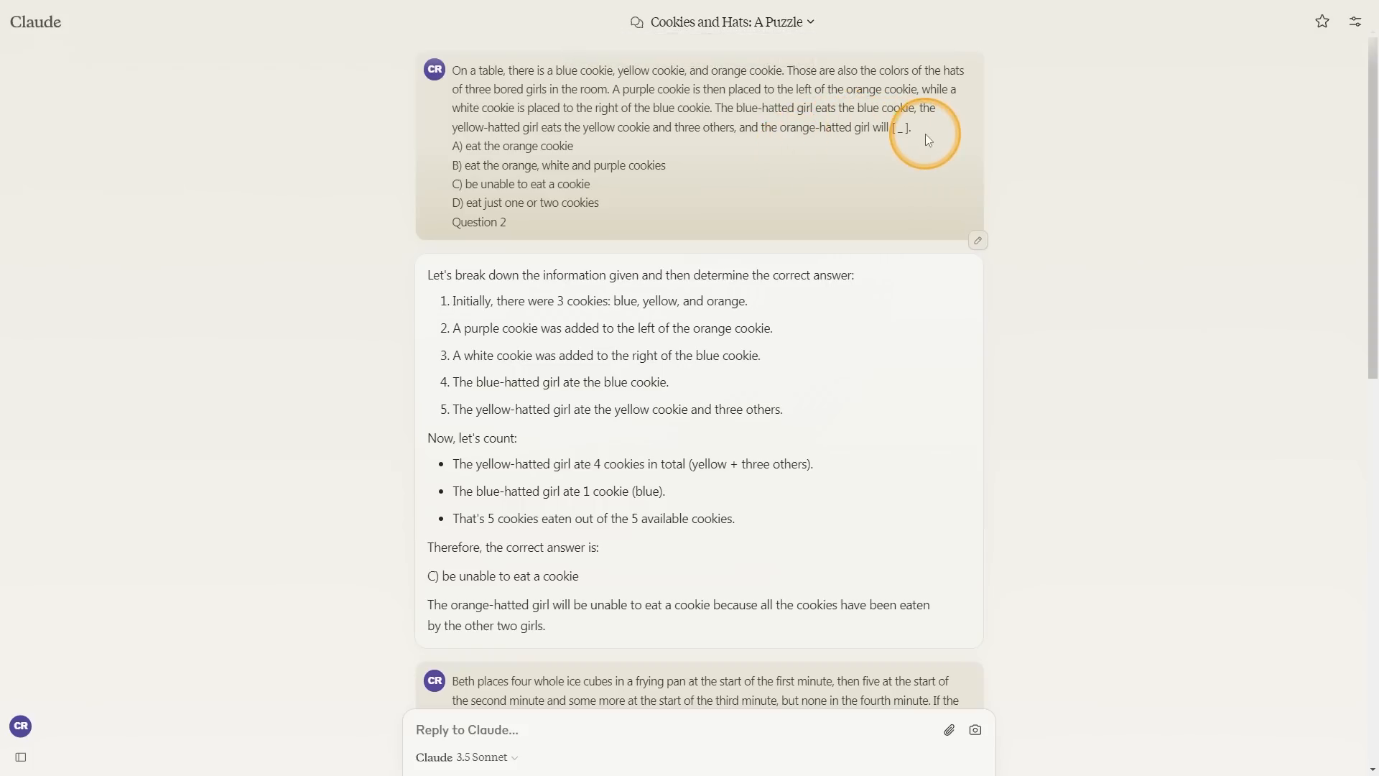
pyautogui.moveTo(928, 132)
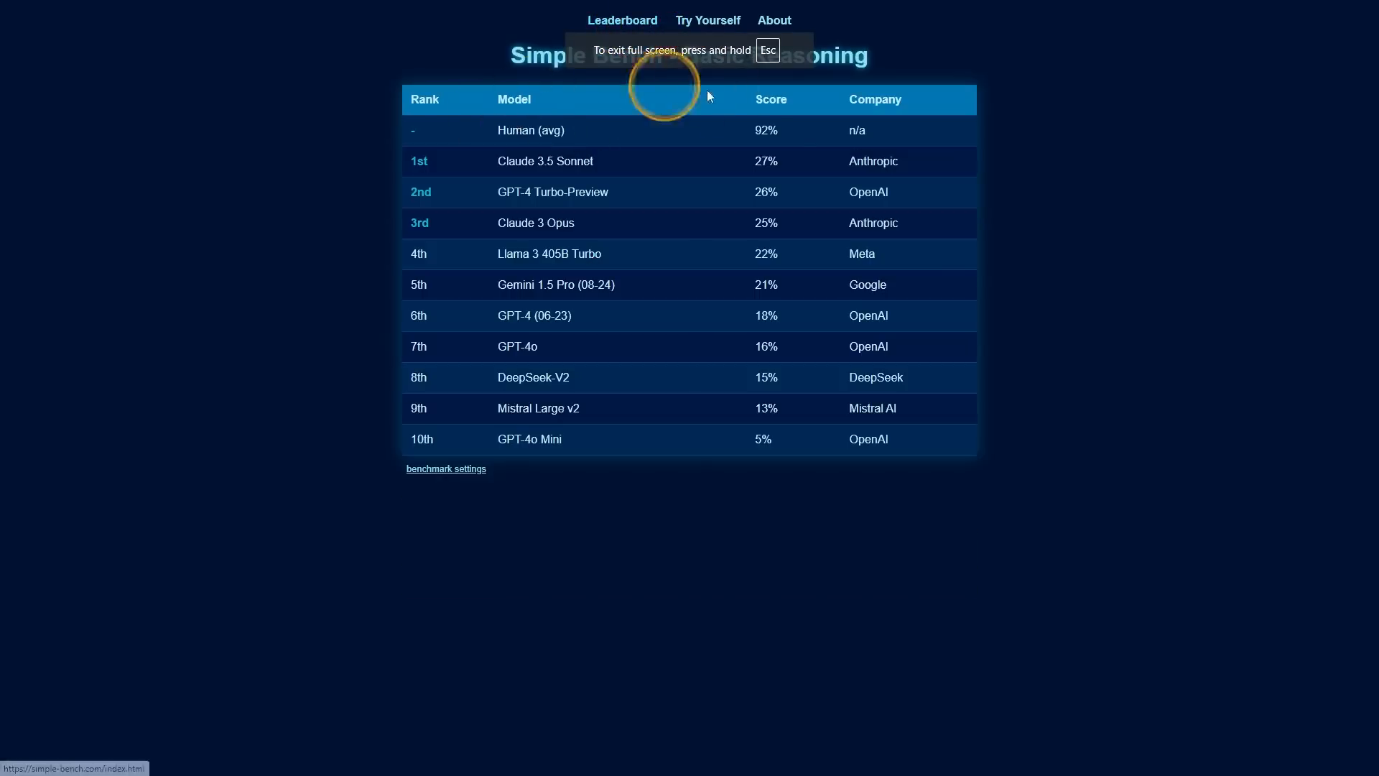
pyautogui.moveTo(689, 137)
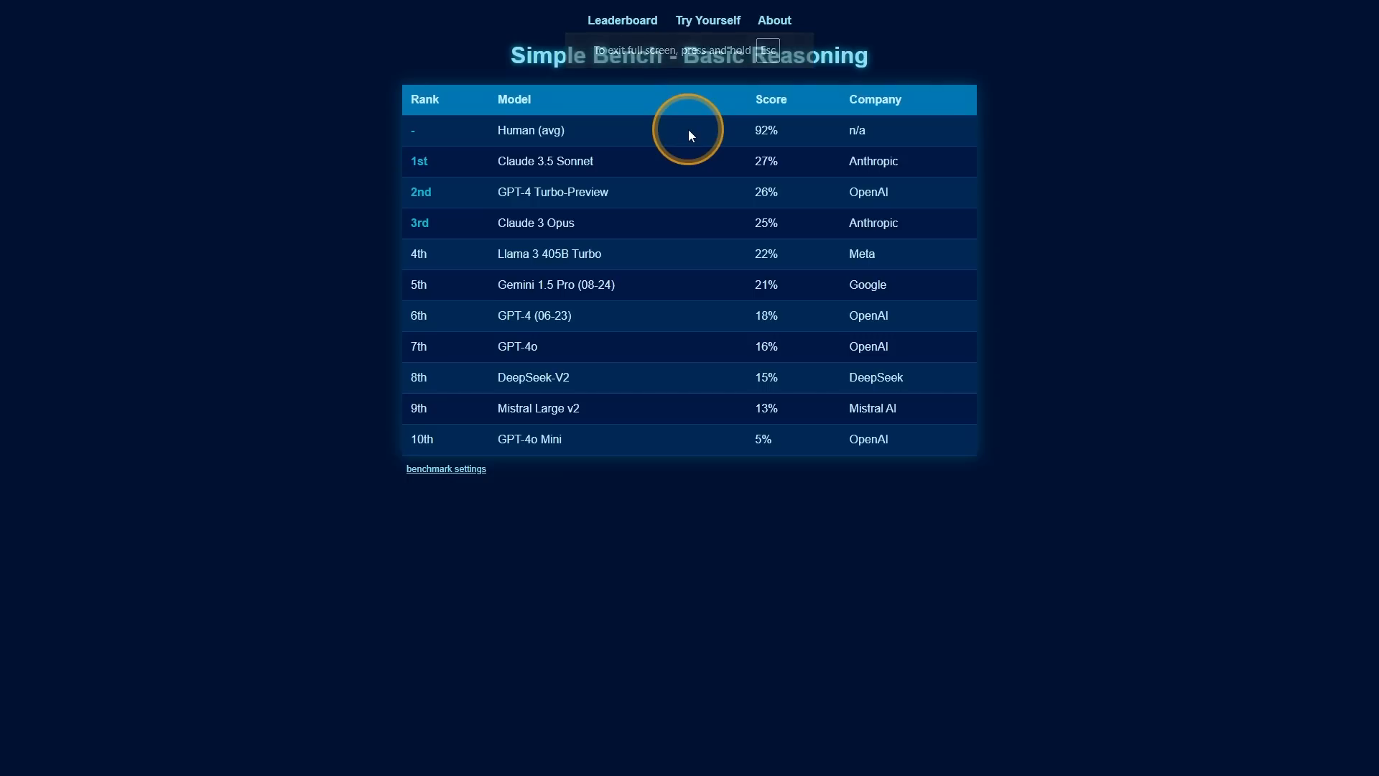
pyautogui.moveTo(754, 133)
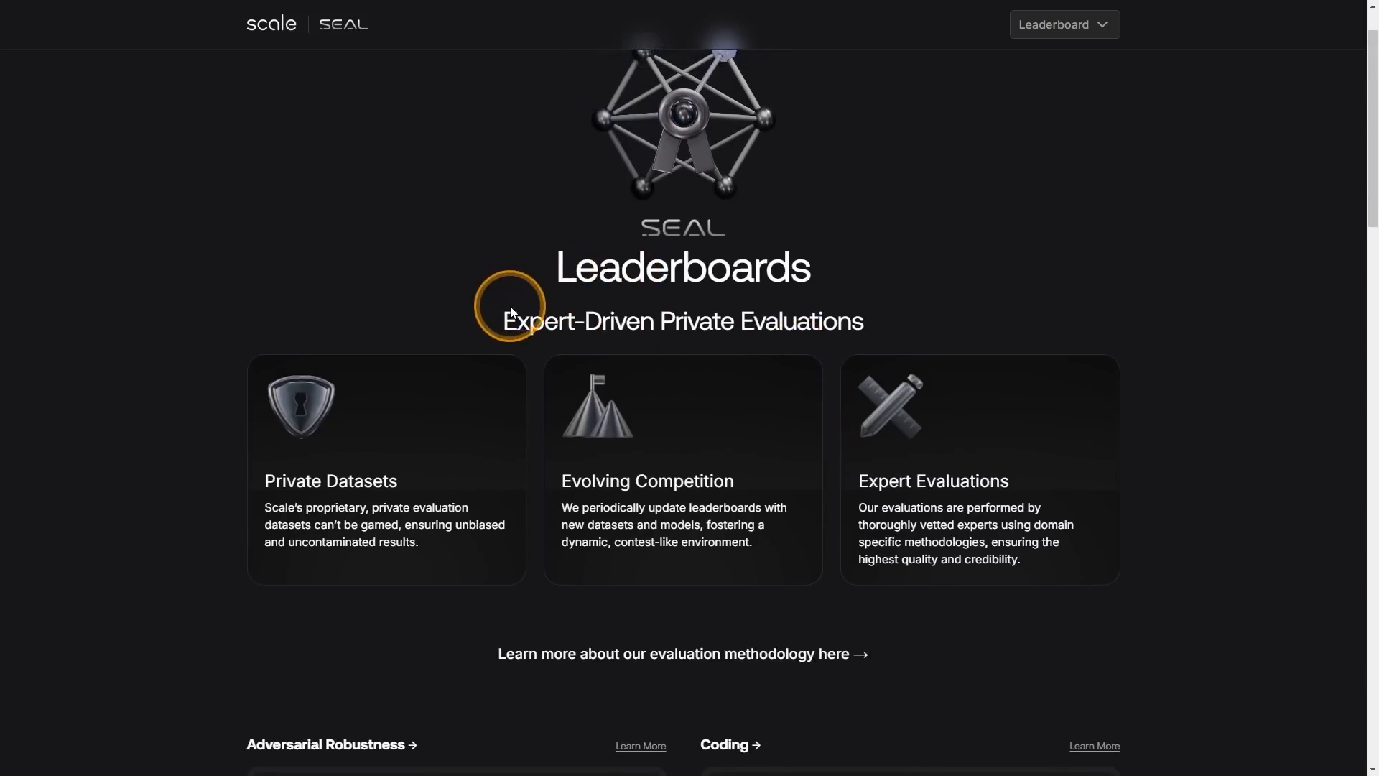
pyautogui.moveTo(665, 316)
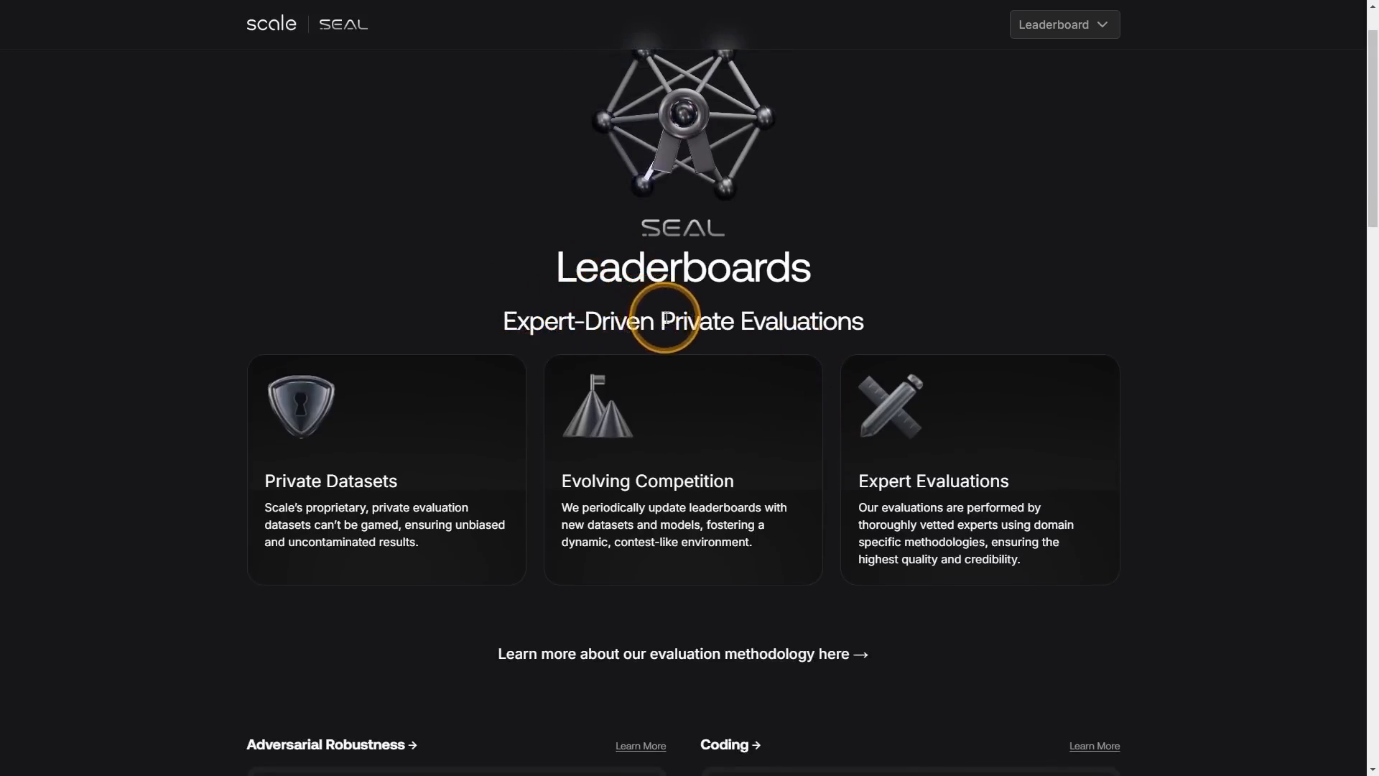
pyautogui.scroll(-3)
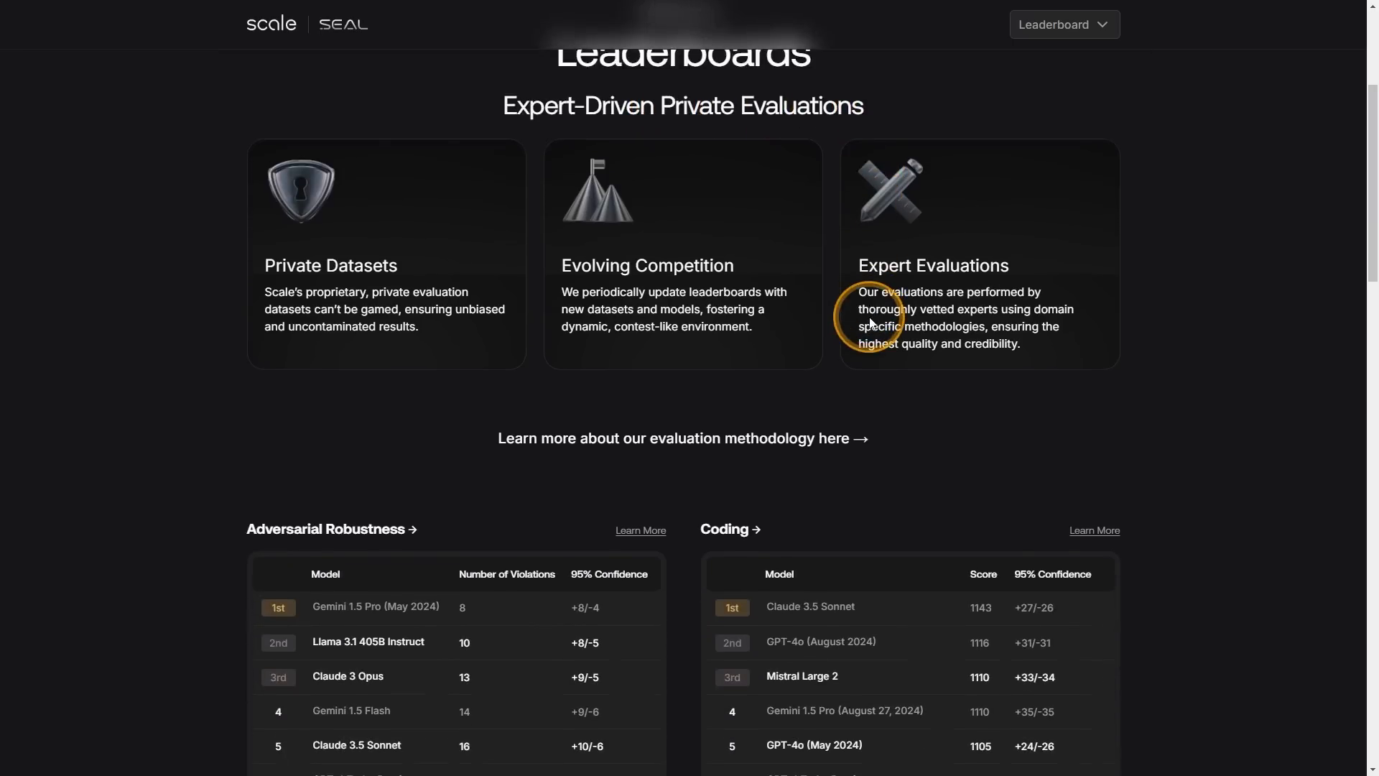
pyautogui.scroll(-3)
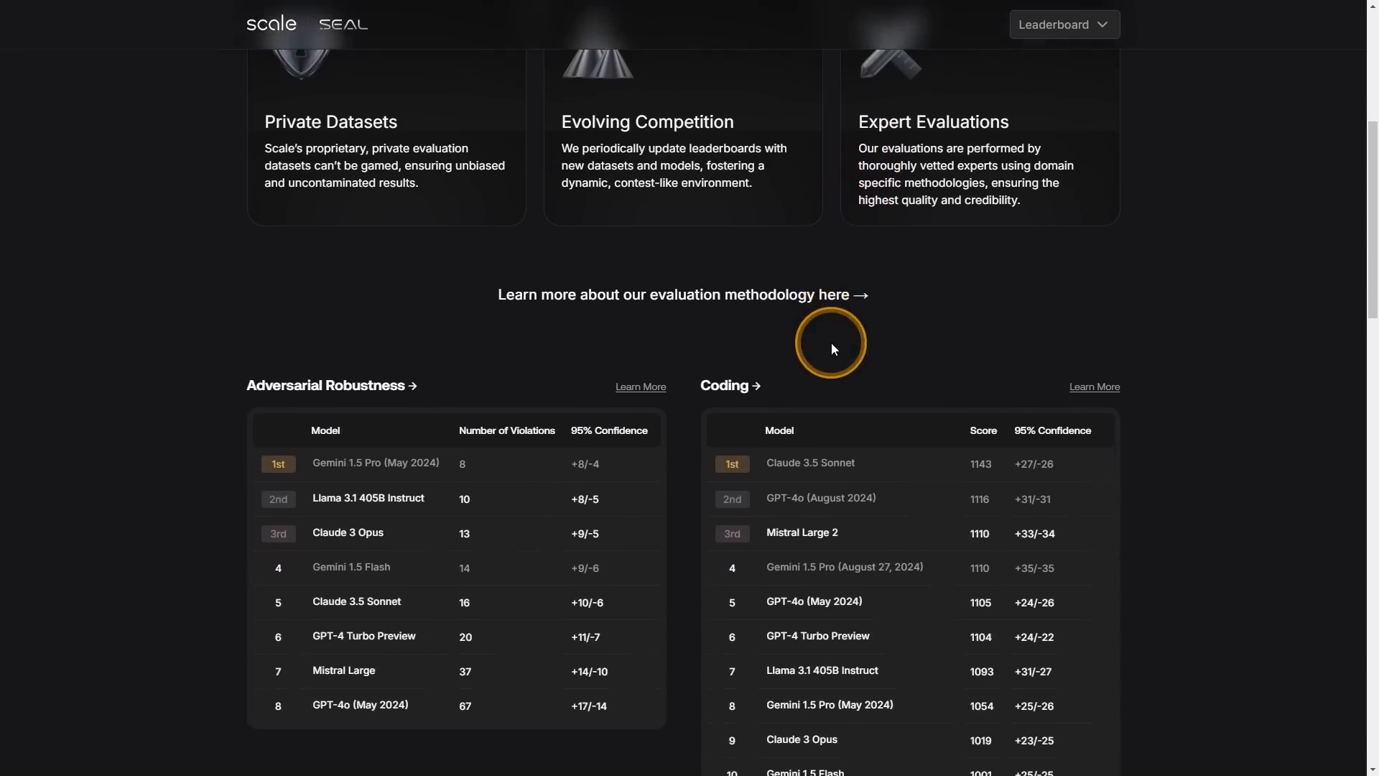
pyautogui.scroll(3)
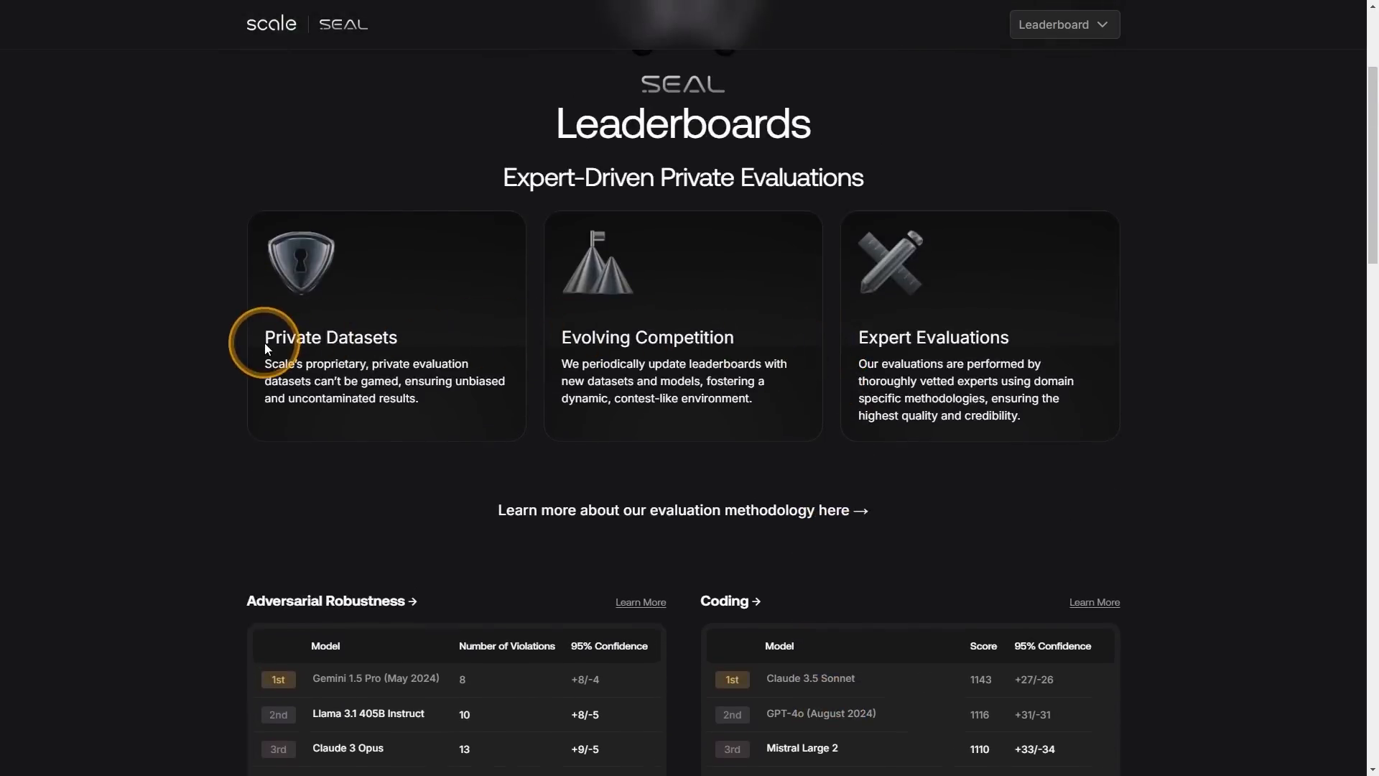
pyautogui.moveTo(315, 385)
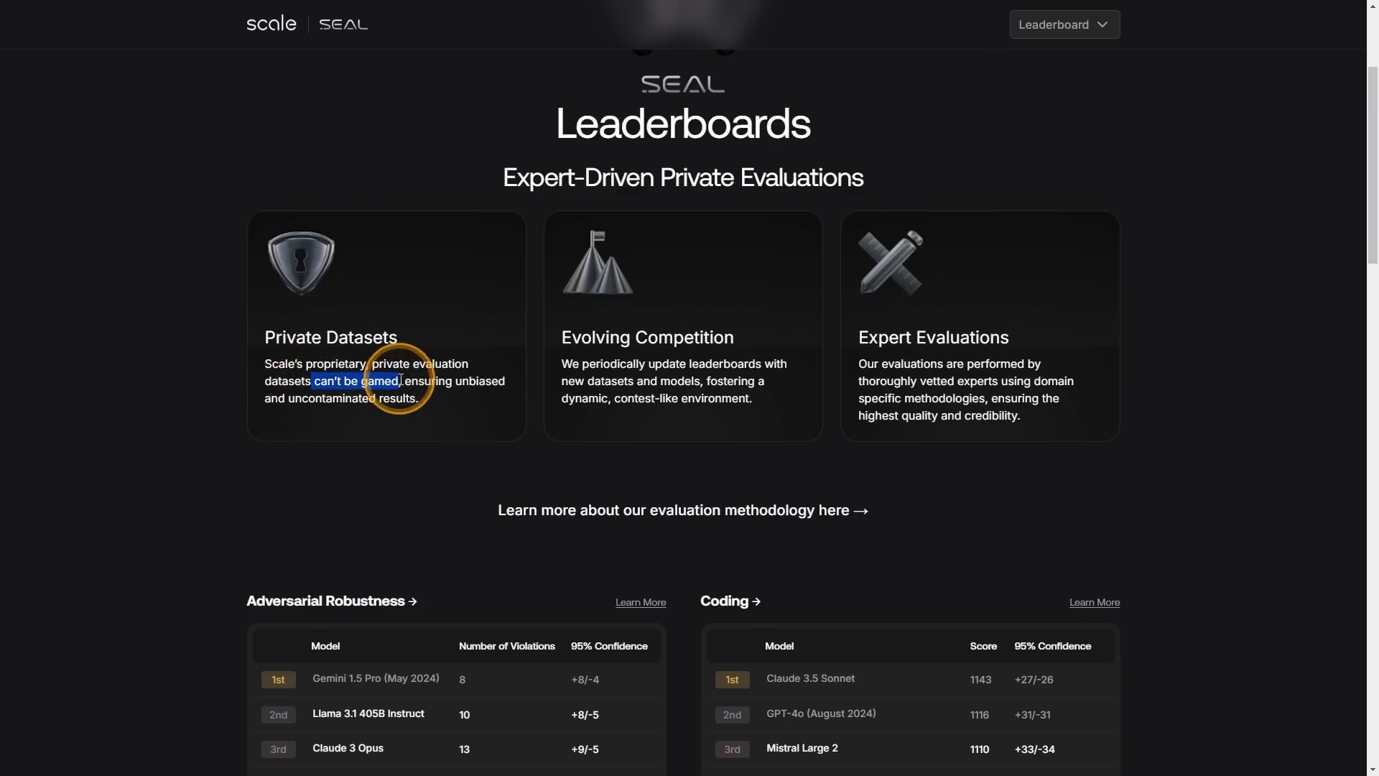
pyautogui.moveTo(431, 350)
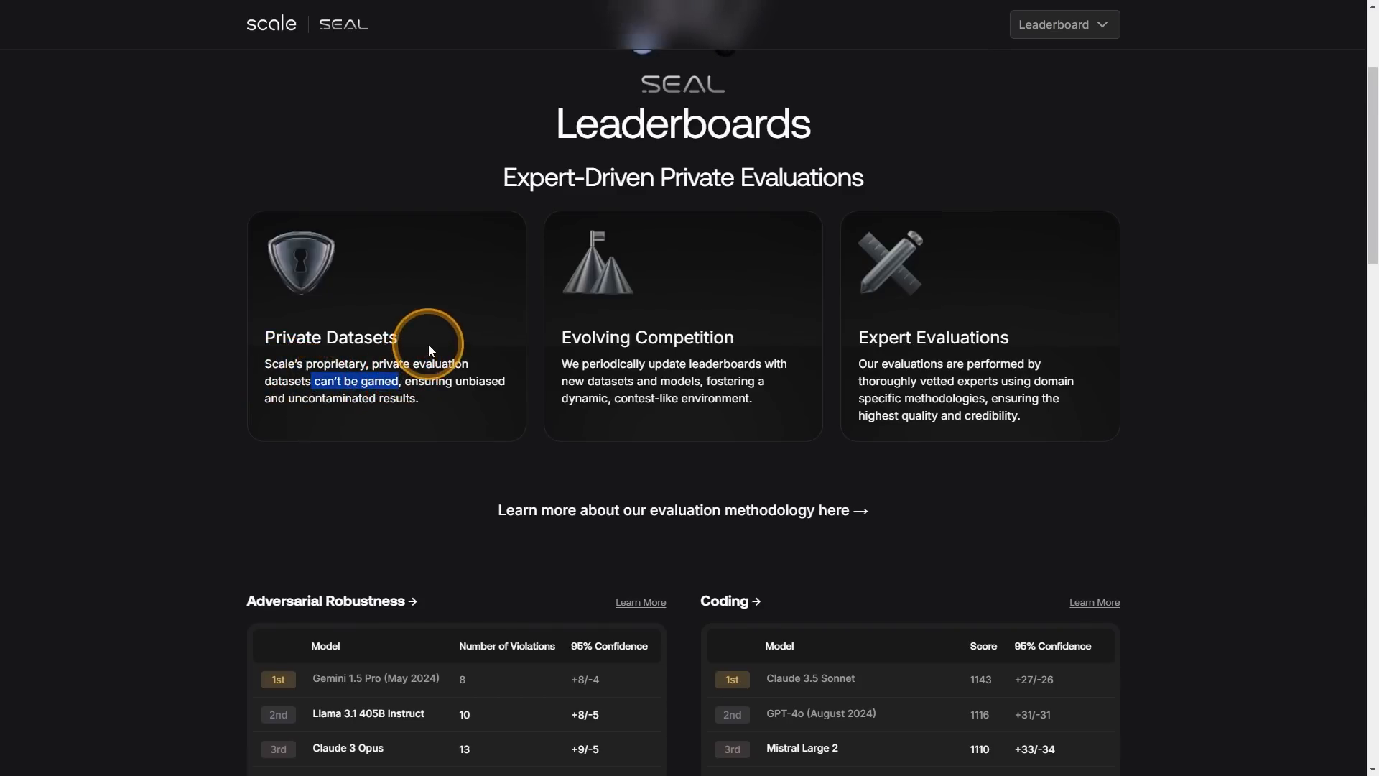
pyautogui.moveTo(413, 385)
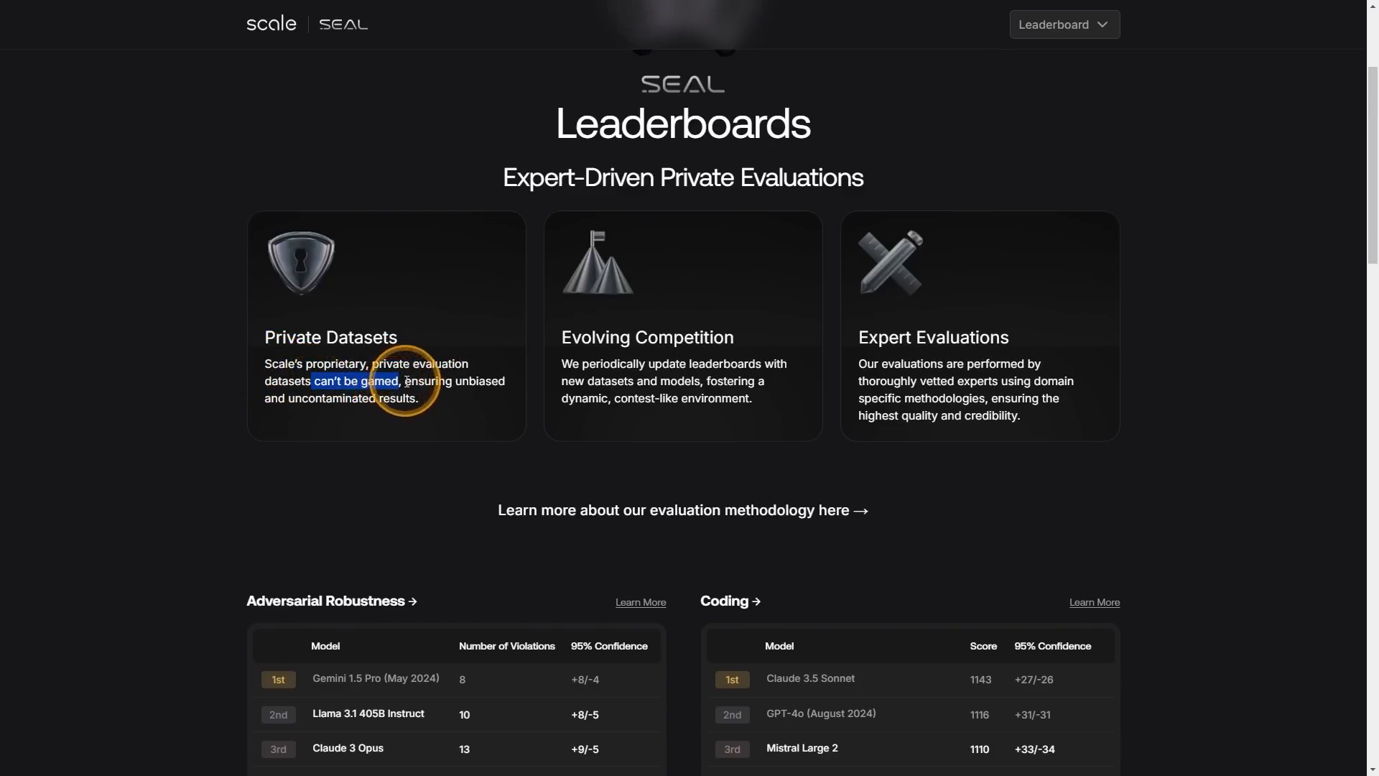
pyautogui.moveTo(658, 328)
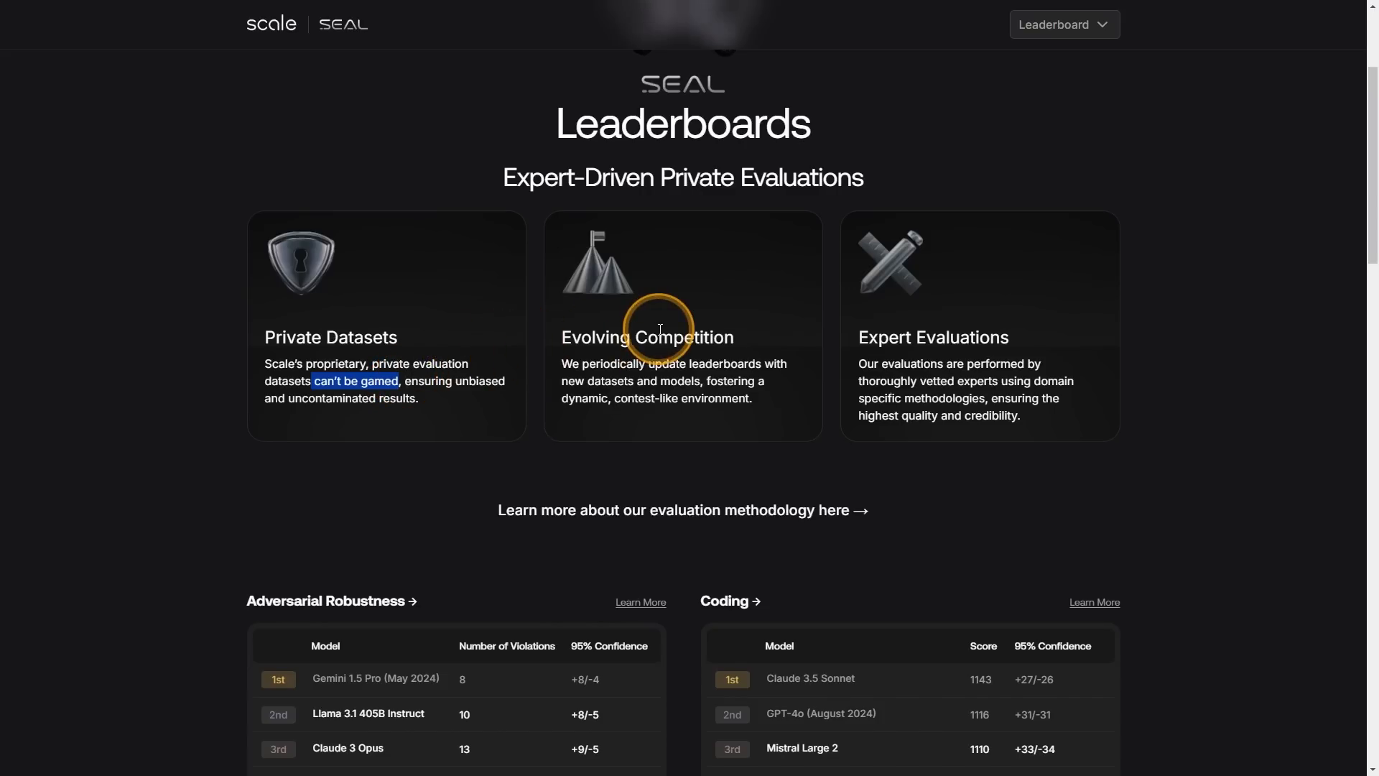
pyautogui.scroll(-3)
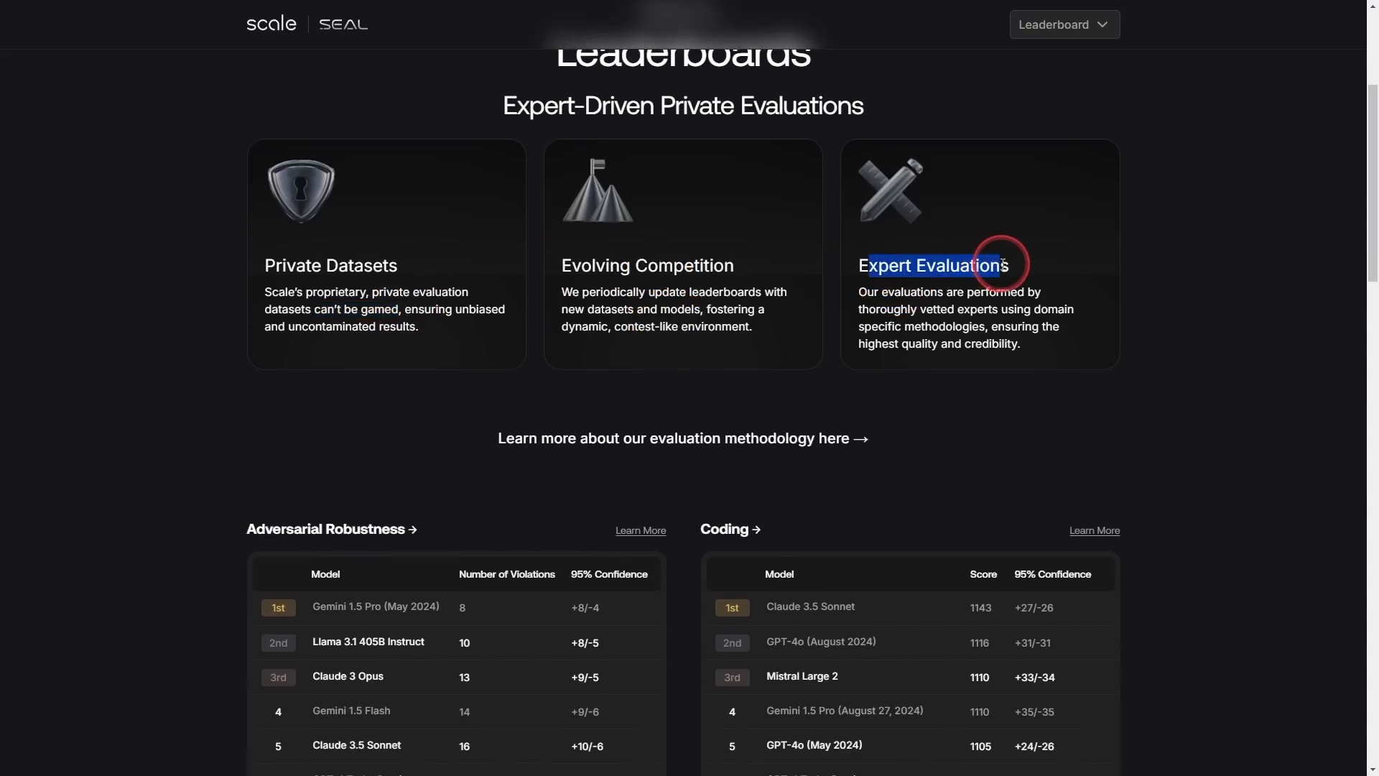
pyautogui.moveTo(837, 323)
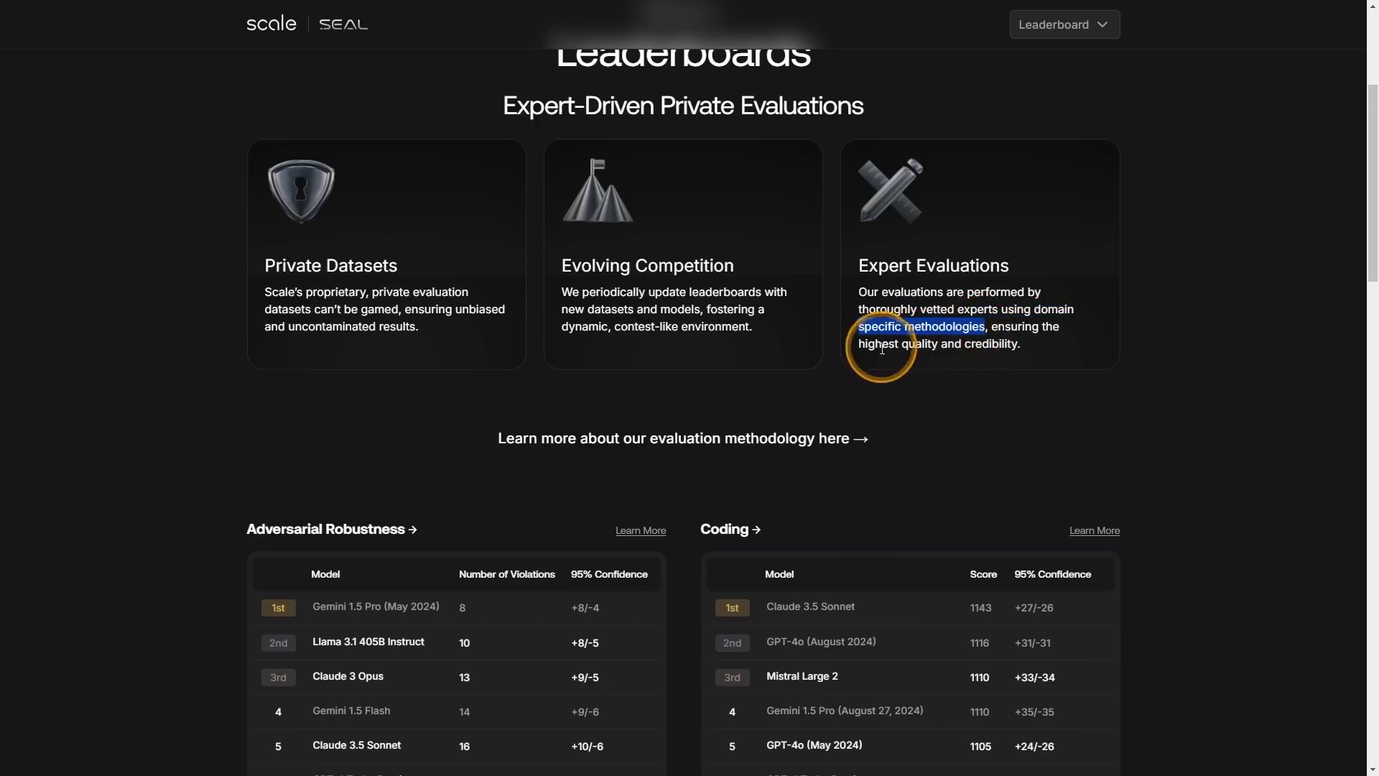
pyautogui.moveTo(499, 272)
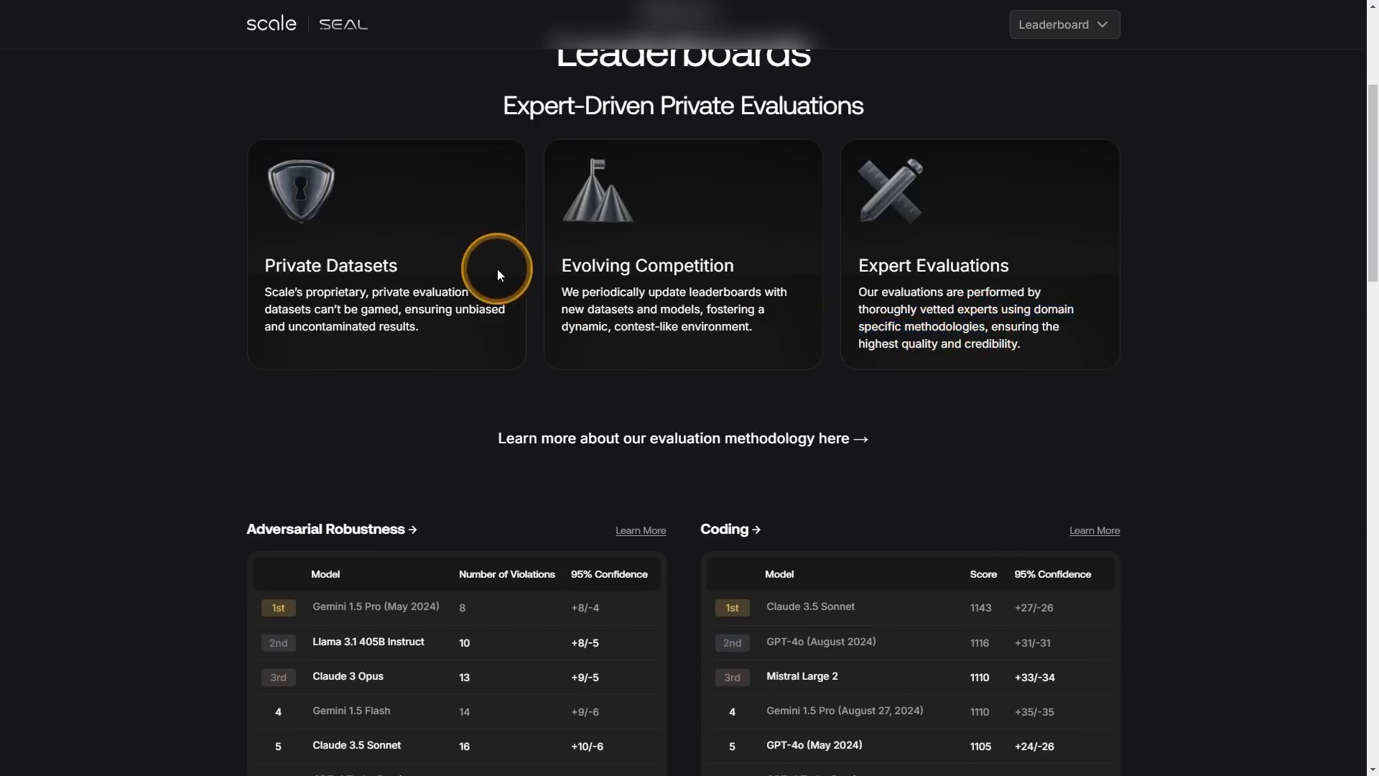
# - Scroll through Instruction Following, Math and Spanish tables to Adversarial Robustness and Coding
pyautogui.scroll(-3)
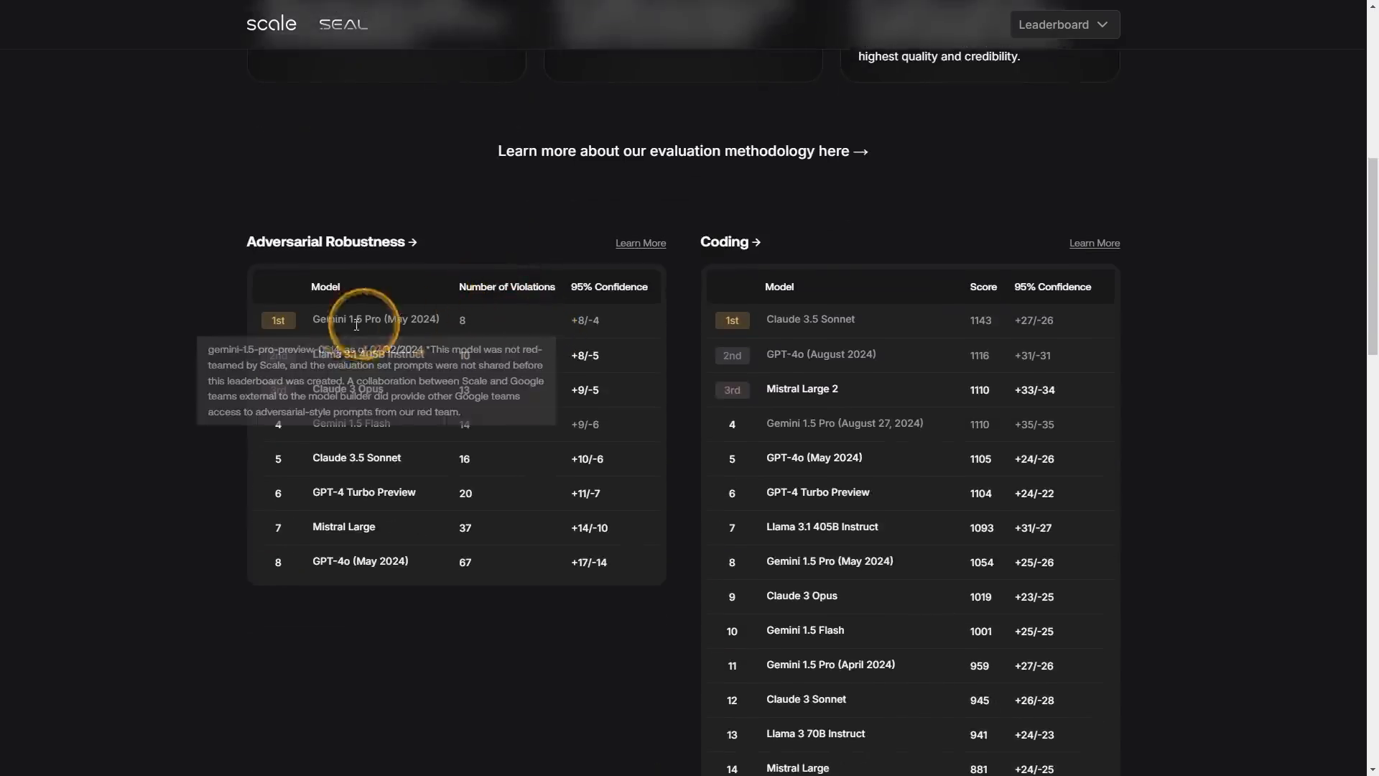
pyautogui.moveTo(742, 305)
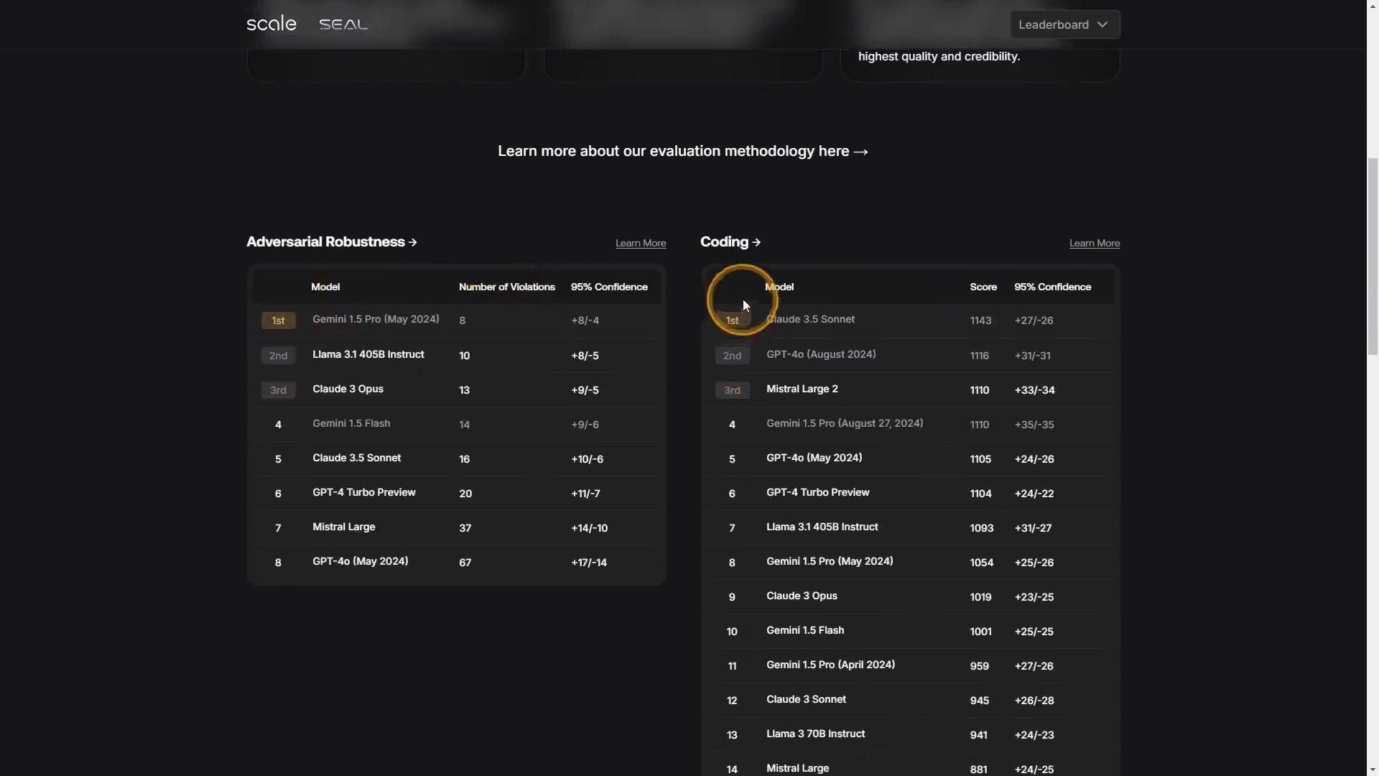
pyautogui.moveTo(306, 242)
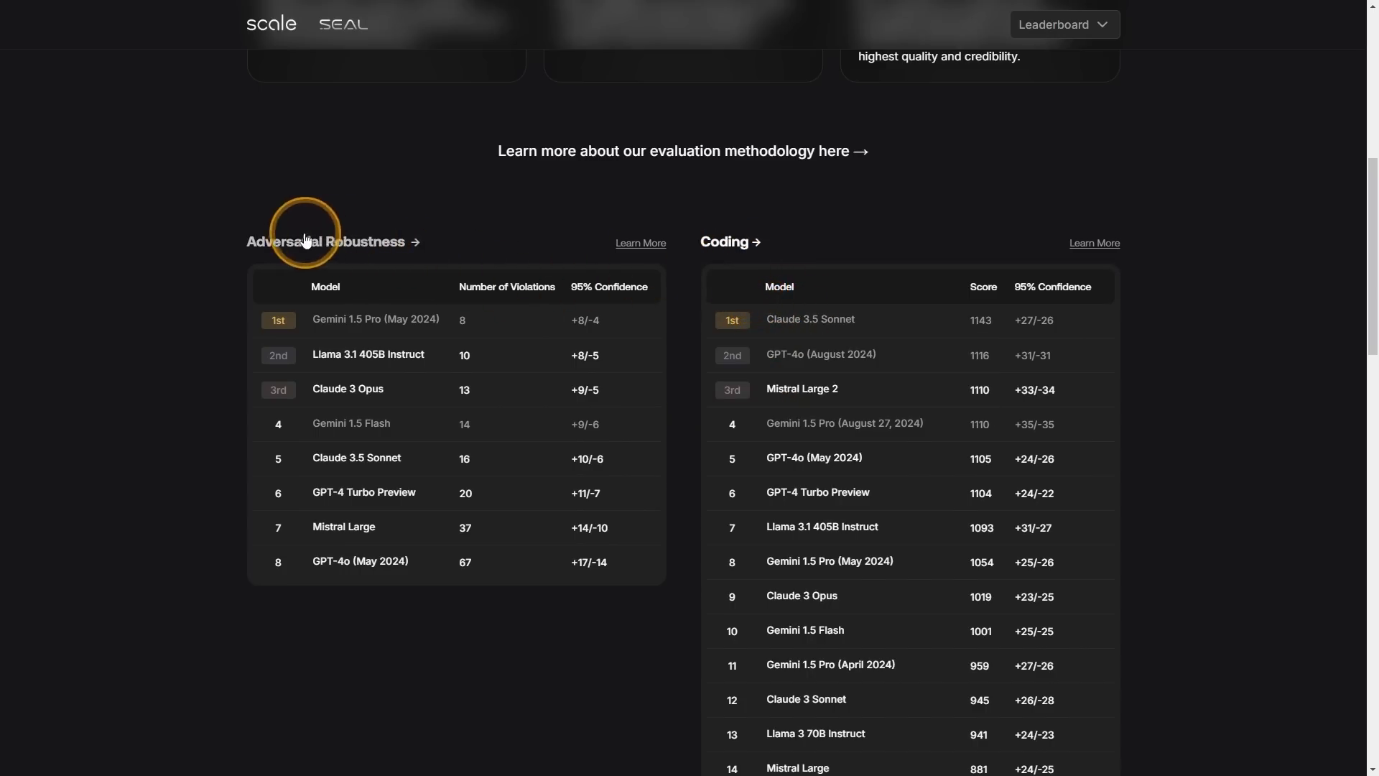
pyautogui.scroll(-3)
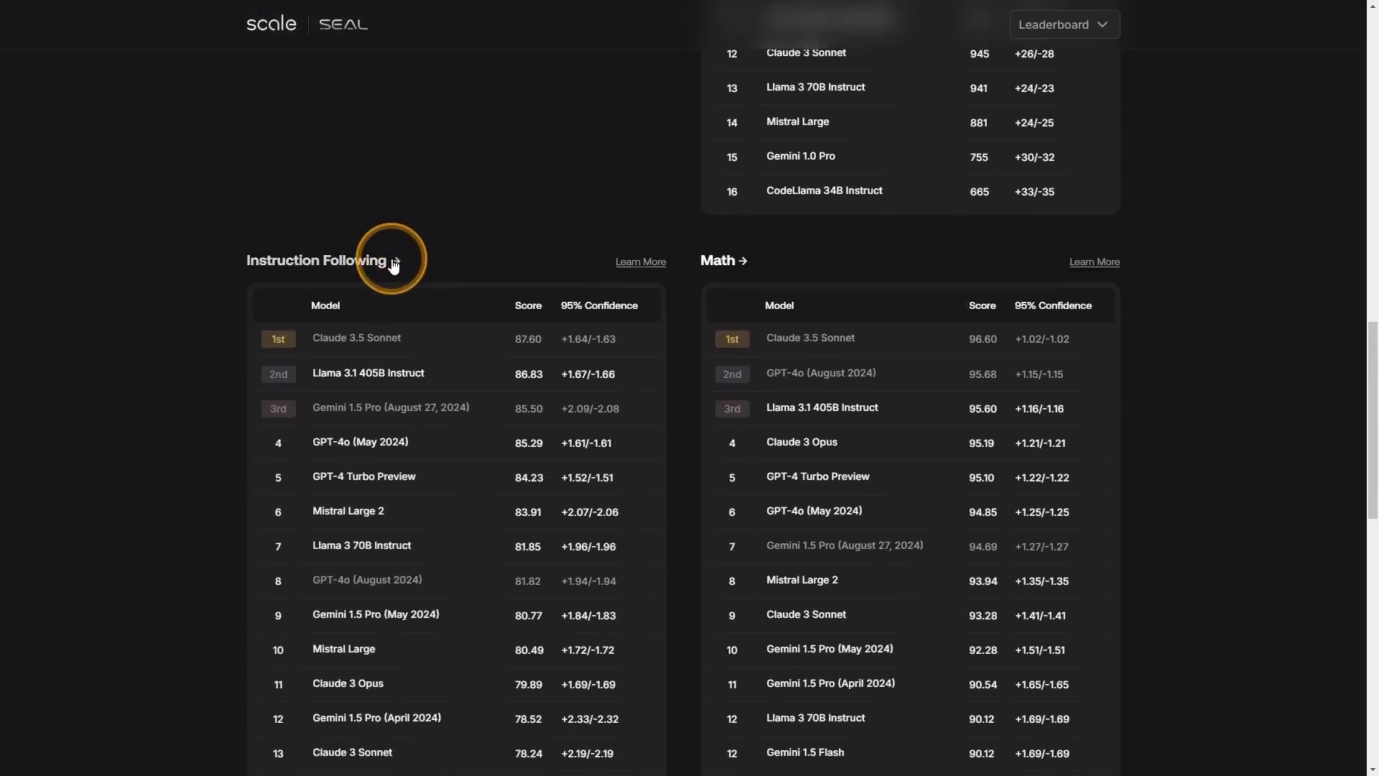
pyautogui.scroll(-3)
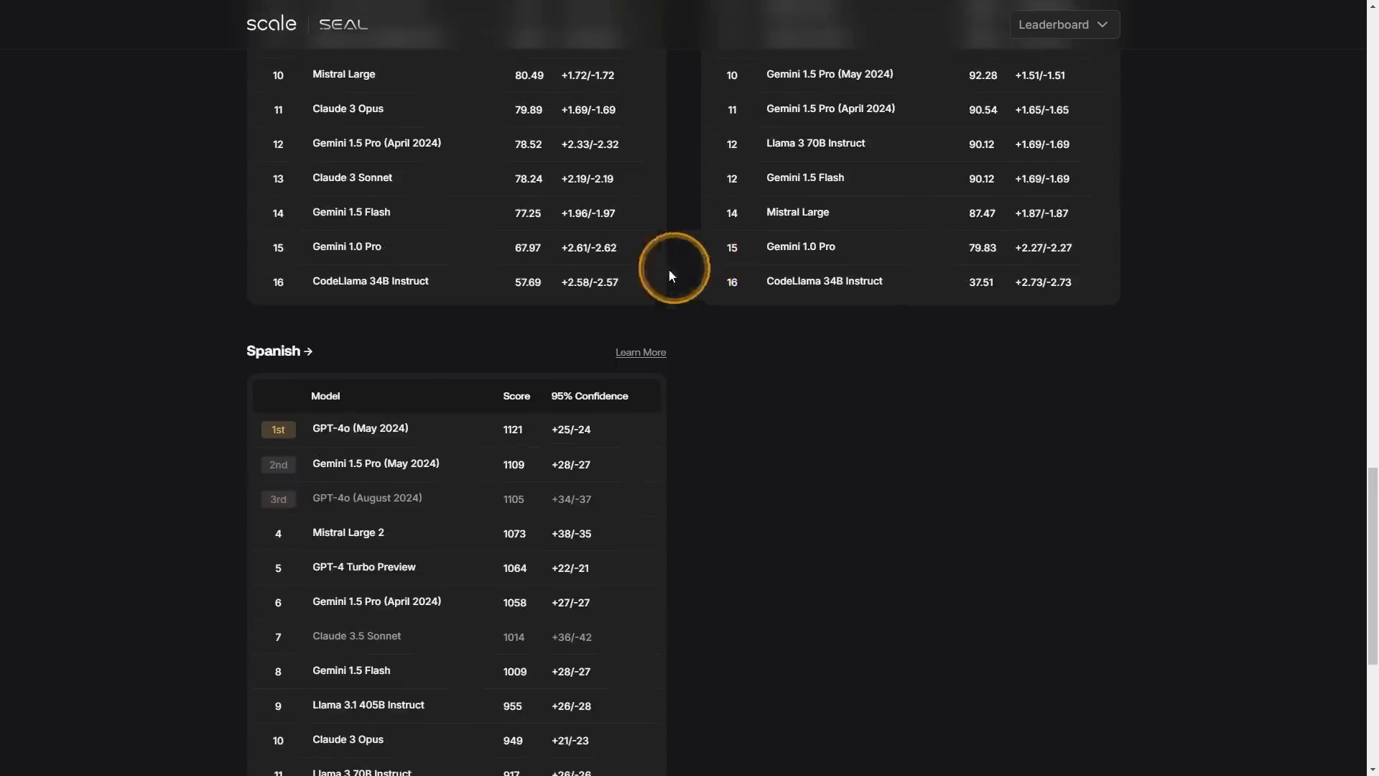
pyautogui.scroll(3)
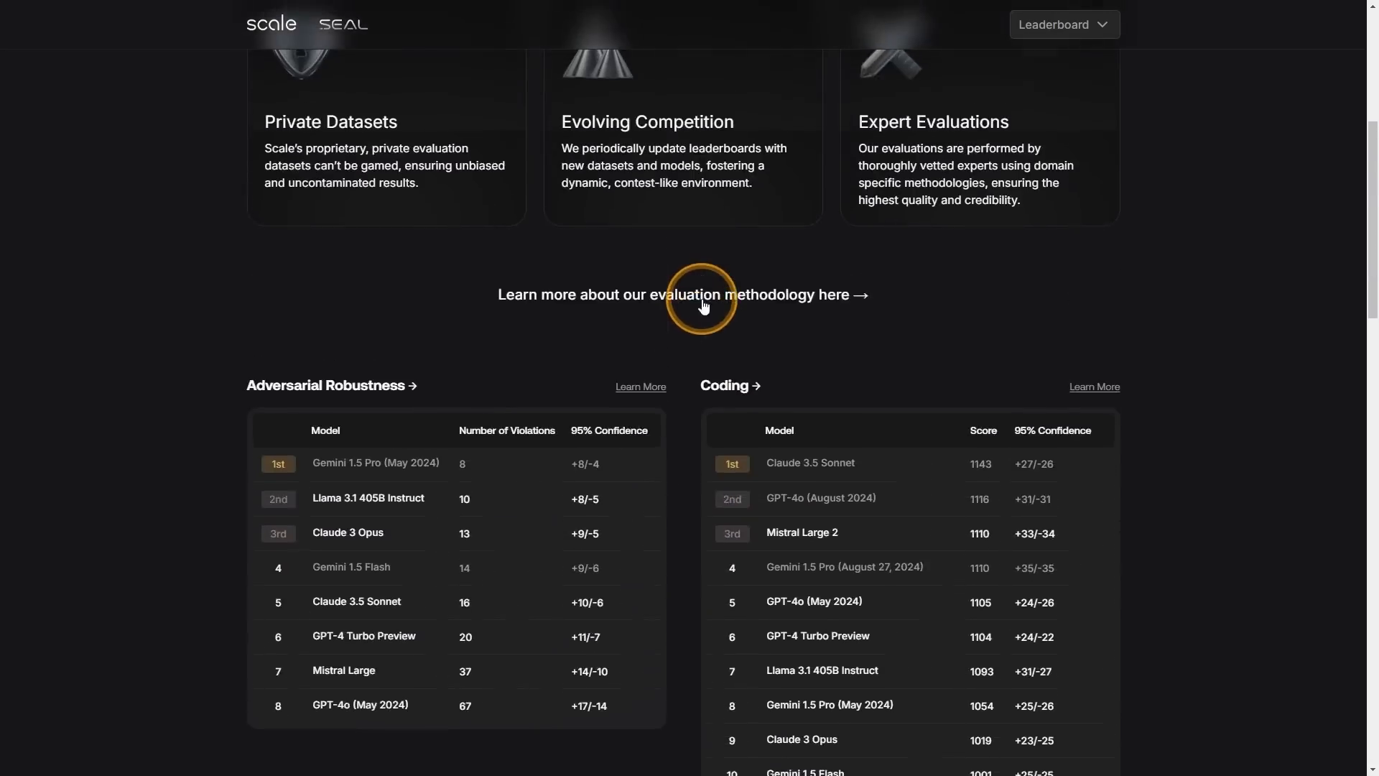
pyautogui.moveTo(733, 276)
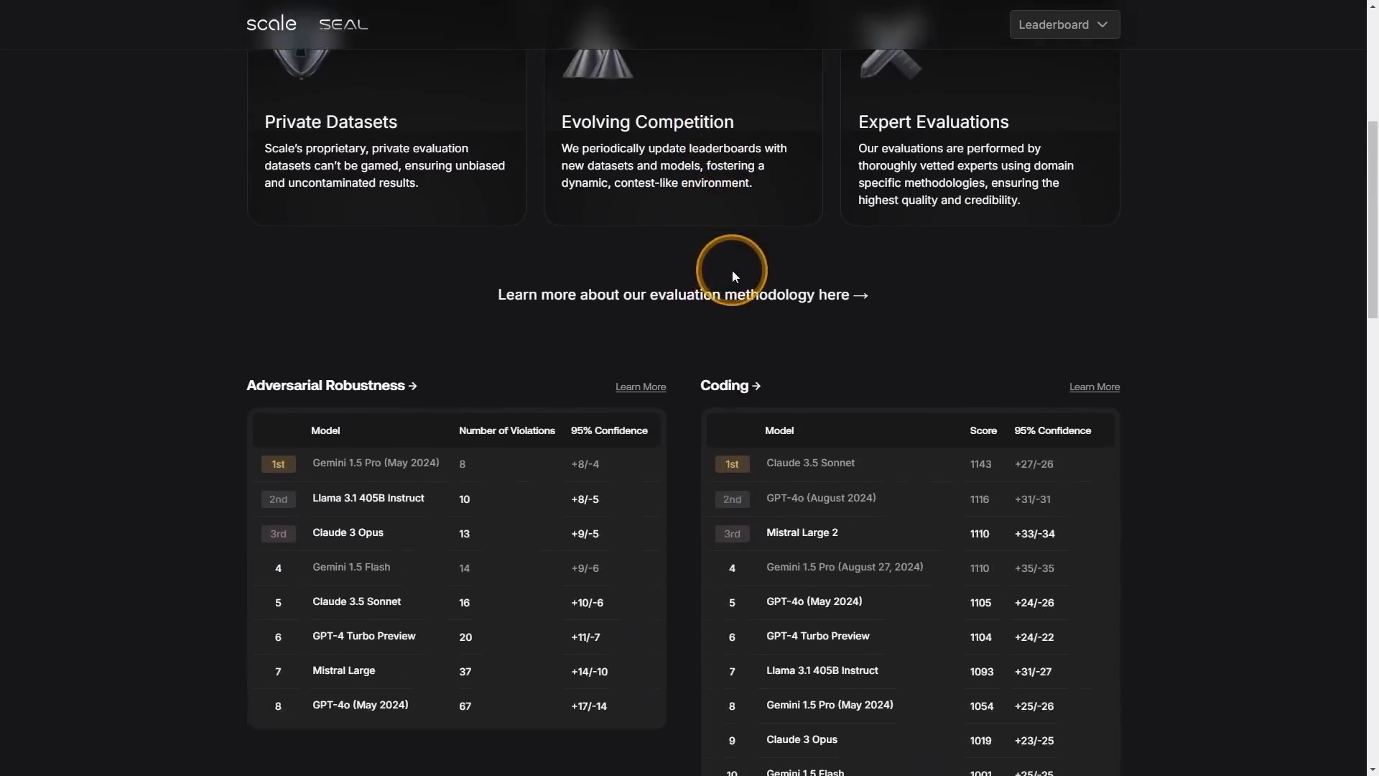
pyautogui.scroll(-3)
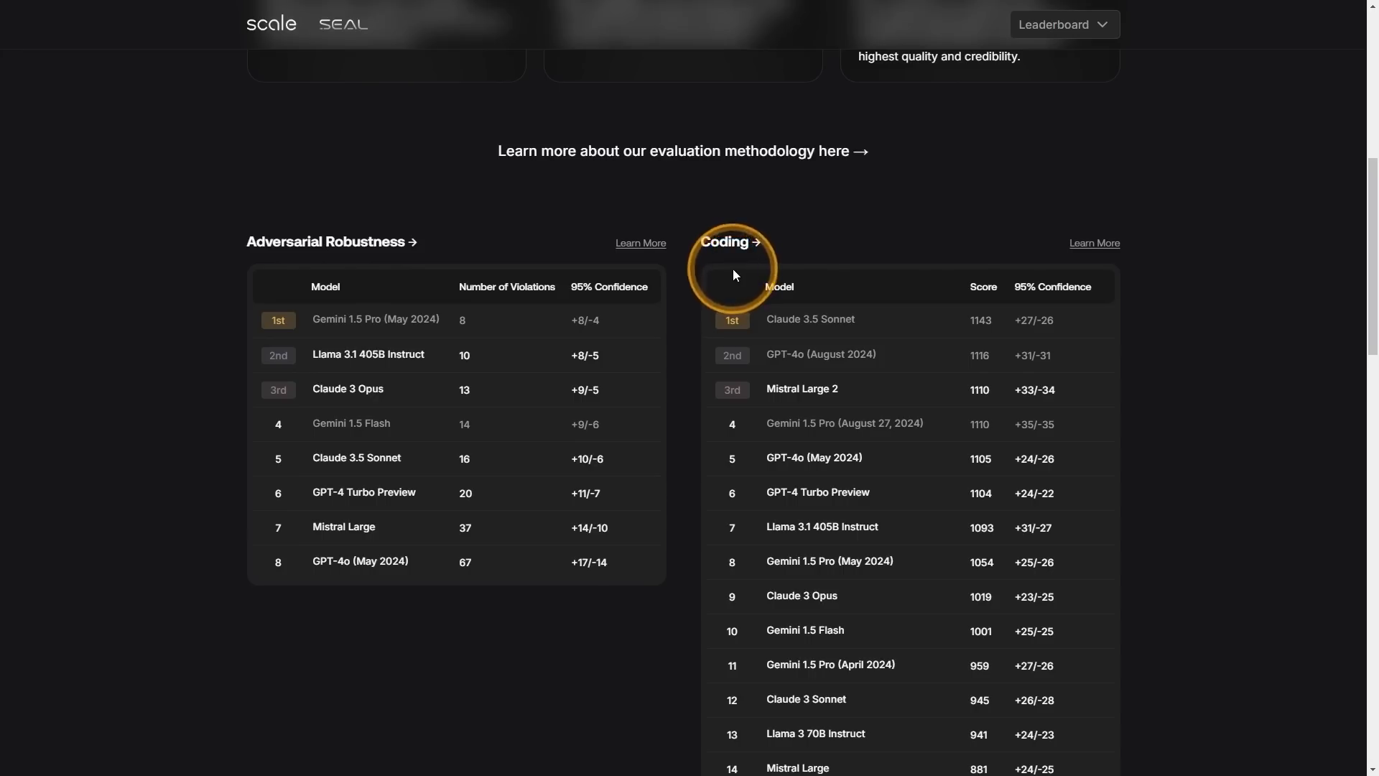
pyautogui.moveTo(737, 275)
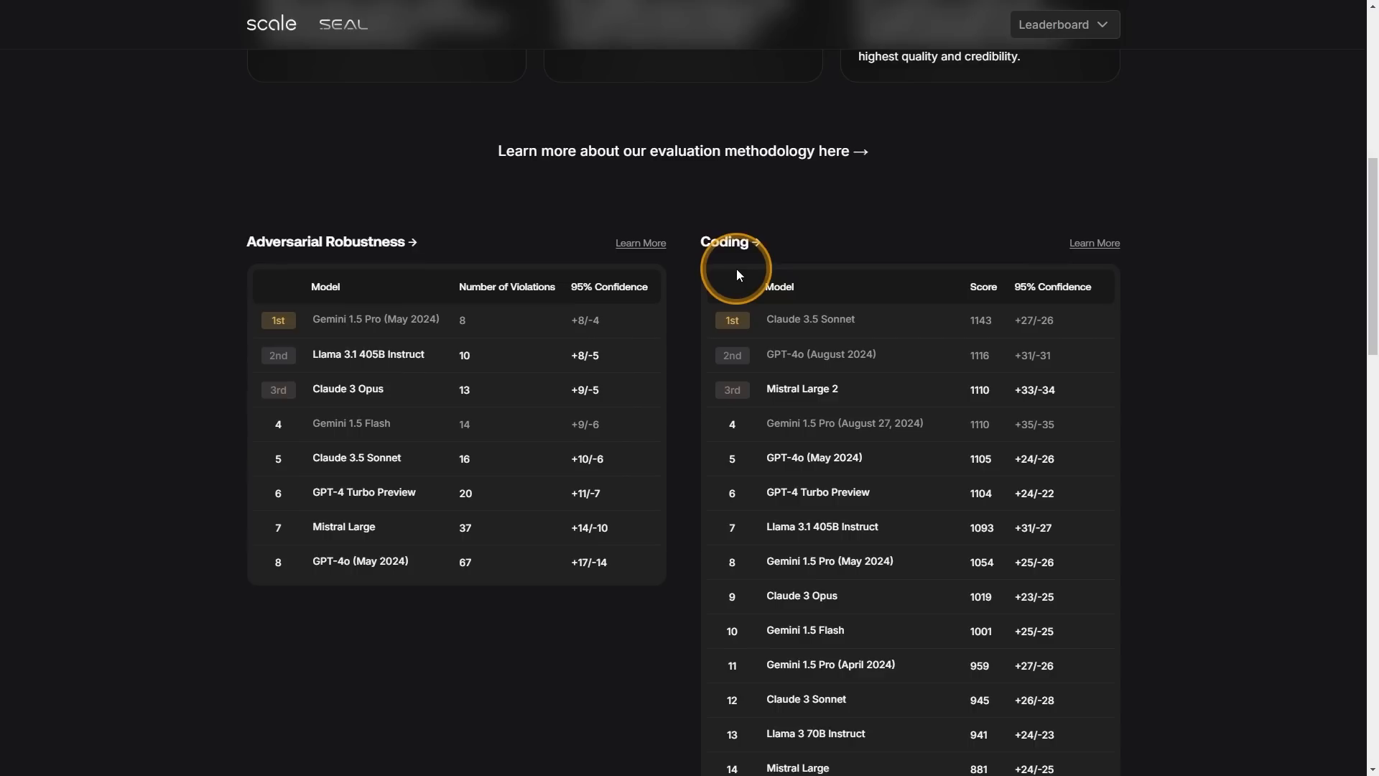
pyautogui.moveTo(738, 273)
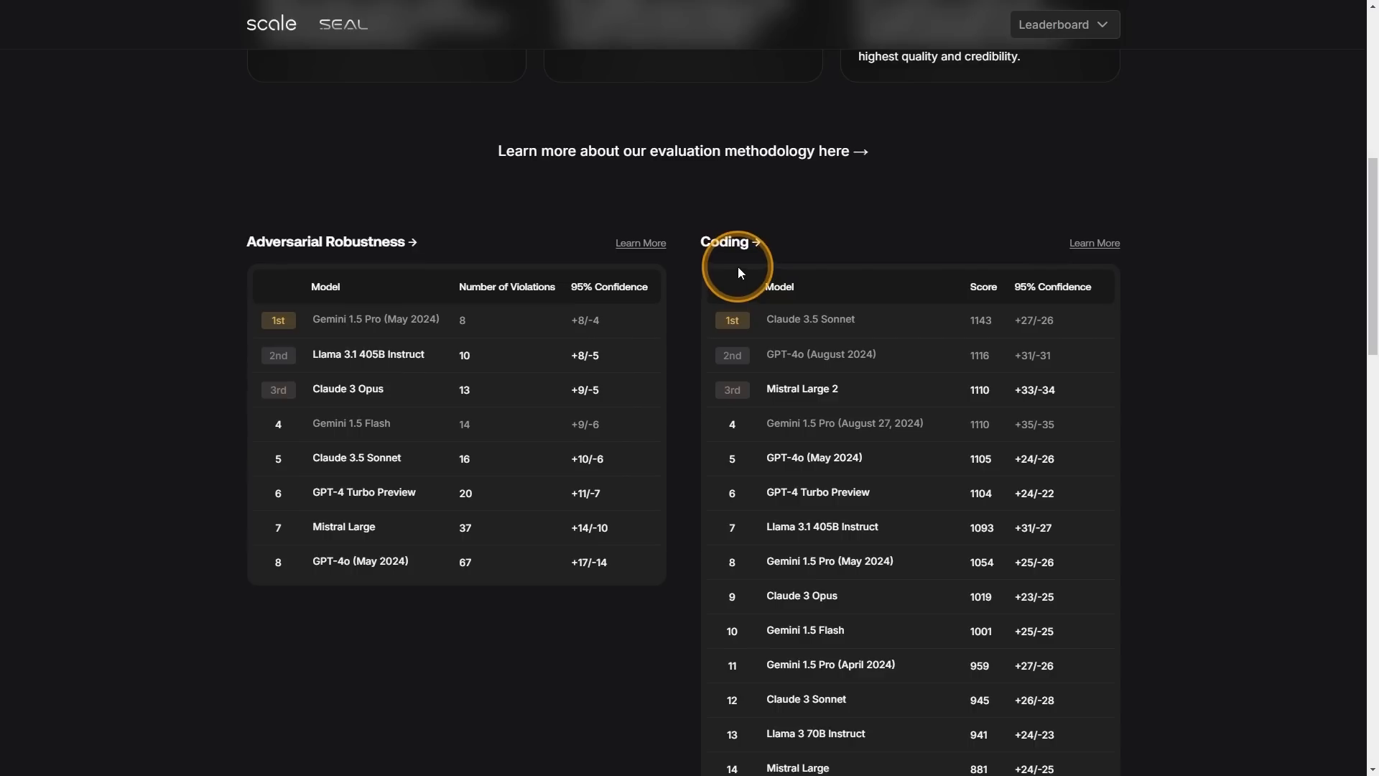
pyautogui.moveTo(781, 258)
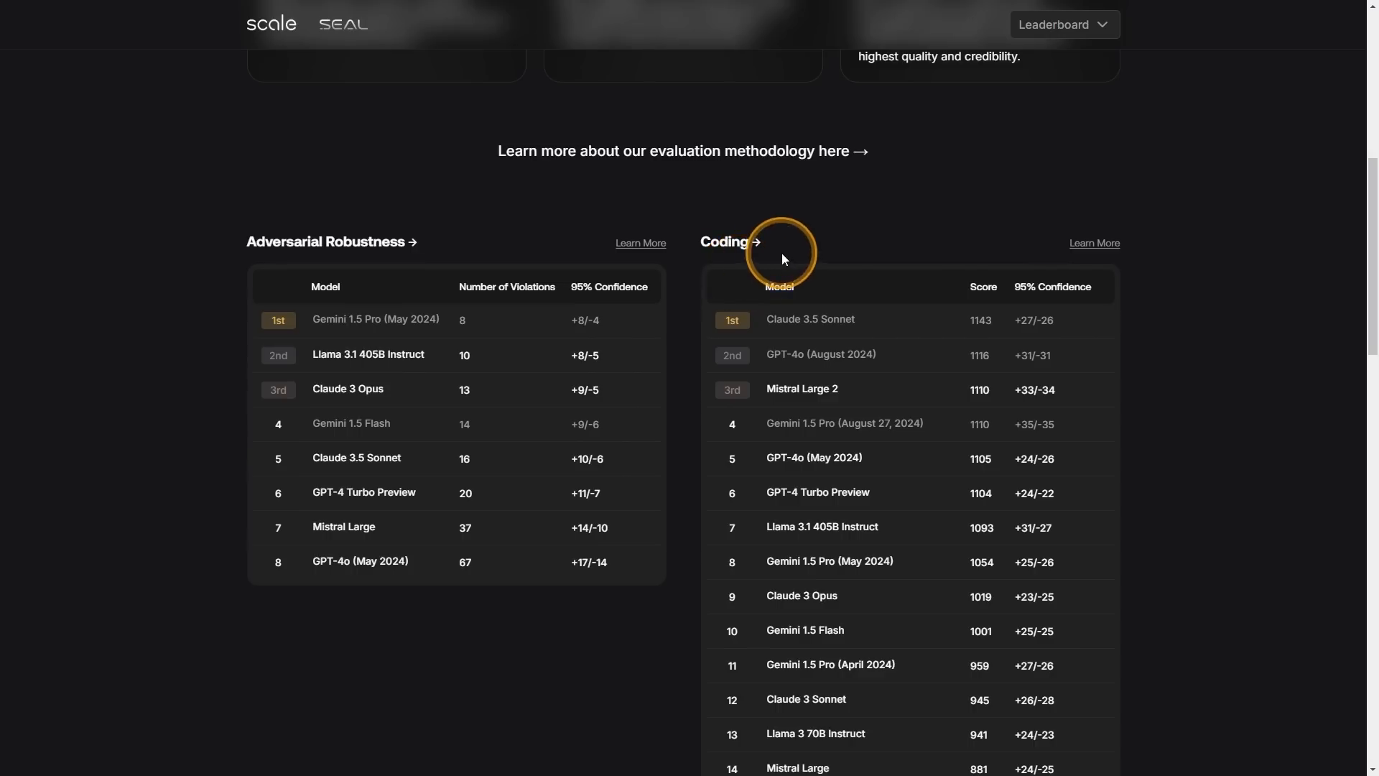
pyautogui.moveTo(774, 262)
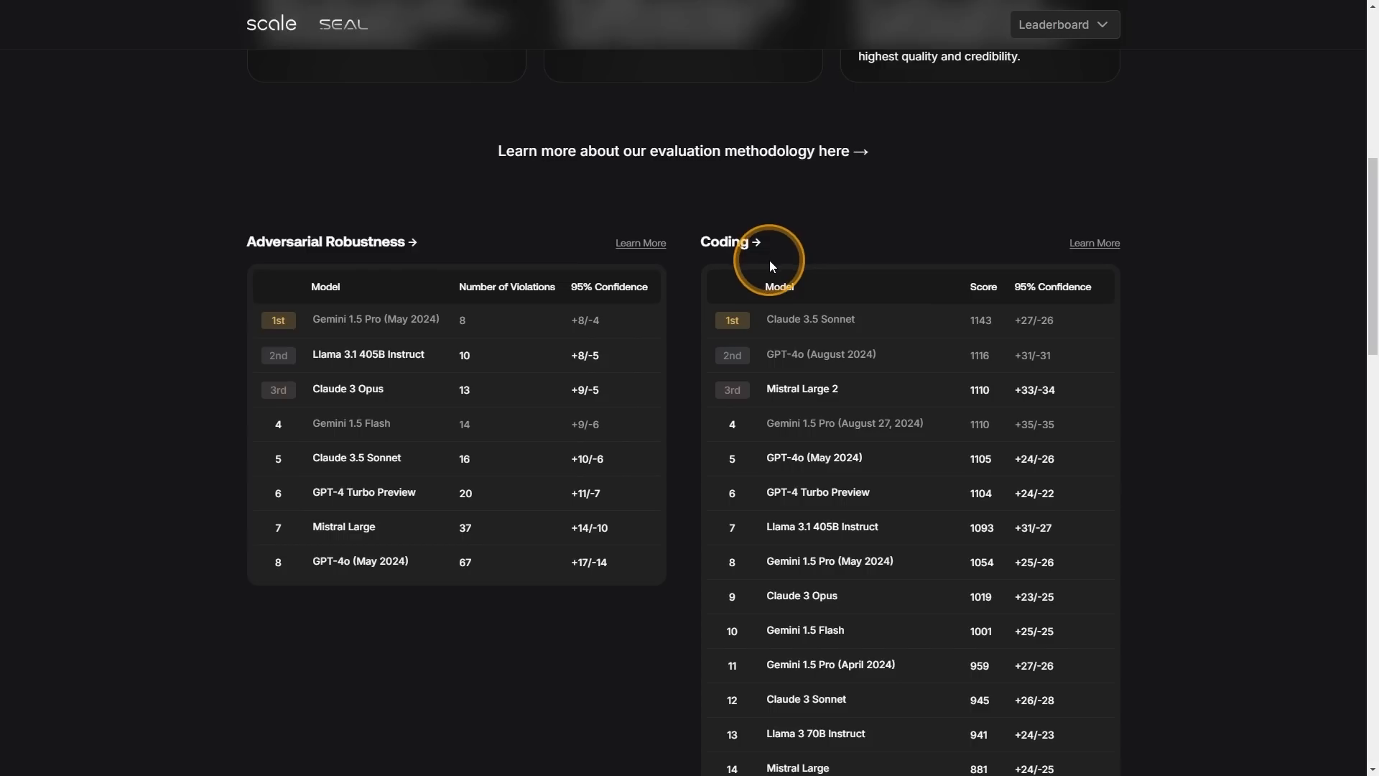
pyautogui.moveTo(770, 266)
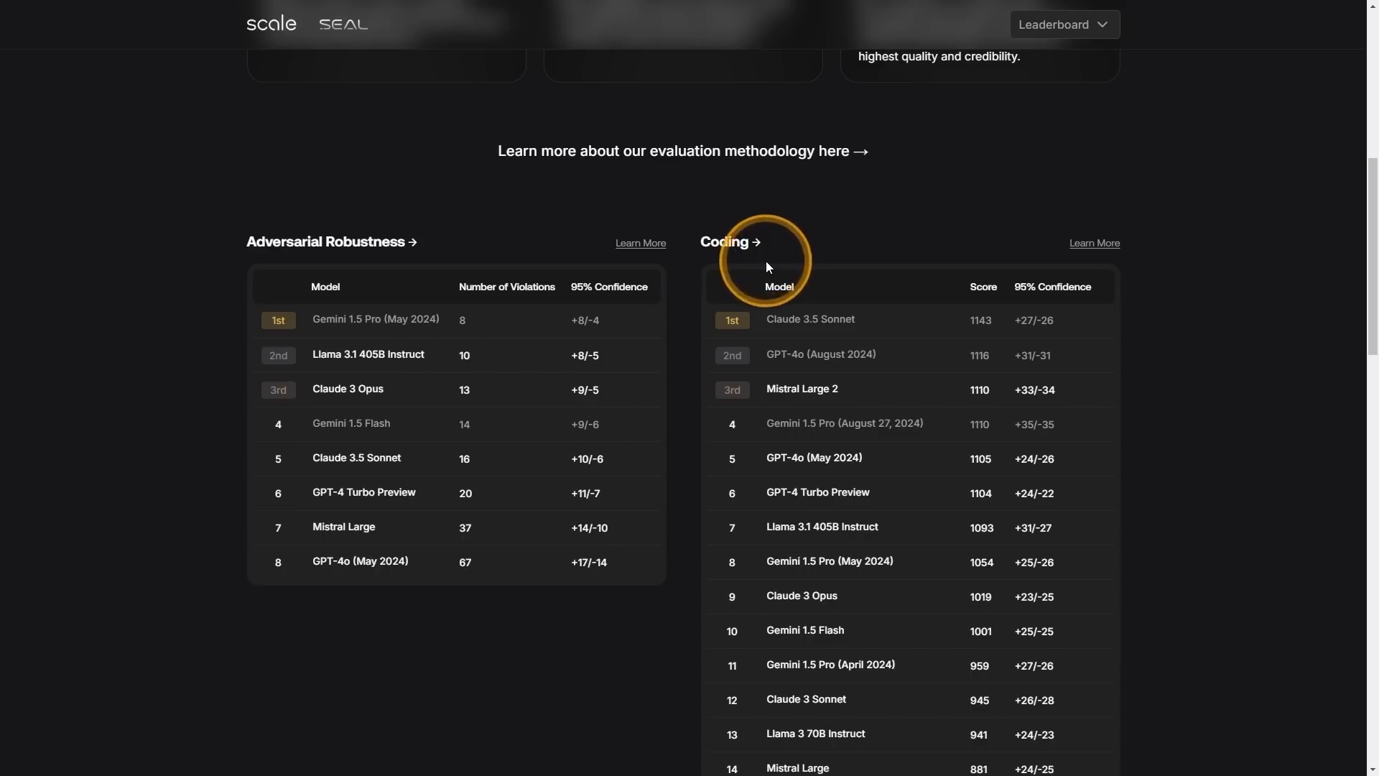
pyautogui.moveTo(765, 265)
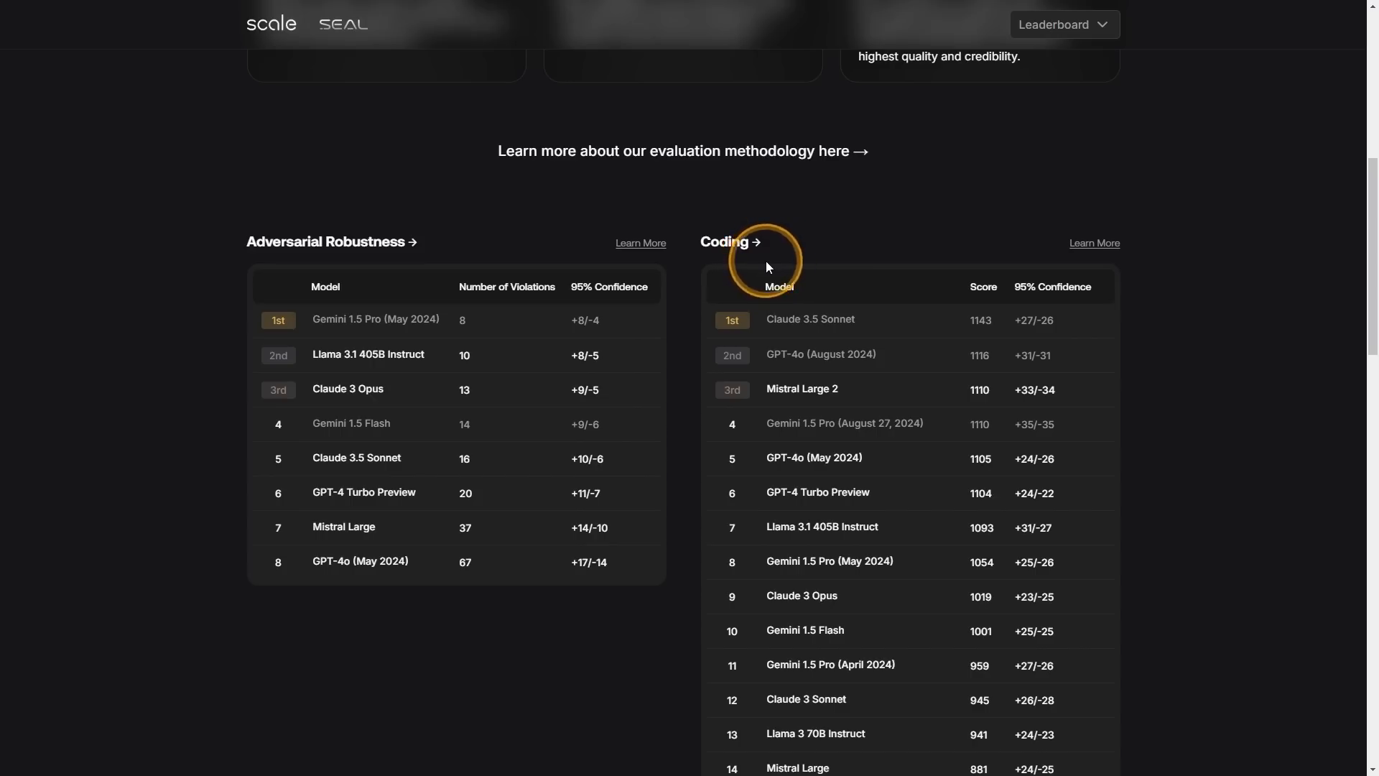
# - Scroll back to the top showing the SEAL Leaderboards emblem and heading
pyautogui.scroll(3)
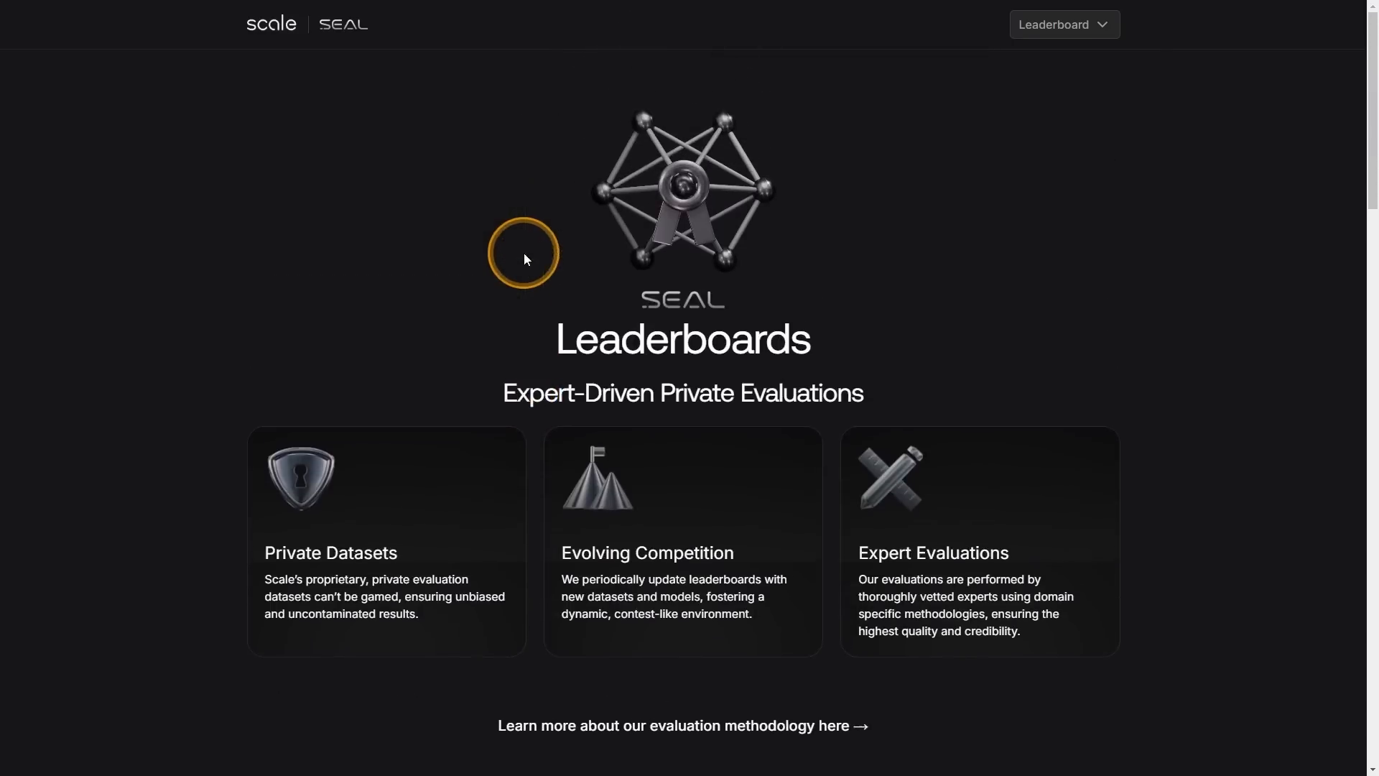
pyautogui.moveTo(931, 387)
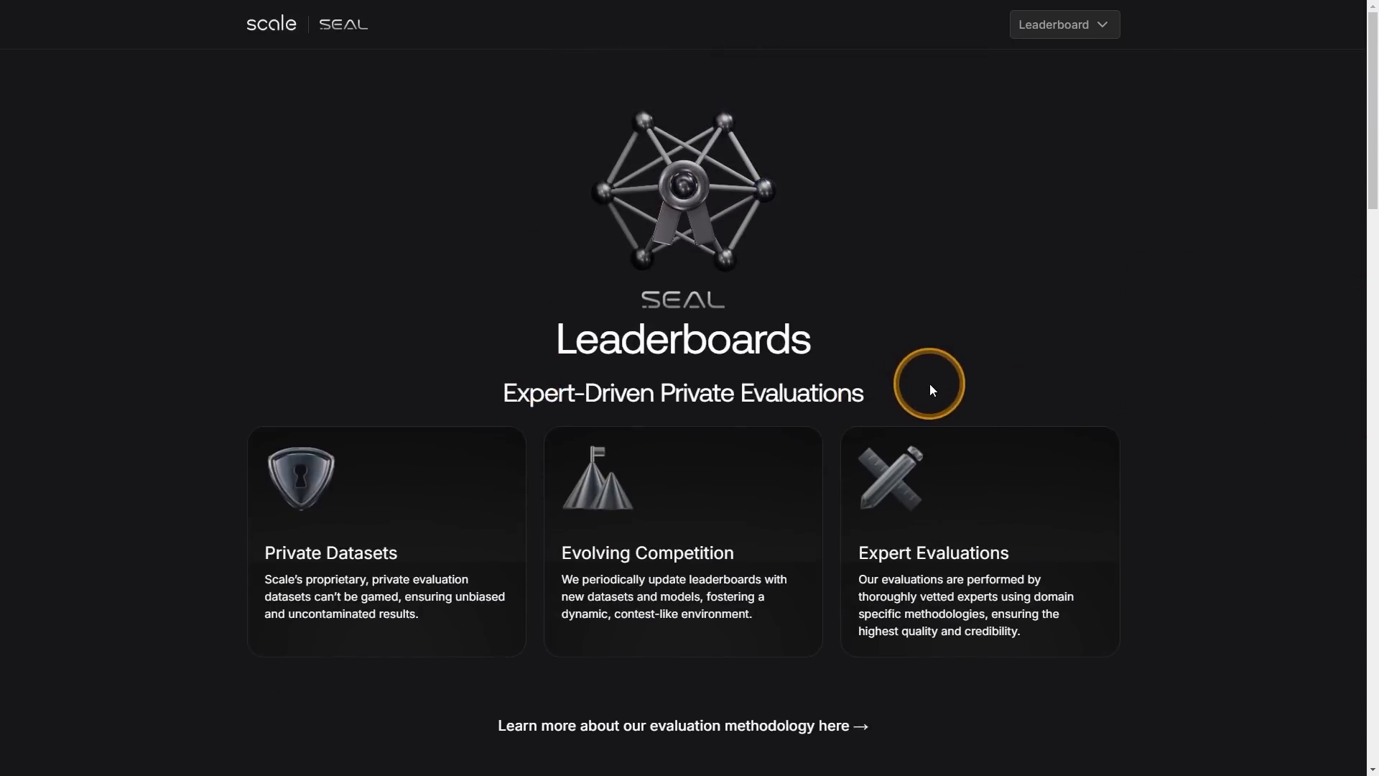
pyautogui.moveTo(882, 294)
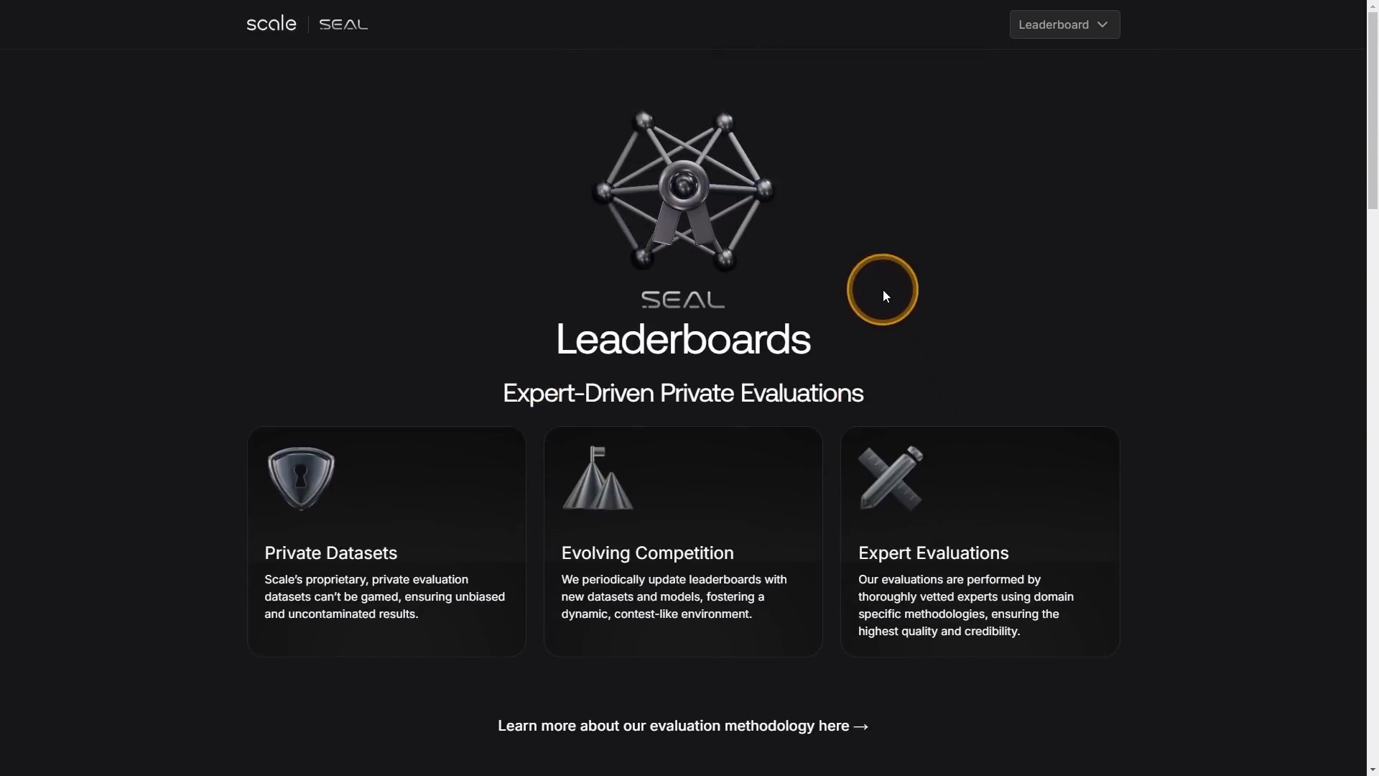